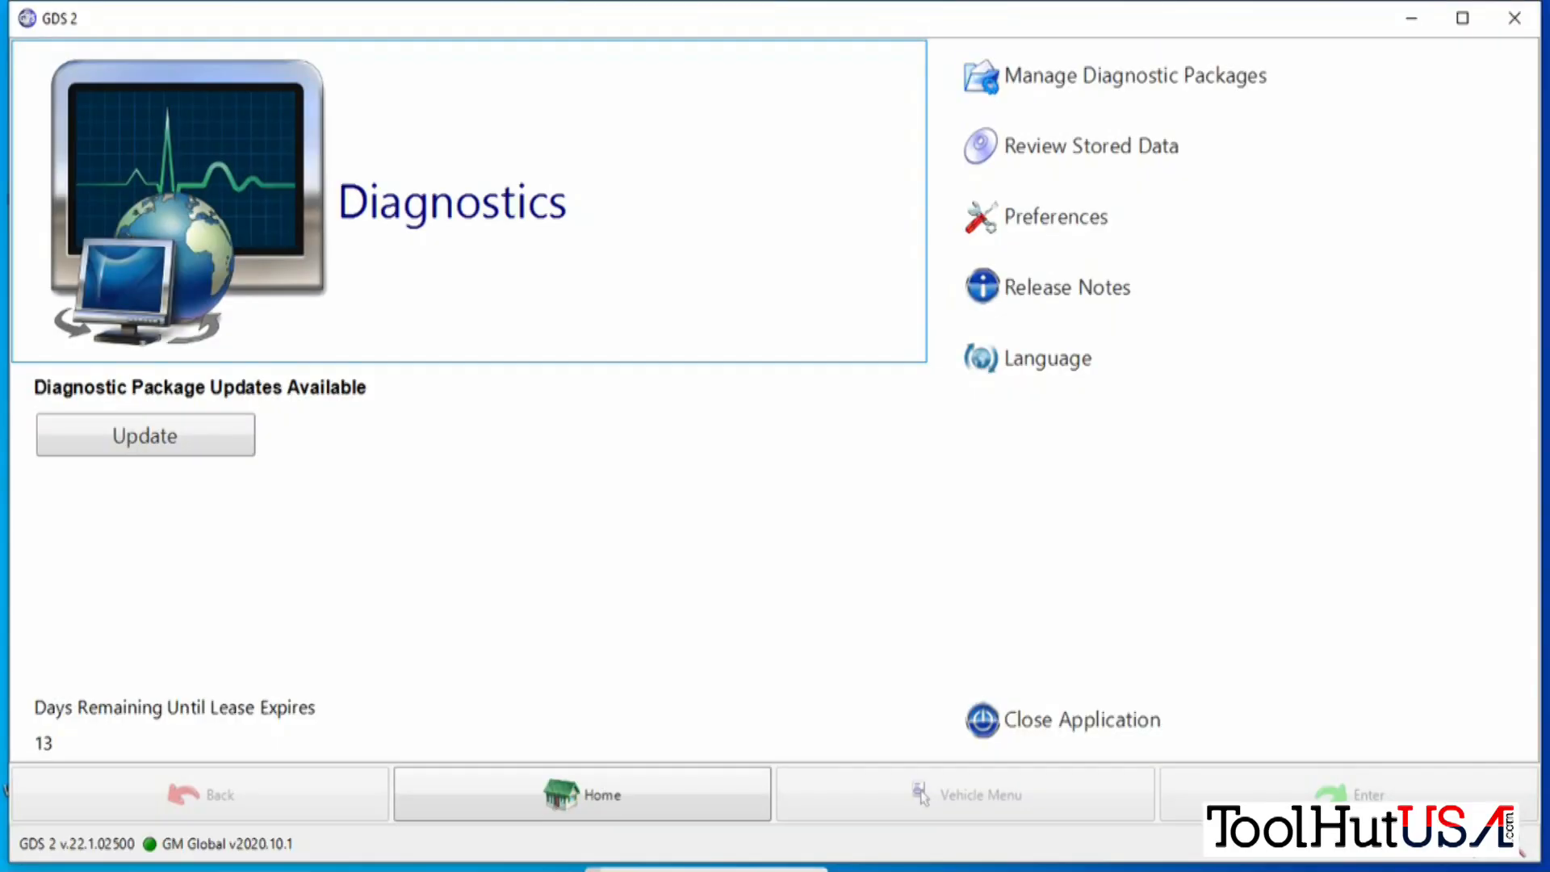
pyautogui.moveTo(452, 241)
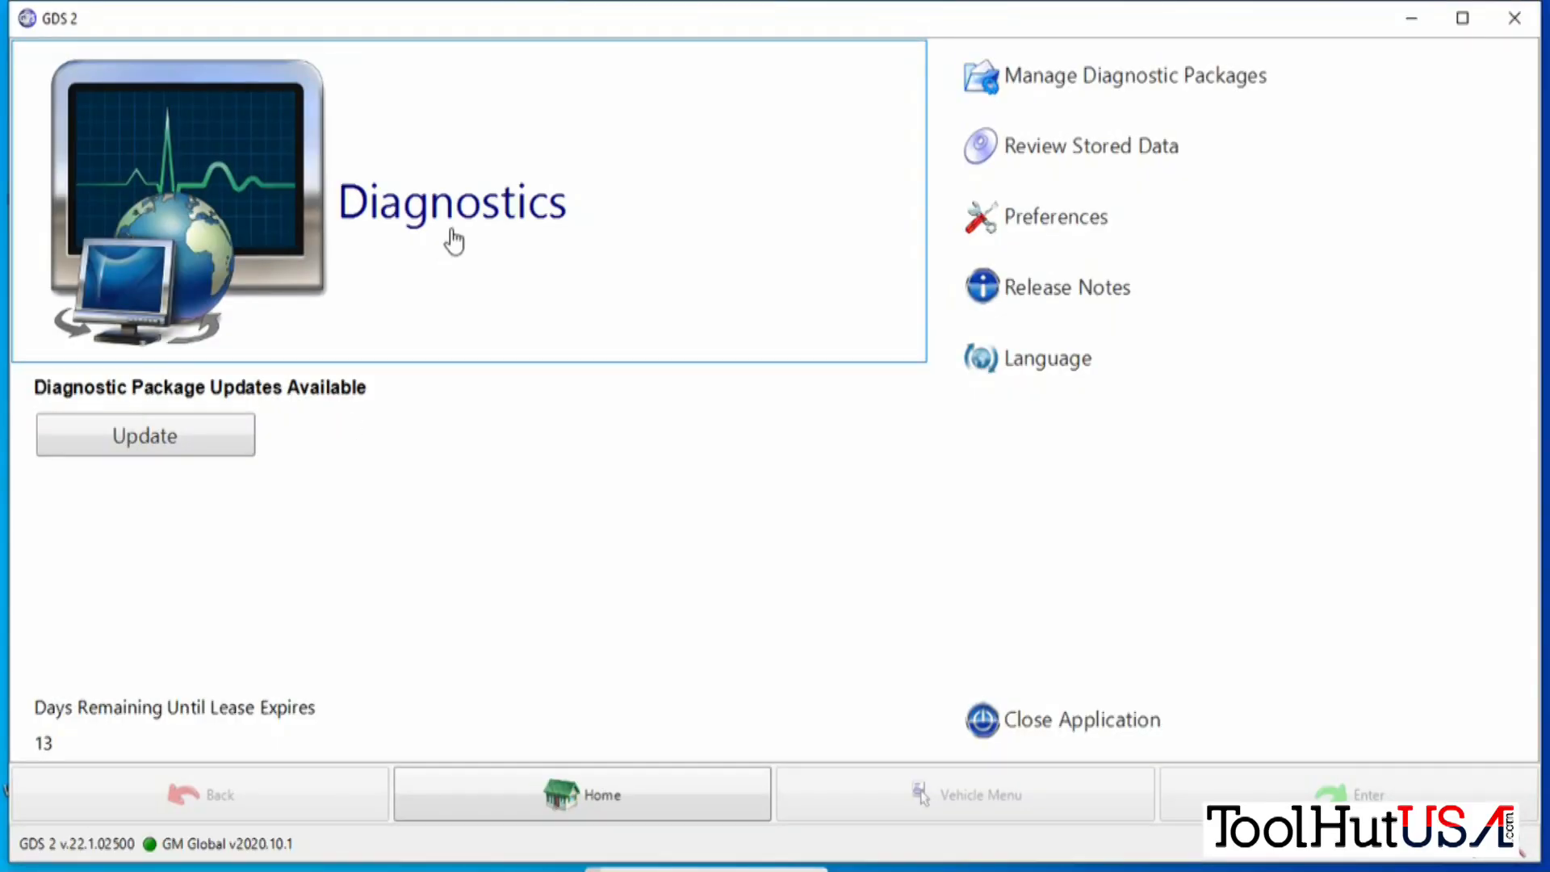
# Connect to the MDI 2 device, accept the VIN-identified 2016 Chevrolet Equinox and acknowledge the safety warning.
pyautogui.click(143, 434)
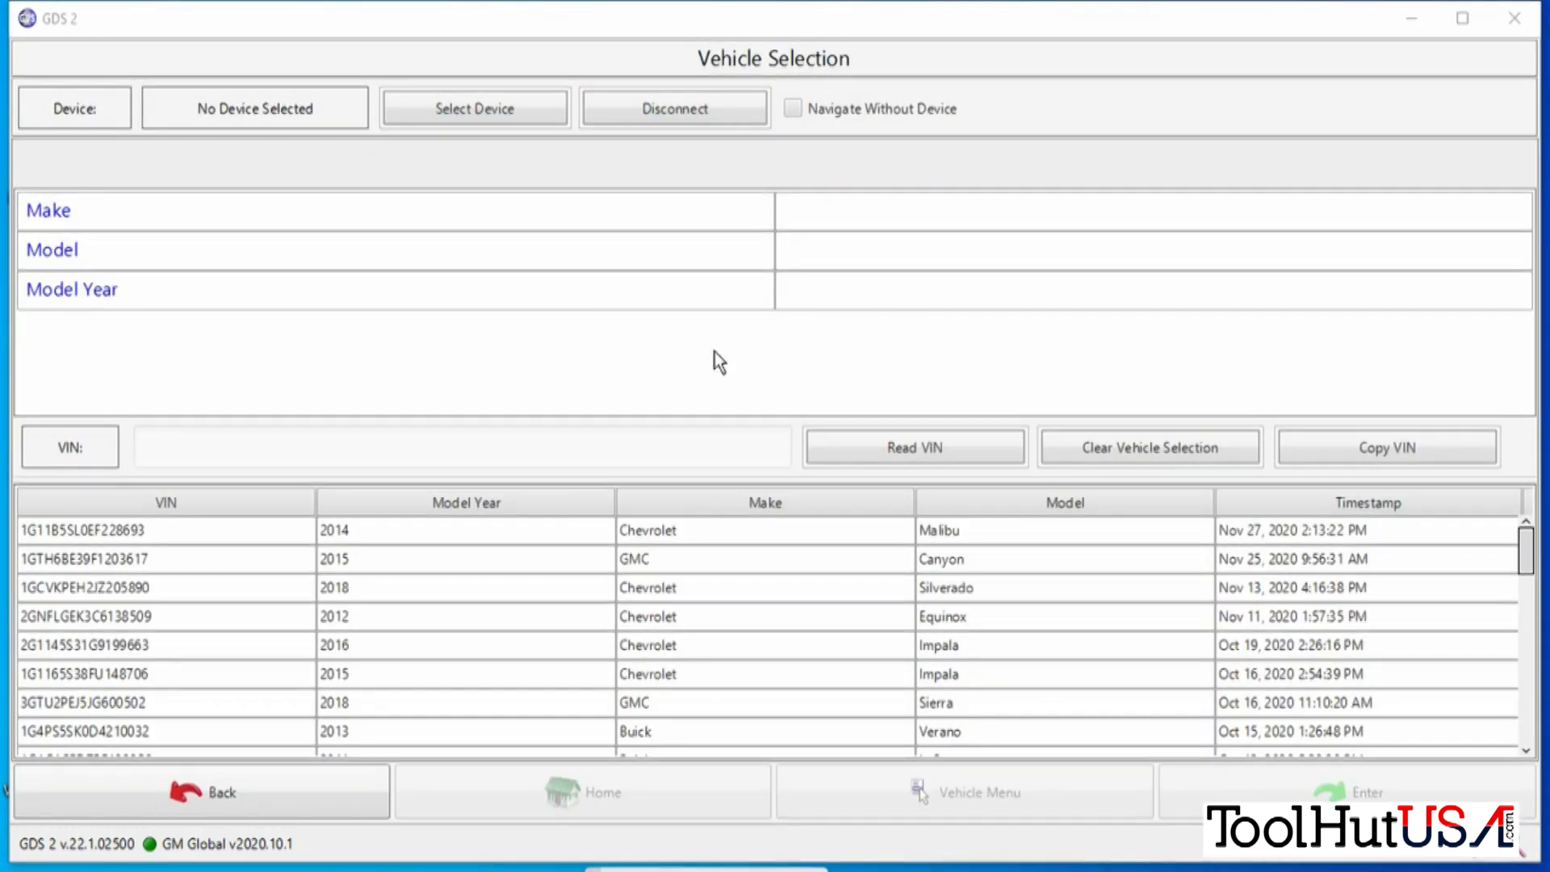
pyautogui.click(473, 109)
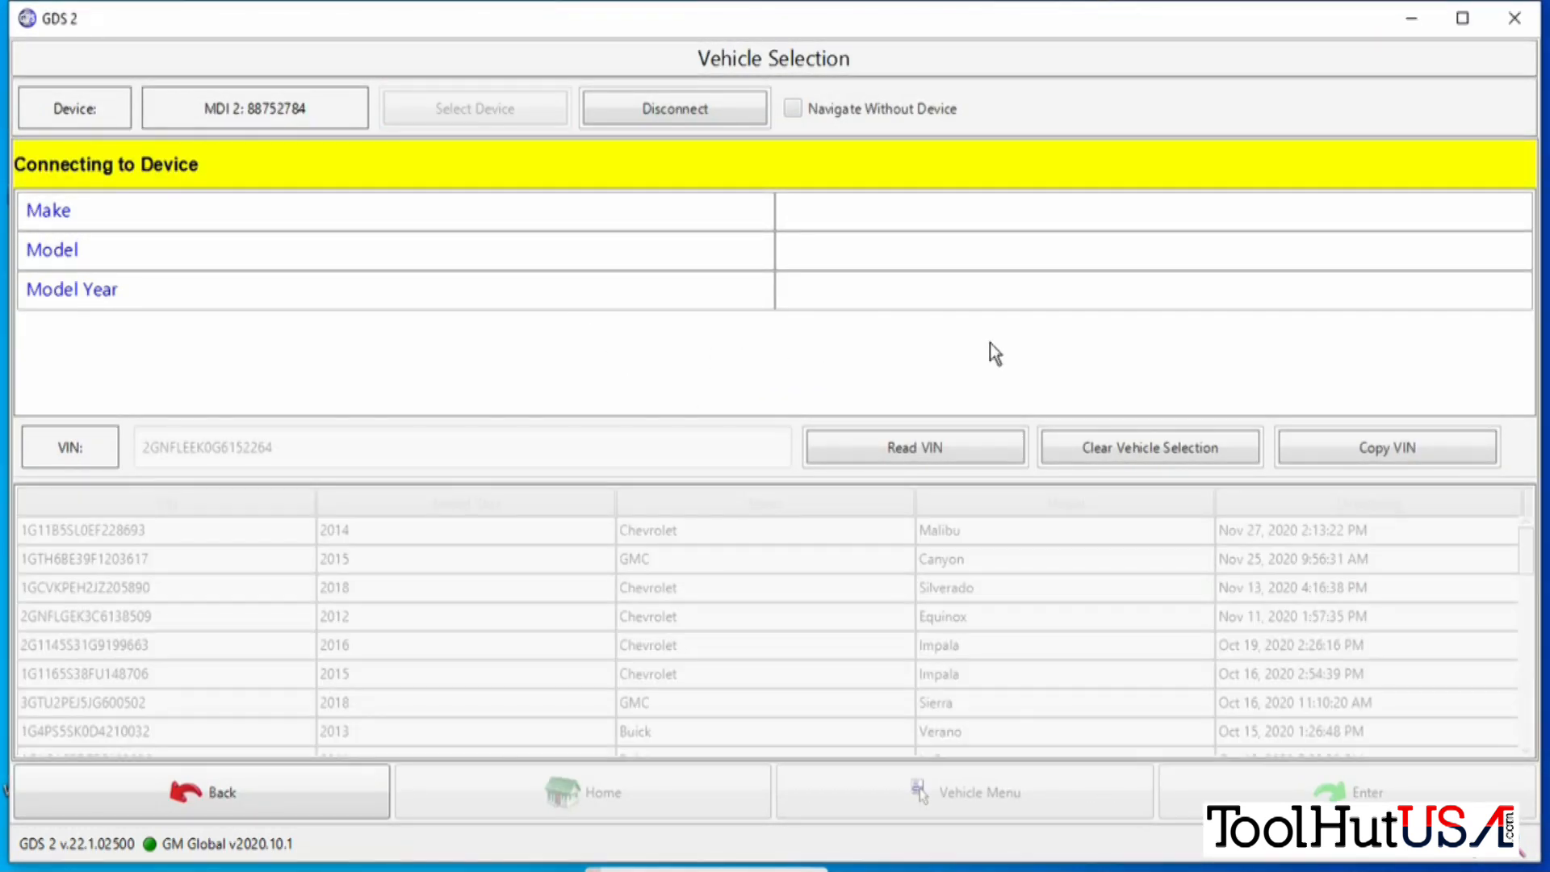
pyautogui.click(912, 448)
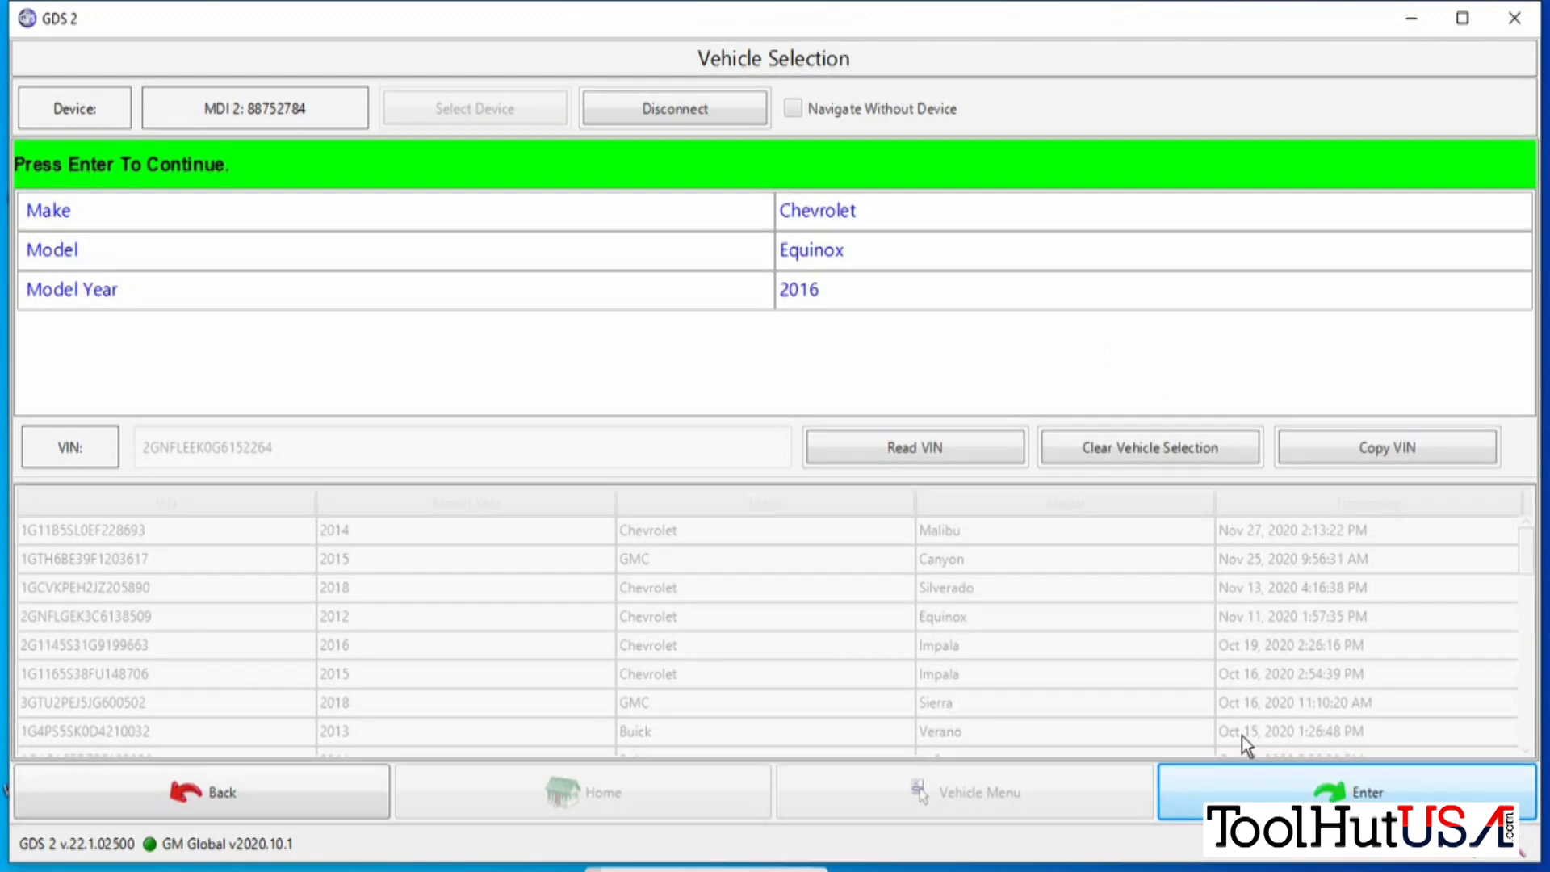
pyautogui.click(1363, 791)
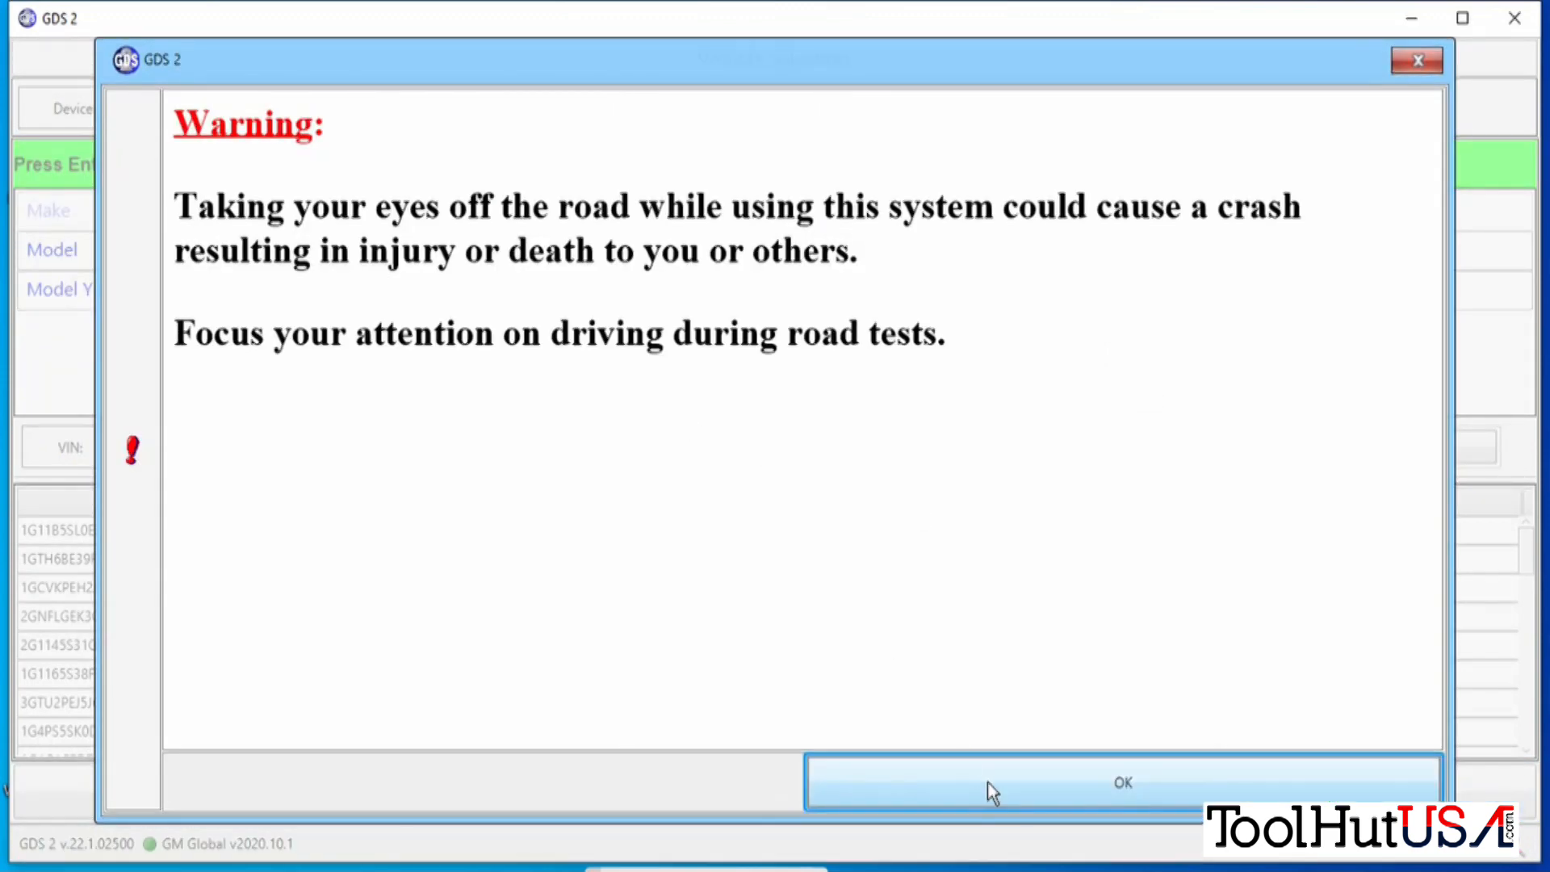
pyautogui.click(1120, 782)
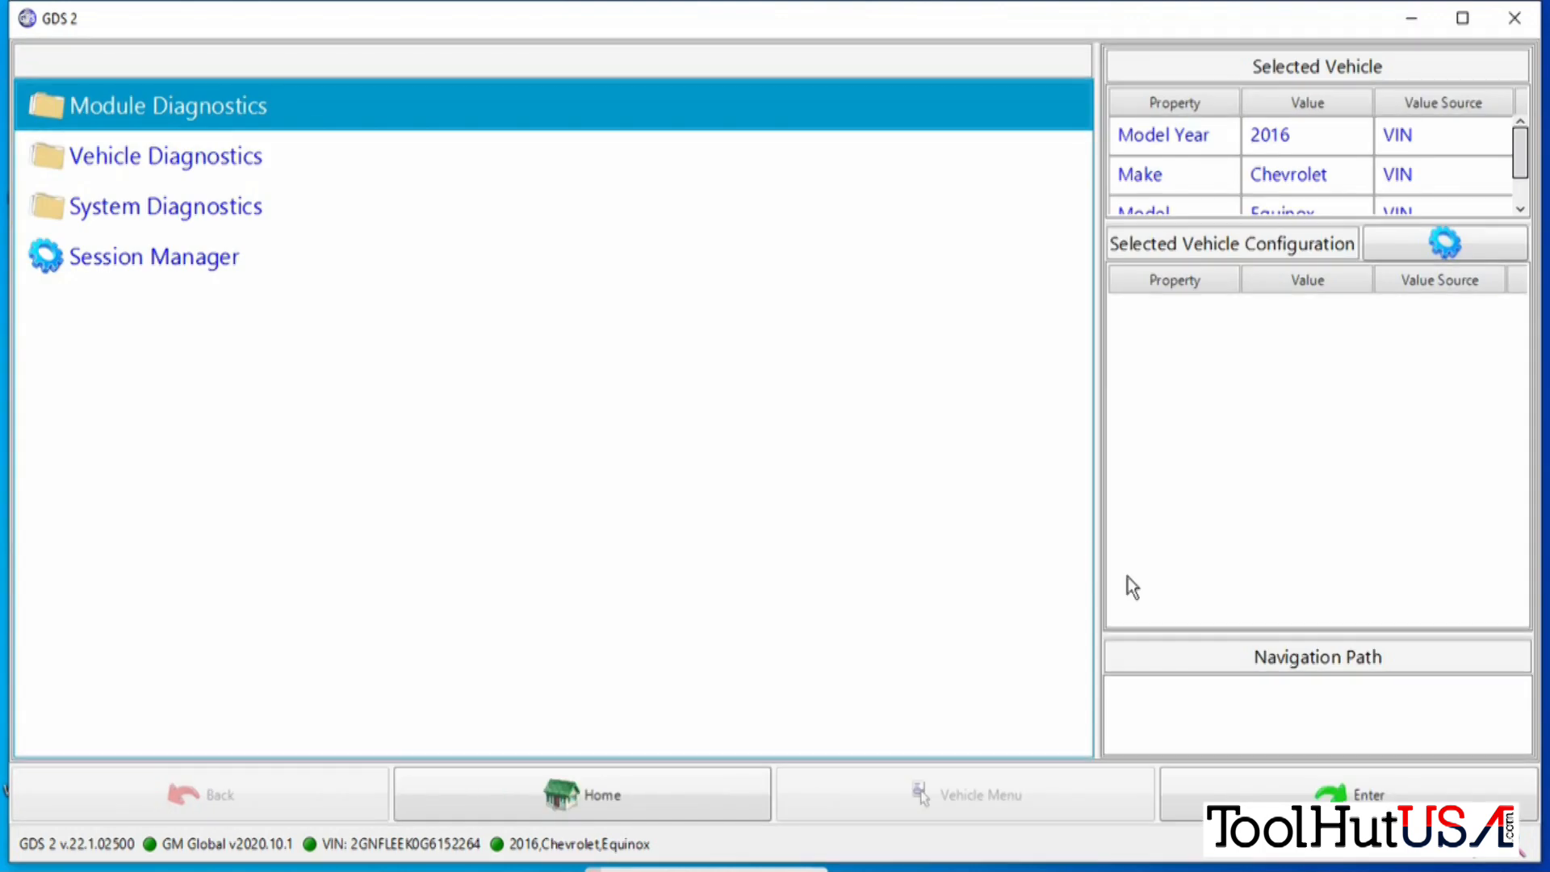
# Run Vehicle DTC Information to populate the DTC Summary of stored codes per control module.
pyautogui.click(163, 155)
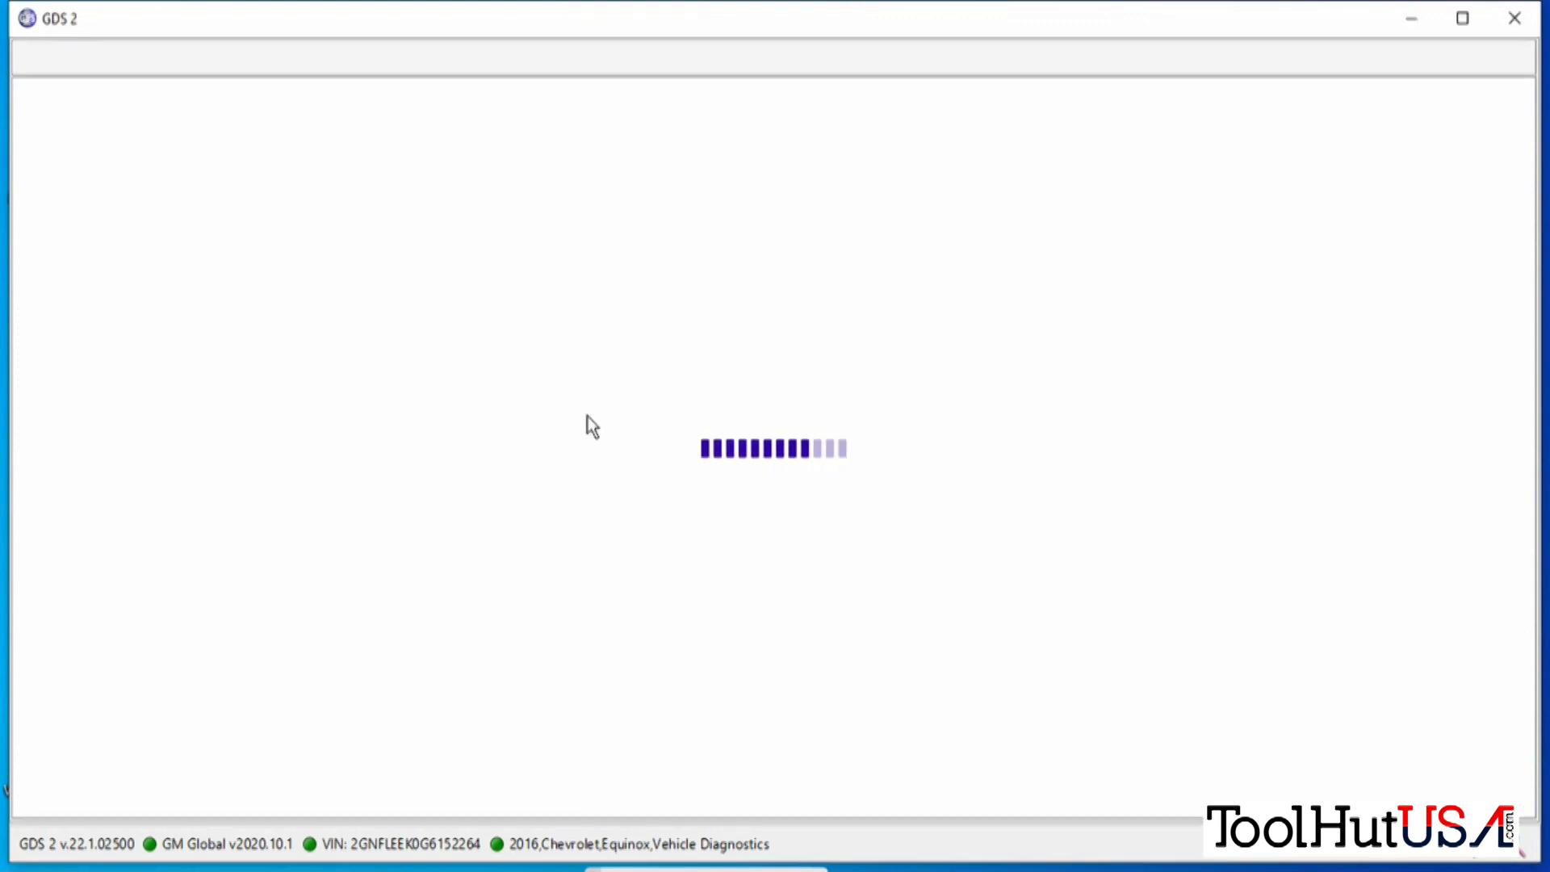
pyautogui.moveTo(739, 650)
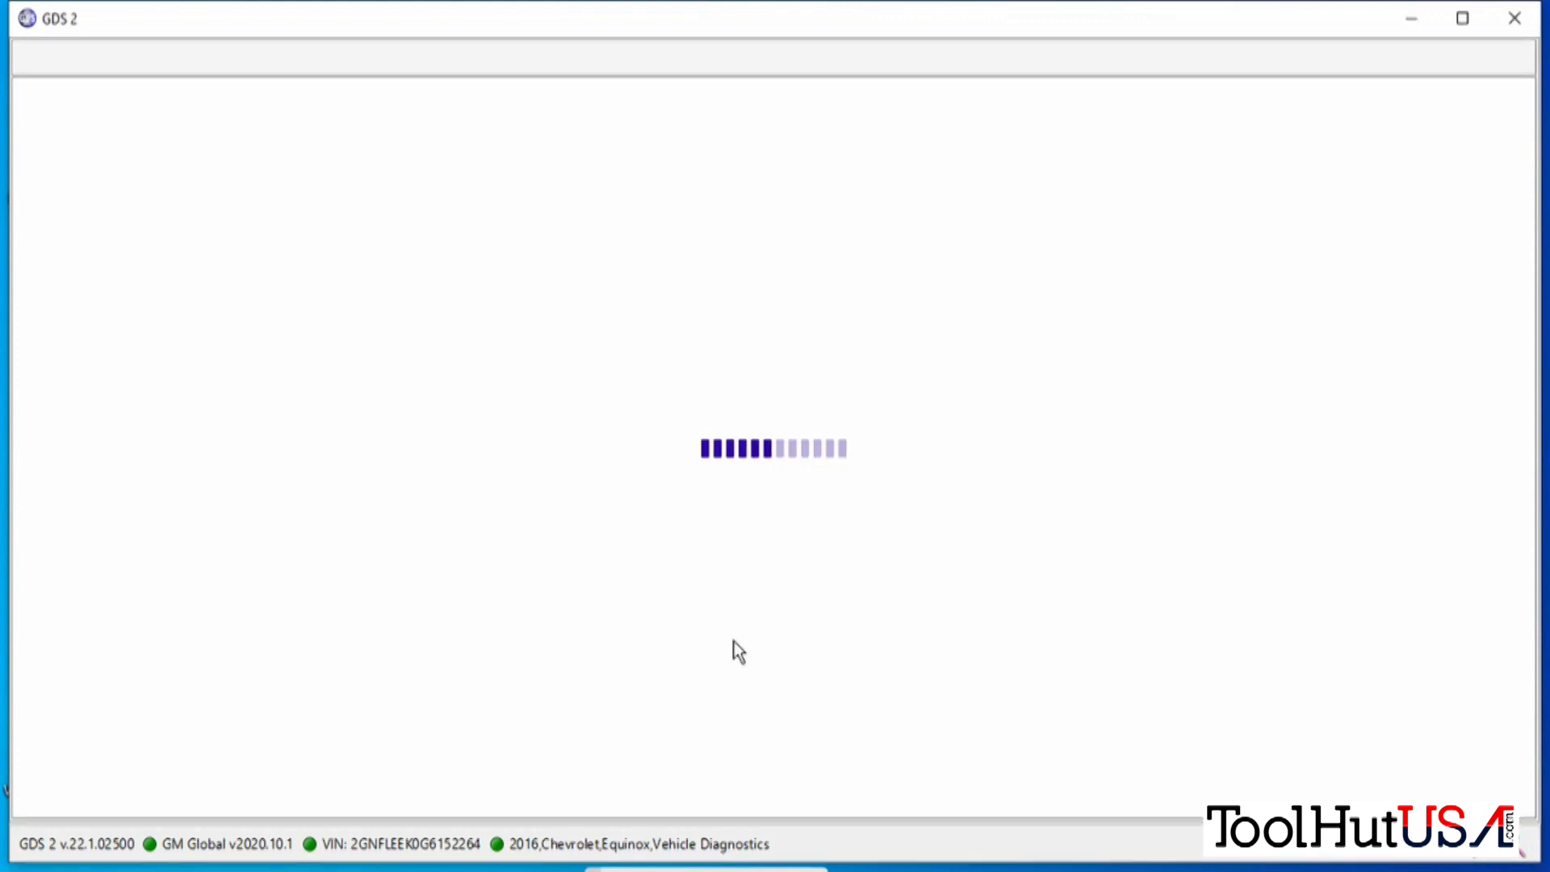
pyautogui.moveTo(893, 642)
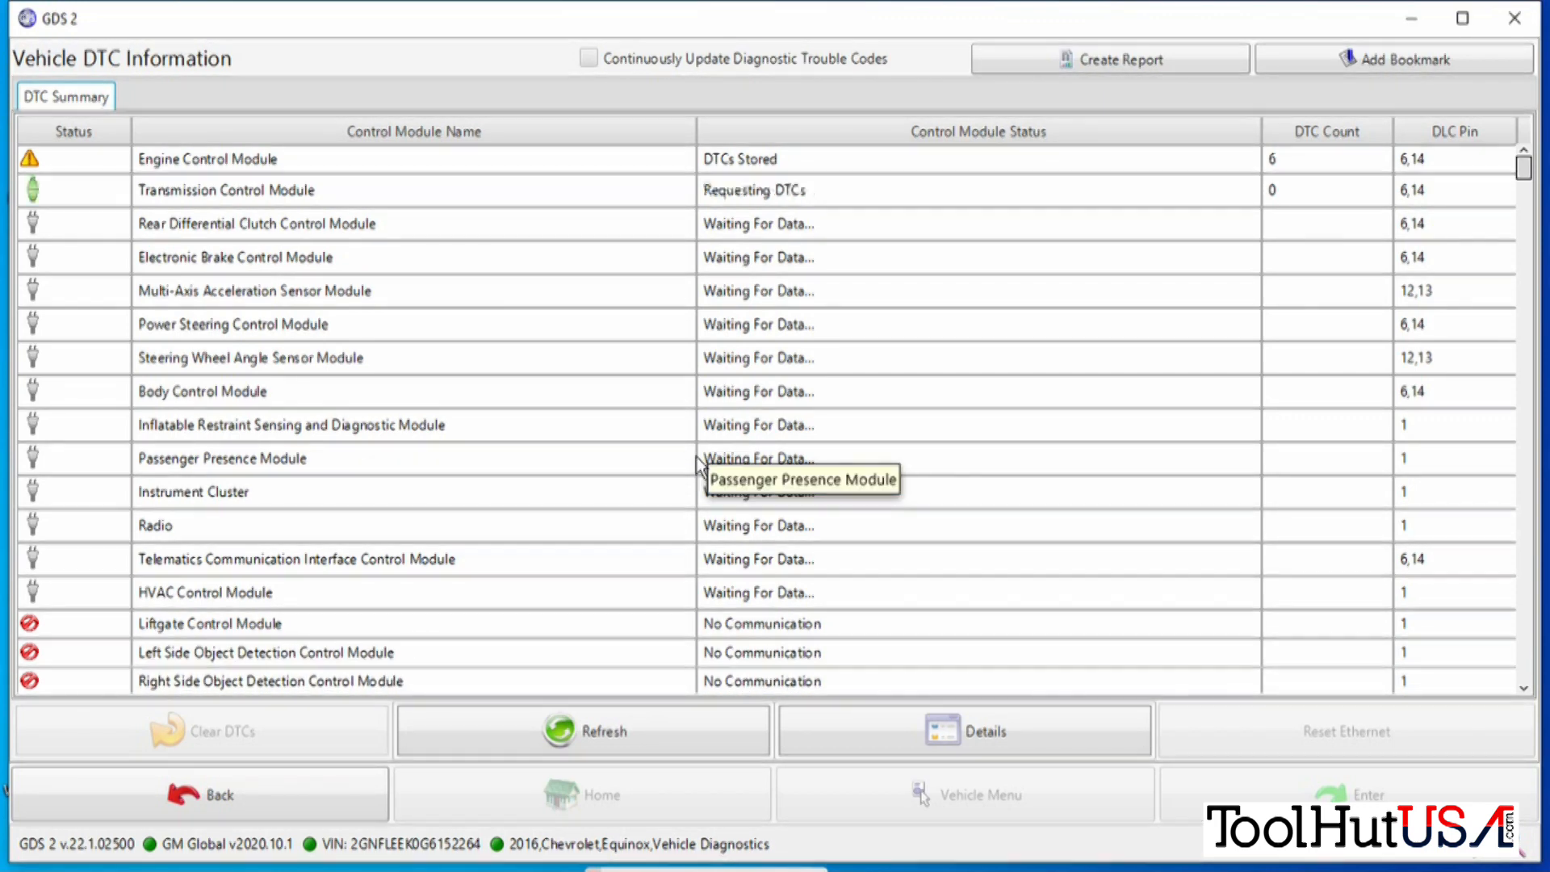
pyautogui.click(583, 730)
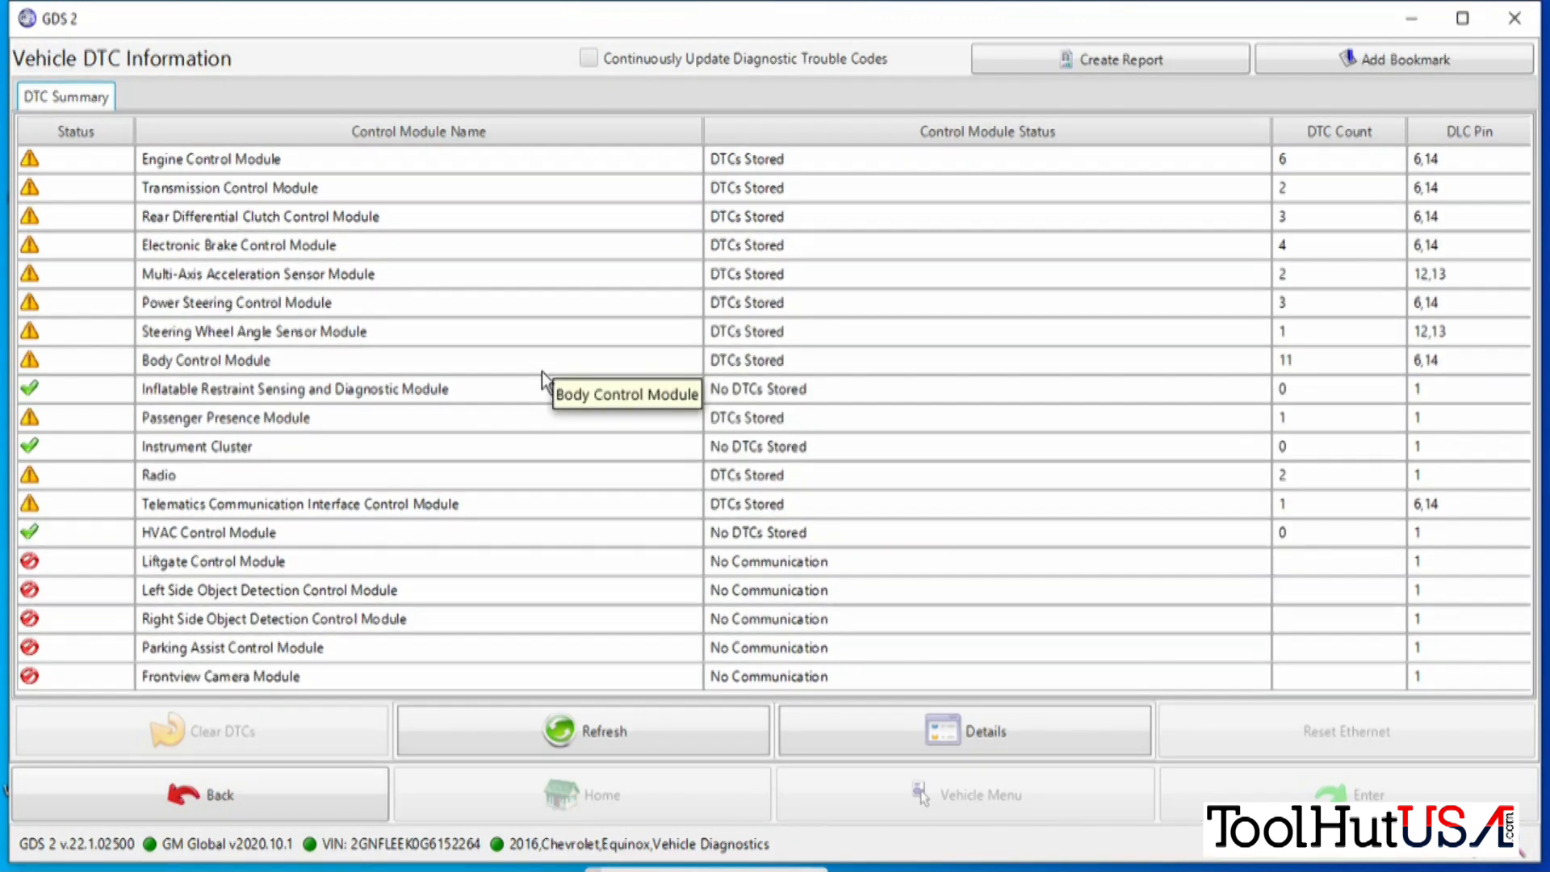
pyautogui.moveTo(845, 730)
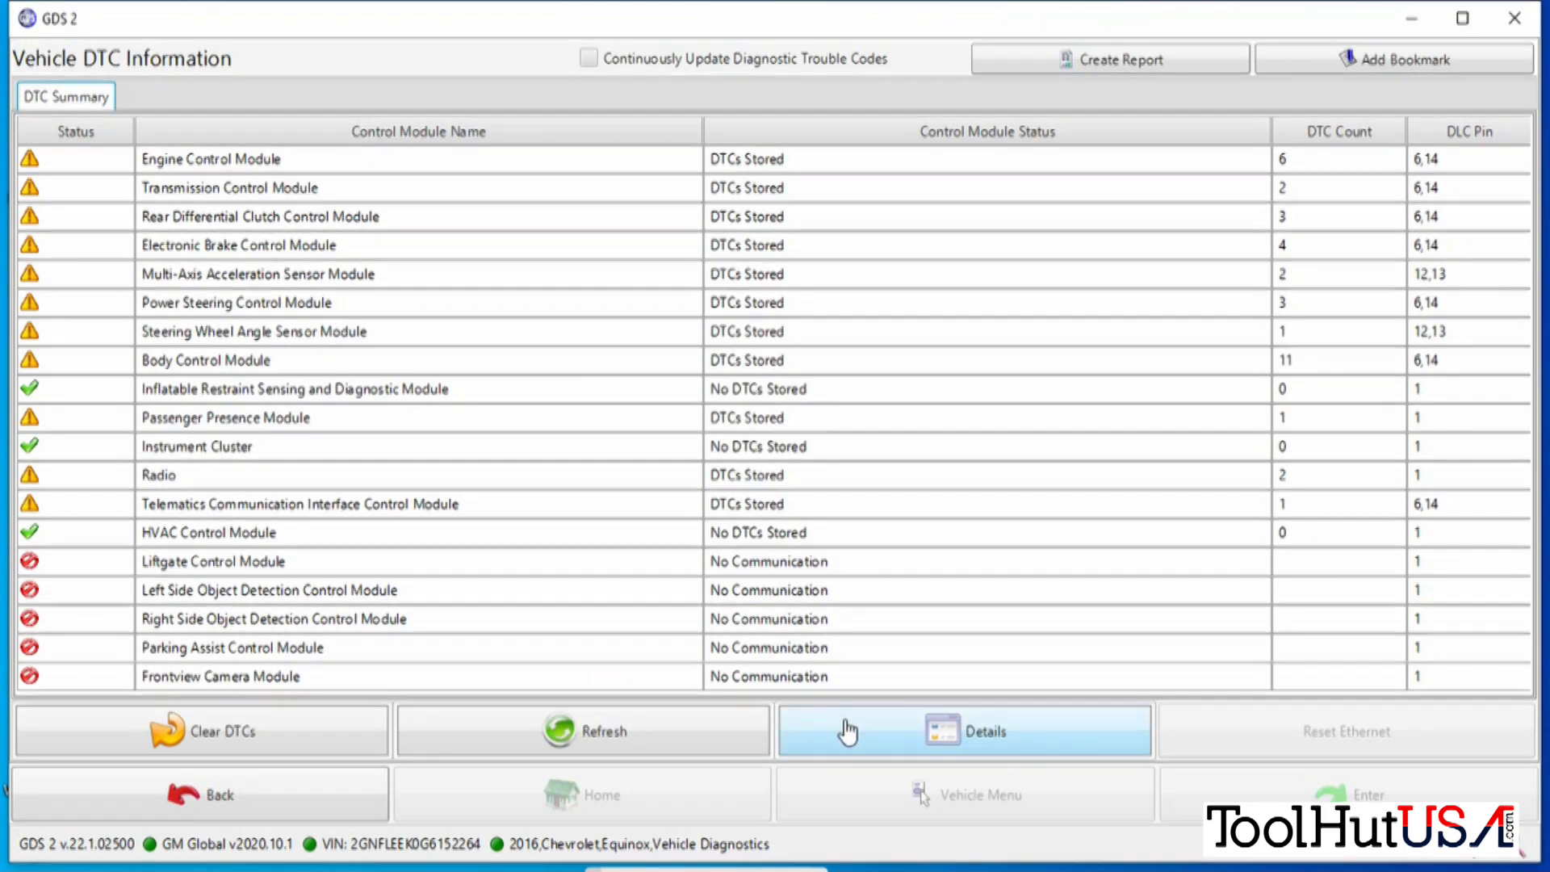
# View the detailed DTC Display of stored codes, then back out to the Vehicle Diagnostics menu.
pyautogui.click(963, 730)
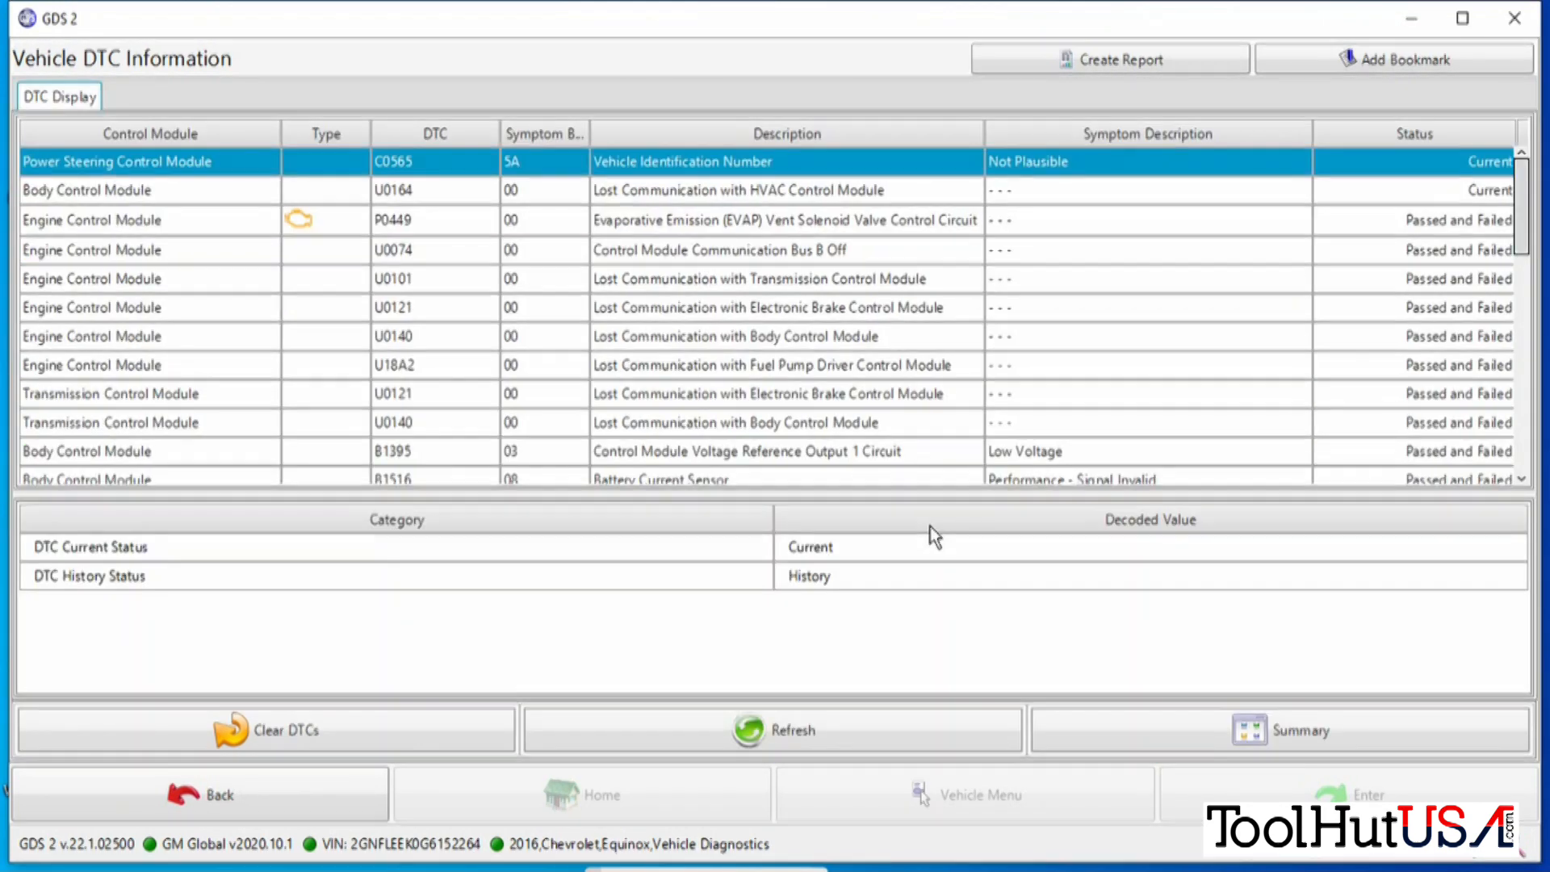
pyautogui.moveTo(256, 439)
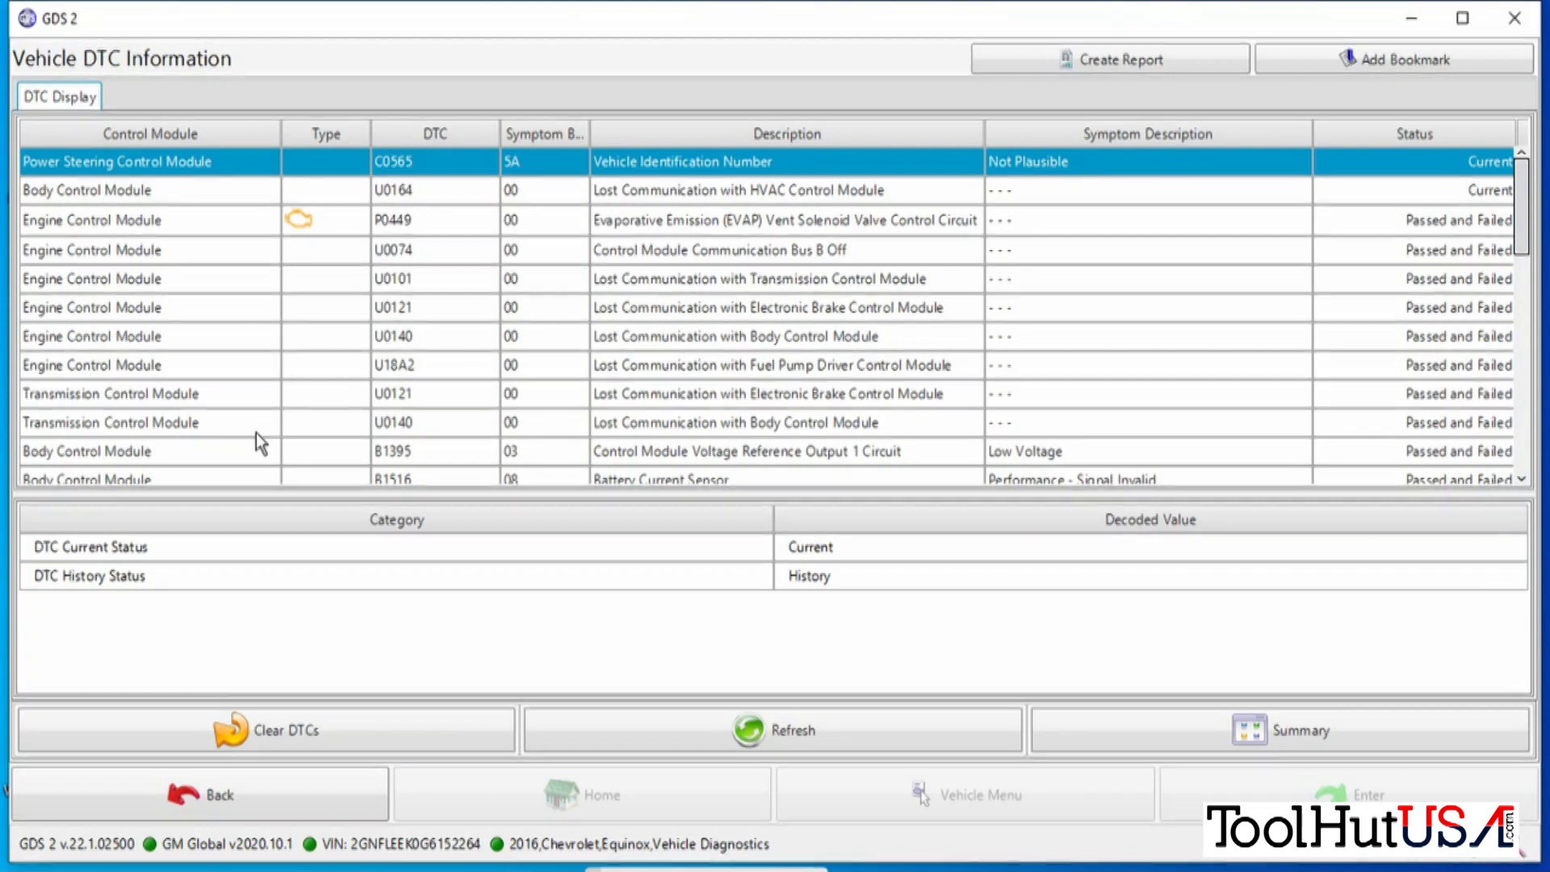
pyautogui.moveTo(534, 255)
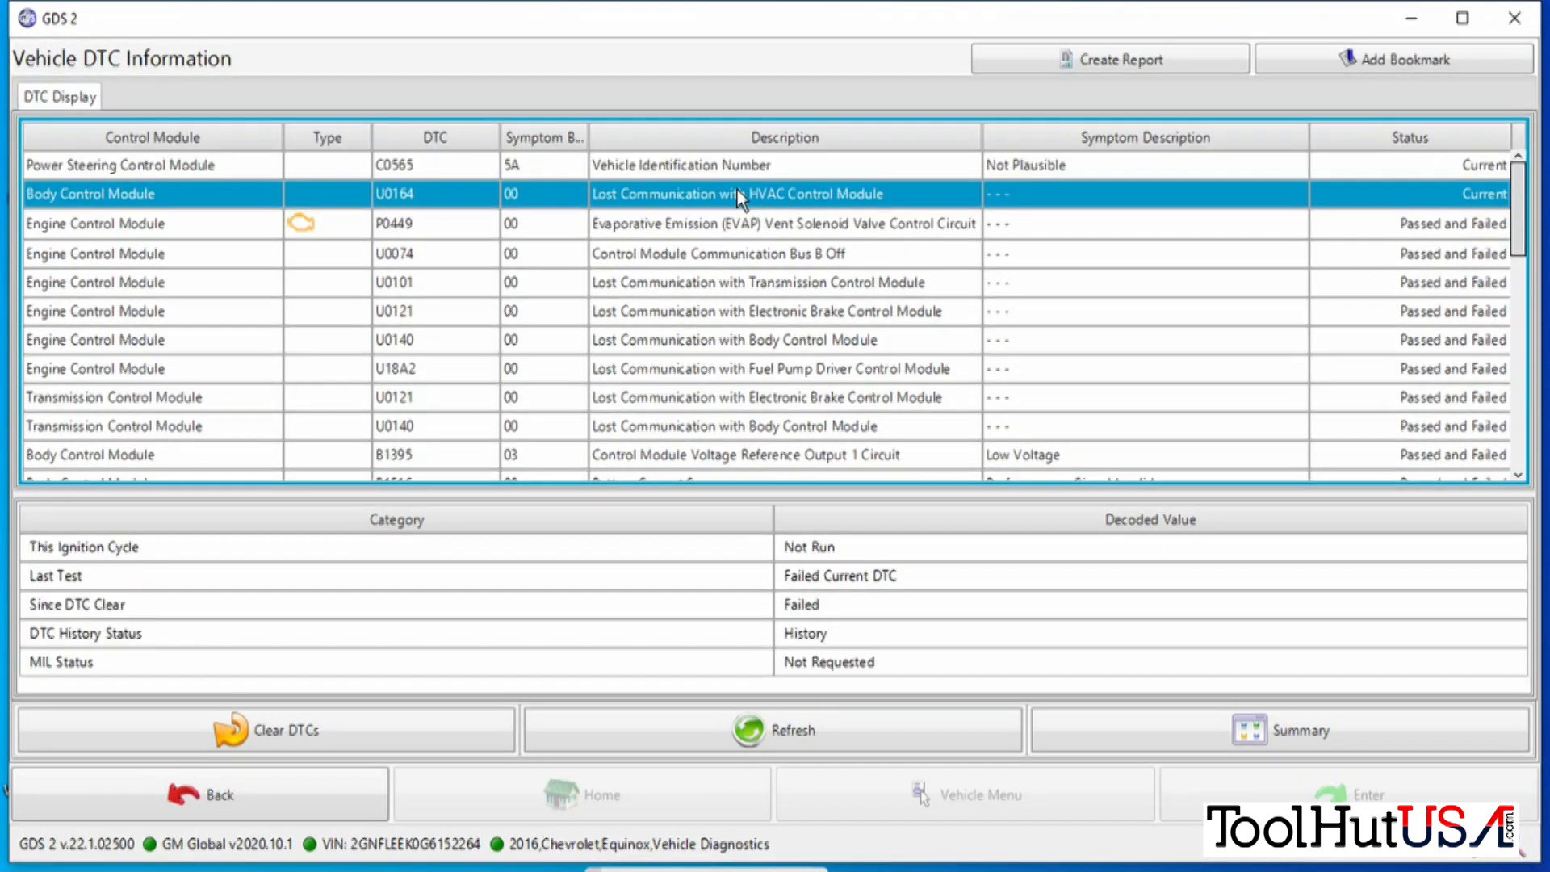
pyautogui.moveTo(1503, 475)
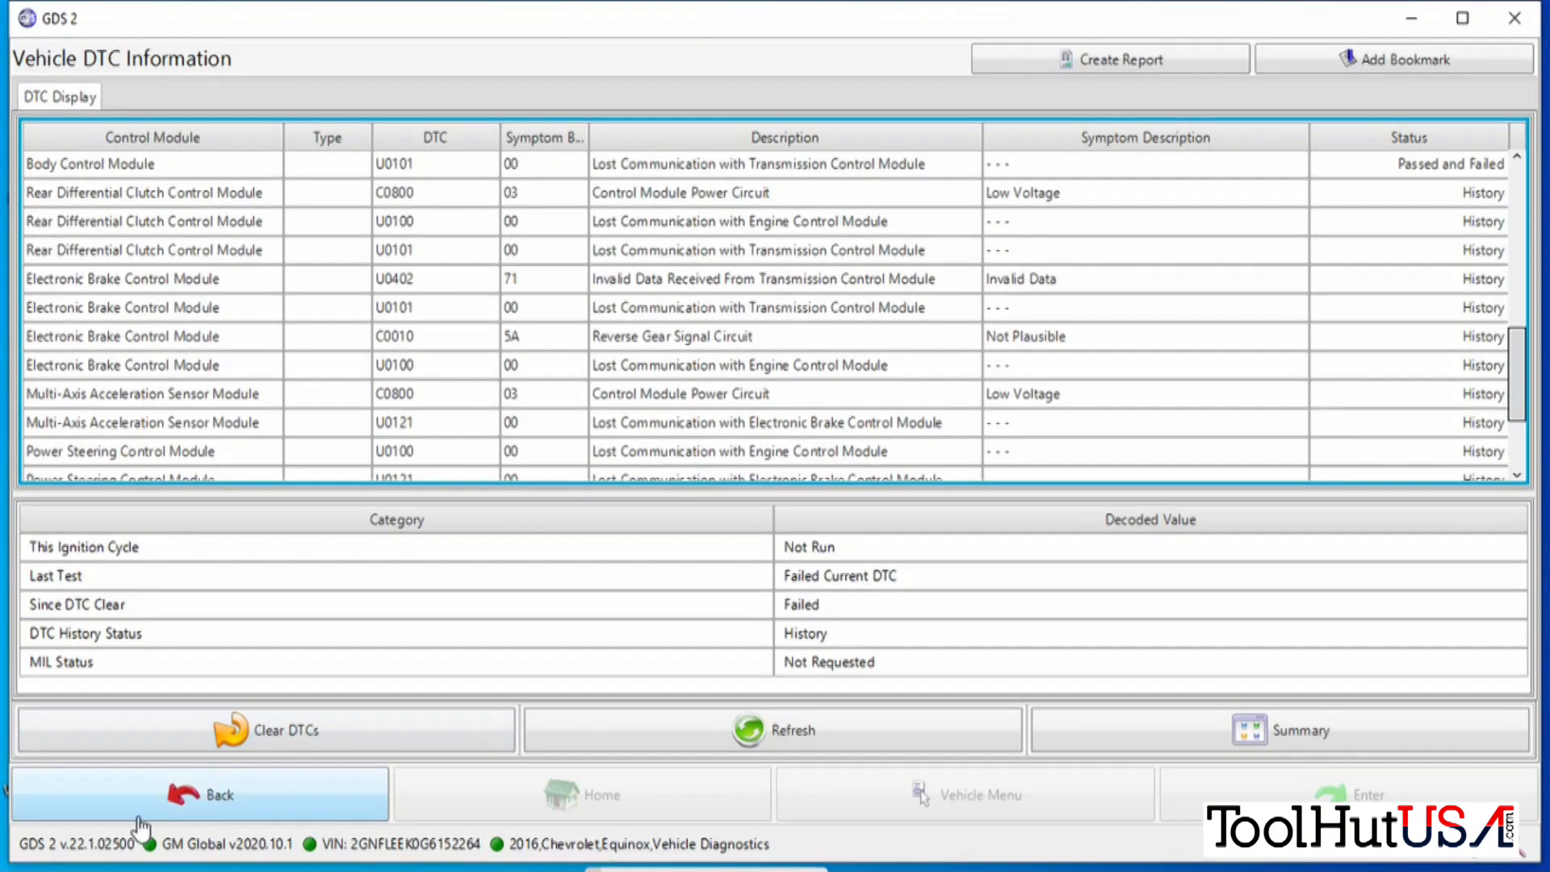
pyautogui.click(263, 729)
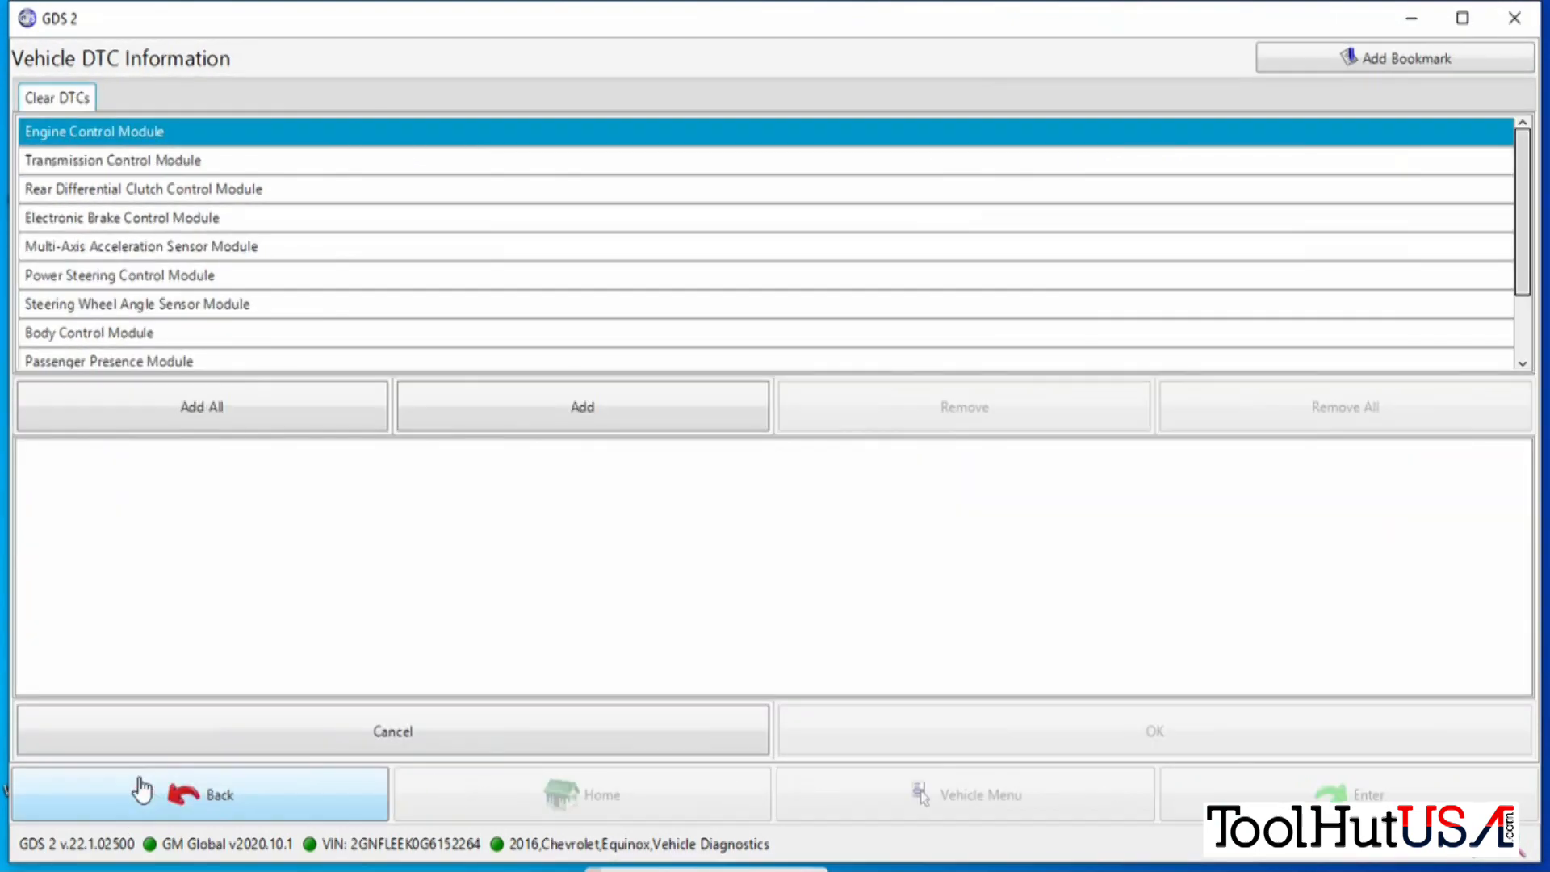
pyautogui.click(201, 792)
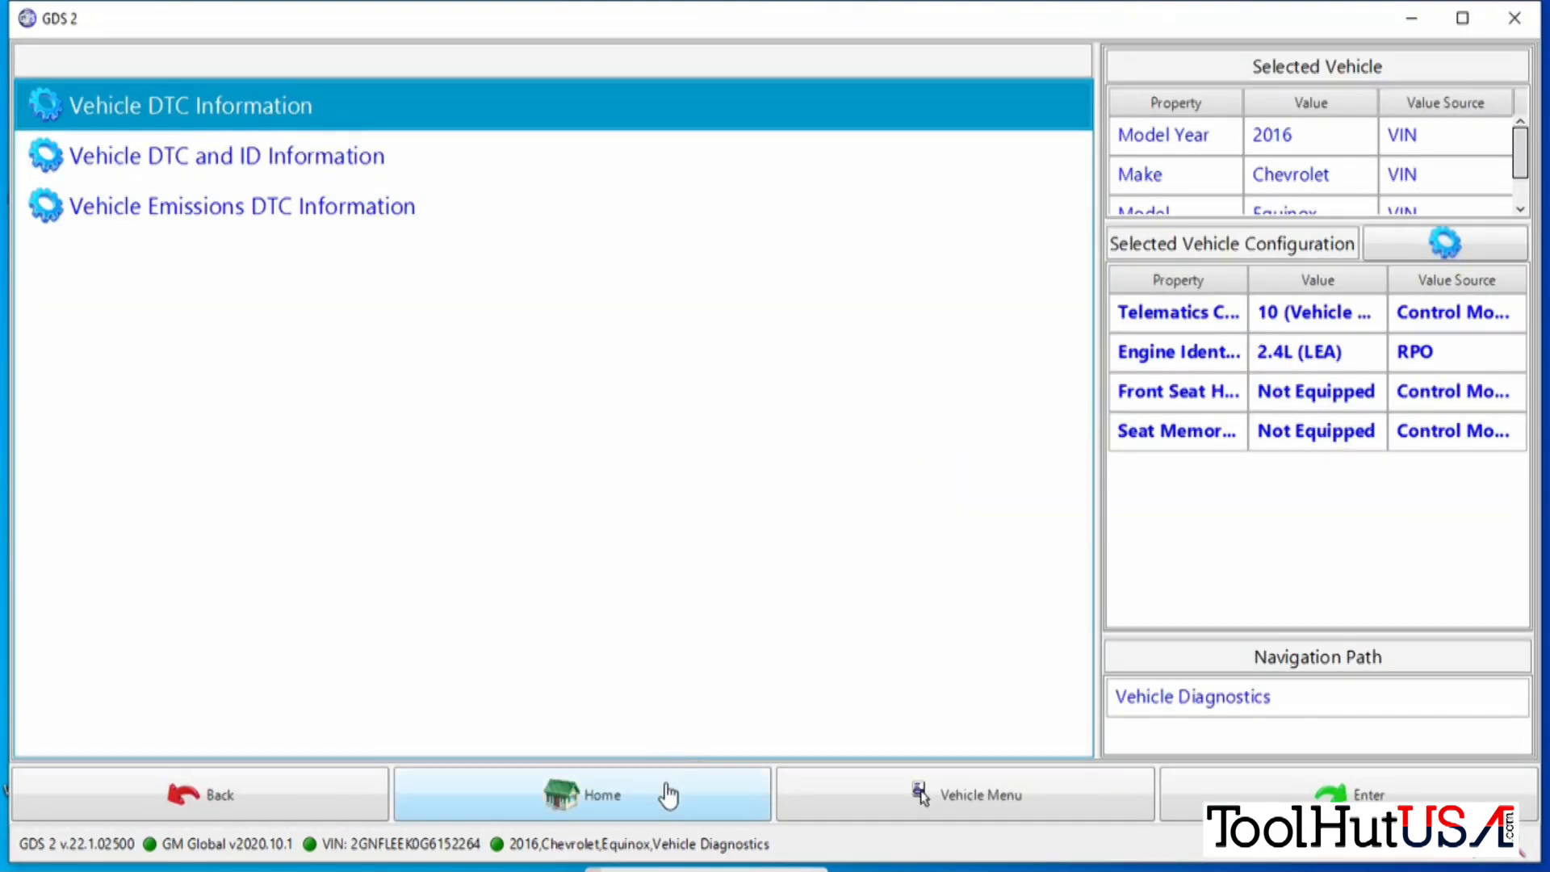
# Launch SPS V.7.6.198 from TIS2Web, accepting the Java run and install prompts, to show the Before You Start page.
pyautogui.click(583, 794)
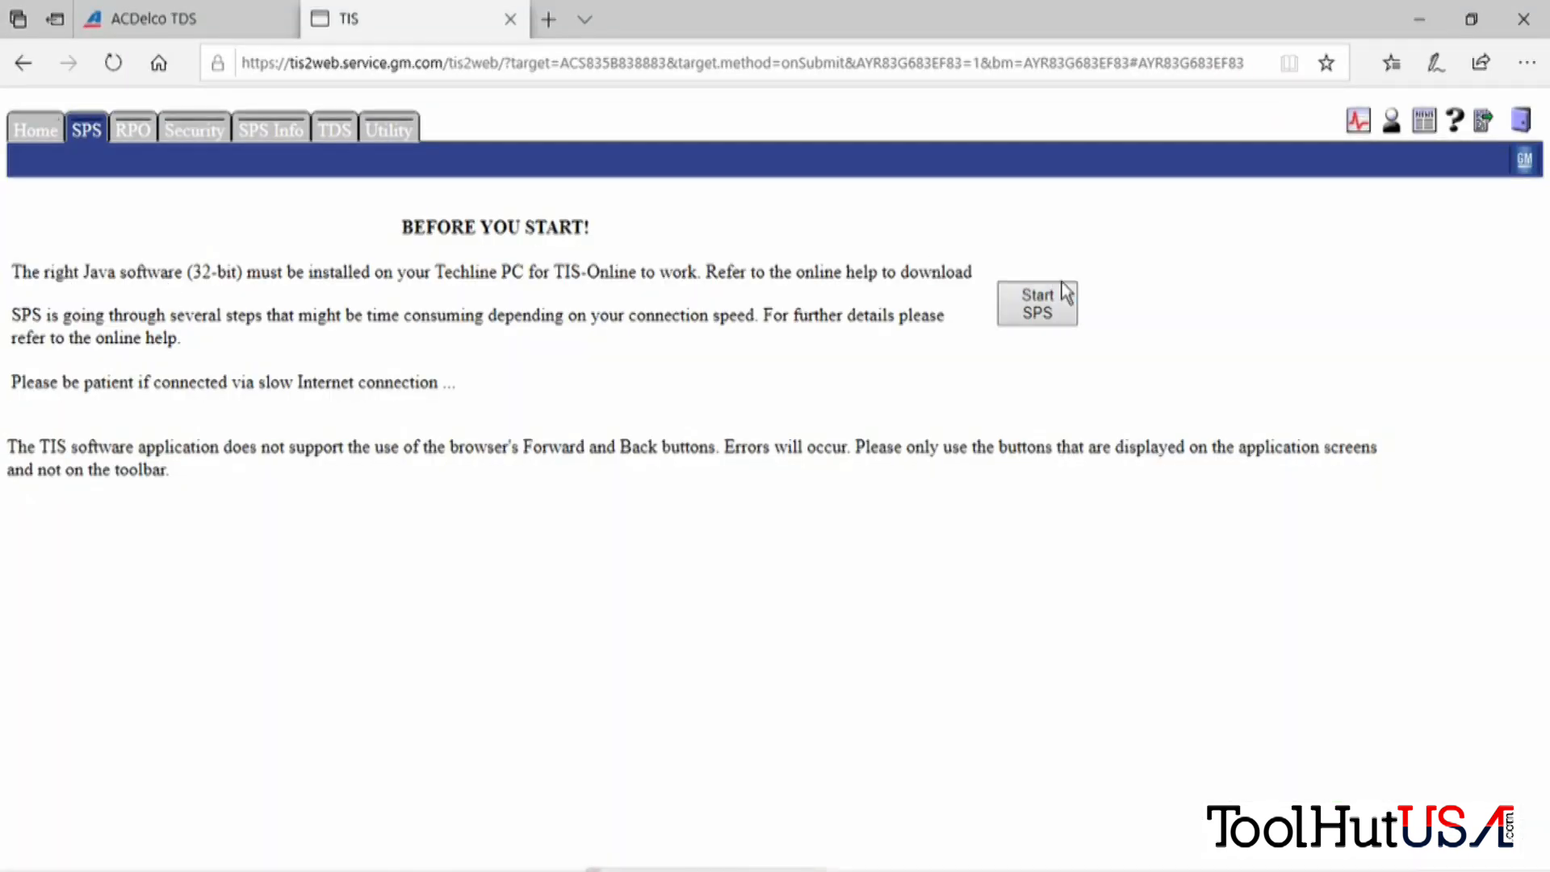
pyautogui.click(1036, 303)
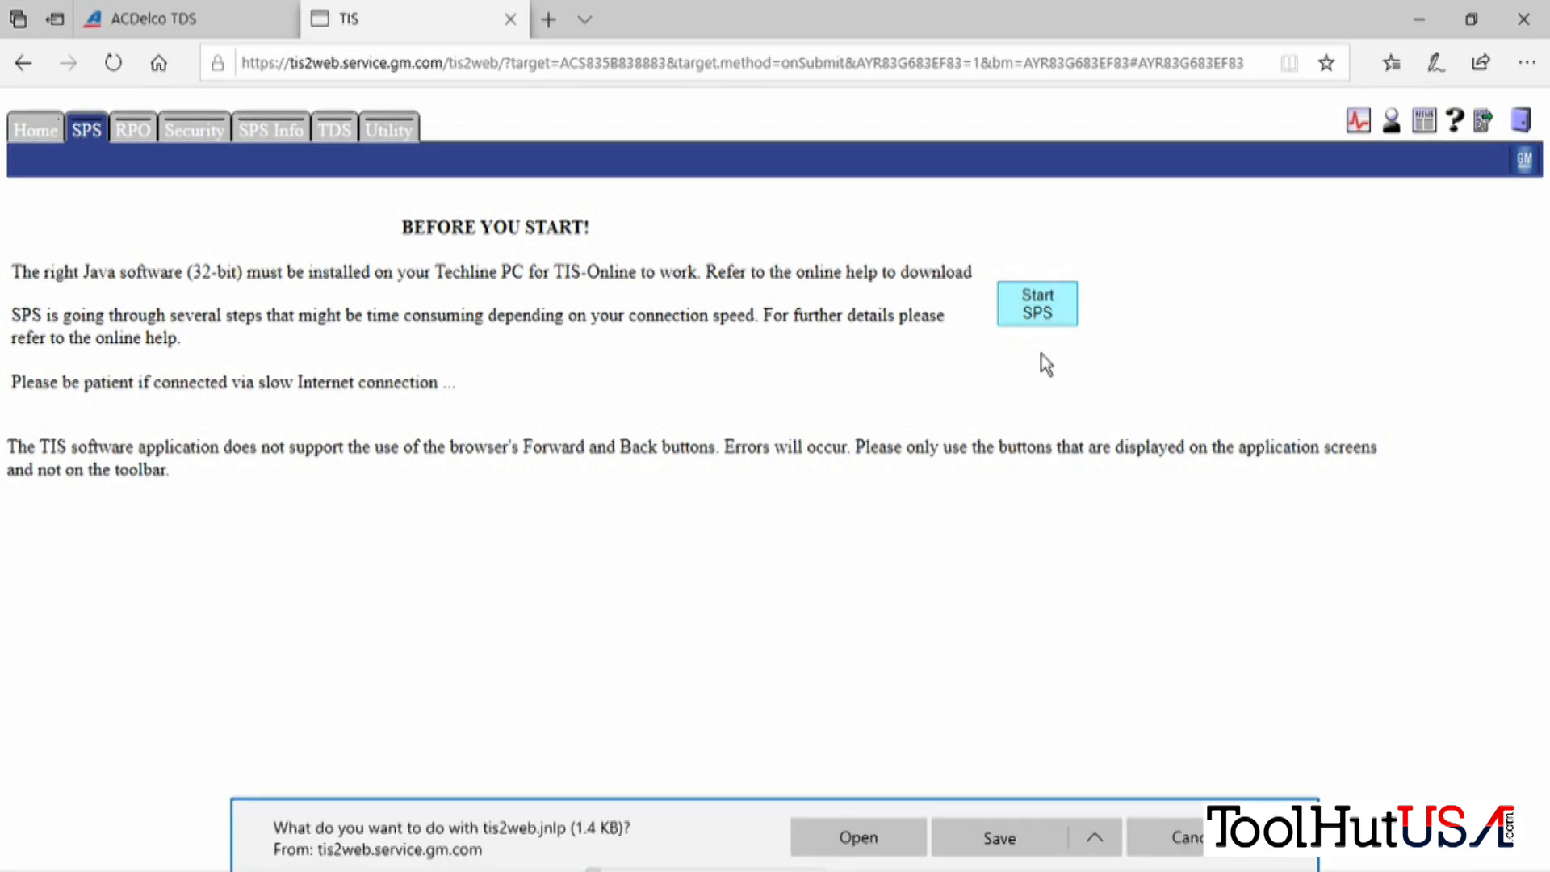
pyautogui.click(858, 837)
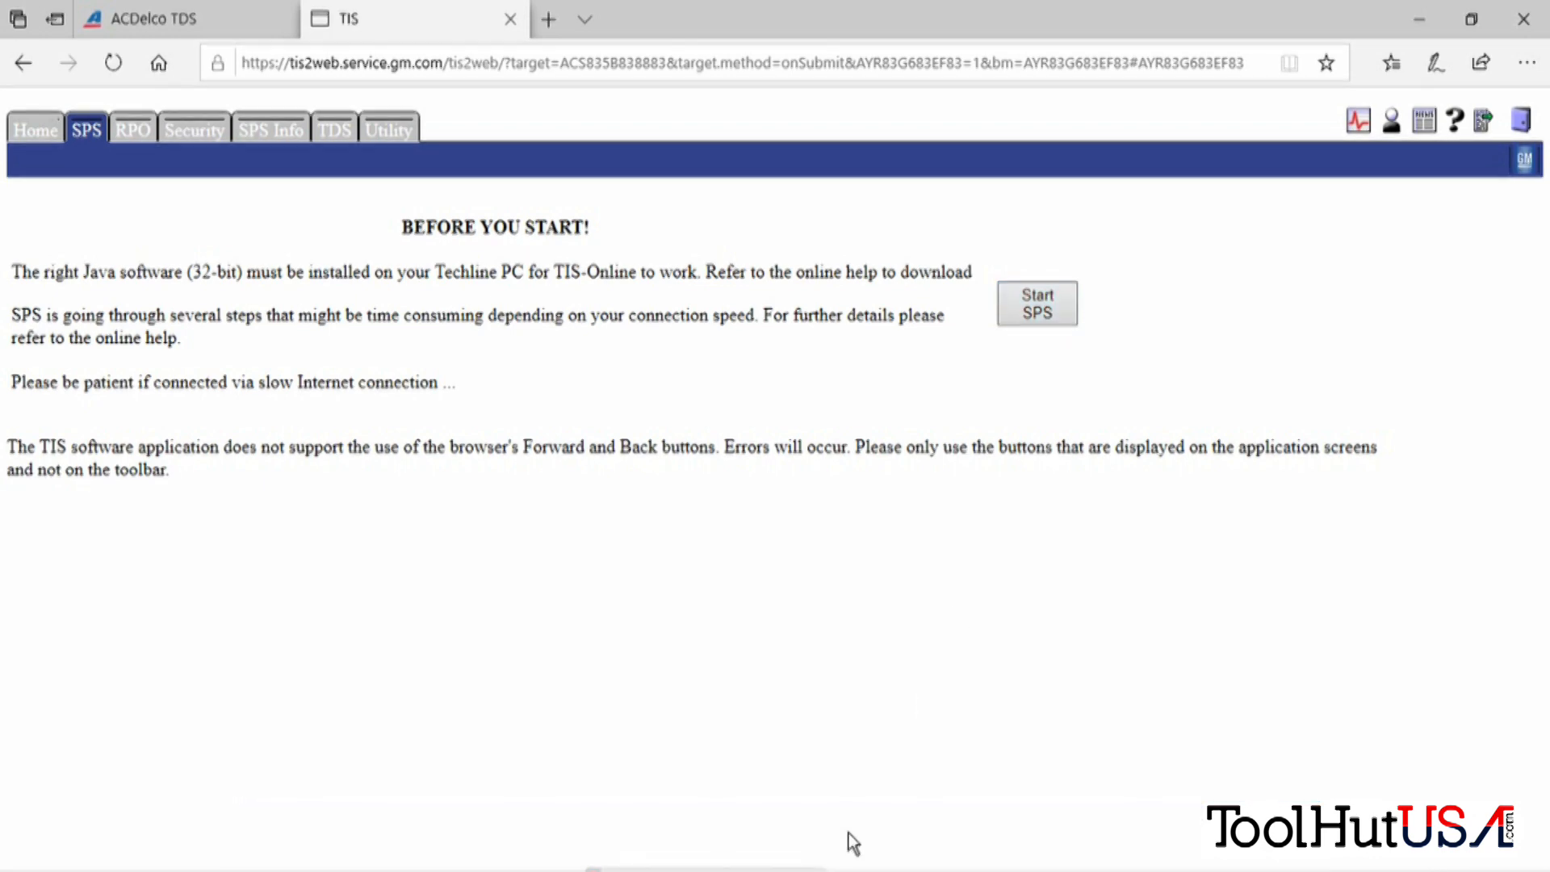
pyautogui.click(1036, 304)
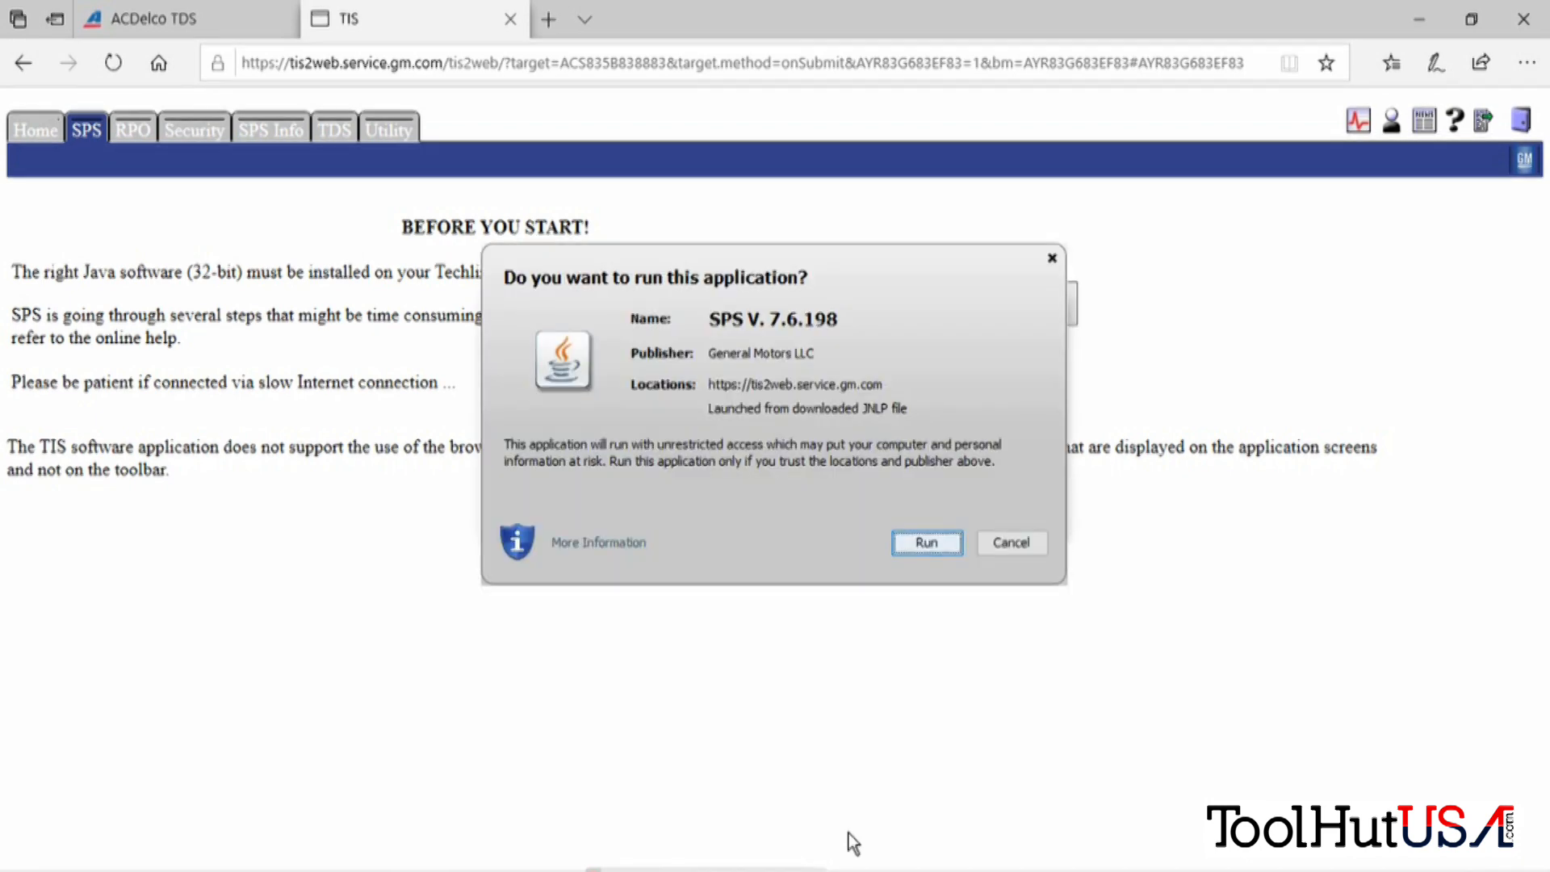
pyautogui.moveTo(927, 543)
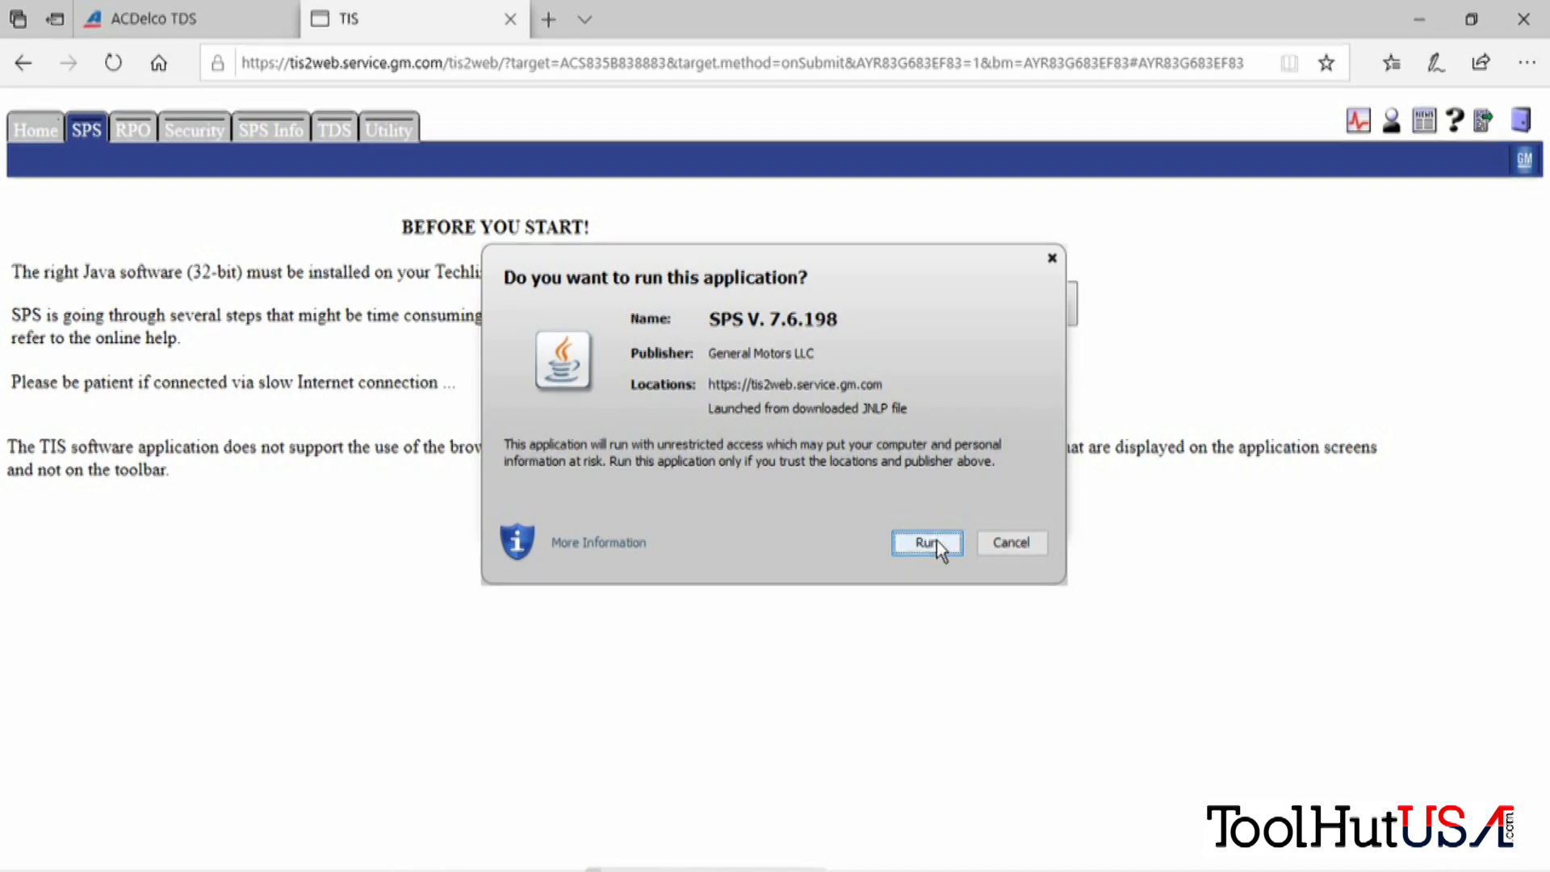
pyautogui.click(925, 542)
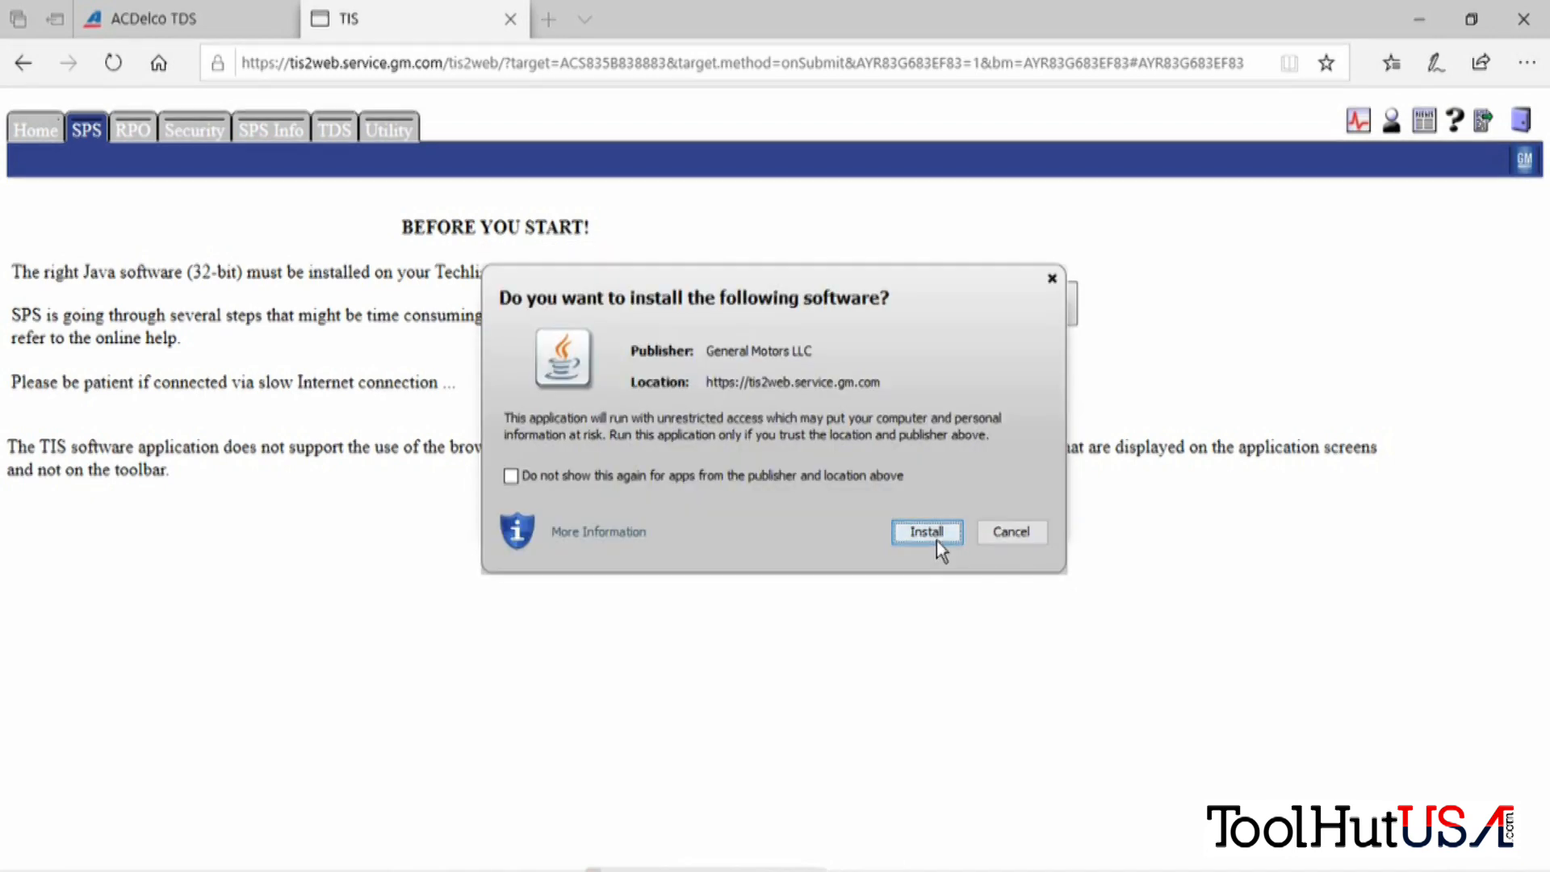
pyautogui.click(925, 531)
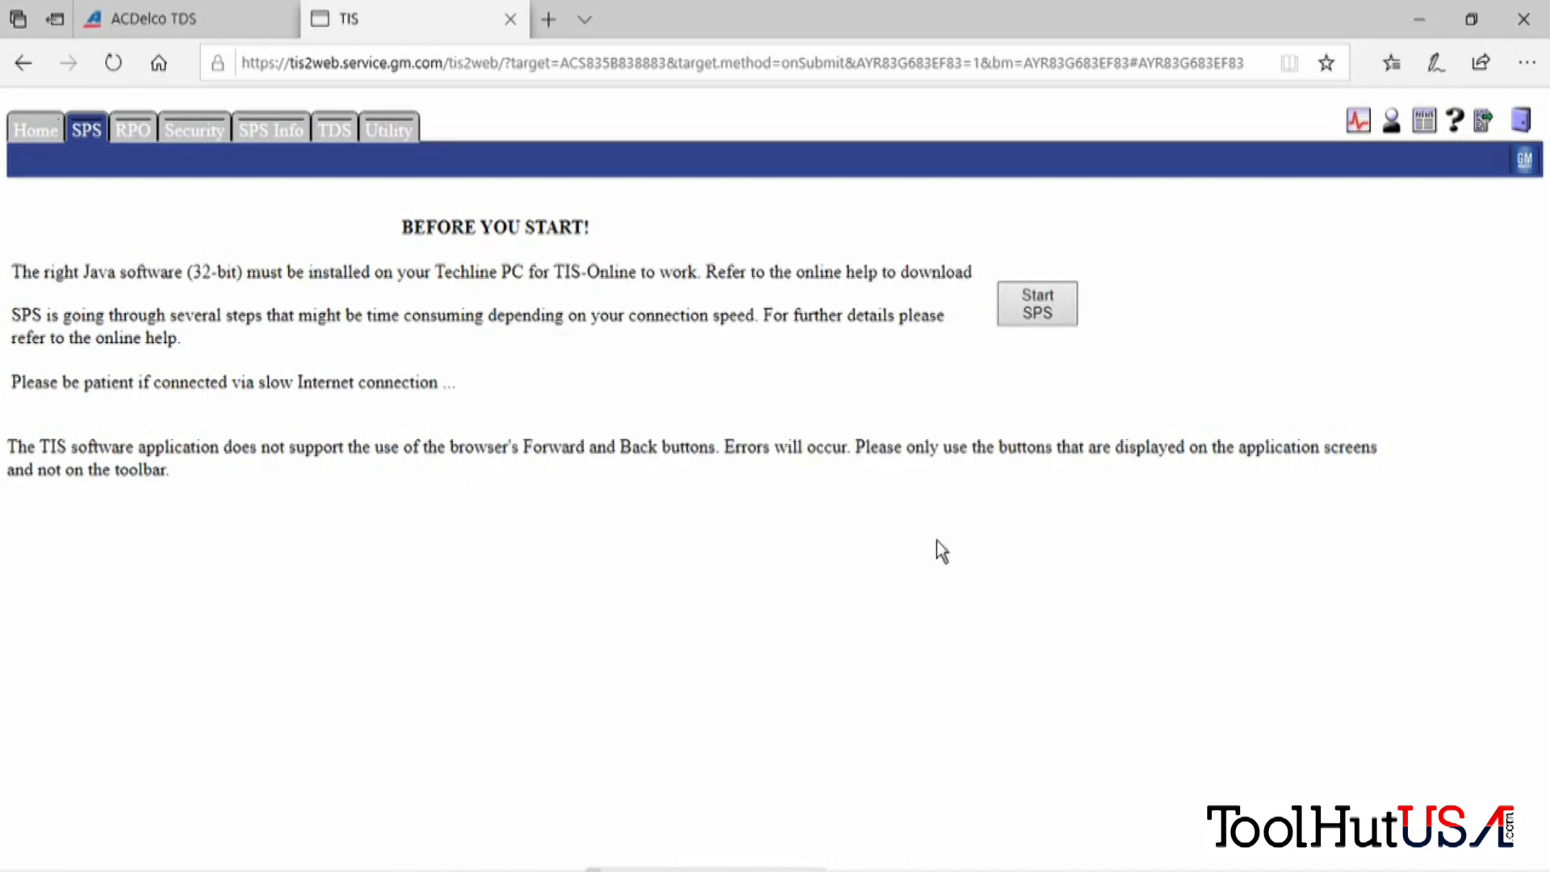
pyautogui.click(1037, 304)
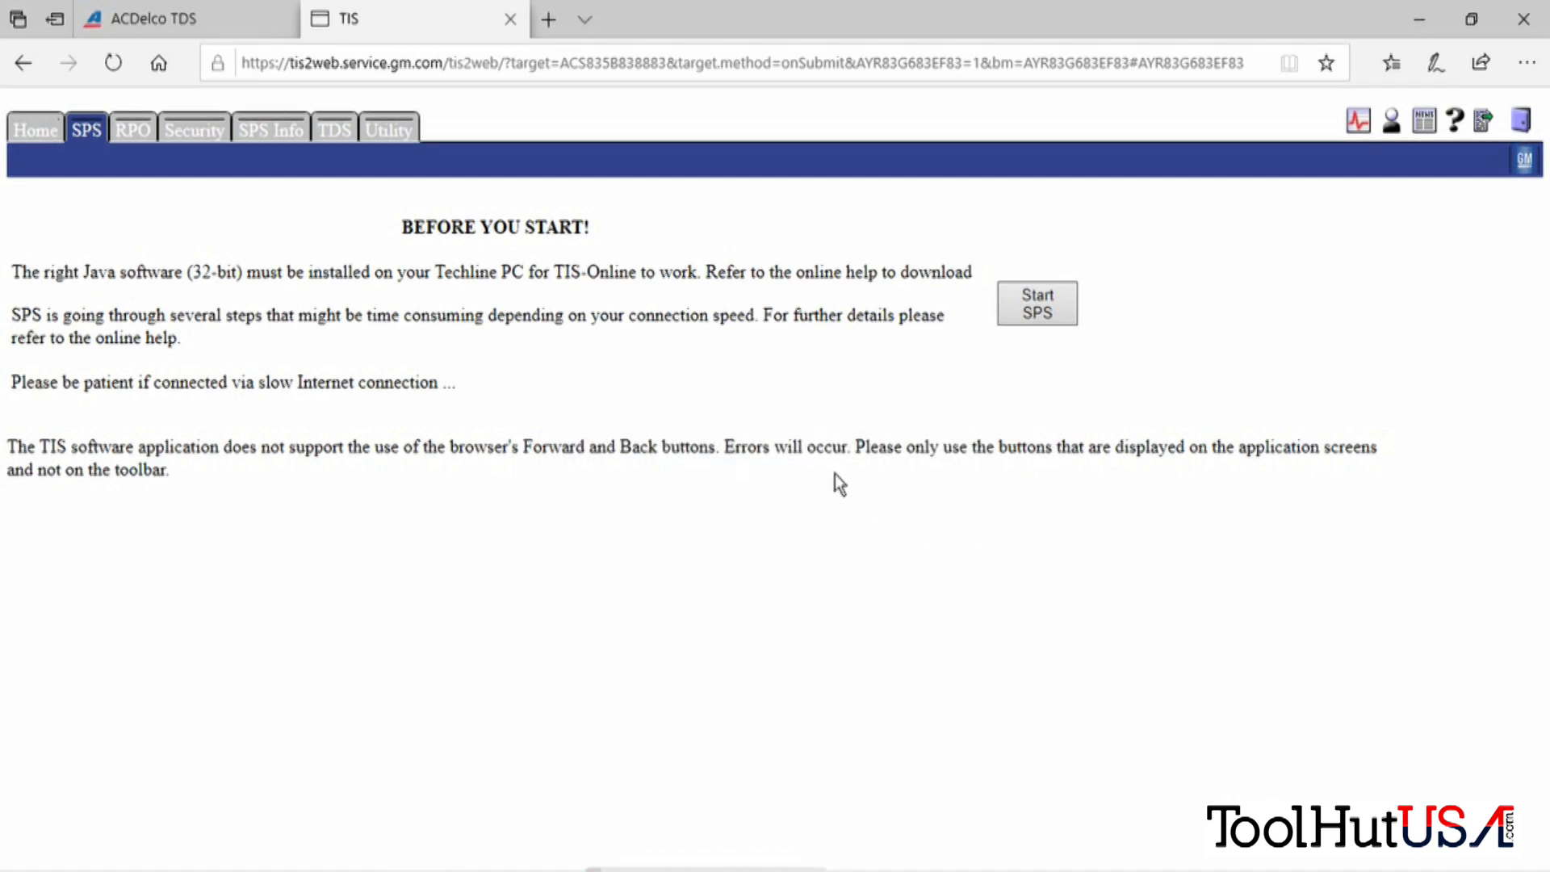
pyautogui.moveTo(656, 376)
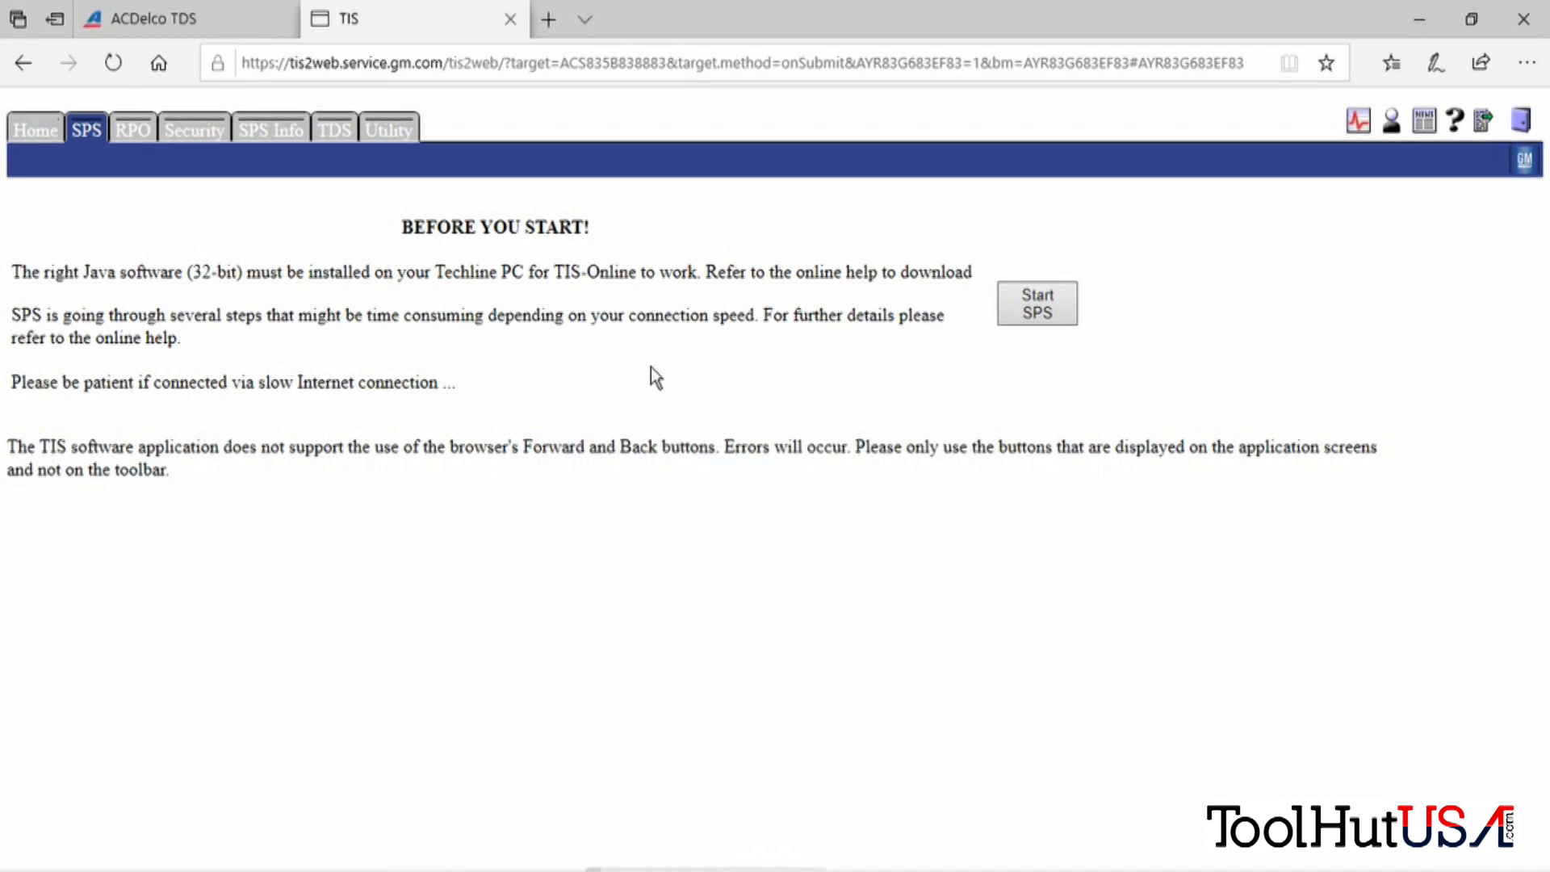
pyautogui.moveTo(672, 402)
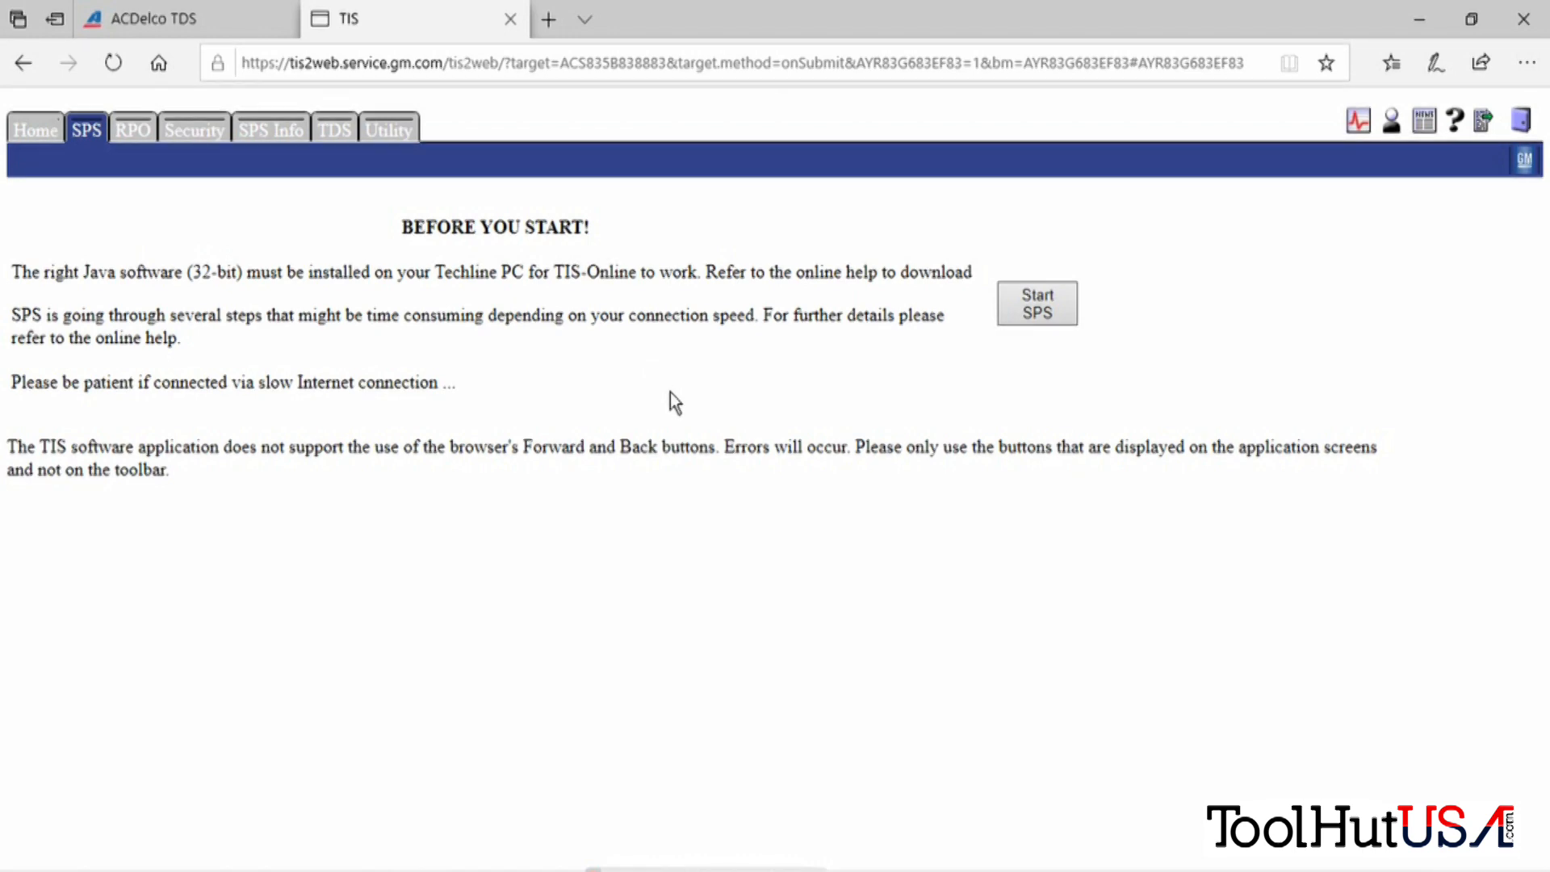
pyautogui.moveTo(746, 522)
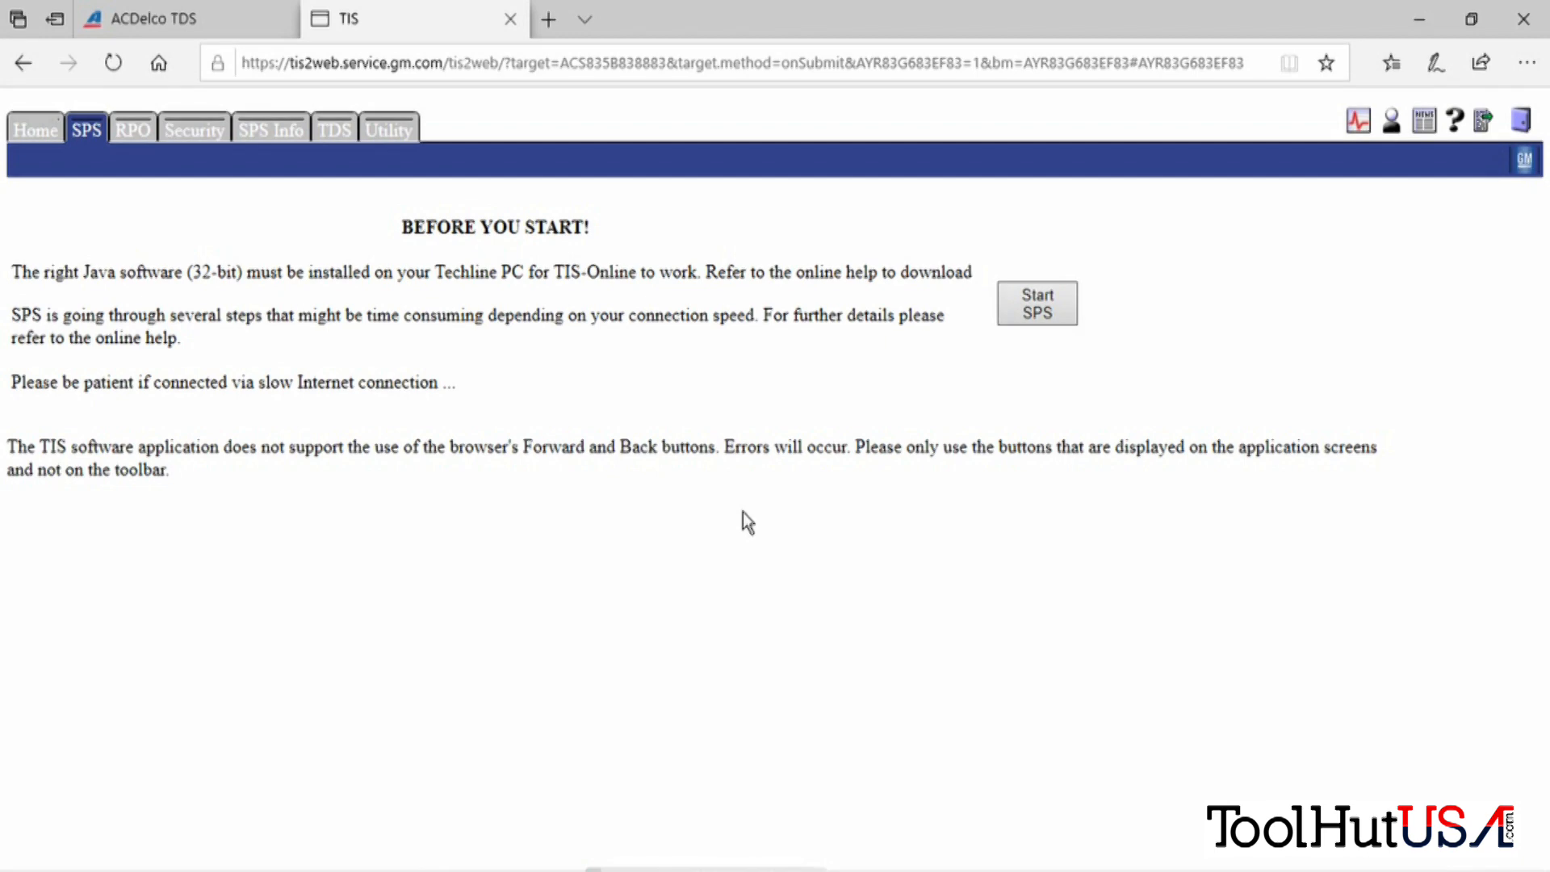
# Start SPS with the J2534 tool and identify the vehicle as a 2016 Chevrolet LD truck, Colorado.
pyautogui.click(1037, 303)
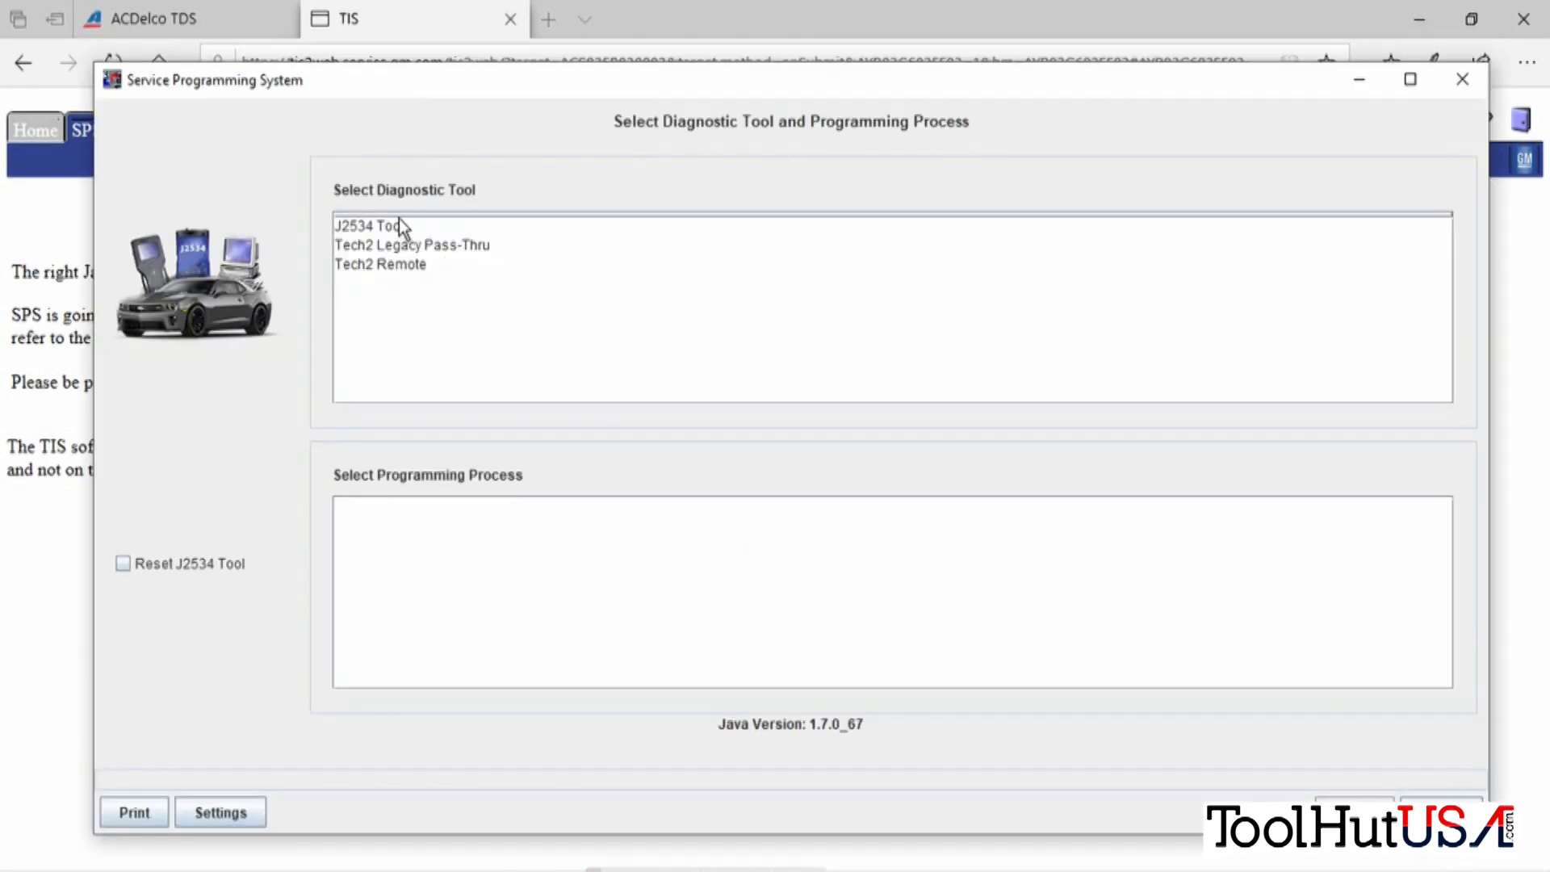
pyautogui.click(371, 226)
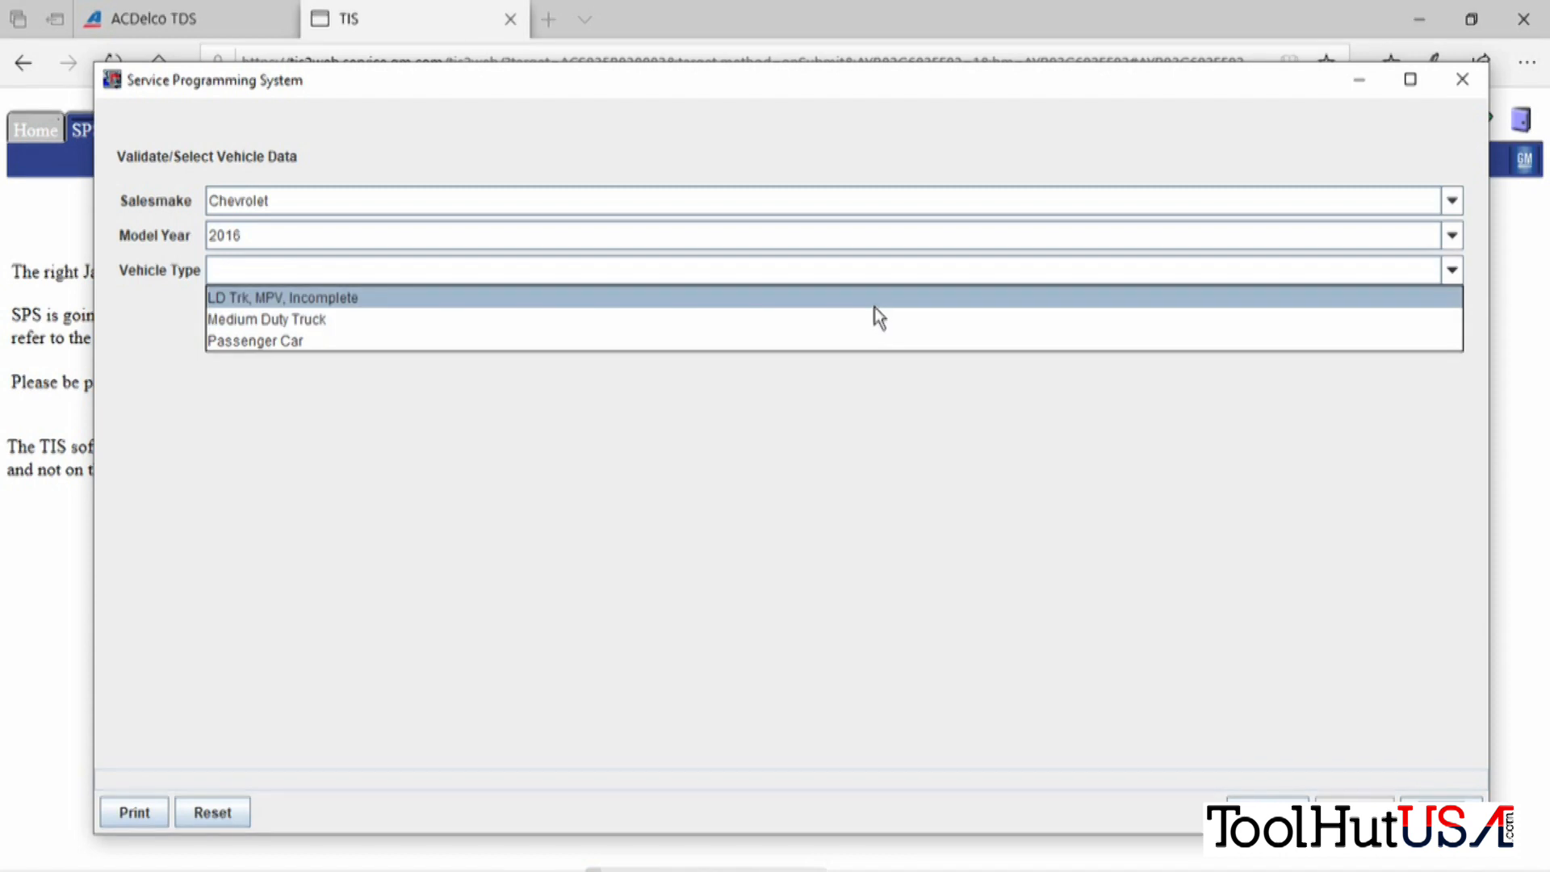
pyautogui.click(287, 297)
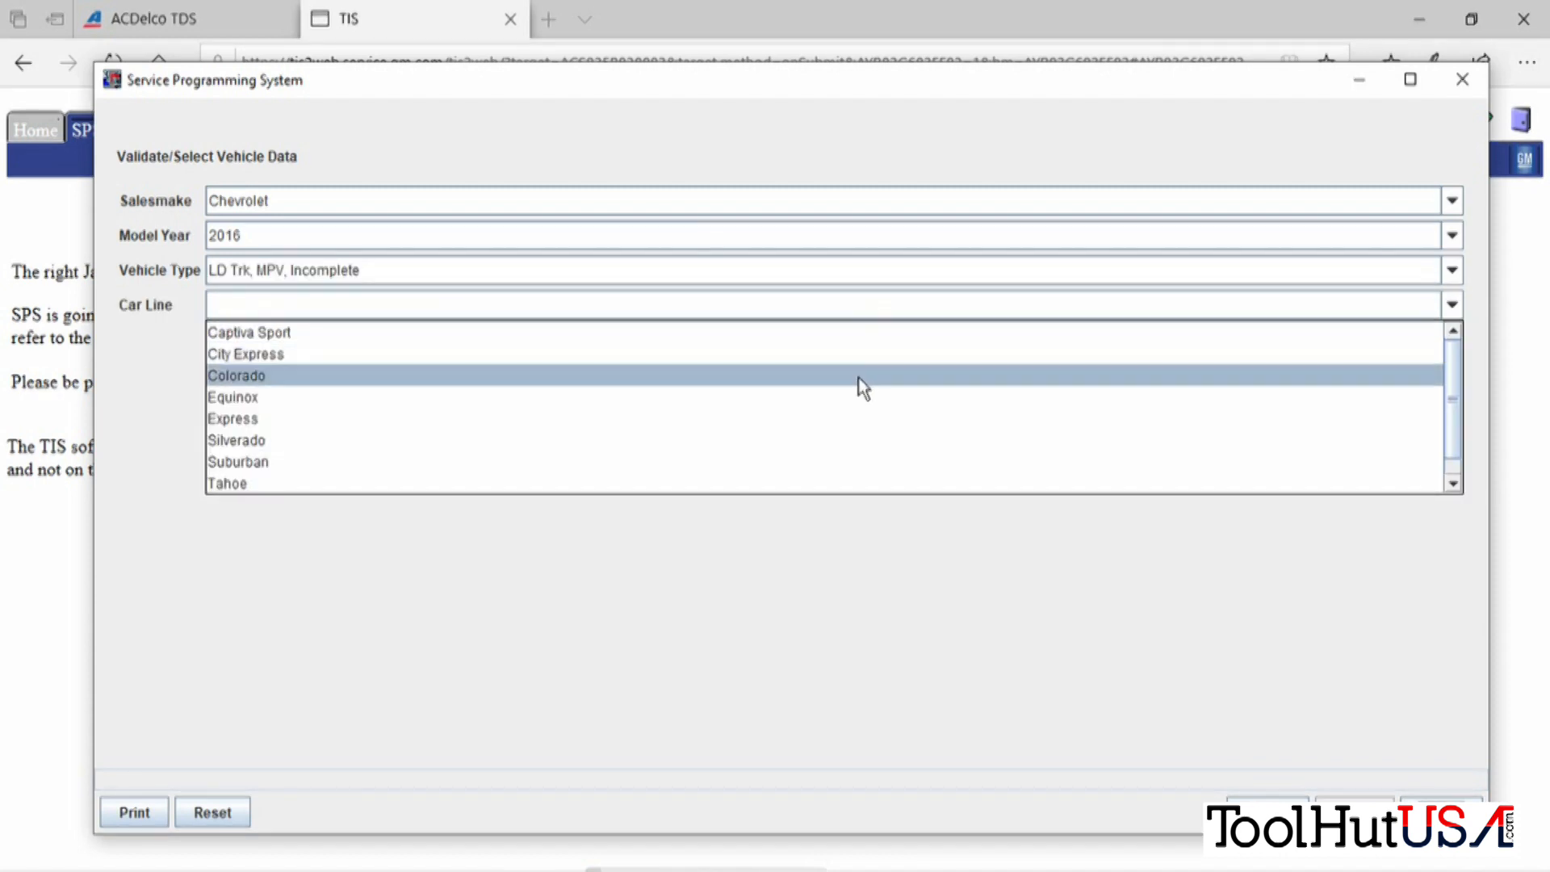
pyautogui.click(233, 397)
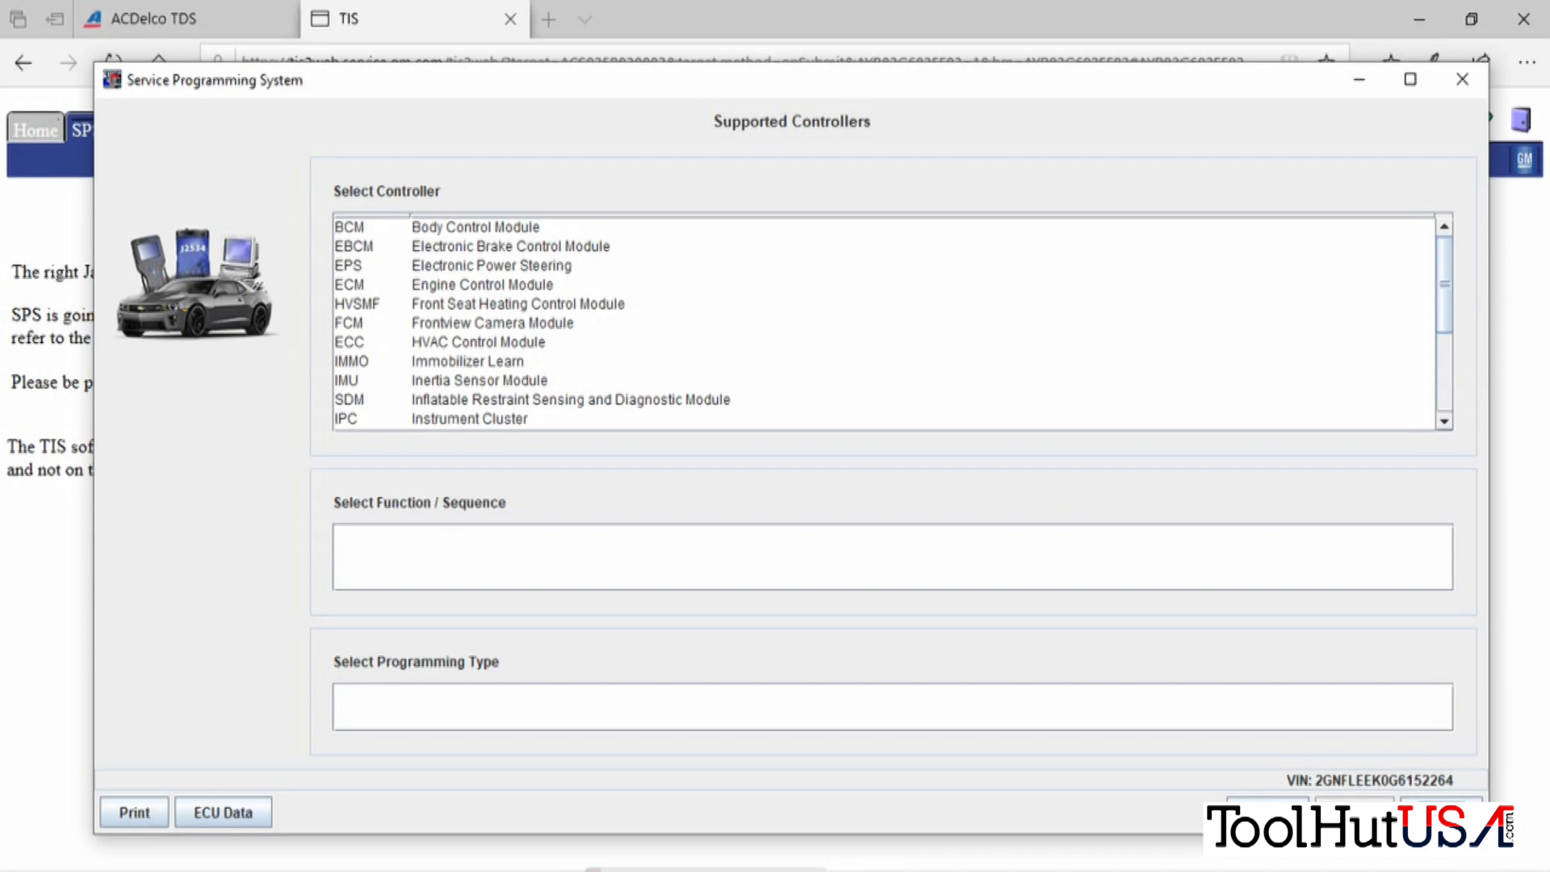
pyautogui.moveTo(1085, 420)
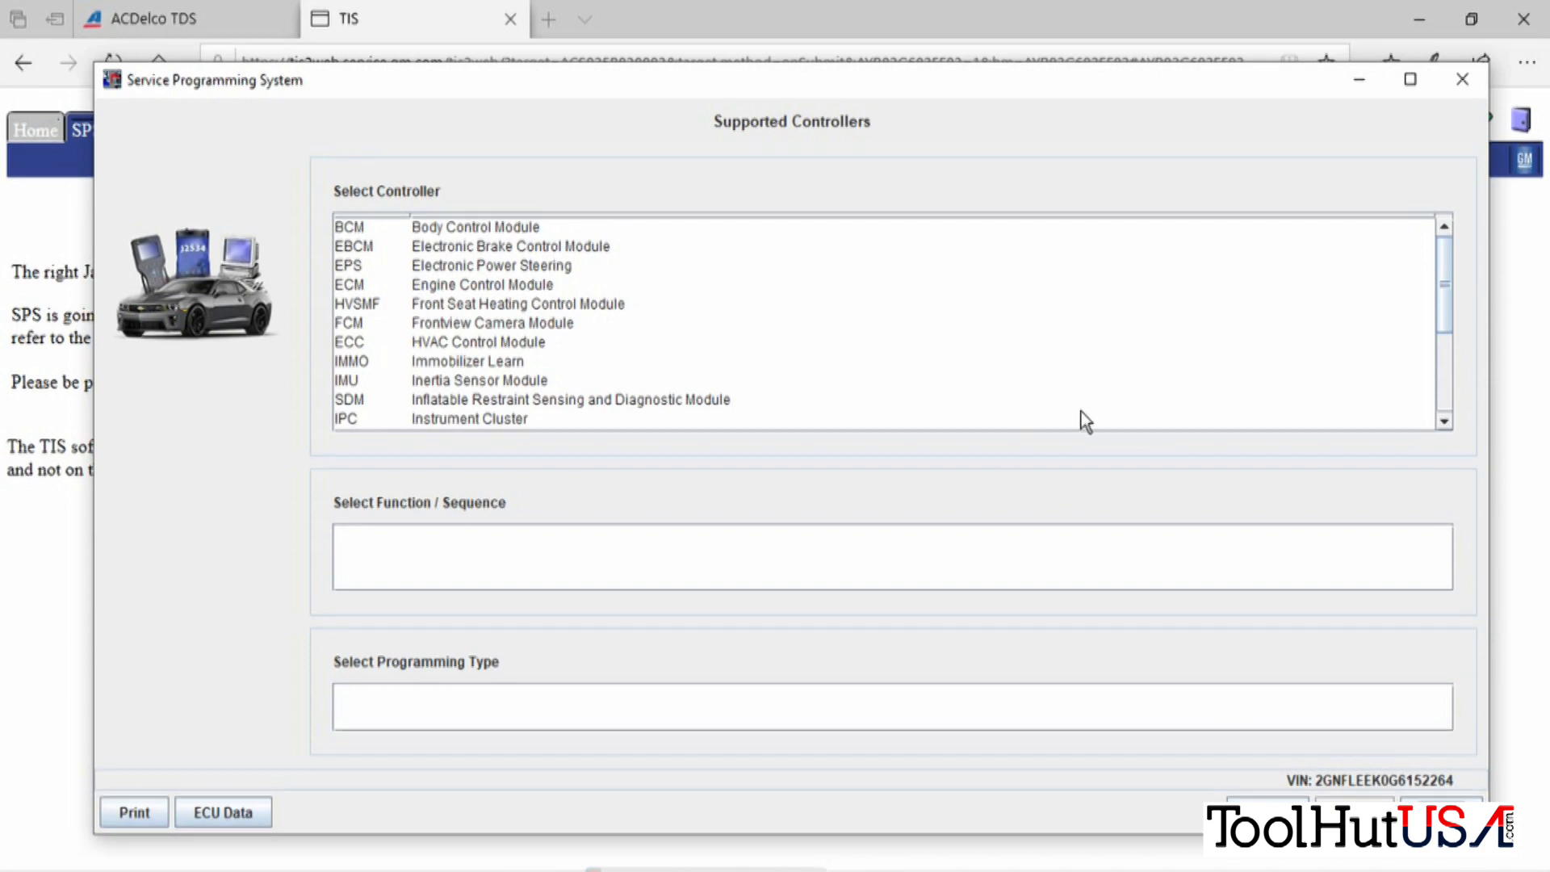
pyautogui.moveTo(1442, 432)
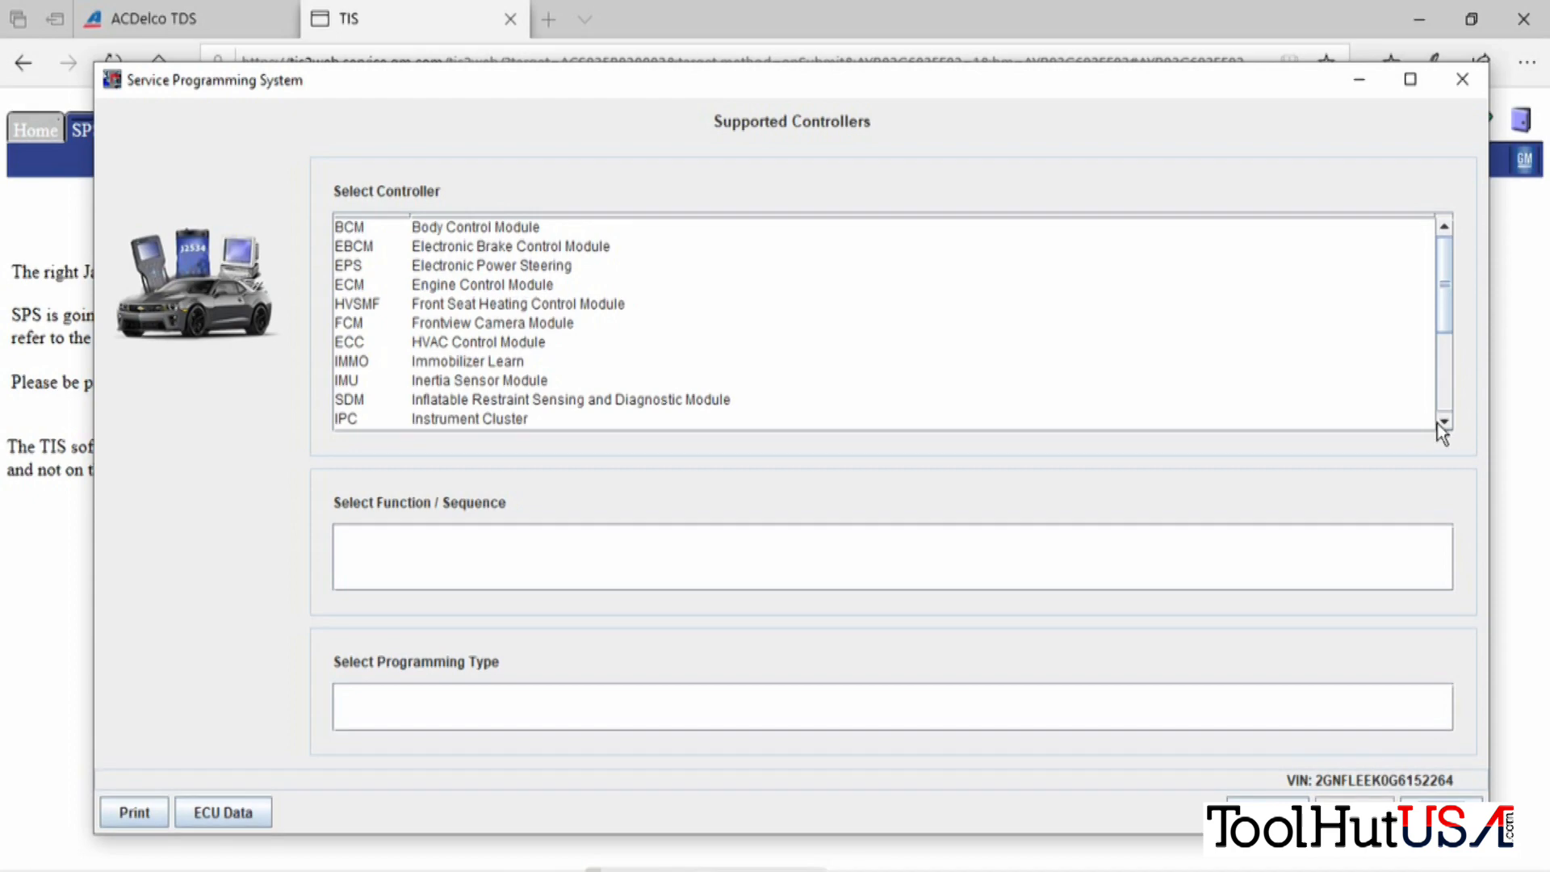
# Scroll the supported controller list down toward the Electronic Power Steering module.
pyautogui.scroll(-3)
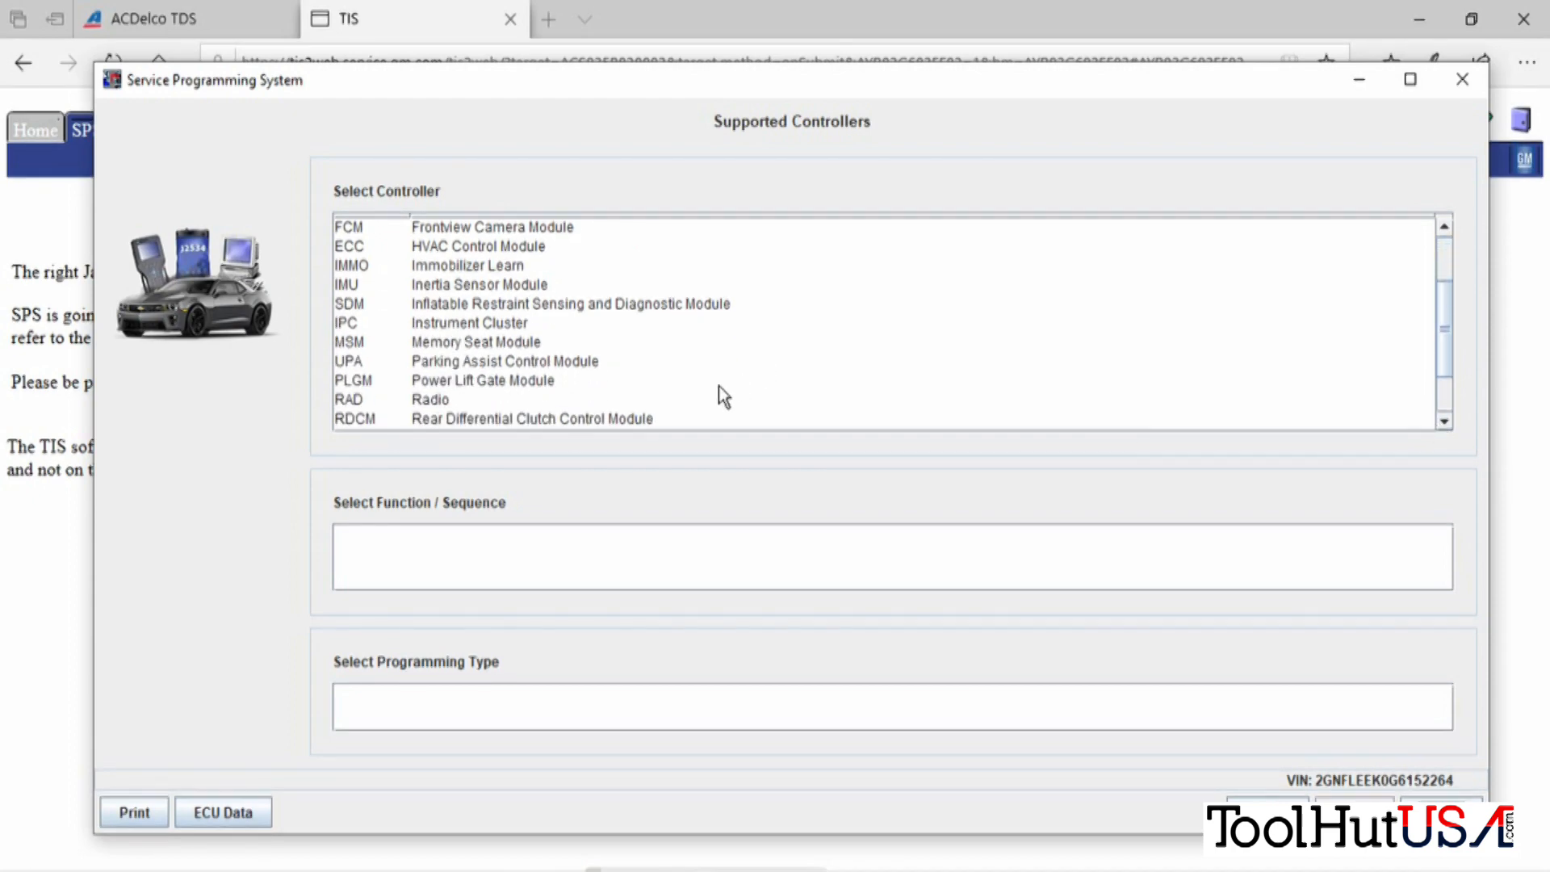
pyautogui.moveTo(582, 396)
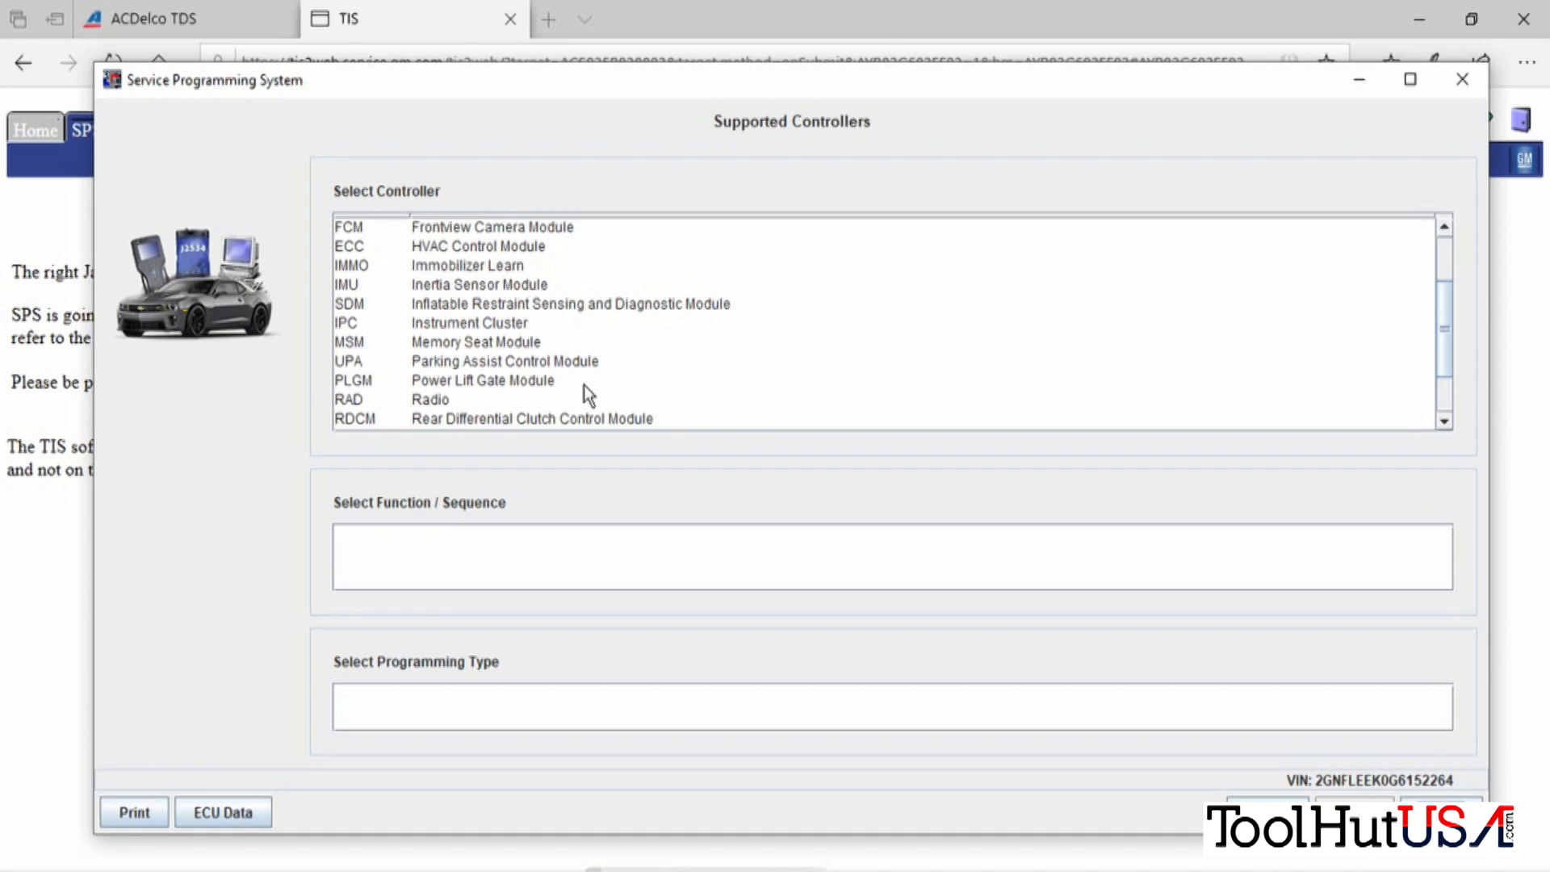
pyautogui.moveTo(1222, 422)
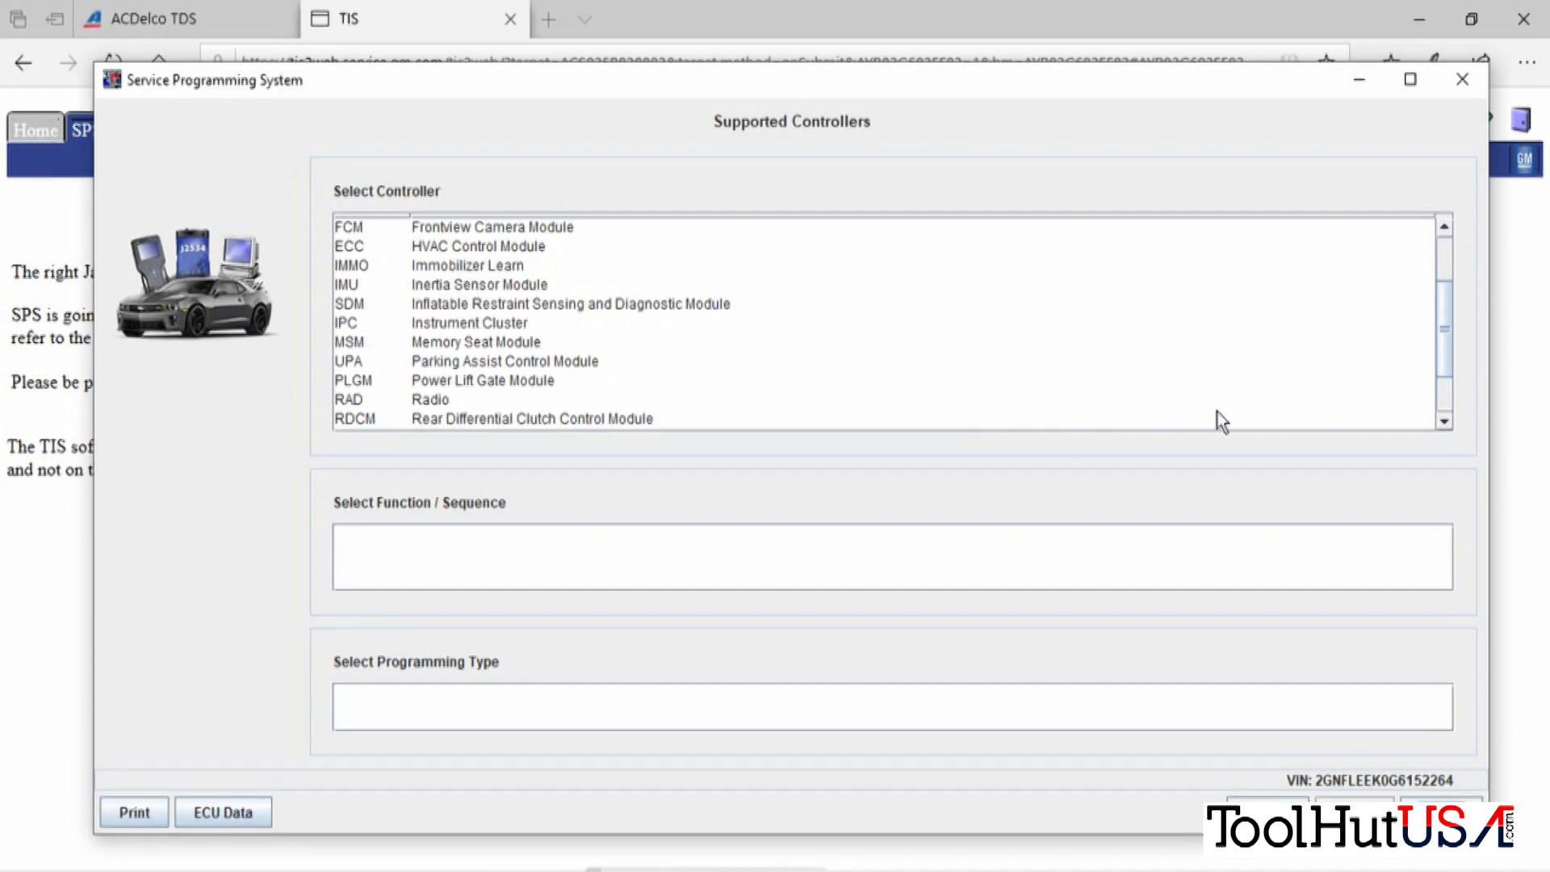
pyautogui.click(1444, 420)
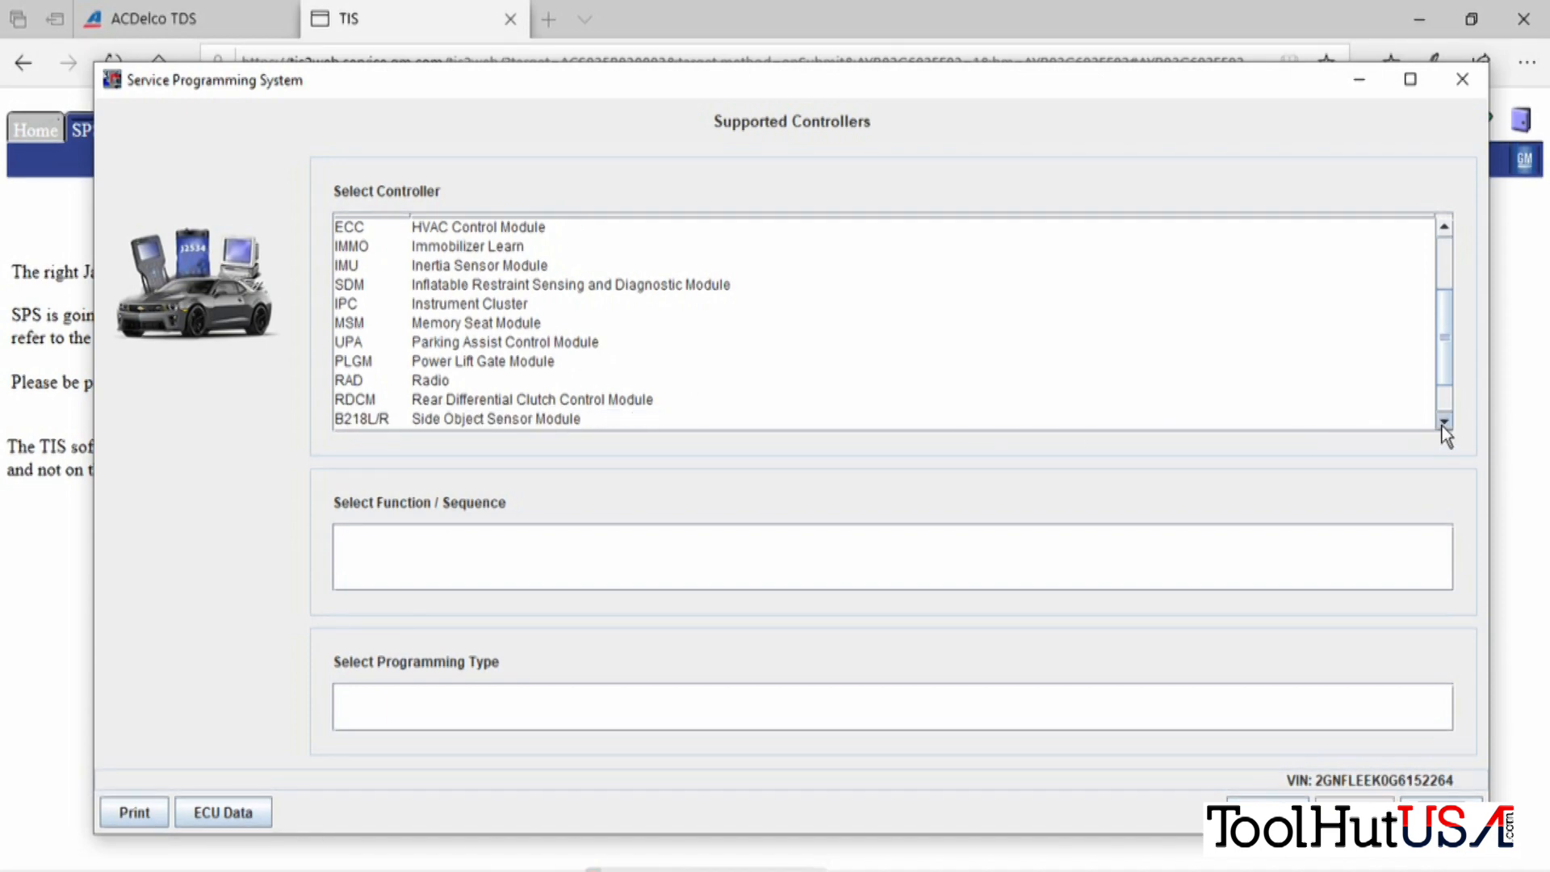
pyautogui.click(1443, 423)
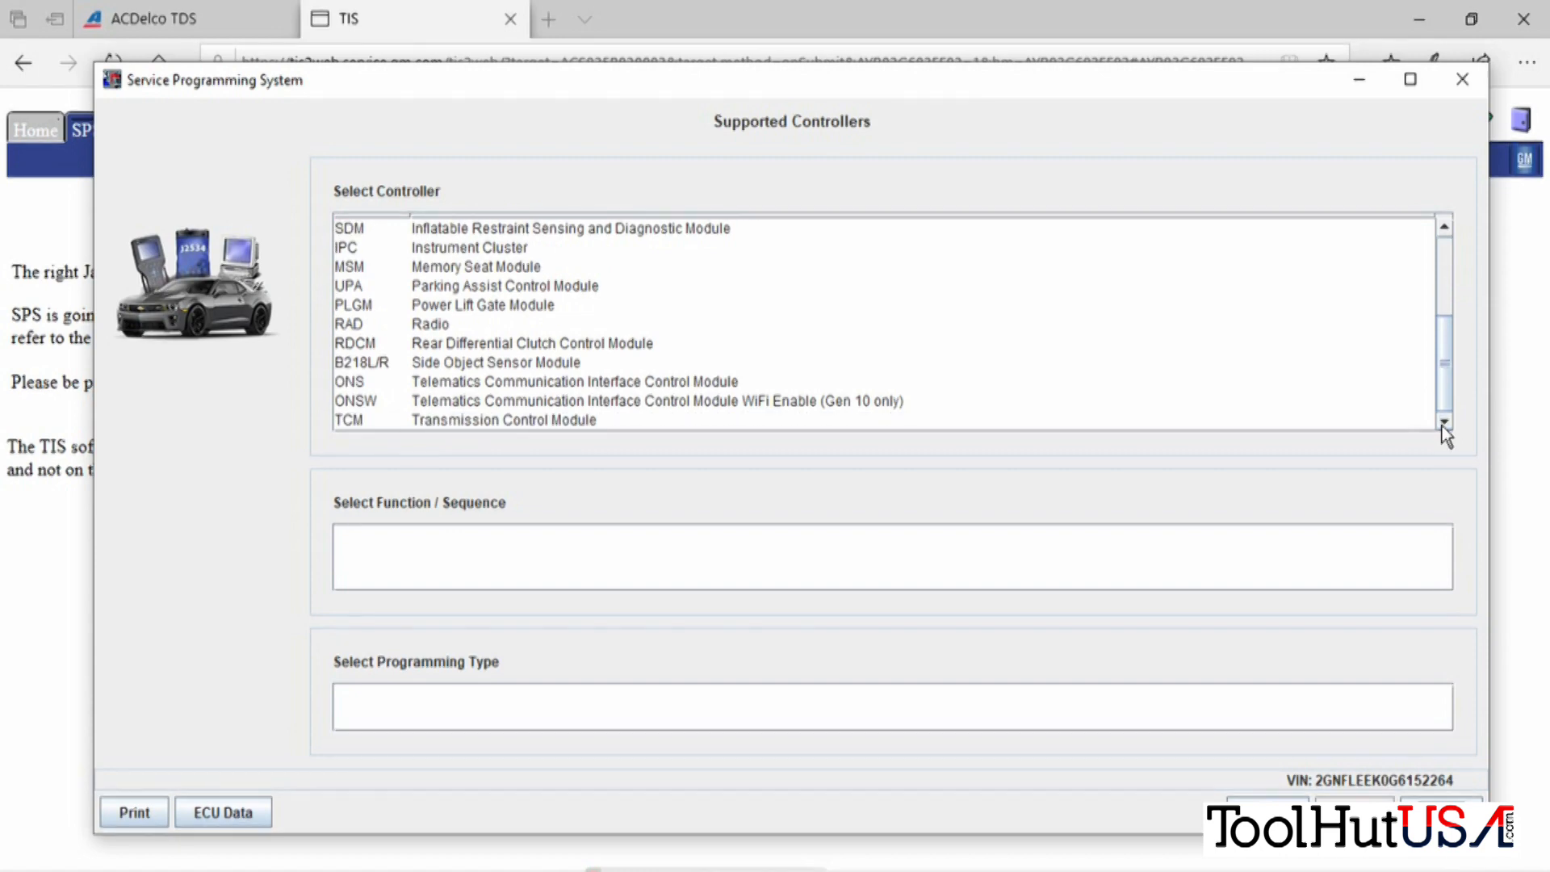
pyautogui.moveTo(1384, 276)
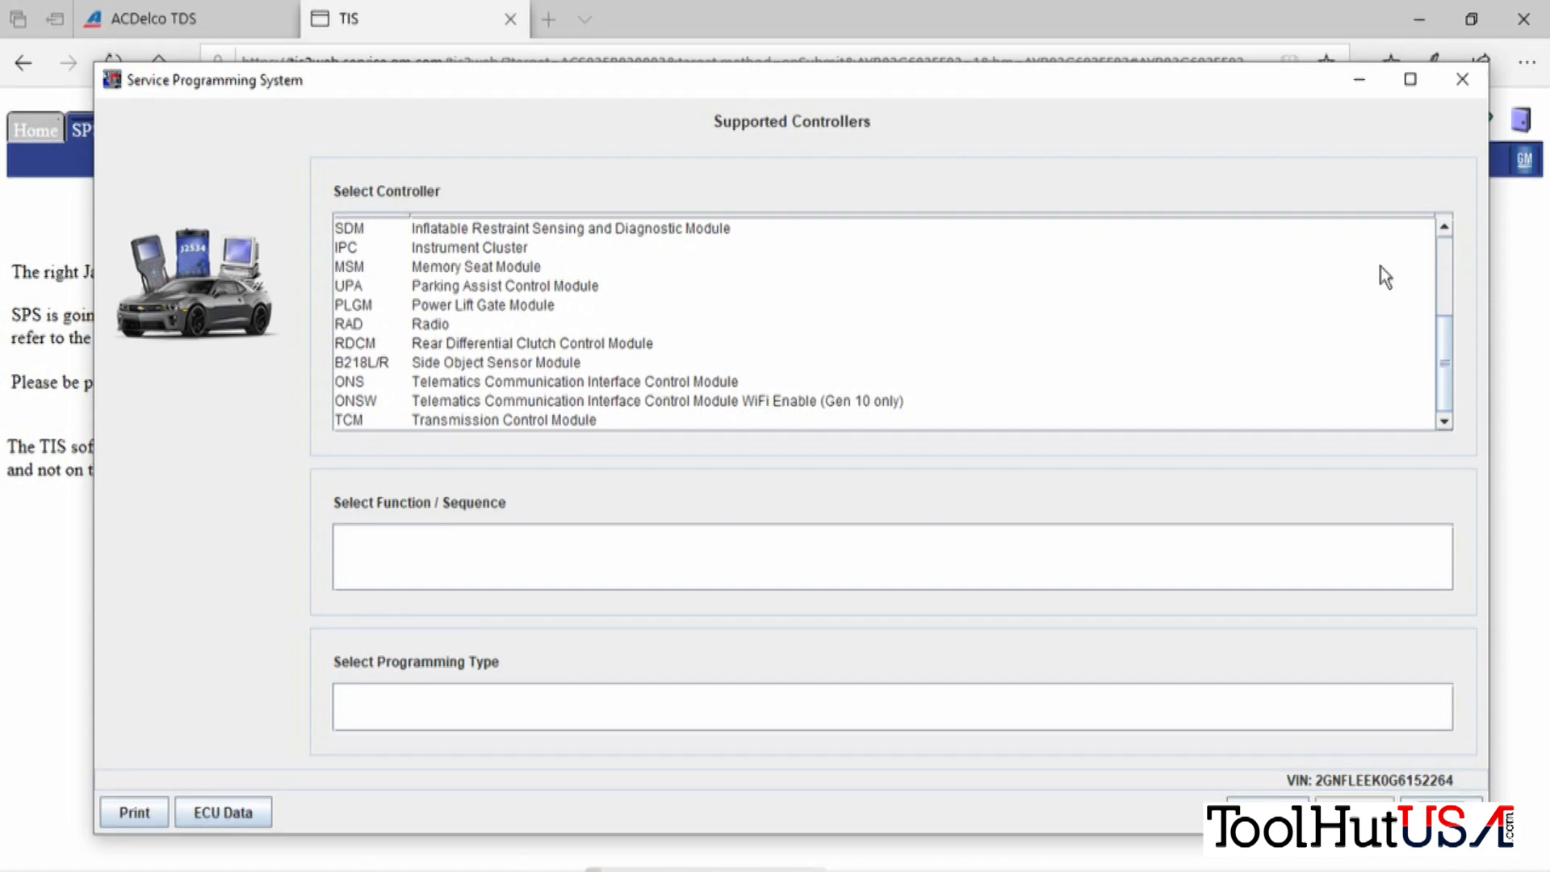
pyautogui.moveTo(1414, 234)
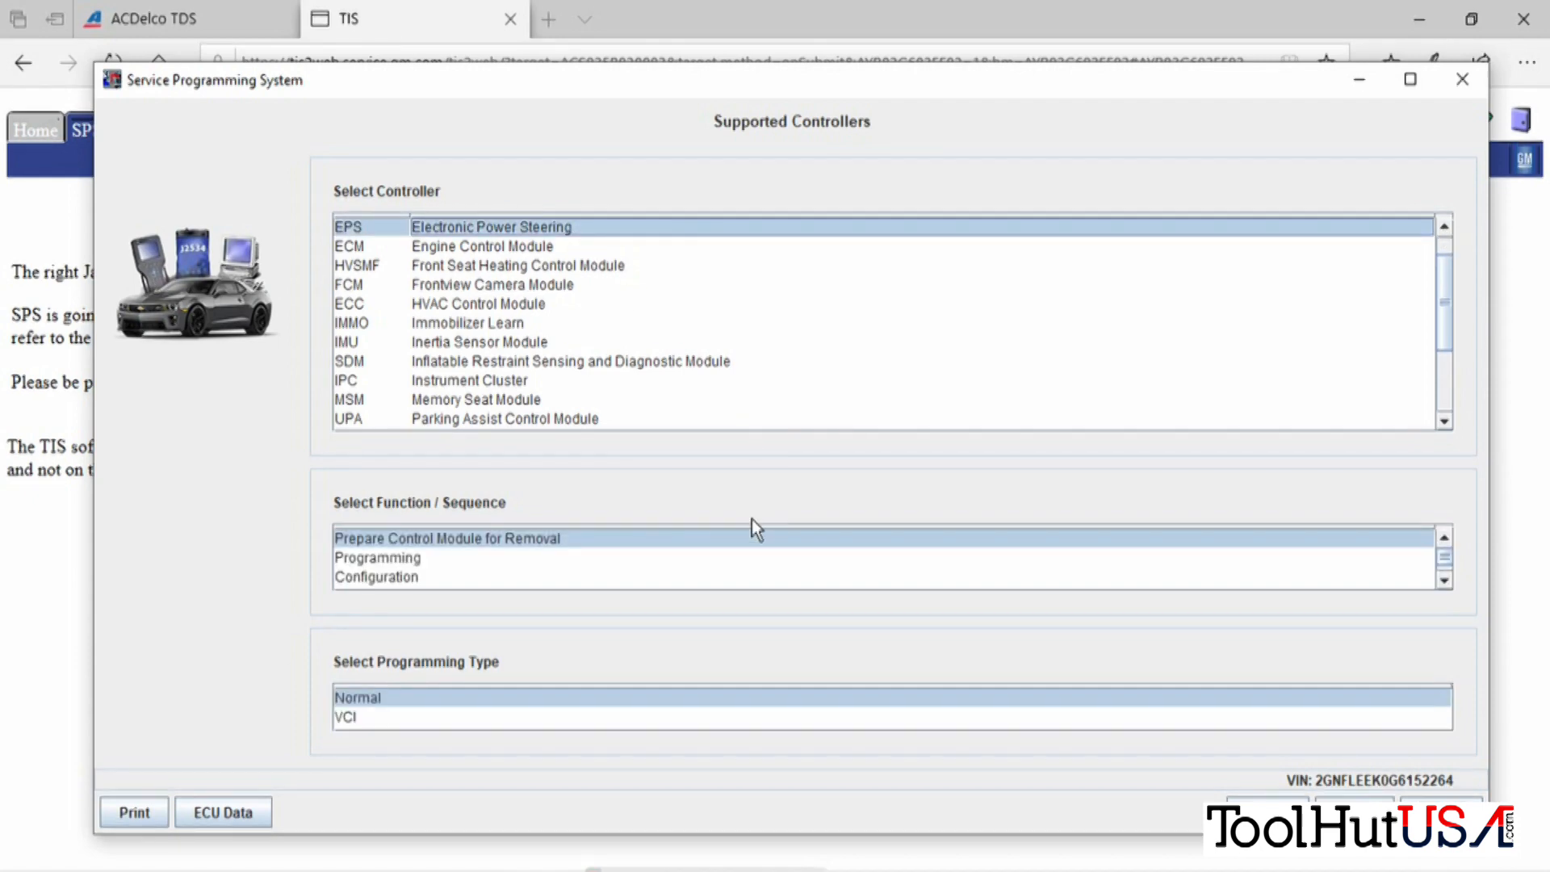
pyautogui.moveTo(420, 568)
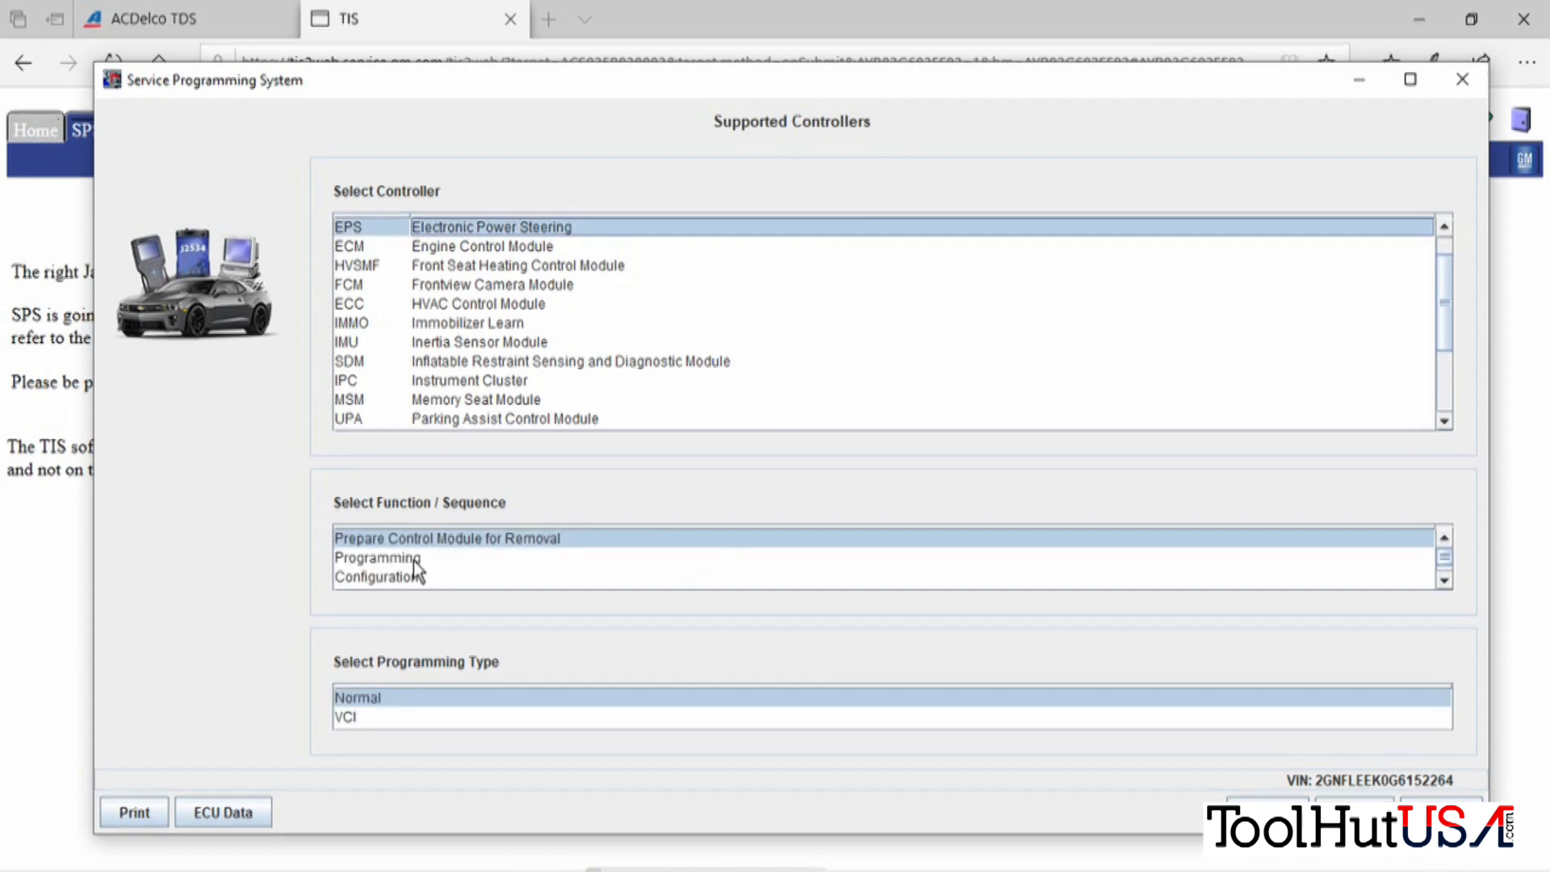
# Choose Programming with Normal type for the EPS module to reach Calibration Selection.
pyautogui.click(378, 557)
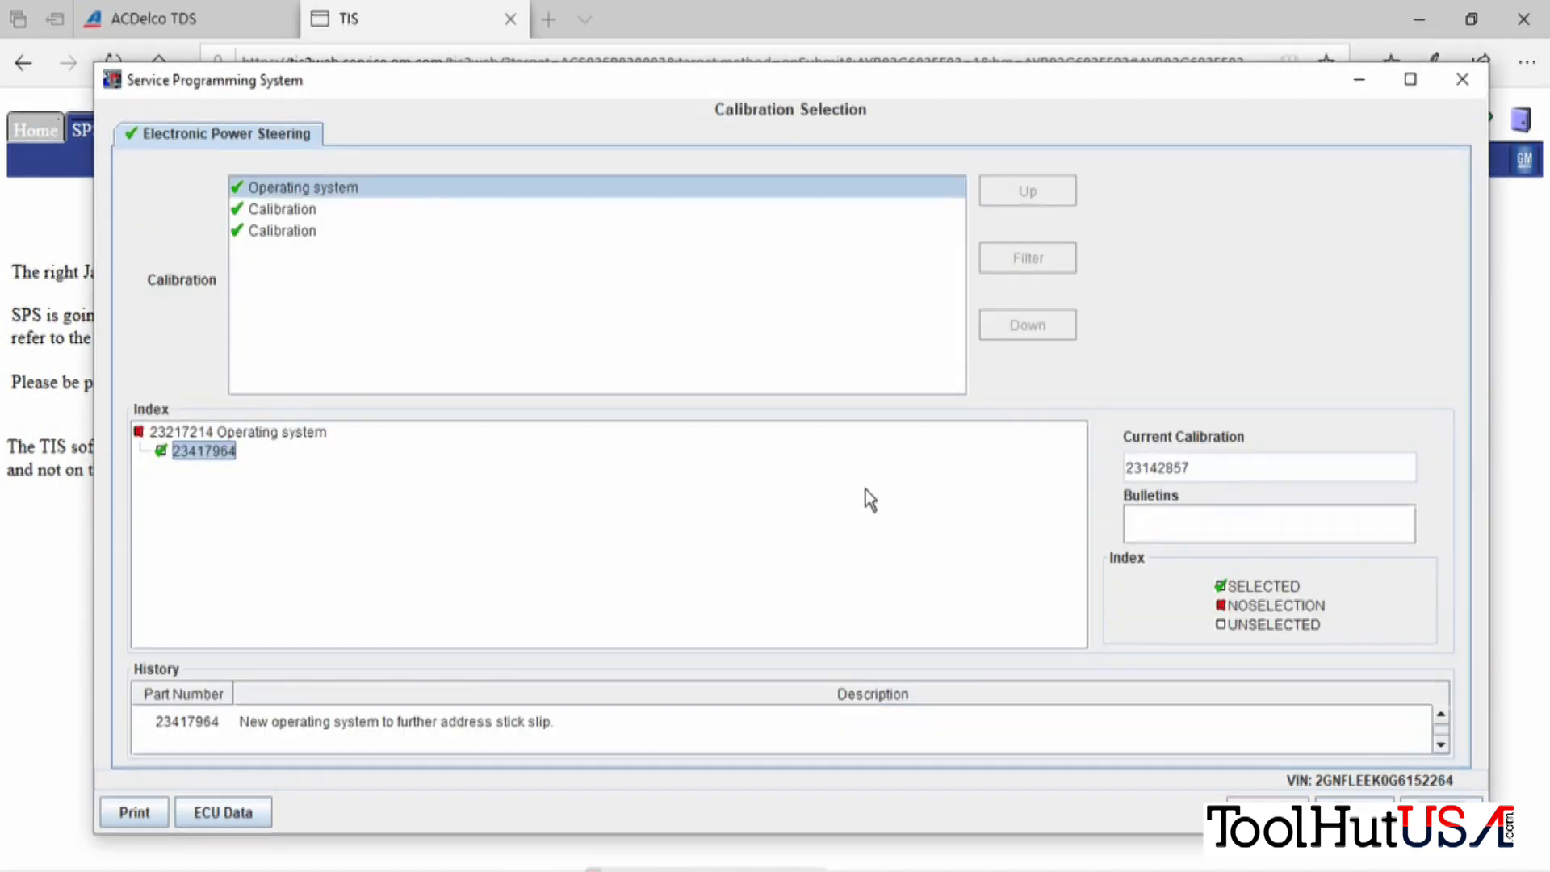
pyautogui.moveTo(287, 216)
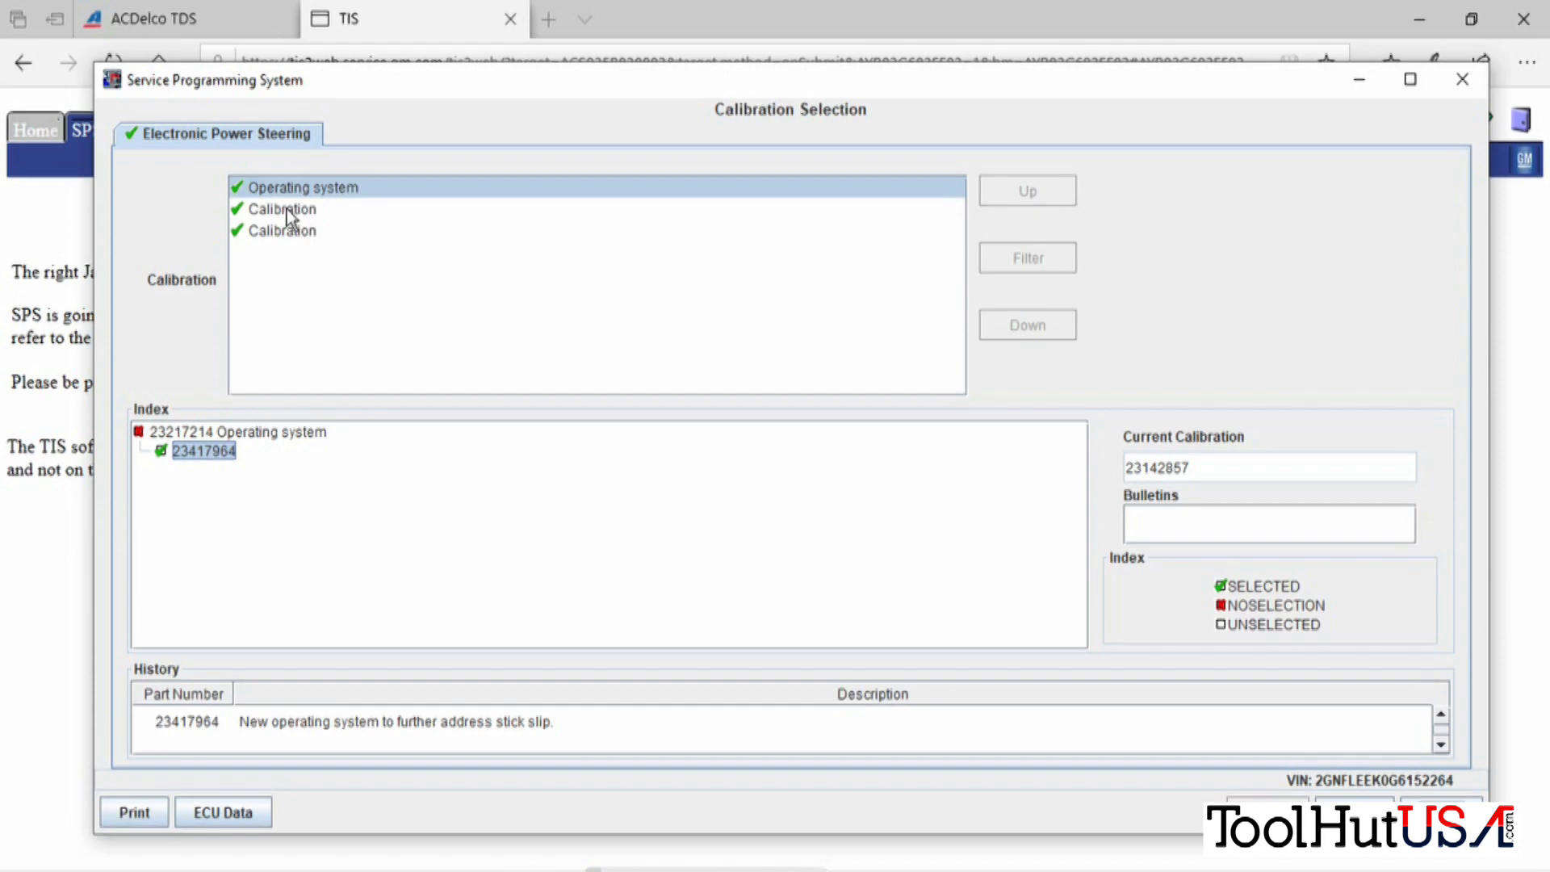
# View both EPS calibration entries, parts 23217216 and 23217215 addressing stick slip.
pyautogui.click(281, 209)
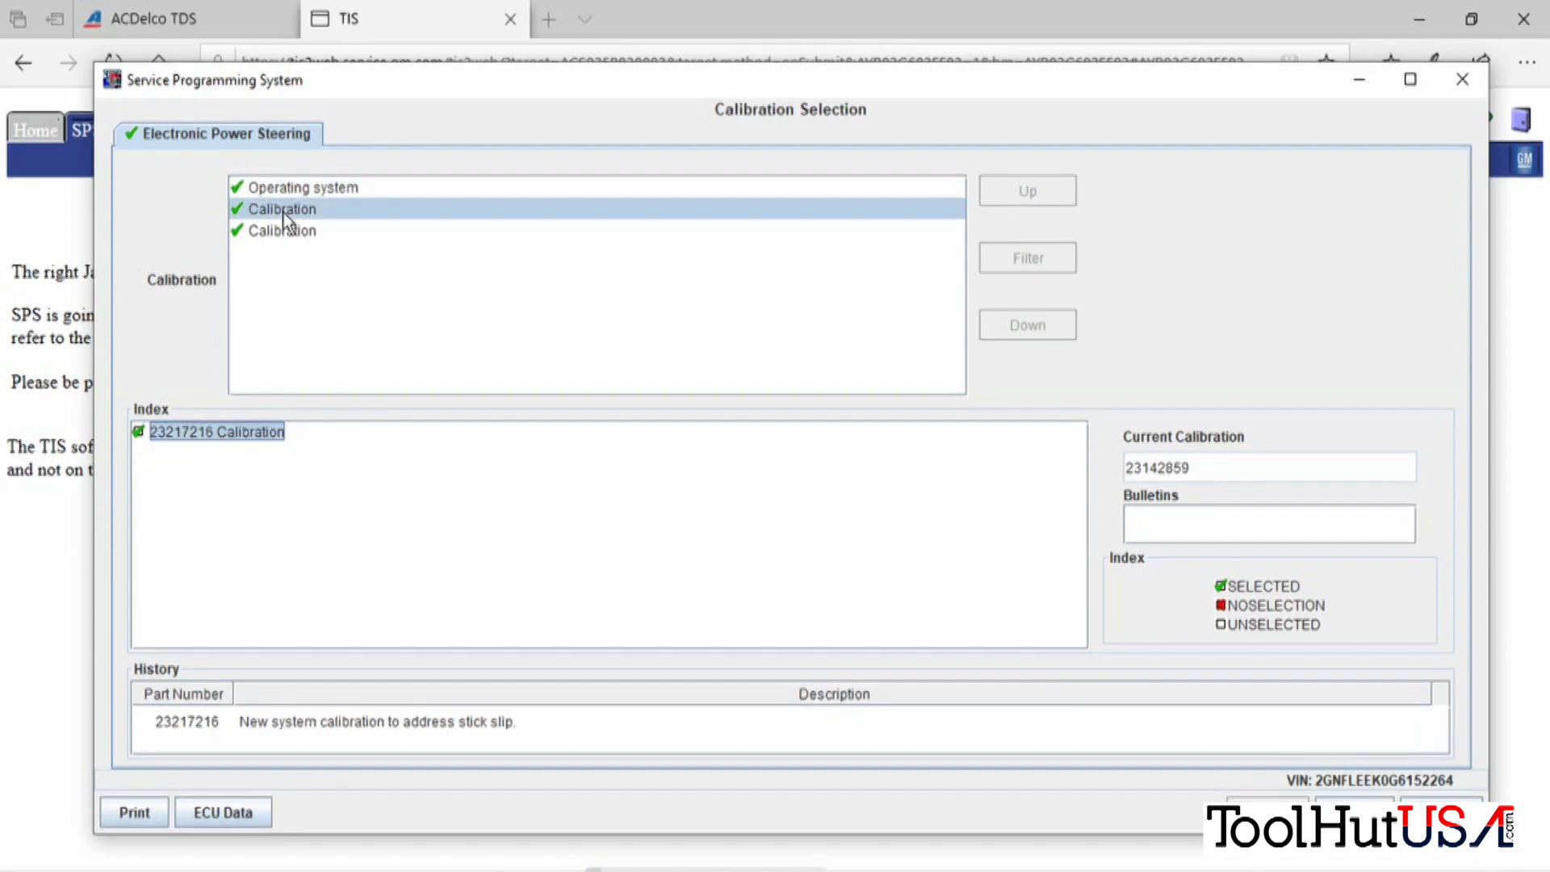
pyautogui.click(281, 229)
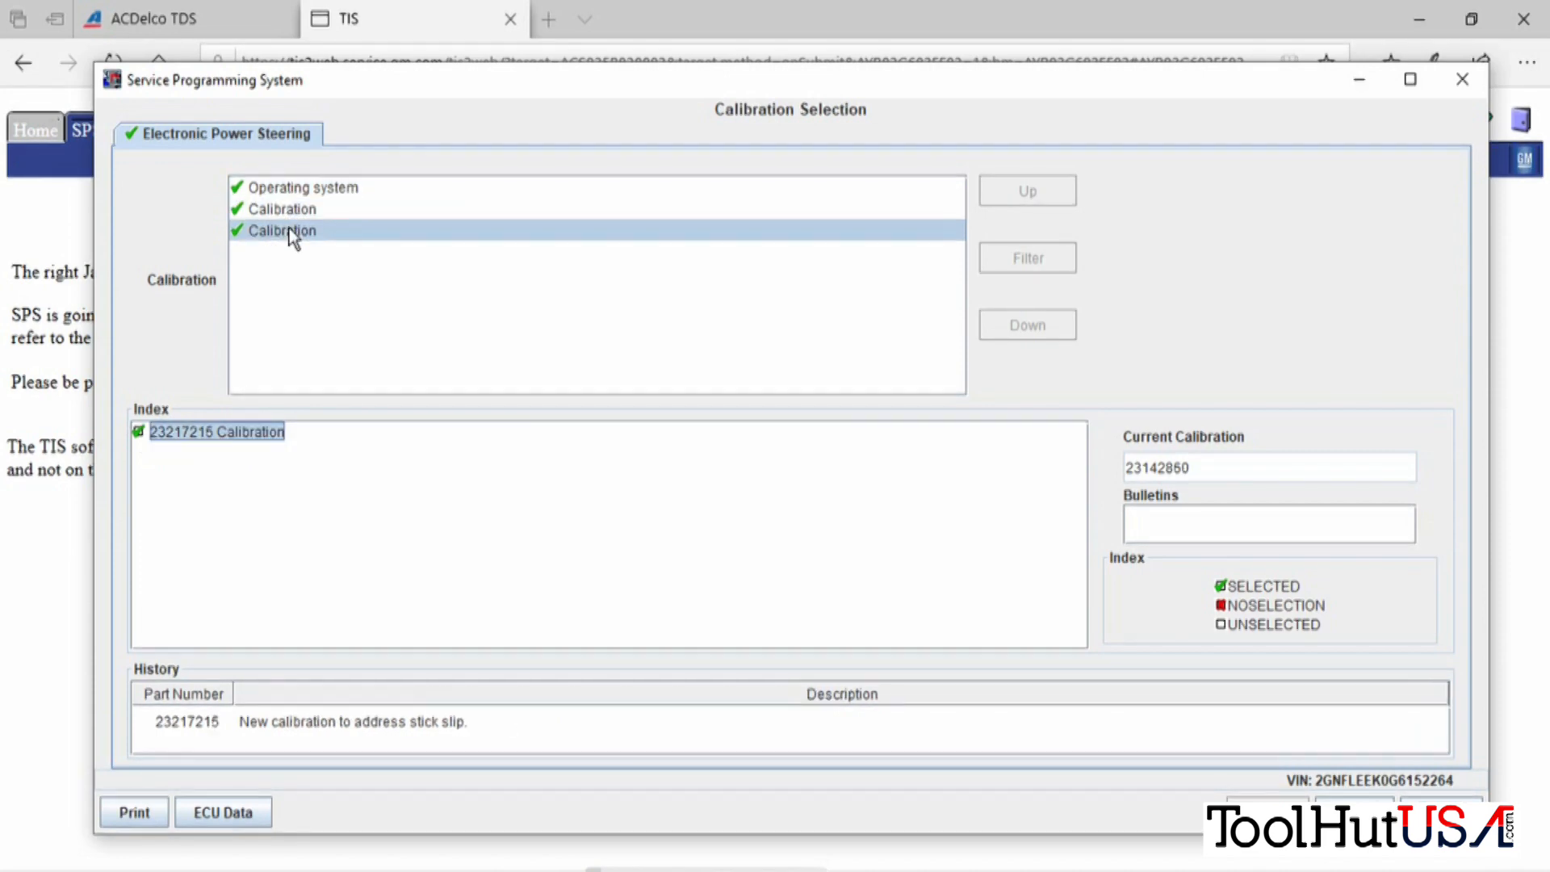
pyautogui.moveTo(1301, 745)
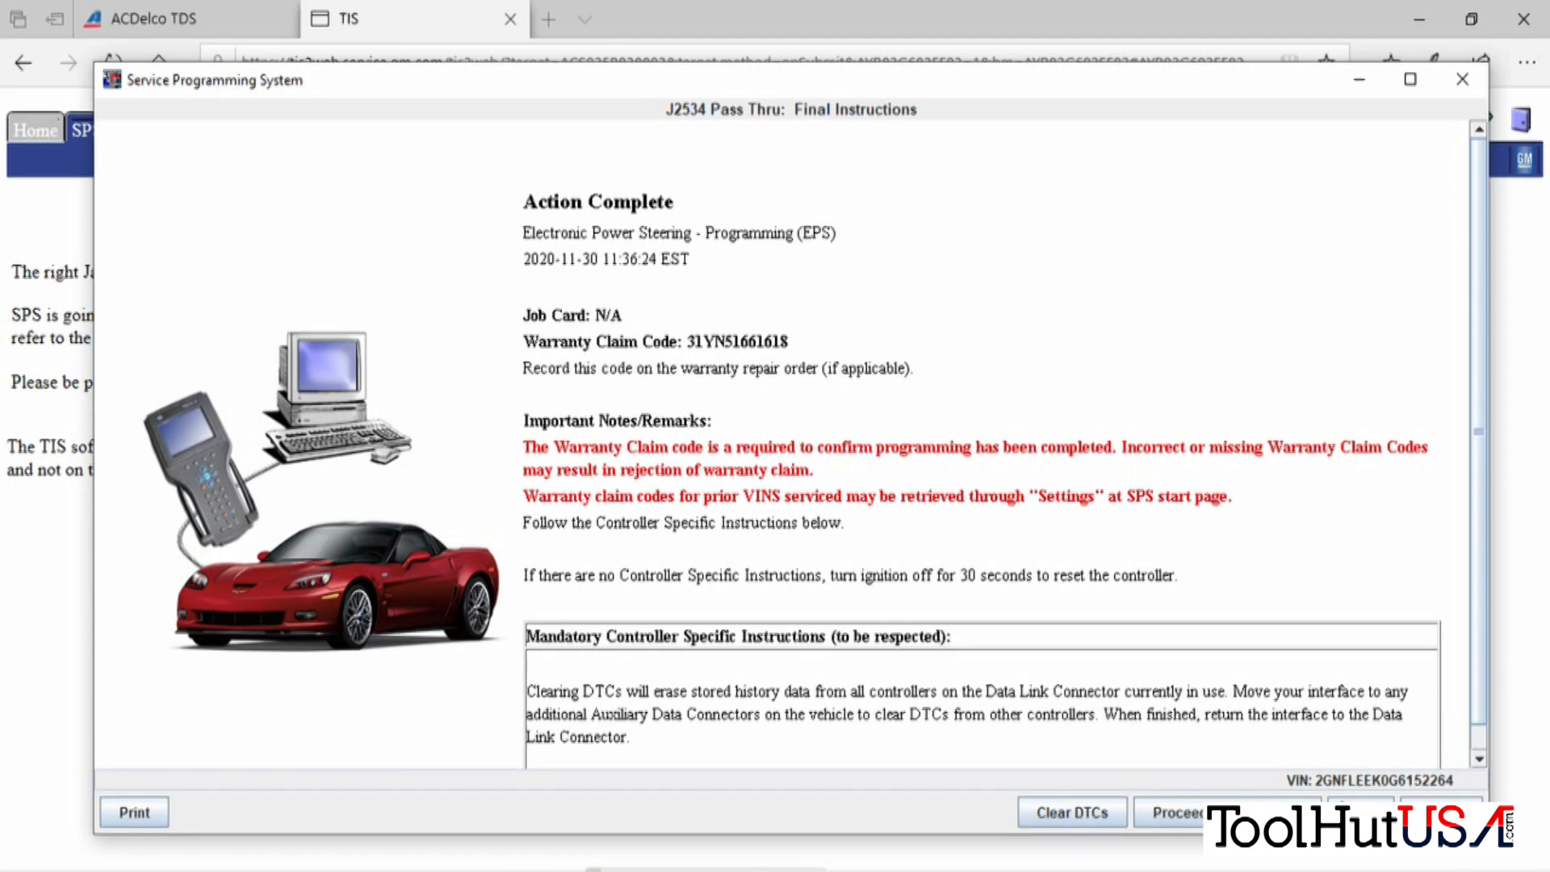
pyautogui.moveTo(1238, 770)
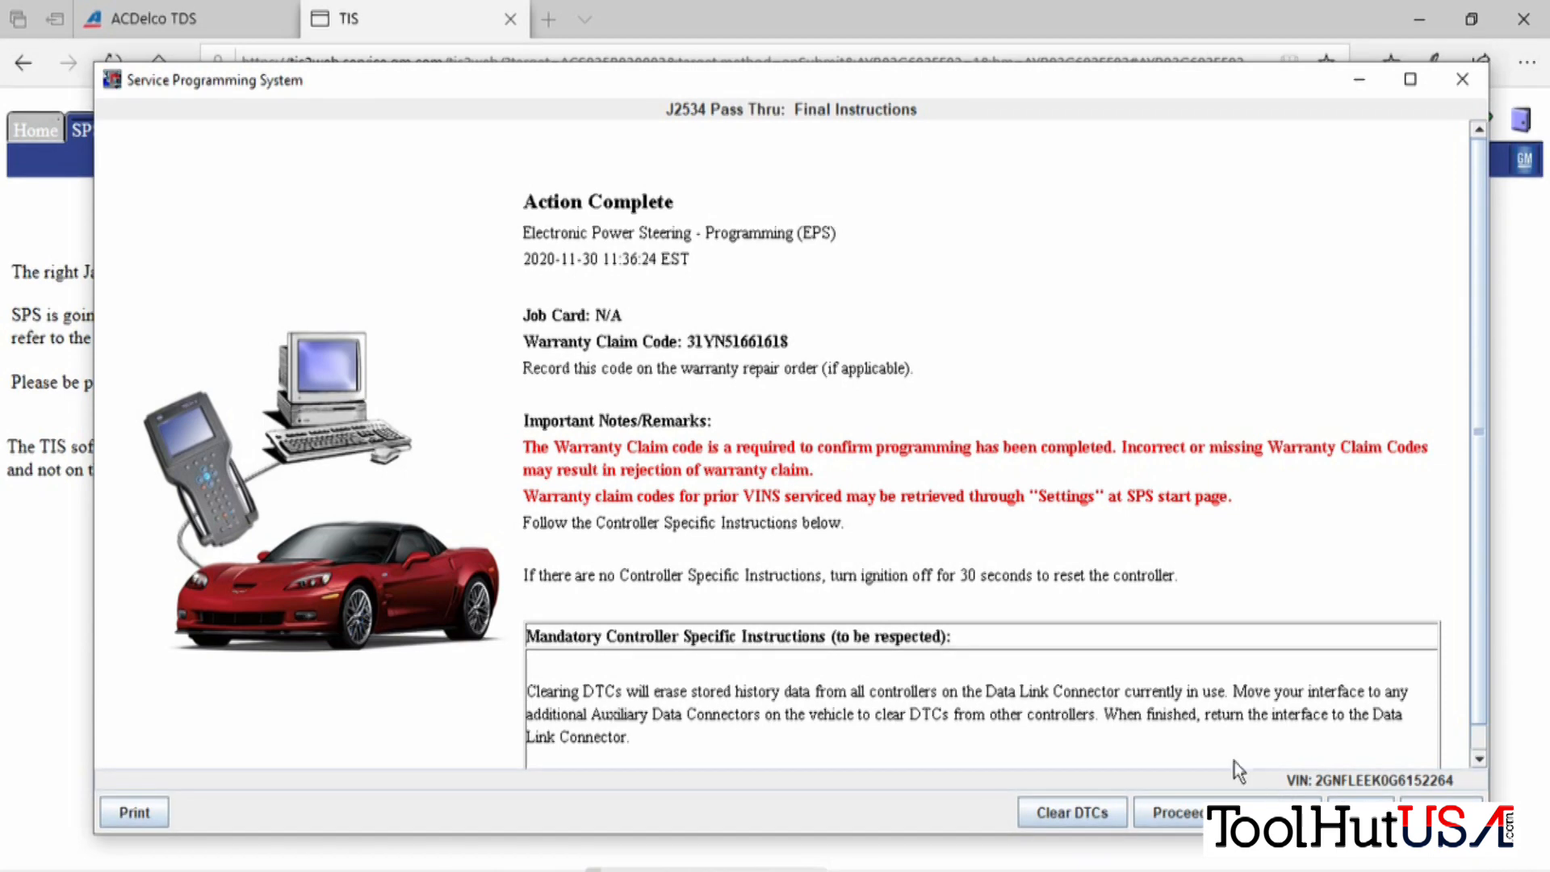
# Return to Supported Controllers, reselect Electronic Power Steering and choose Configuration with Normal type.
pyautogui.click(1175, 812)
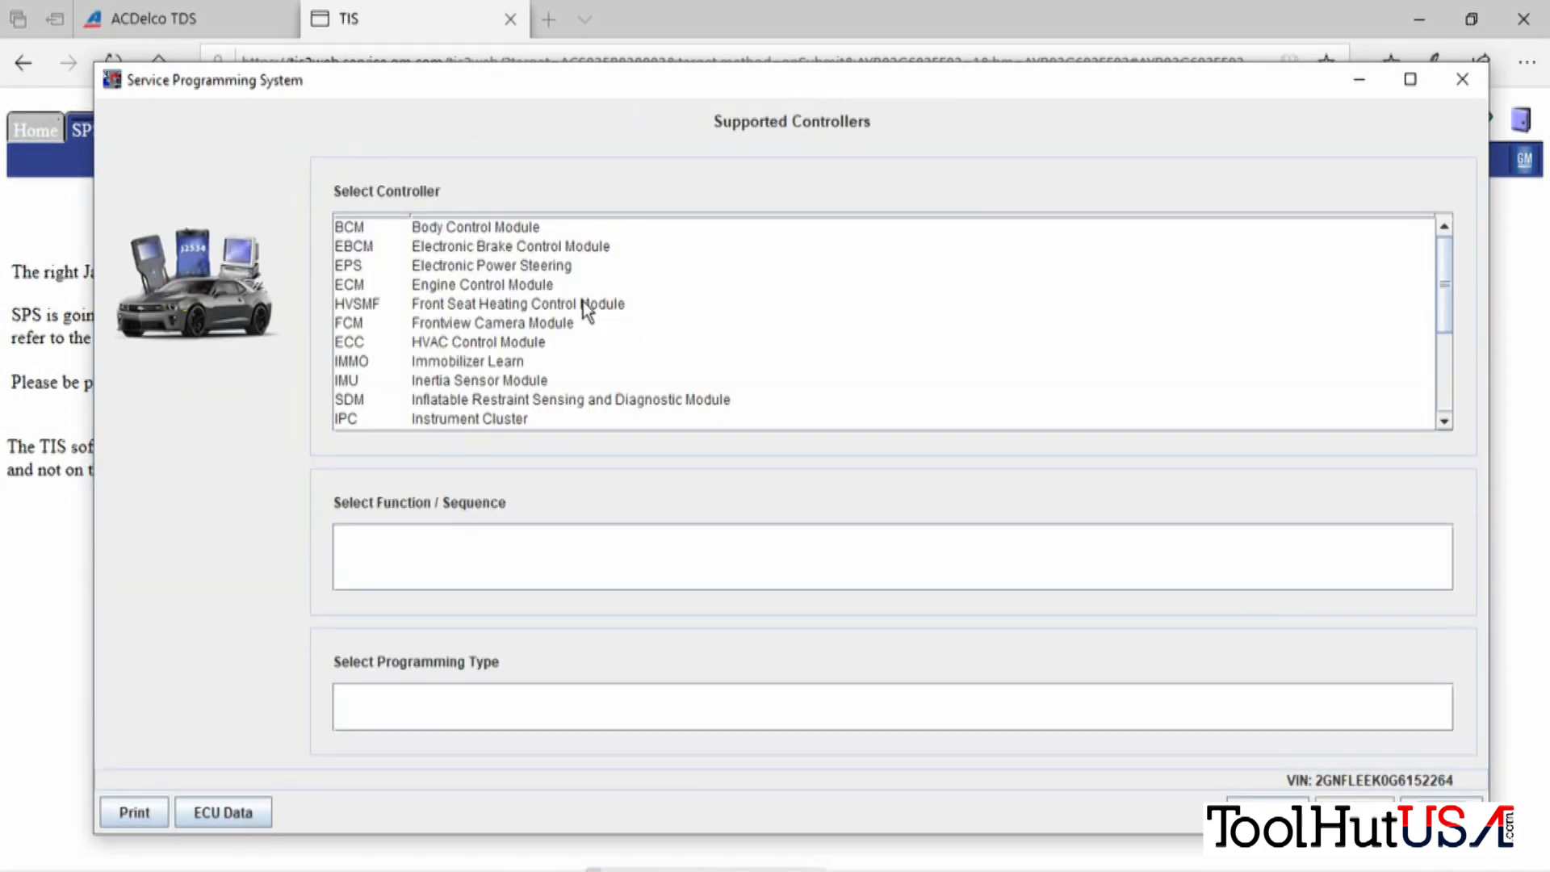
pyautogui.click(491, 265)
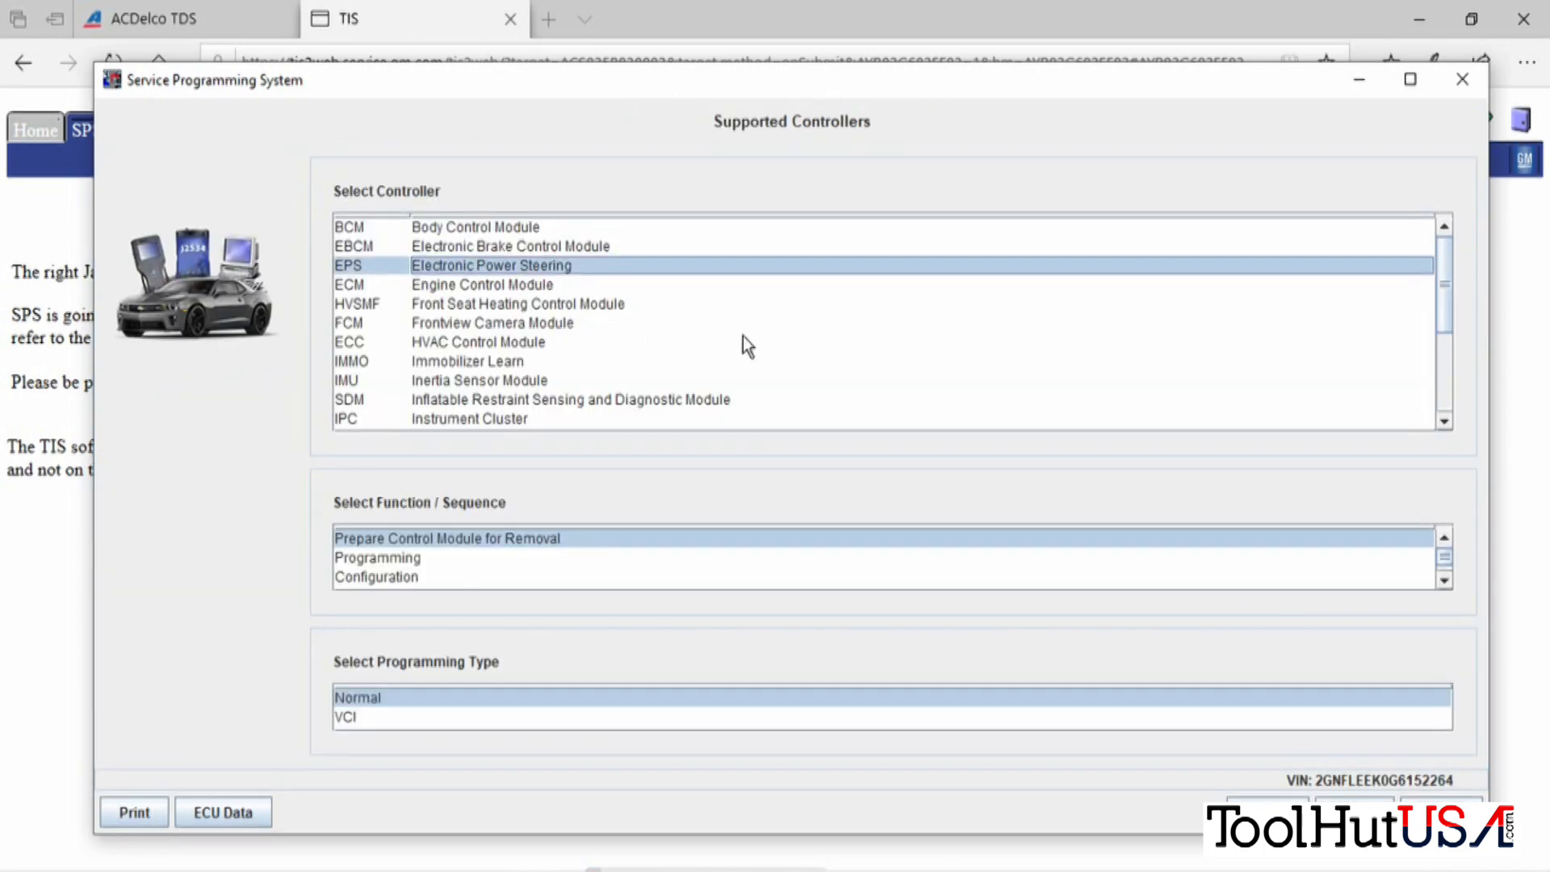
pyautogui.click(376, 577)
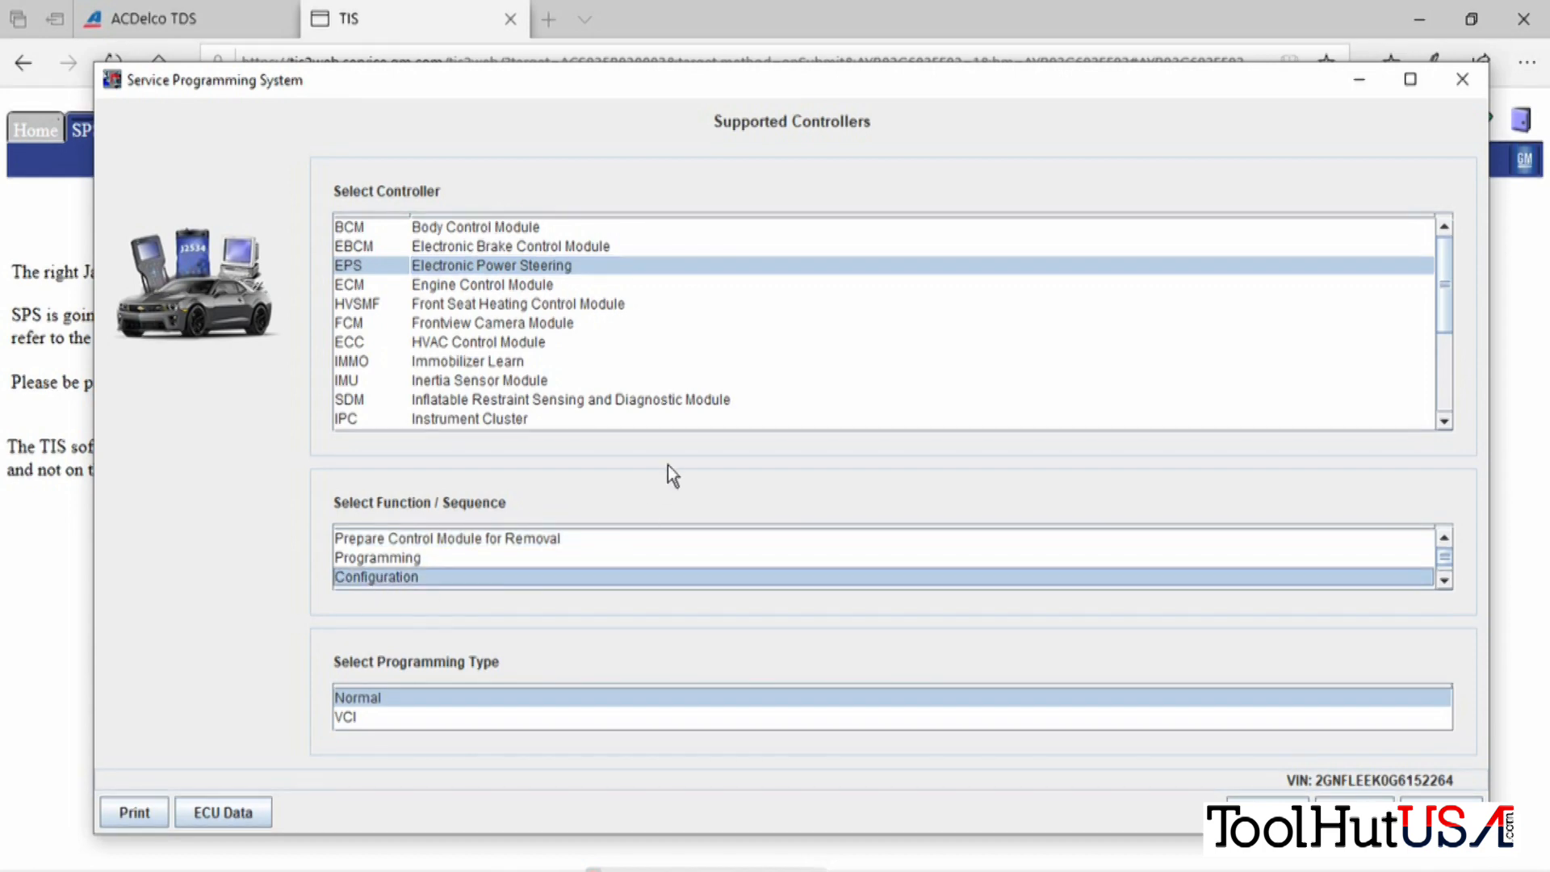
pyautogui.moveTo(930, 326)
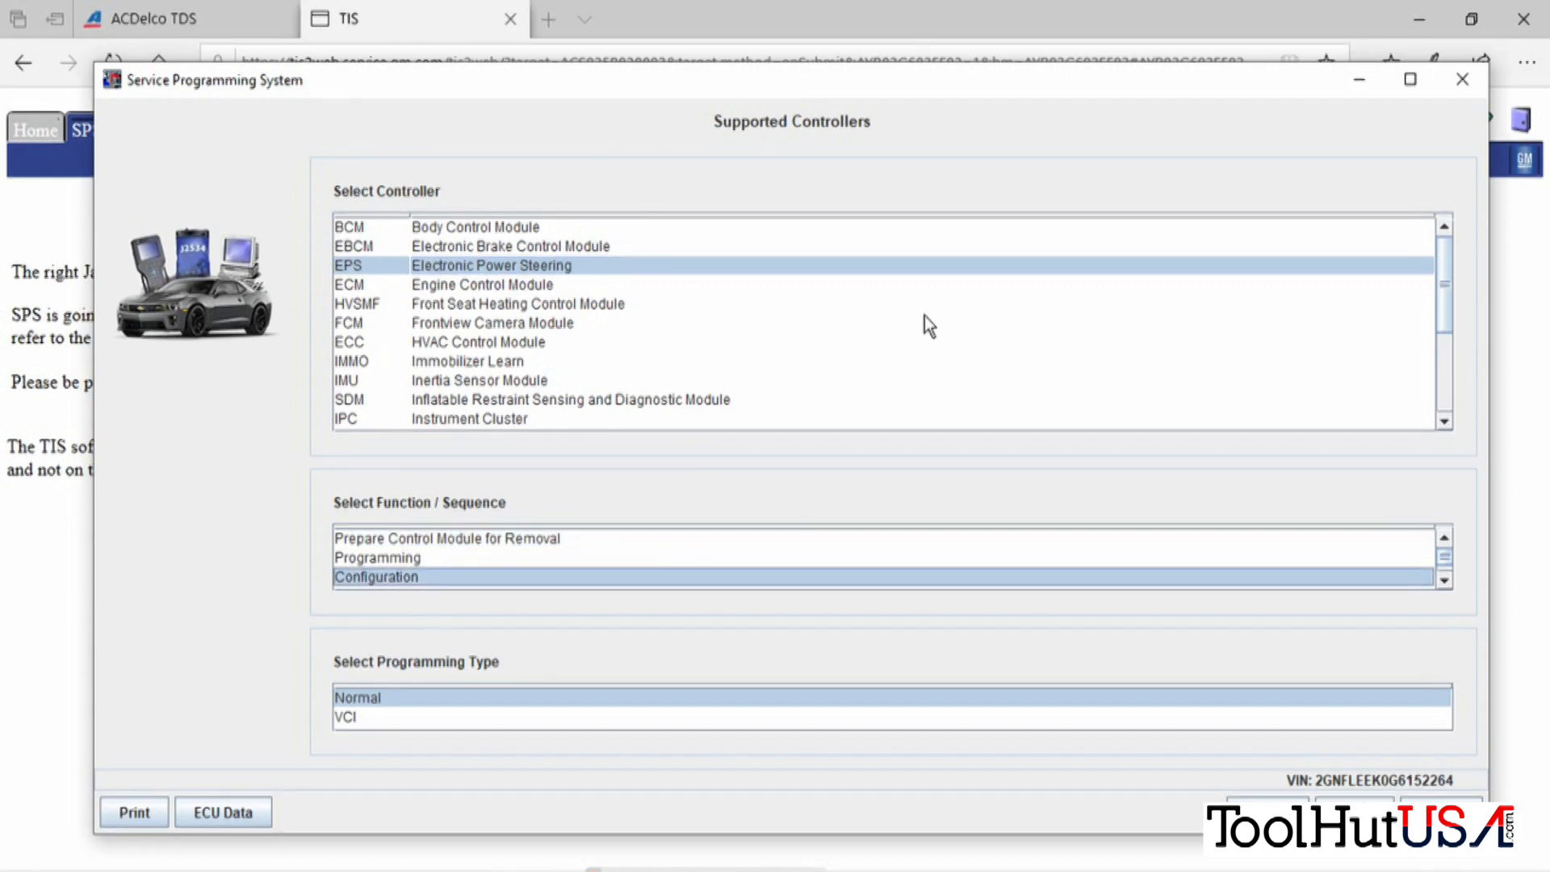
pyautogui.moveTo(1443, 583)
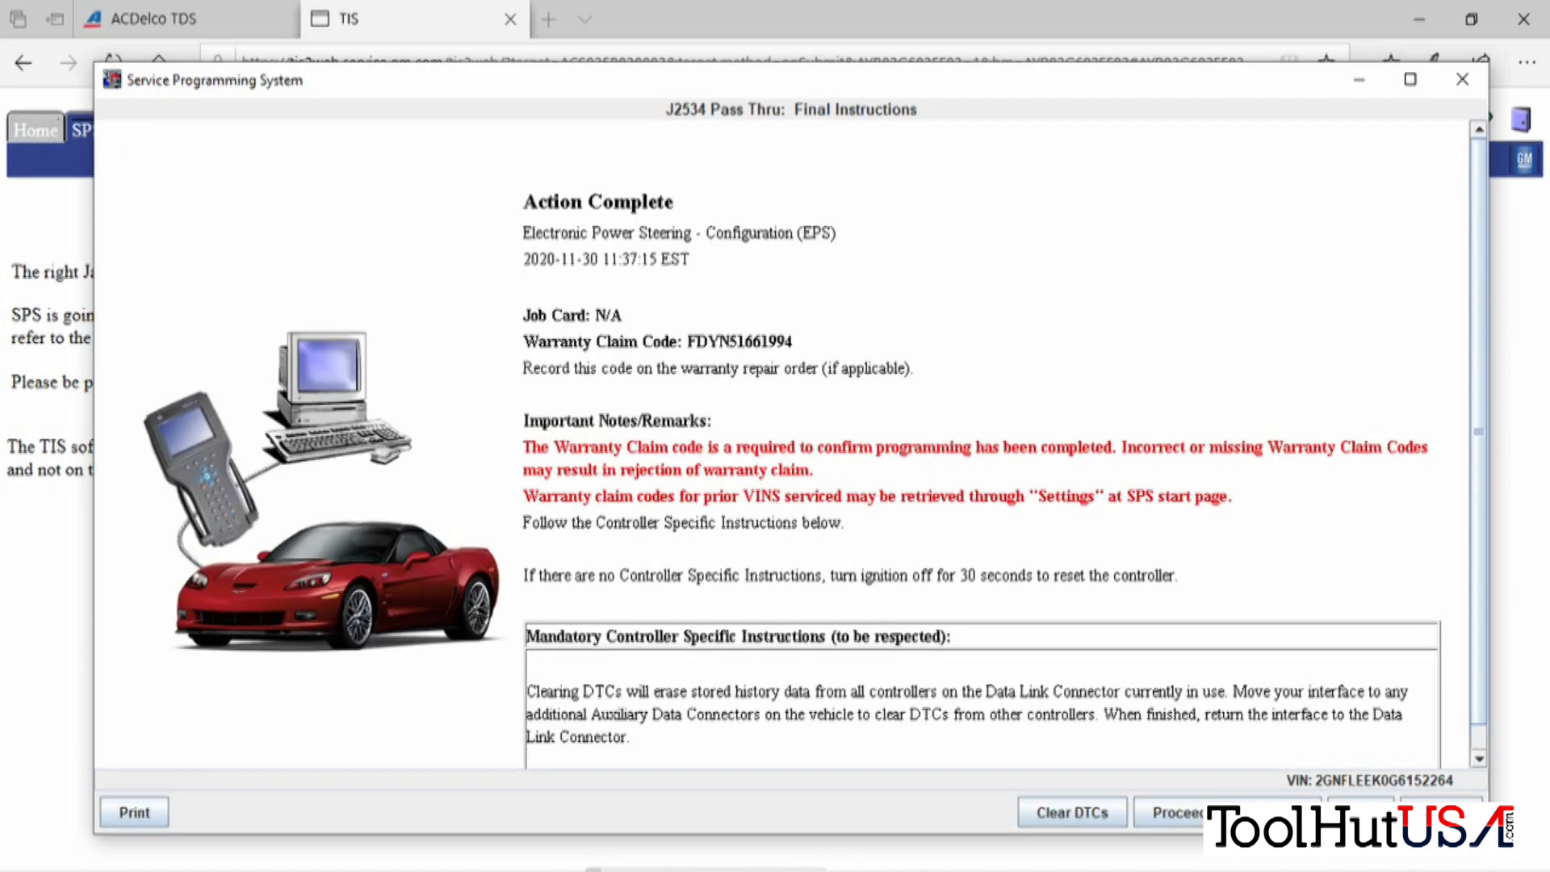
# Return to Supported Controllers, reselect EPS and launch its Setup special application.
pyautogui.click(1176, 812)
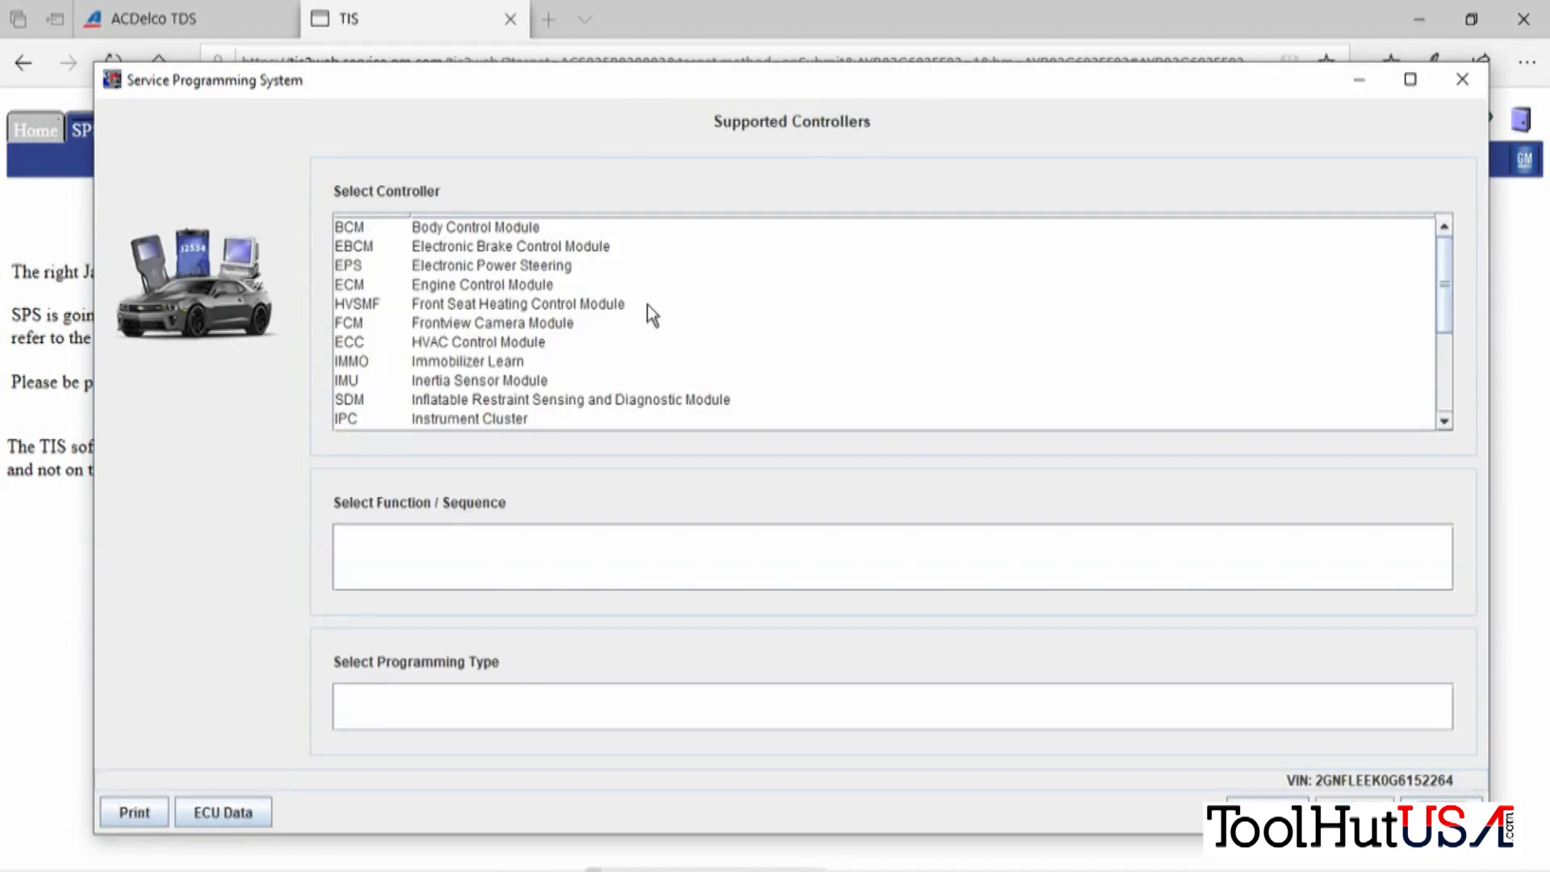
pyautogui.click(491, 265)
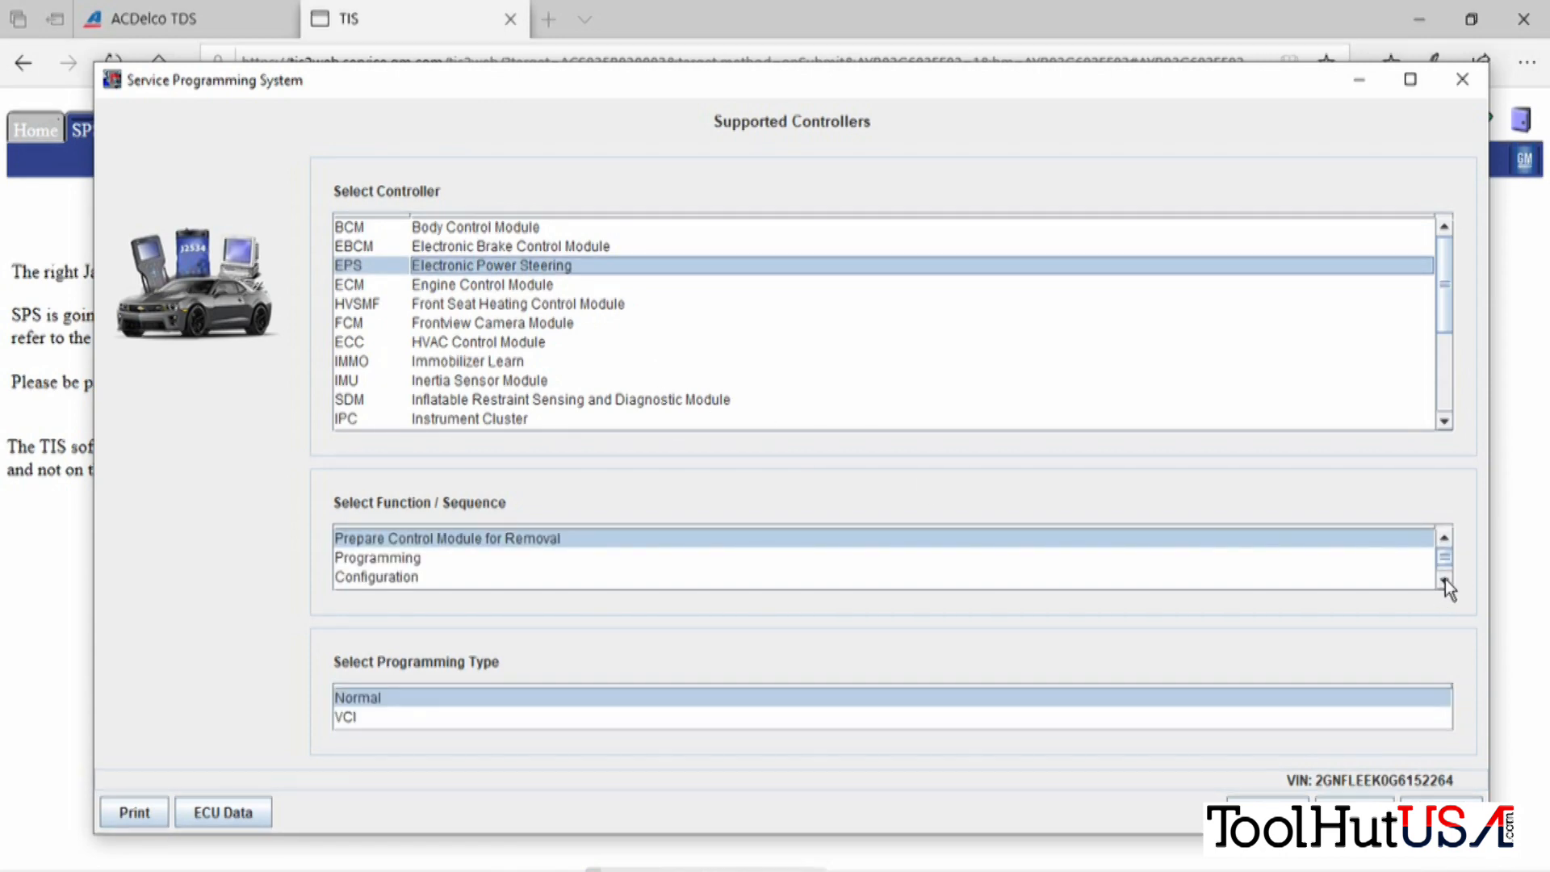
pyautogui.click(1445, 581)
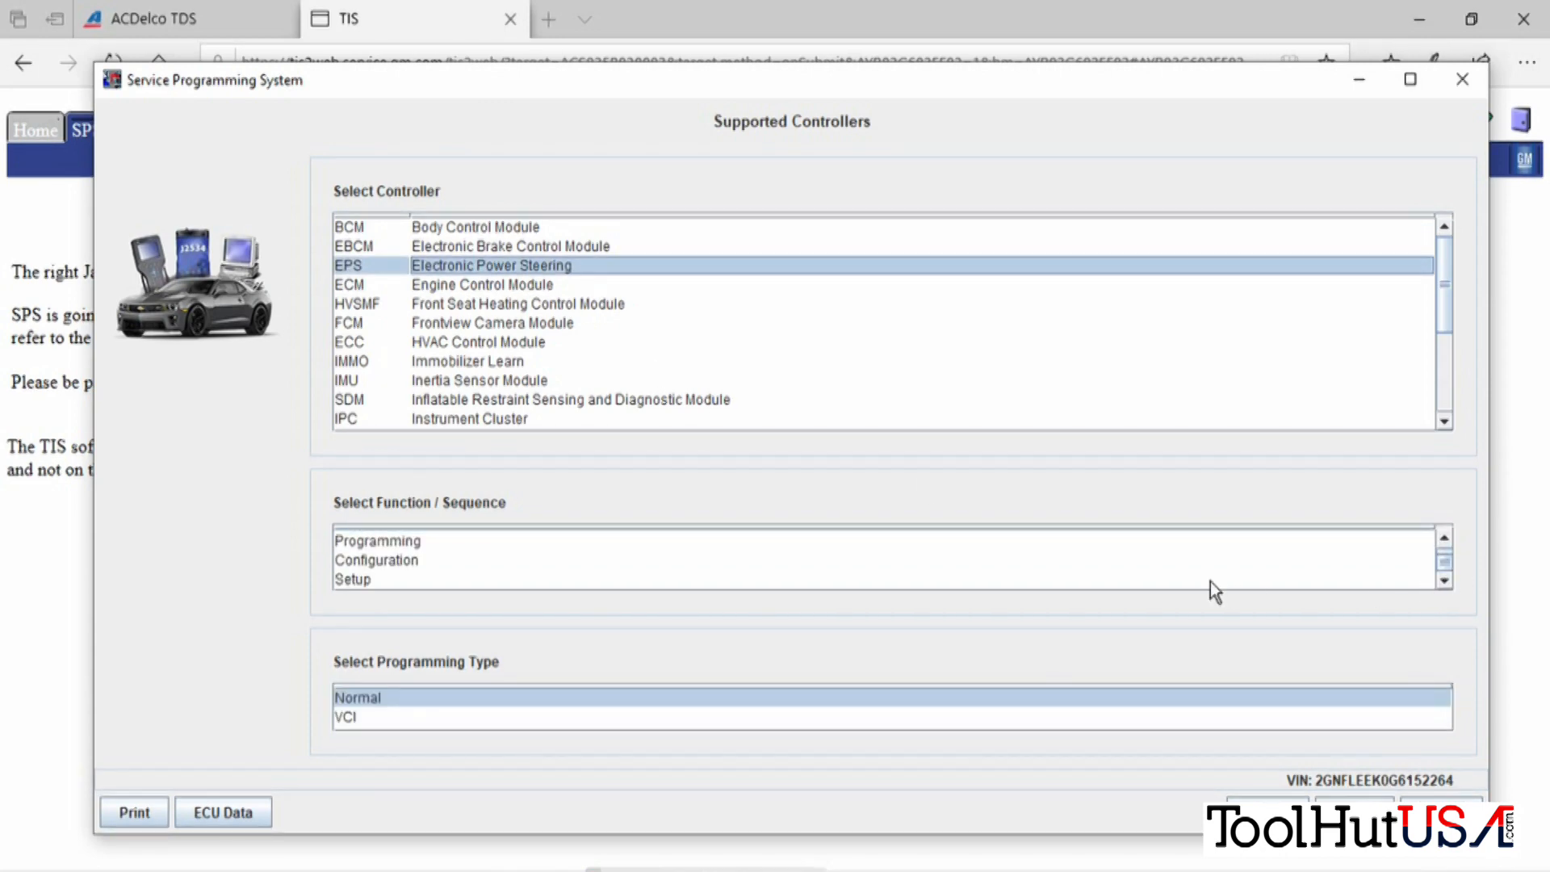
pyautogui.click(354, 580)
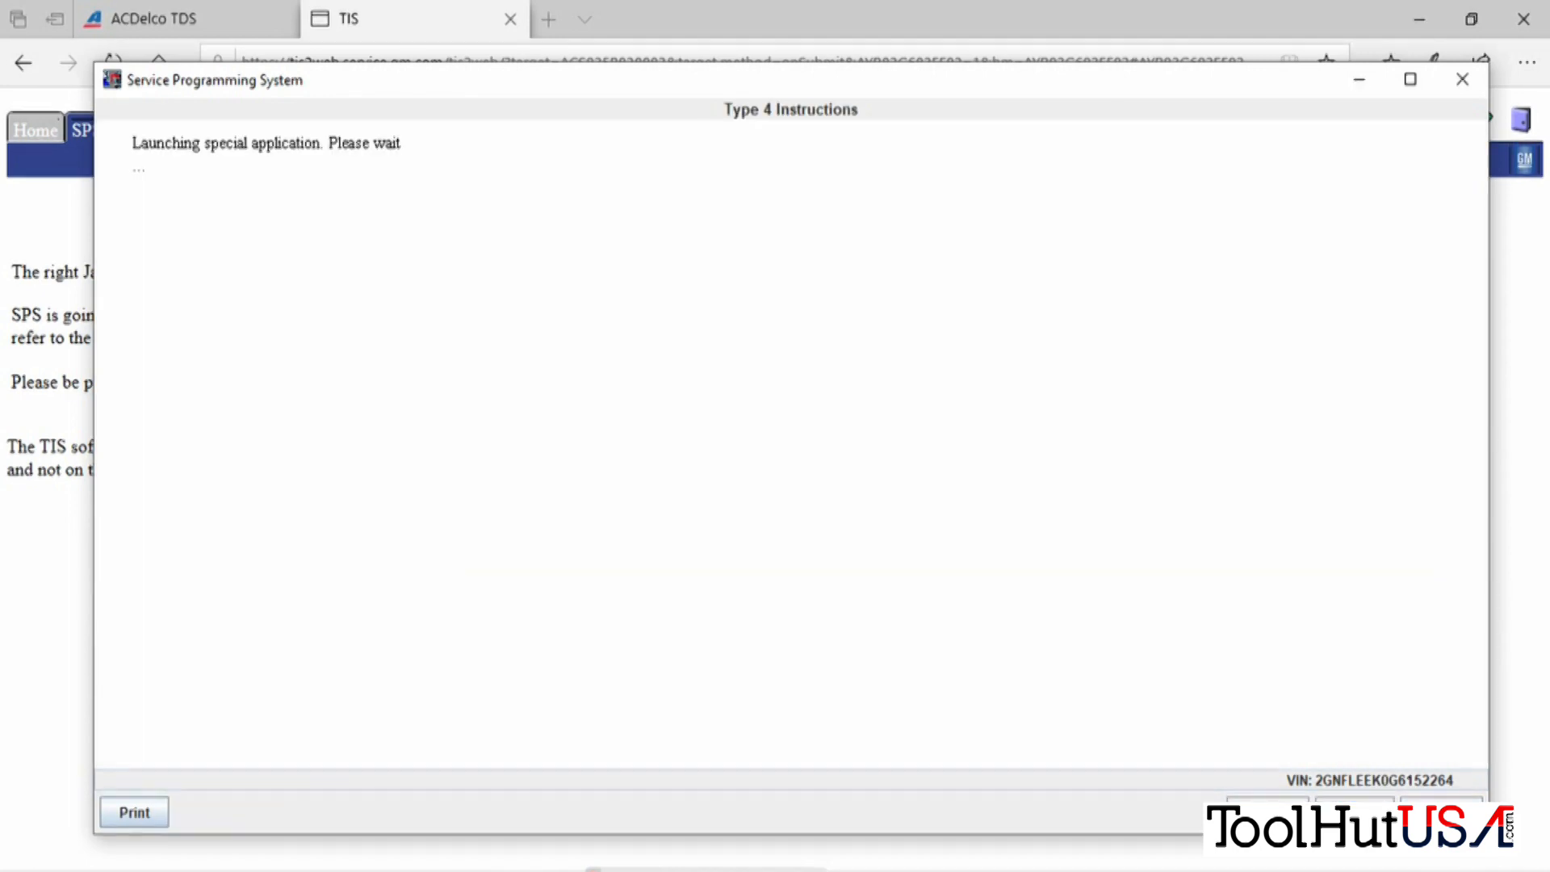
pyautogui.moveTo(1235, 662)
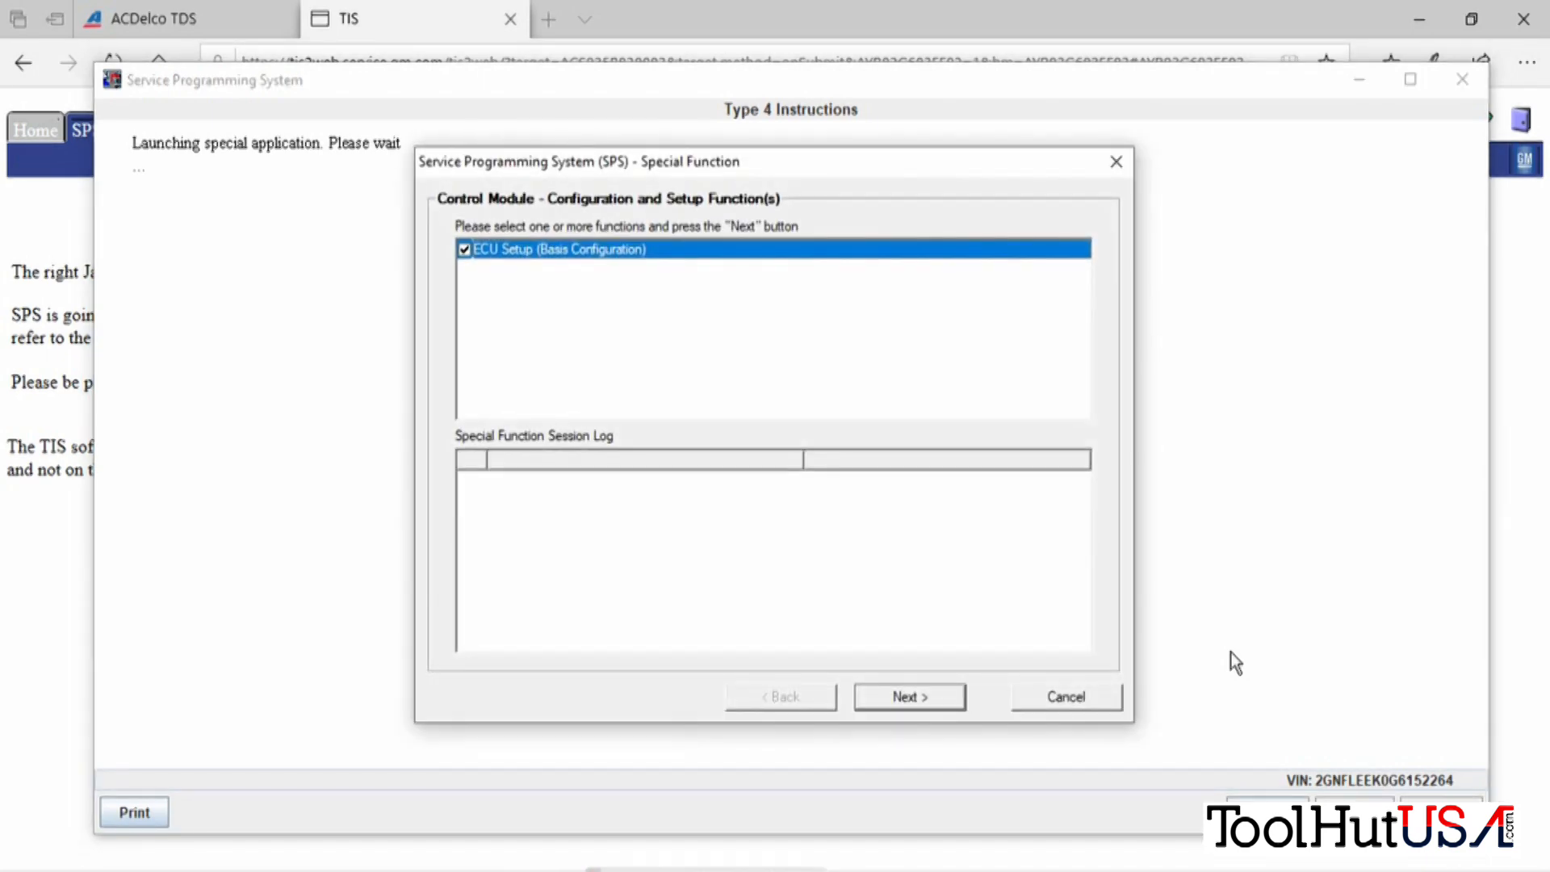
pyautogui.moveTo(907, 631)
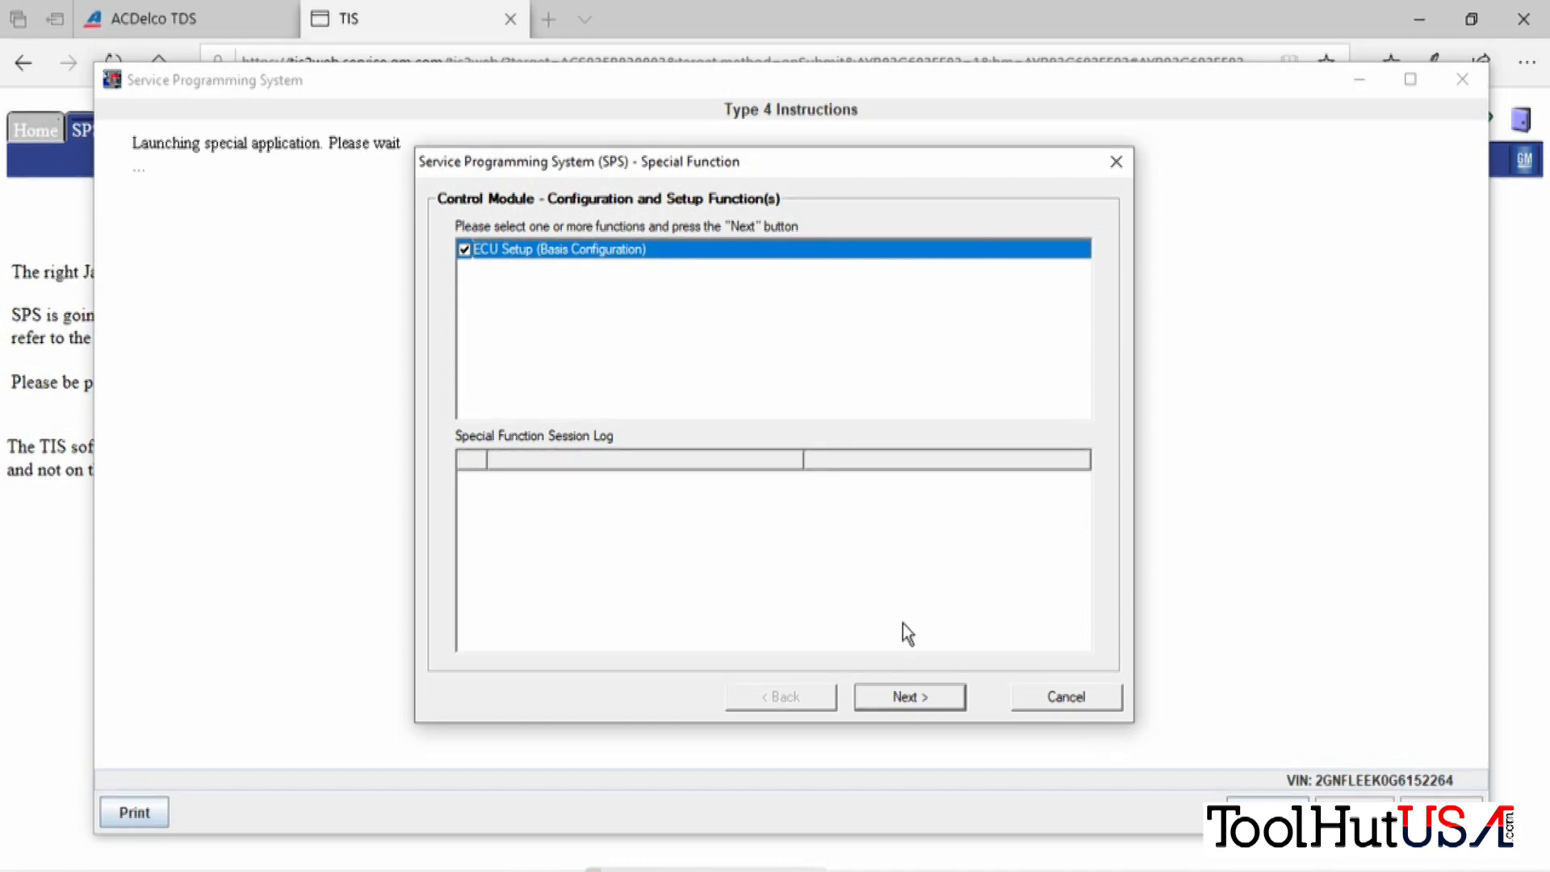
# Run ECU Setup (Basis Configuration) and confirm ignition on, vehicle communication and driver's door operation.
pyautogui.click(908, 696)
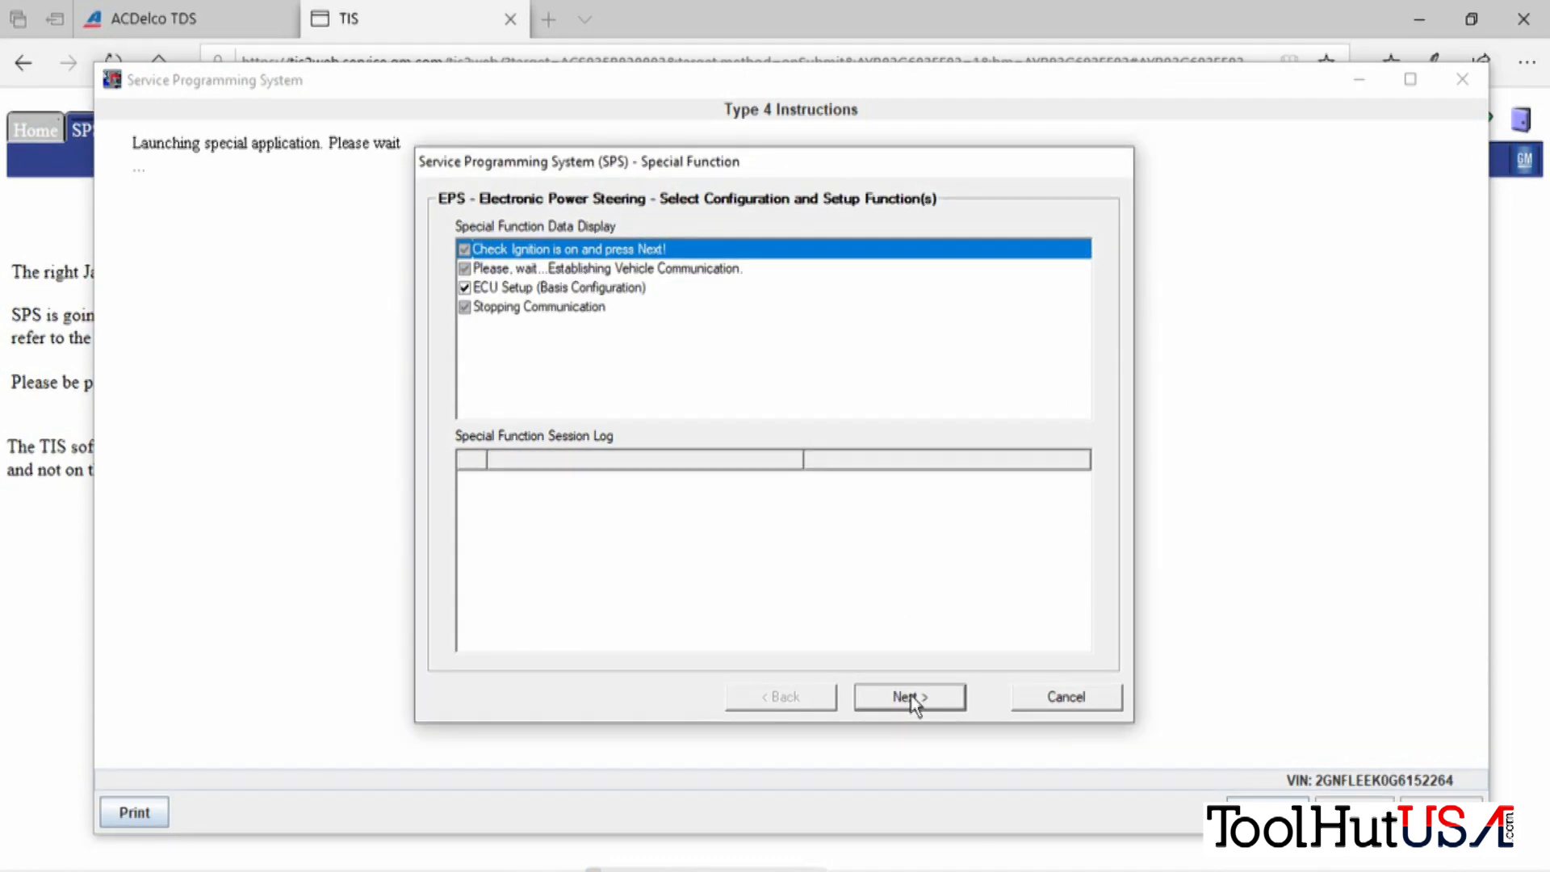
pyautogui.click(906, 696)
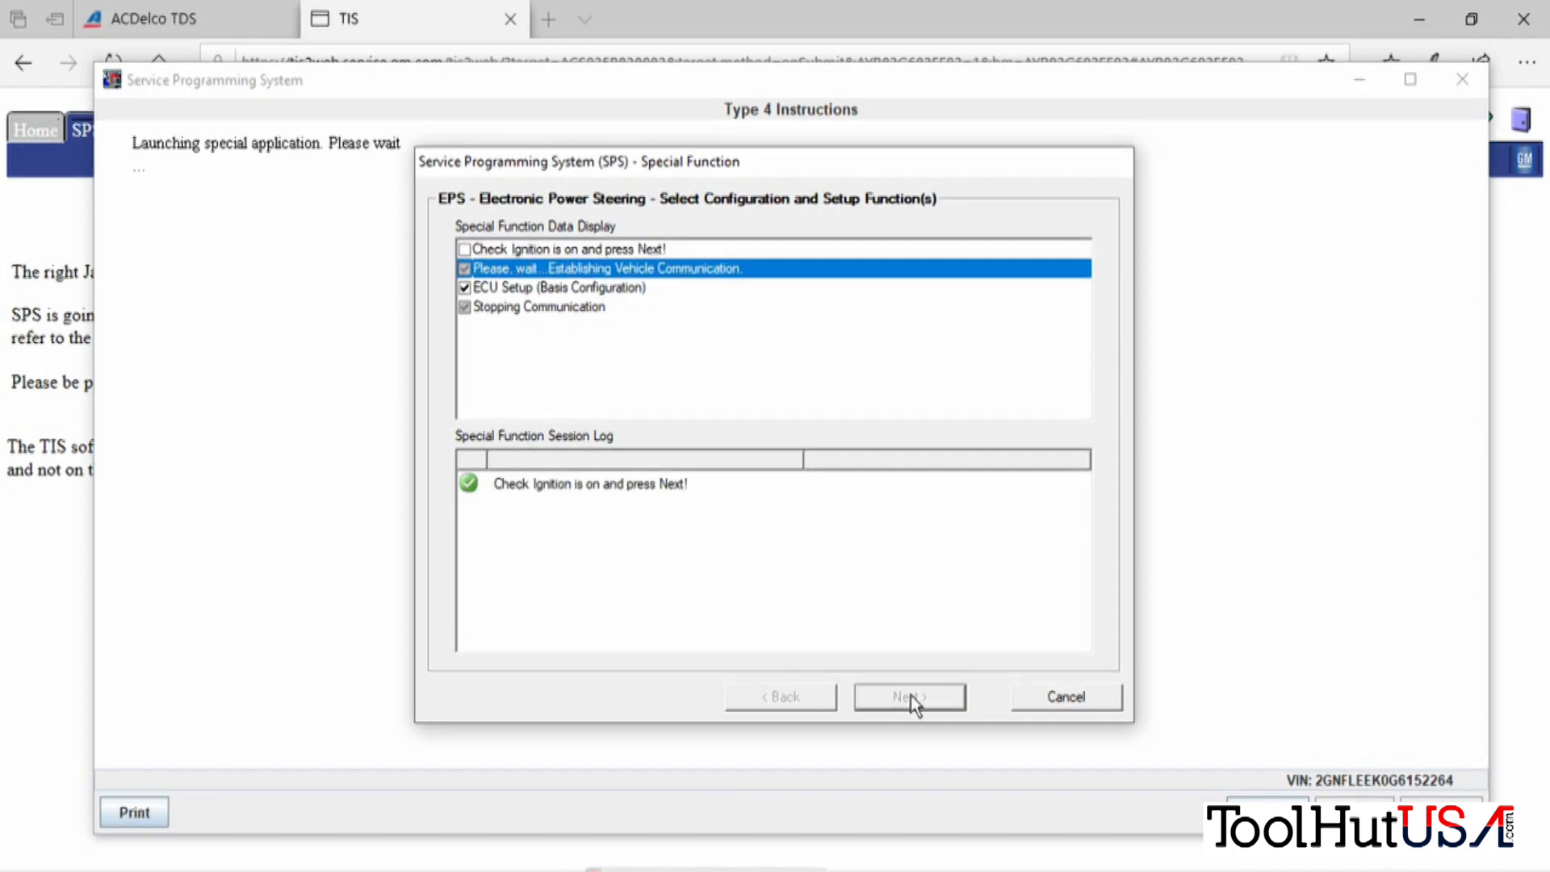
pyautogui.click(908, 696)
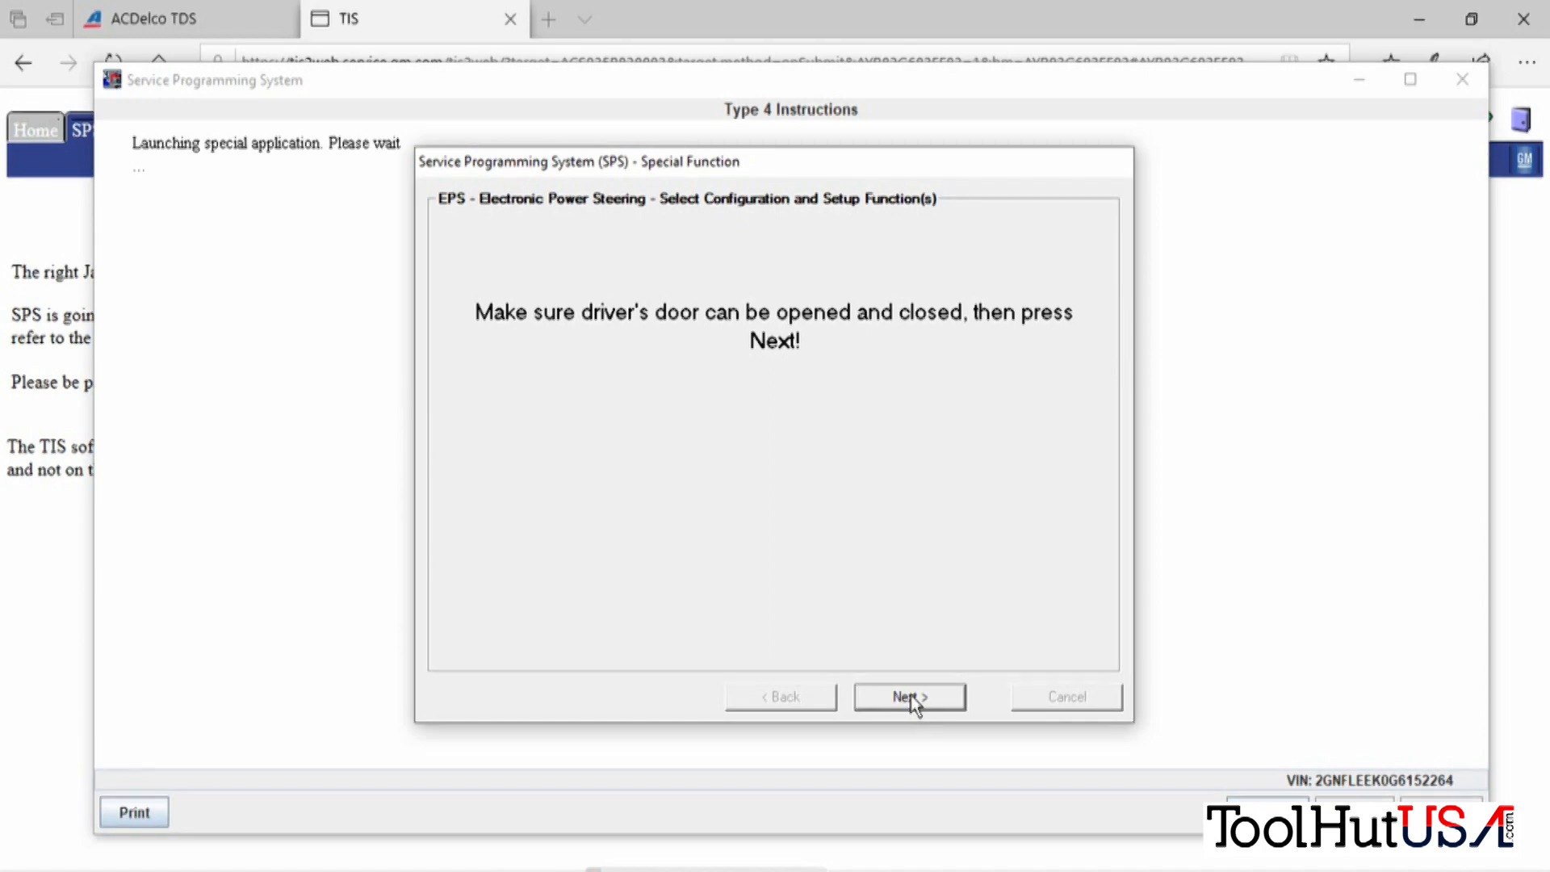
pyautogui.click(908, 696)
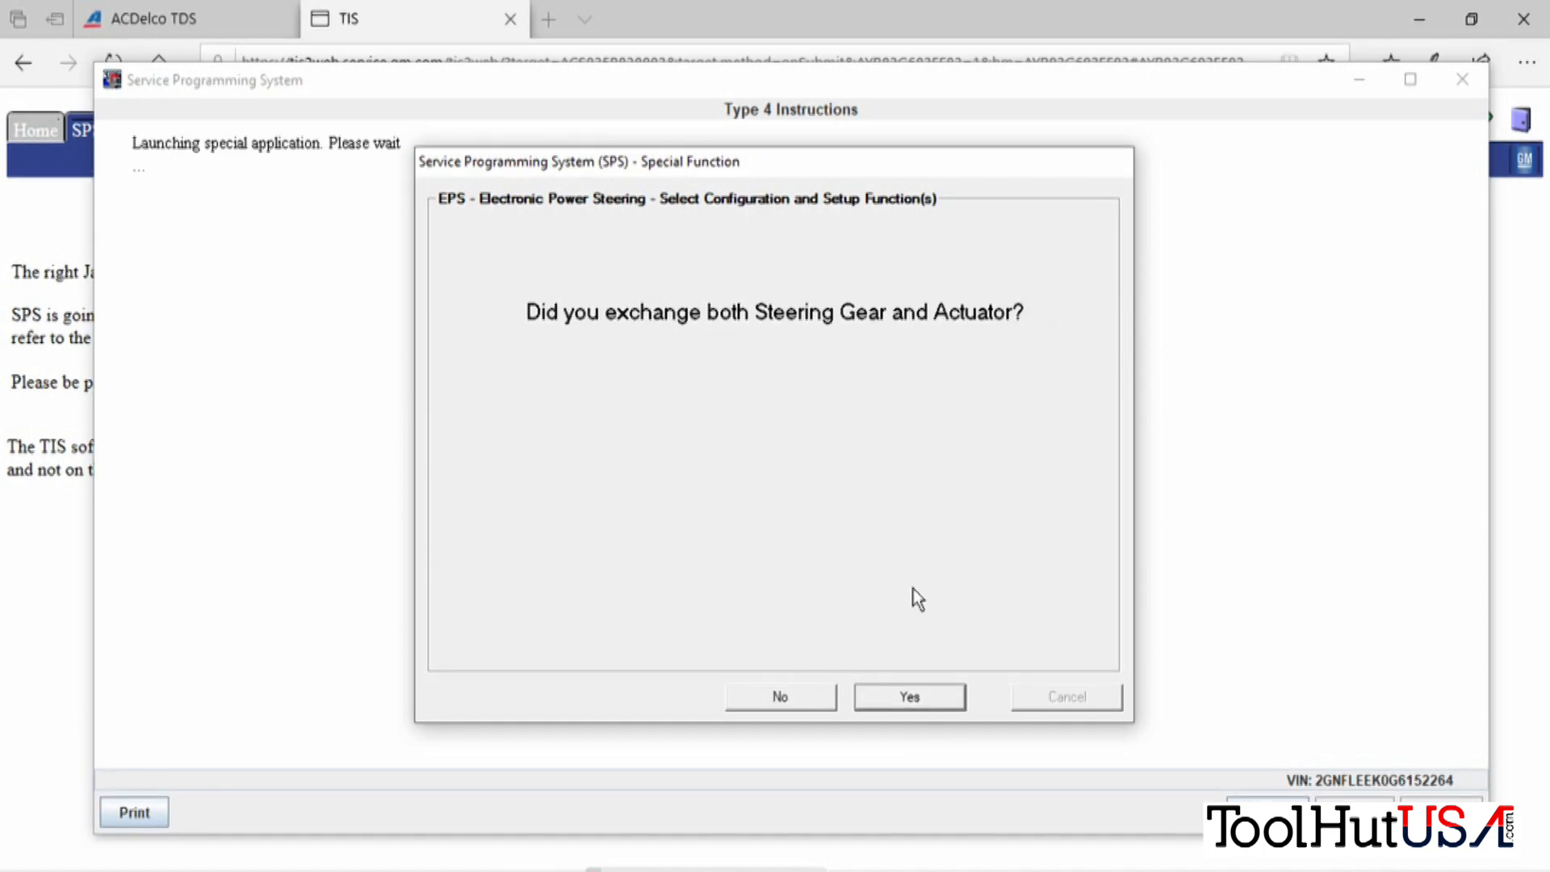
pyautogui.moveTo(917, 664)
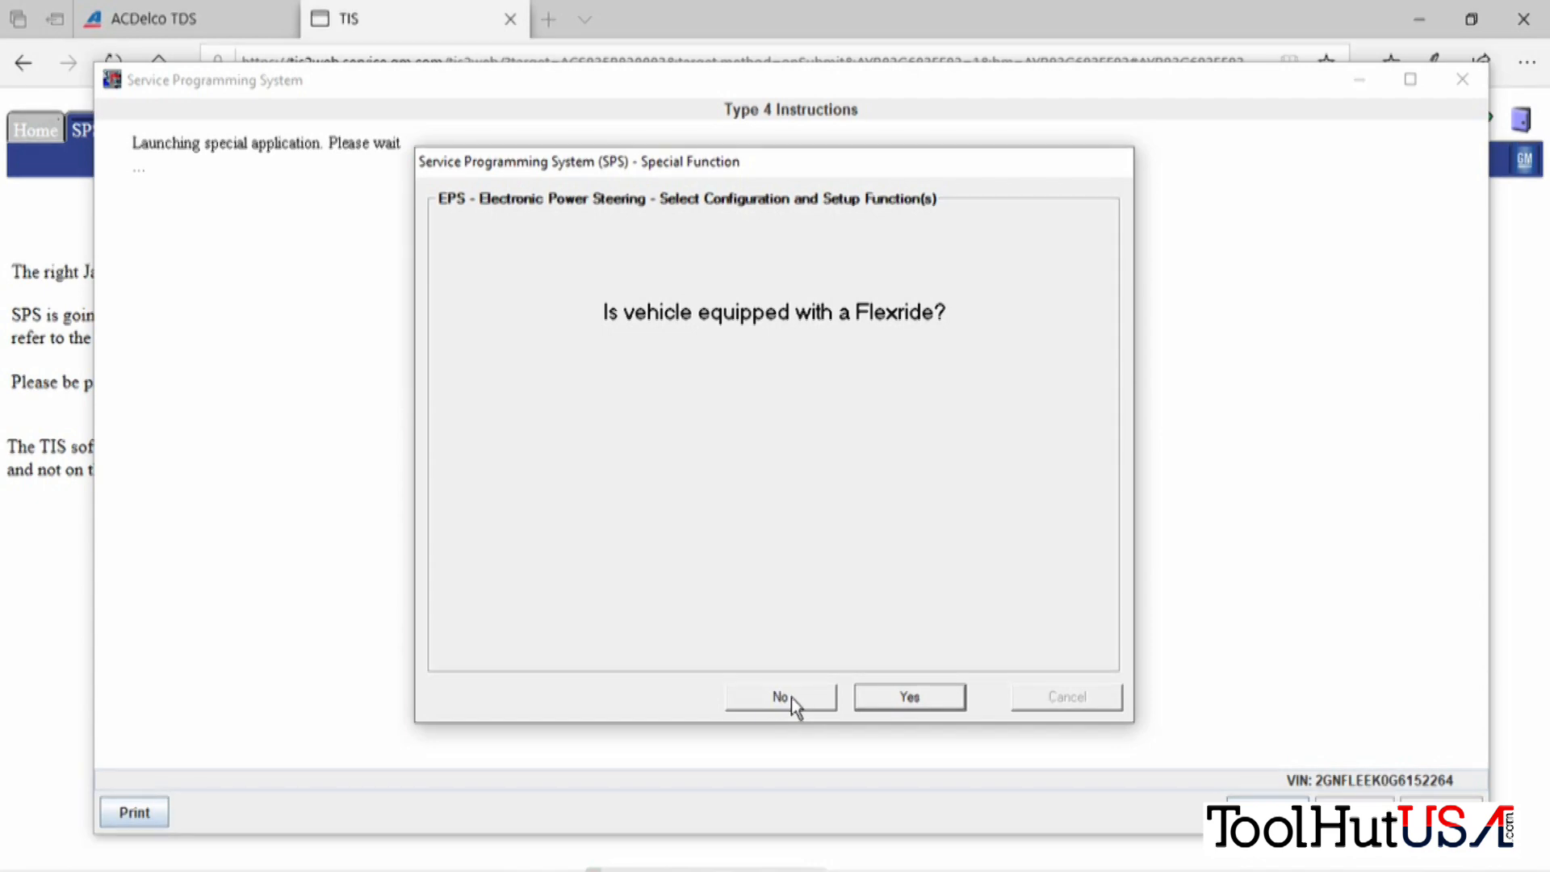
# Answer no Flexride, then confirm ignition off, door cycled and ignition back on.
pyautogui.click(780, 696)
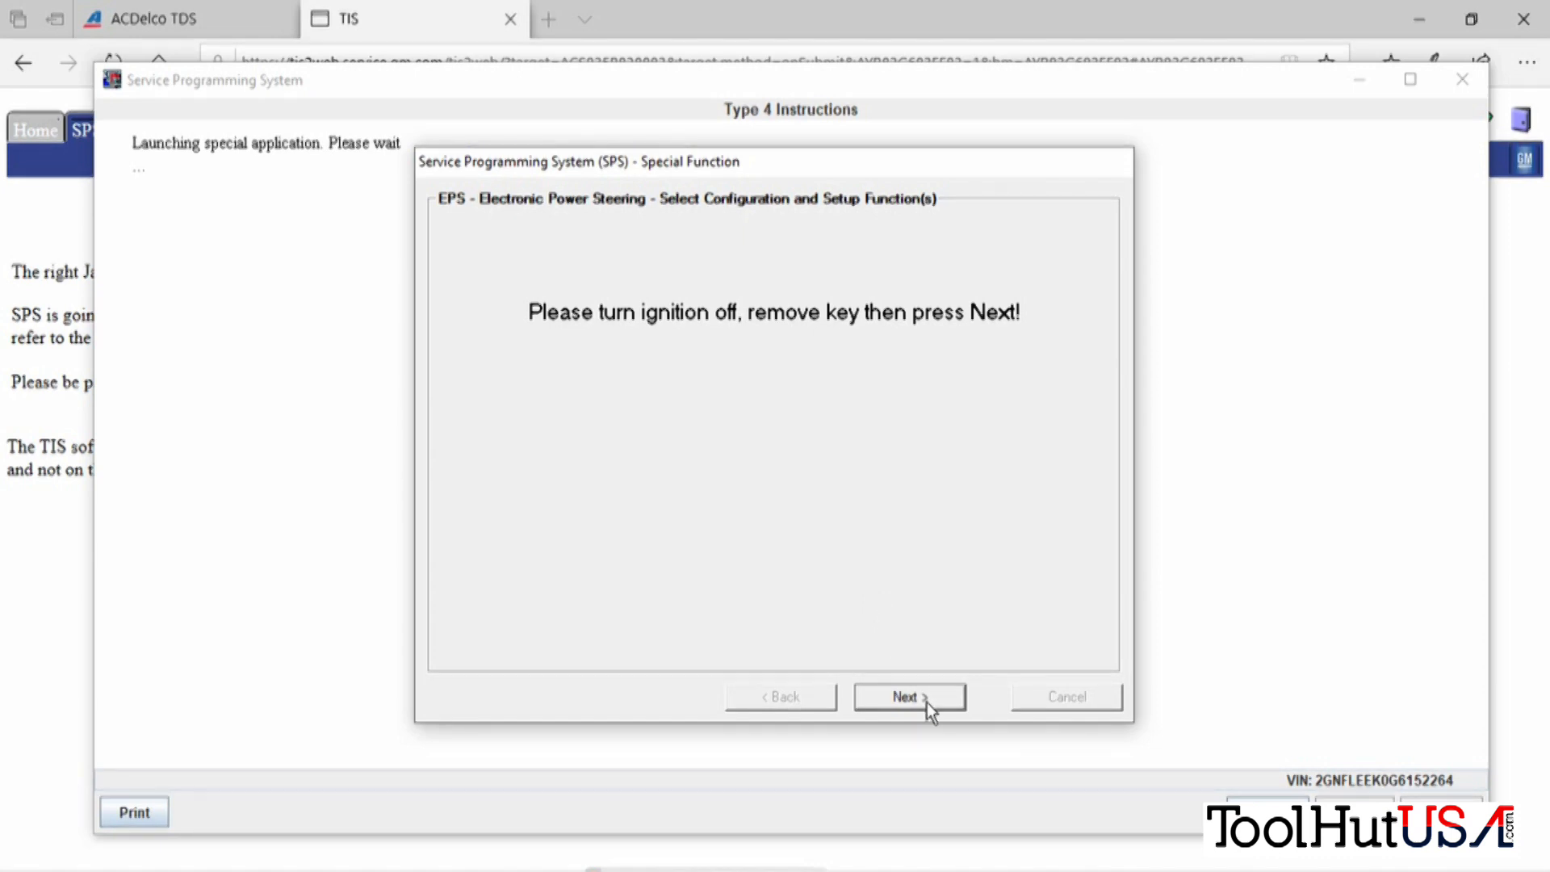
pyautogui.click(907, 696)
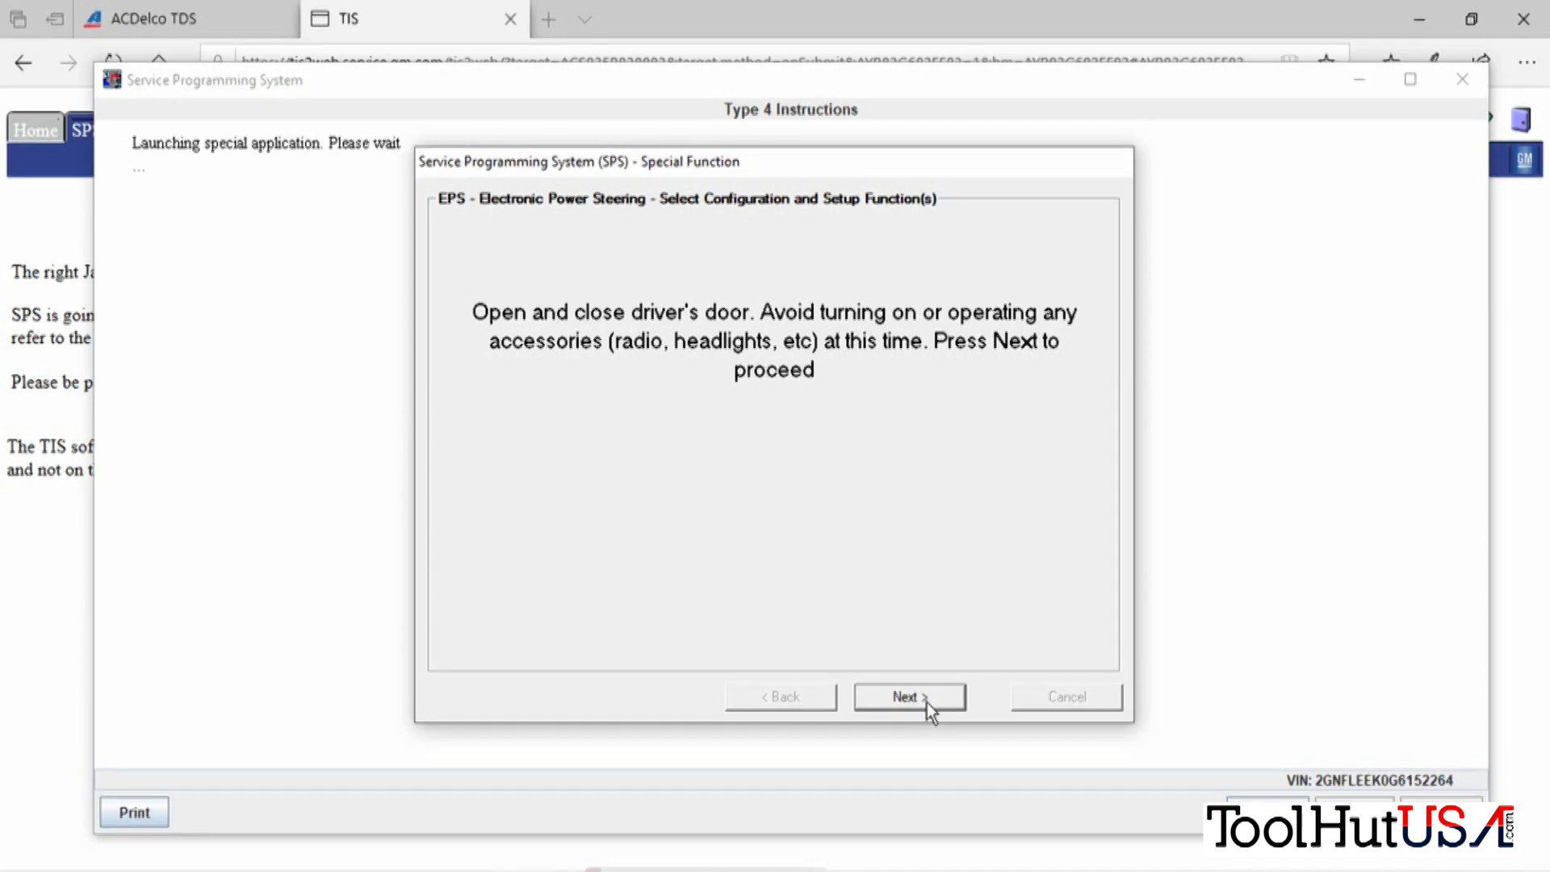
pyautogui.click(907, 695)
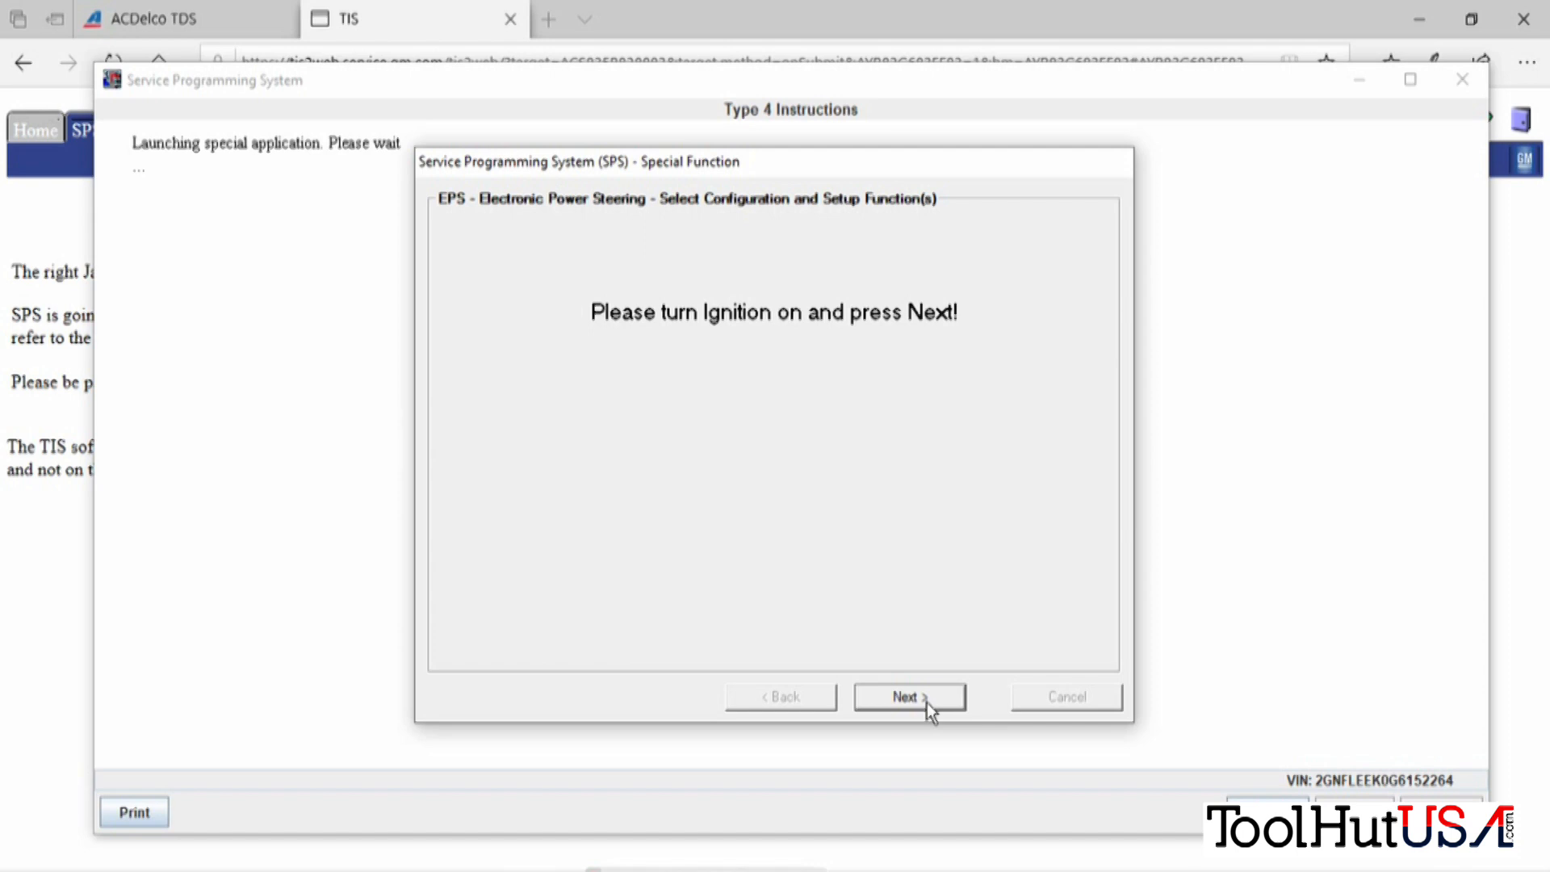
pyautogui.click(906, 696)
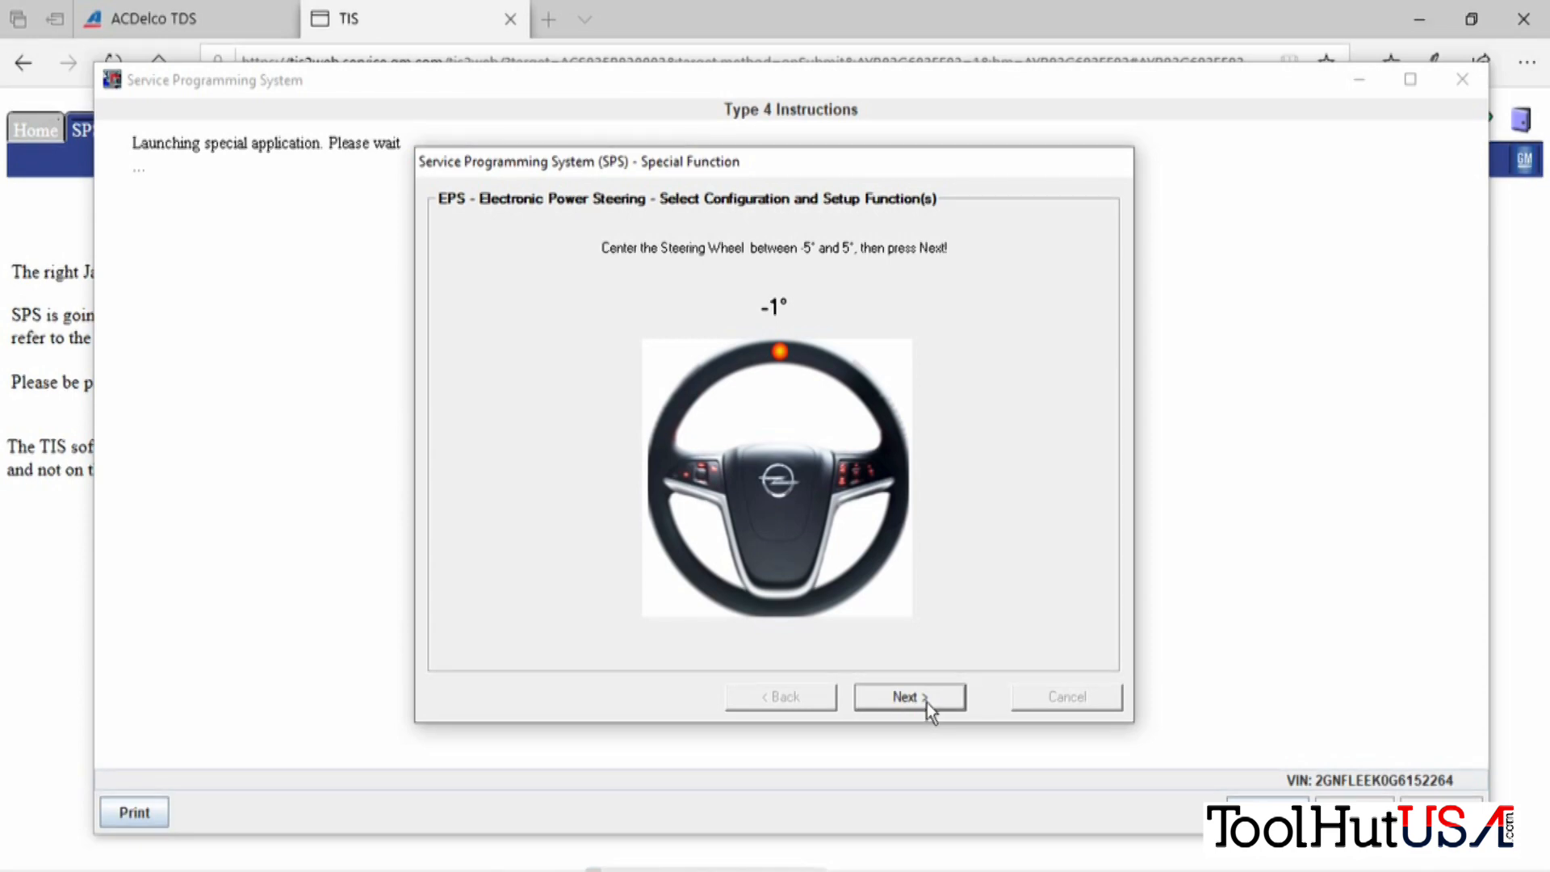
# Confirm the wheel is centred, hands are off, and the engine is started.
pyautogui.click(908, 695)
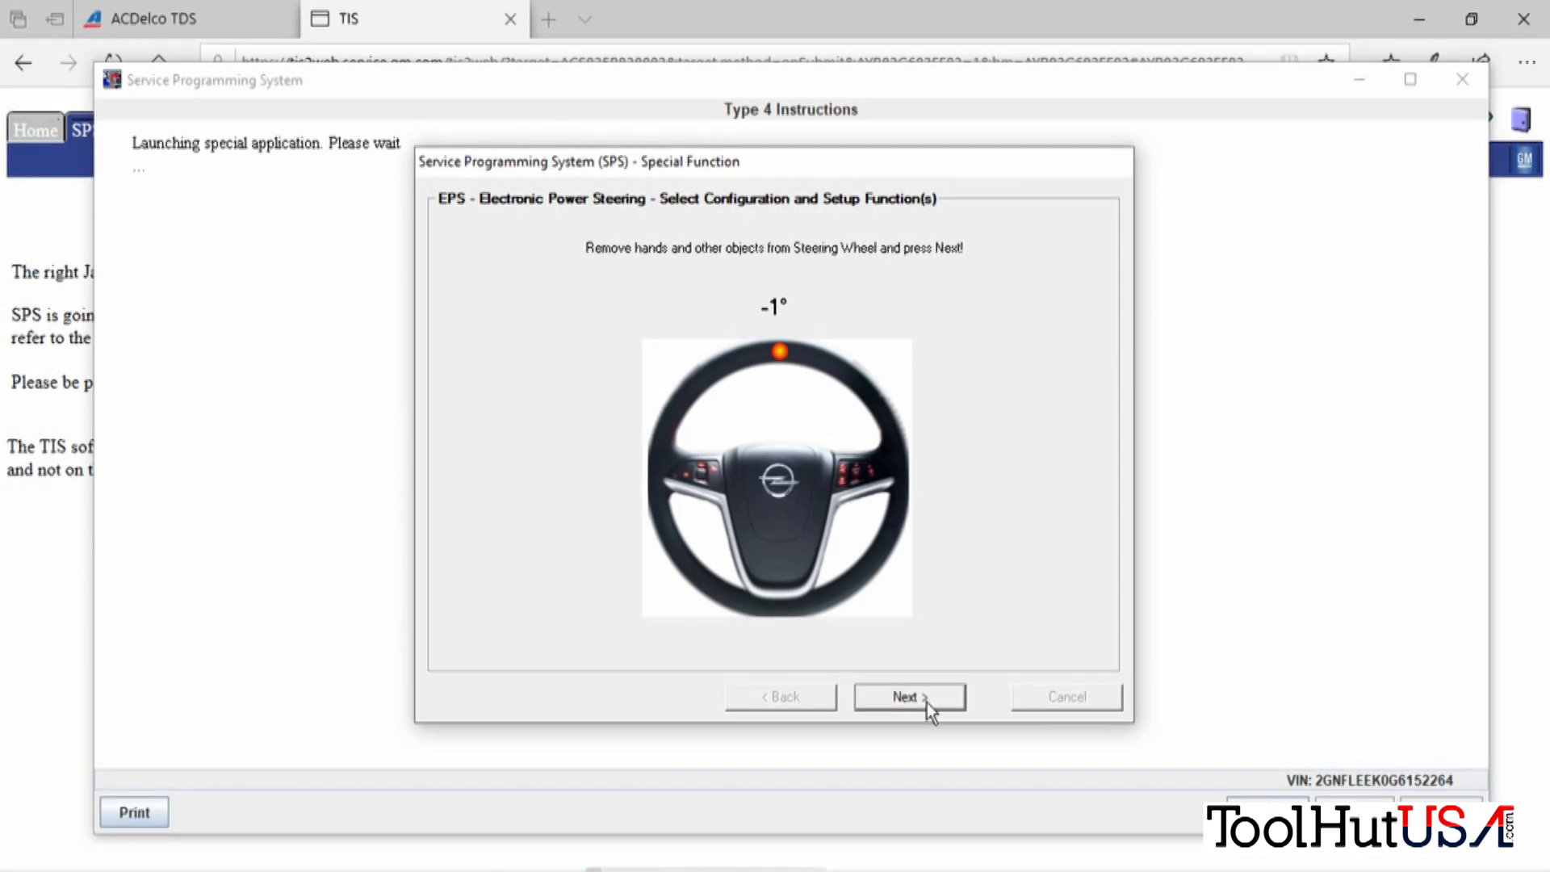
pyautogui.click(907, 695)
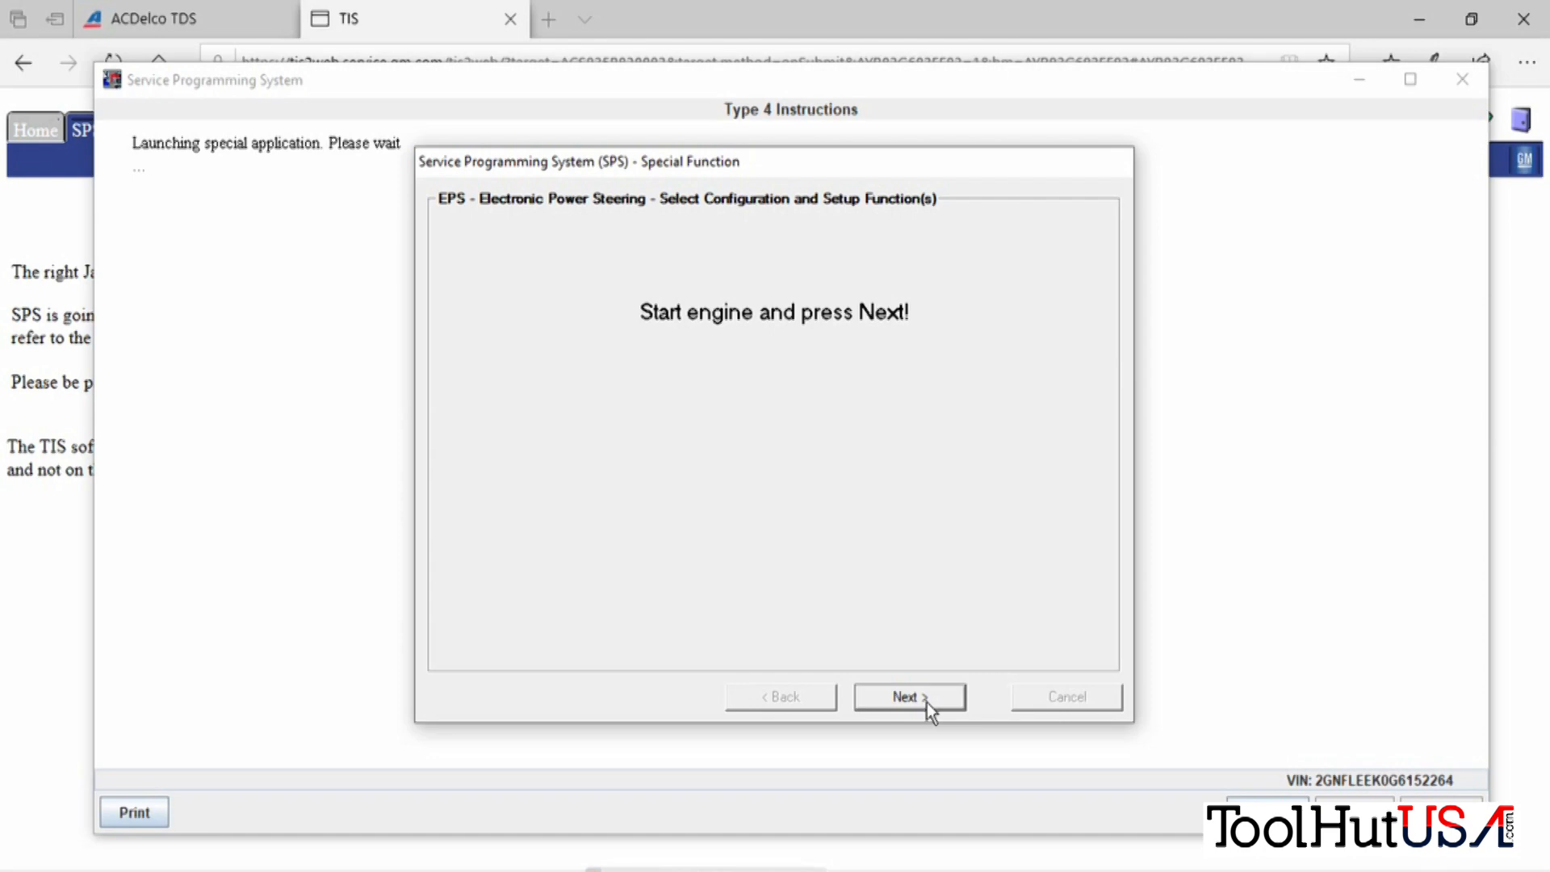
pyautogui.click(907, 696)
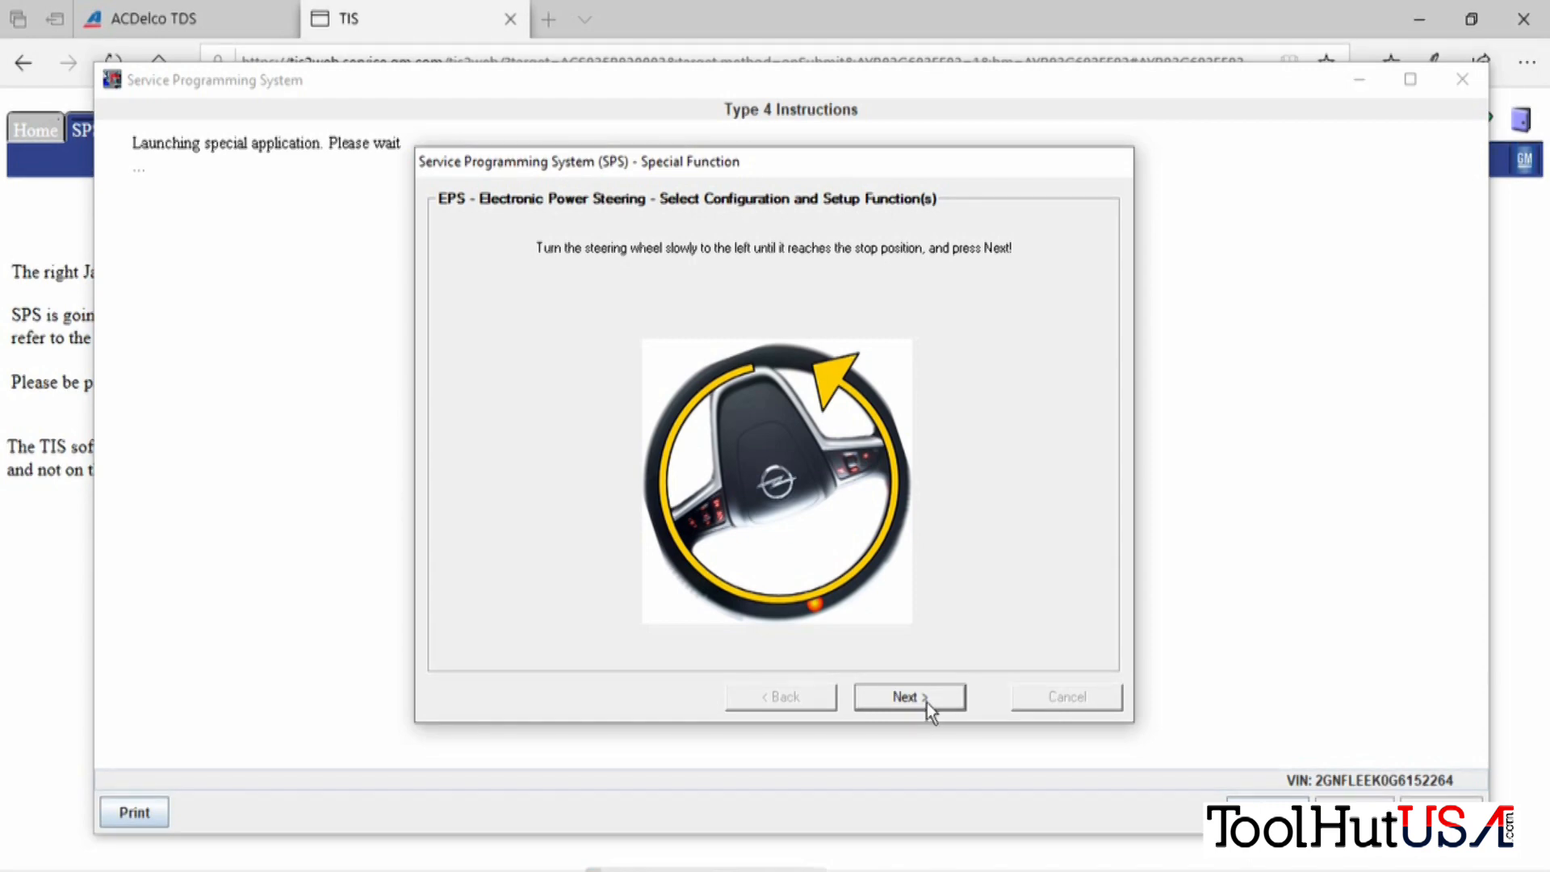
# Confirm the wheel reached the left stop, the right stop, and is centred again.
pyautogui.click(908, 695)
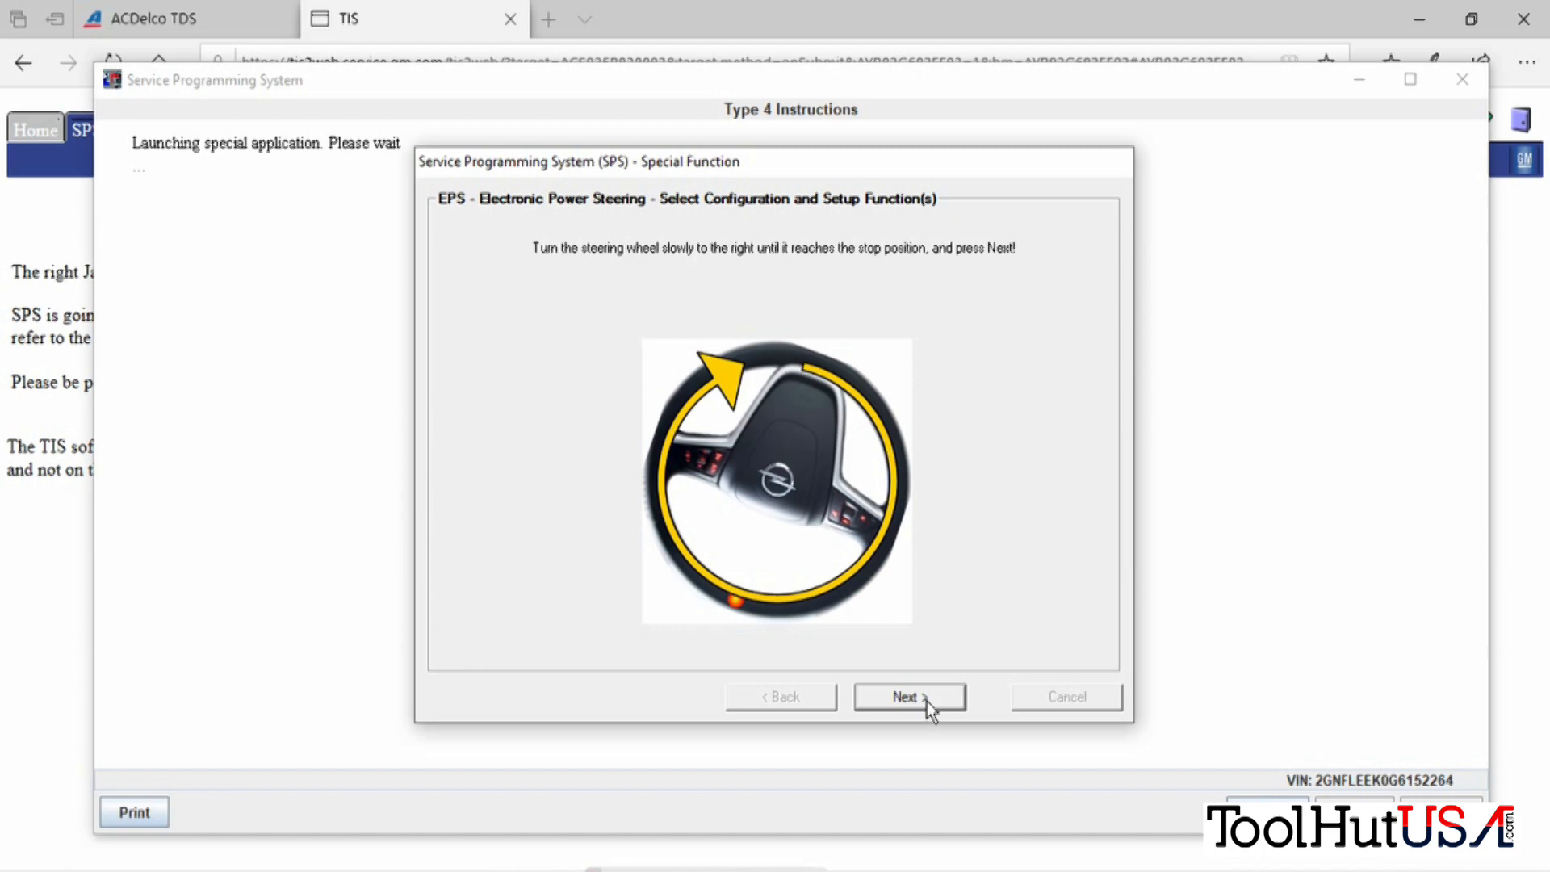
pyautogui.moveTo(917, 694)
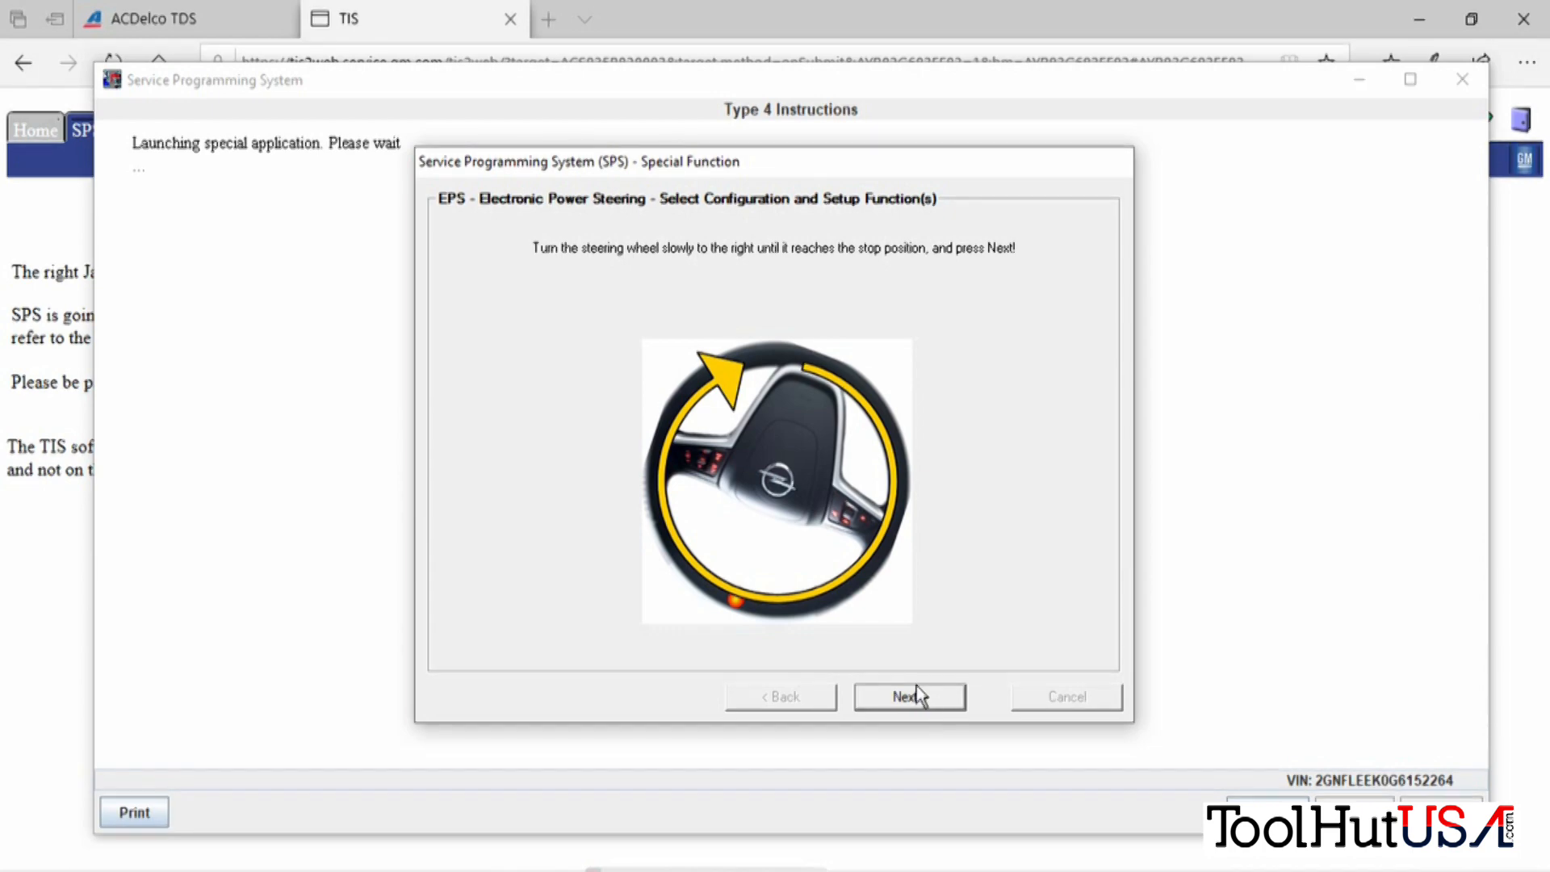
pyautogui.click(907, 696)
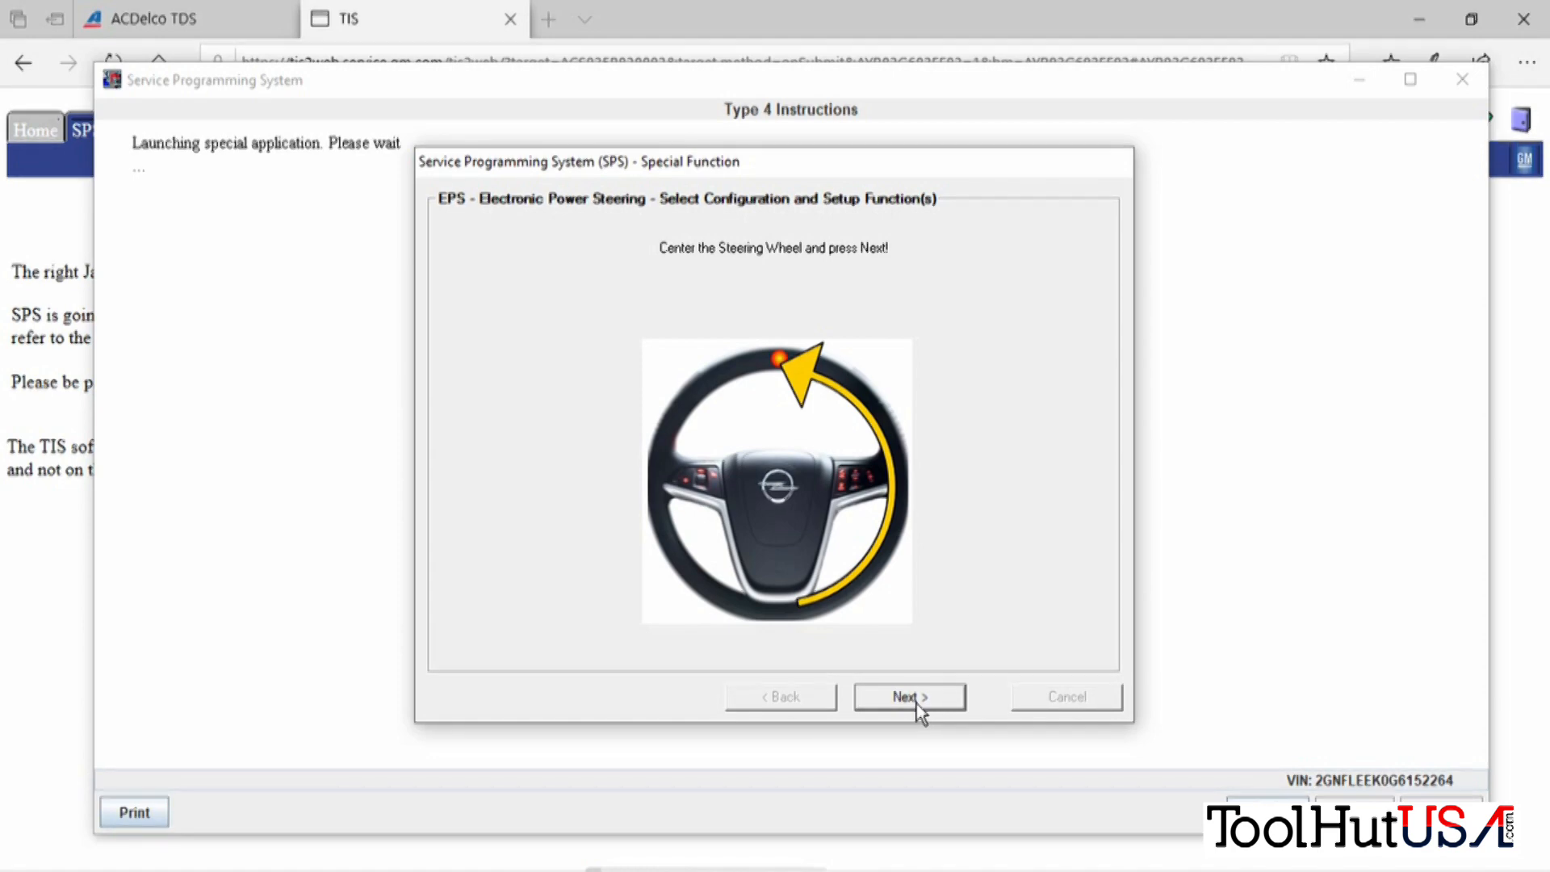
pyautogui.click(908, 696)
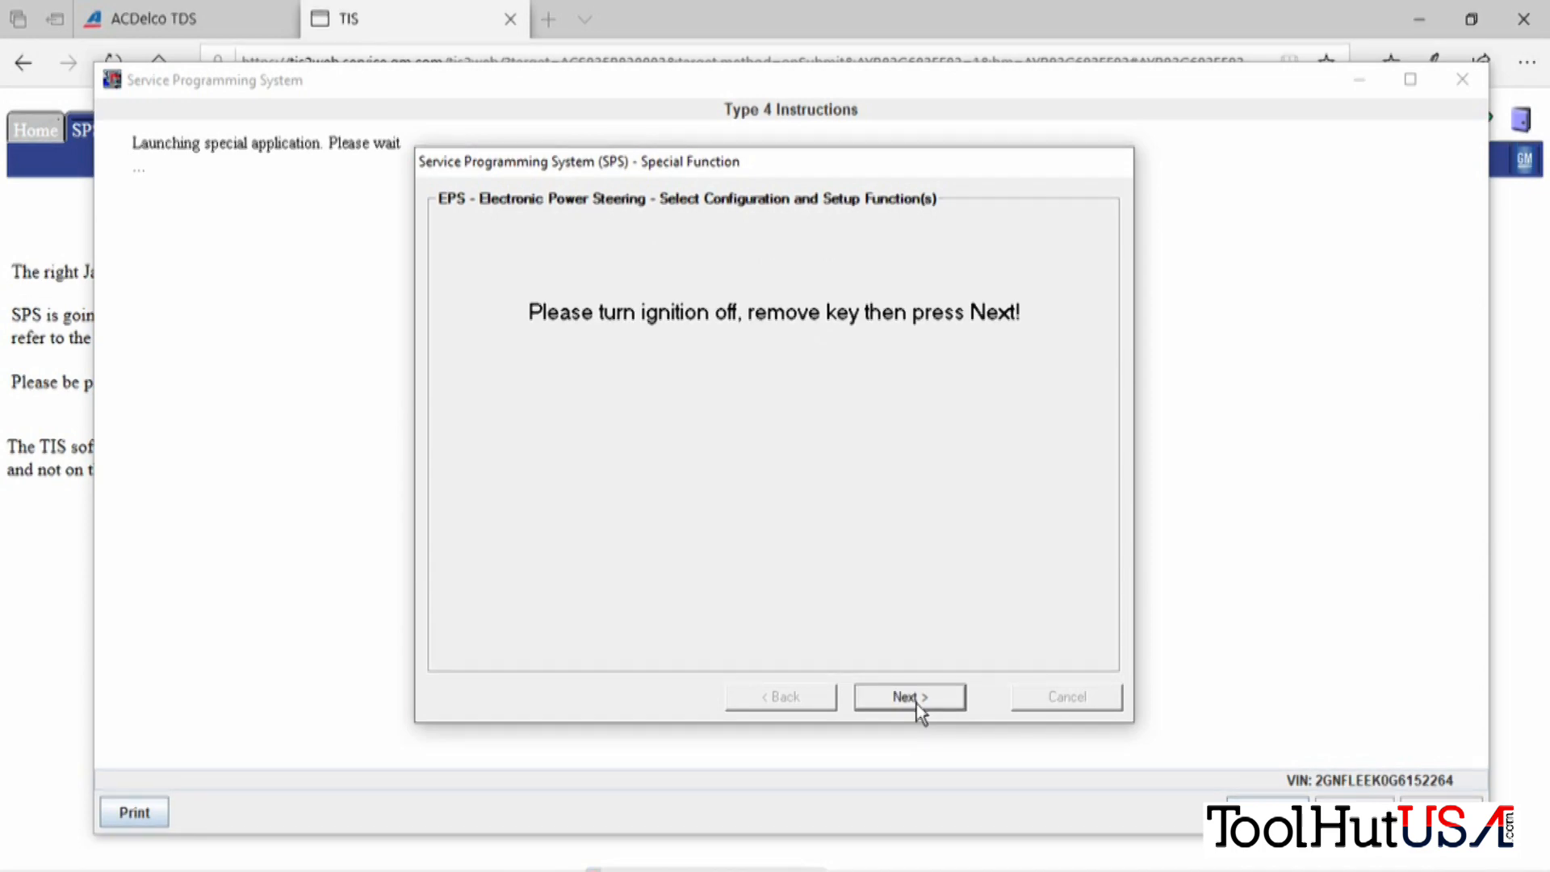
# Confirm ignition off with key removed and the driver's door opened and closed.
pyautogui.click(907, 695)
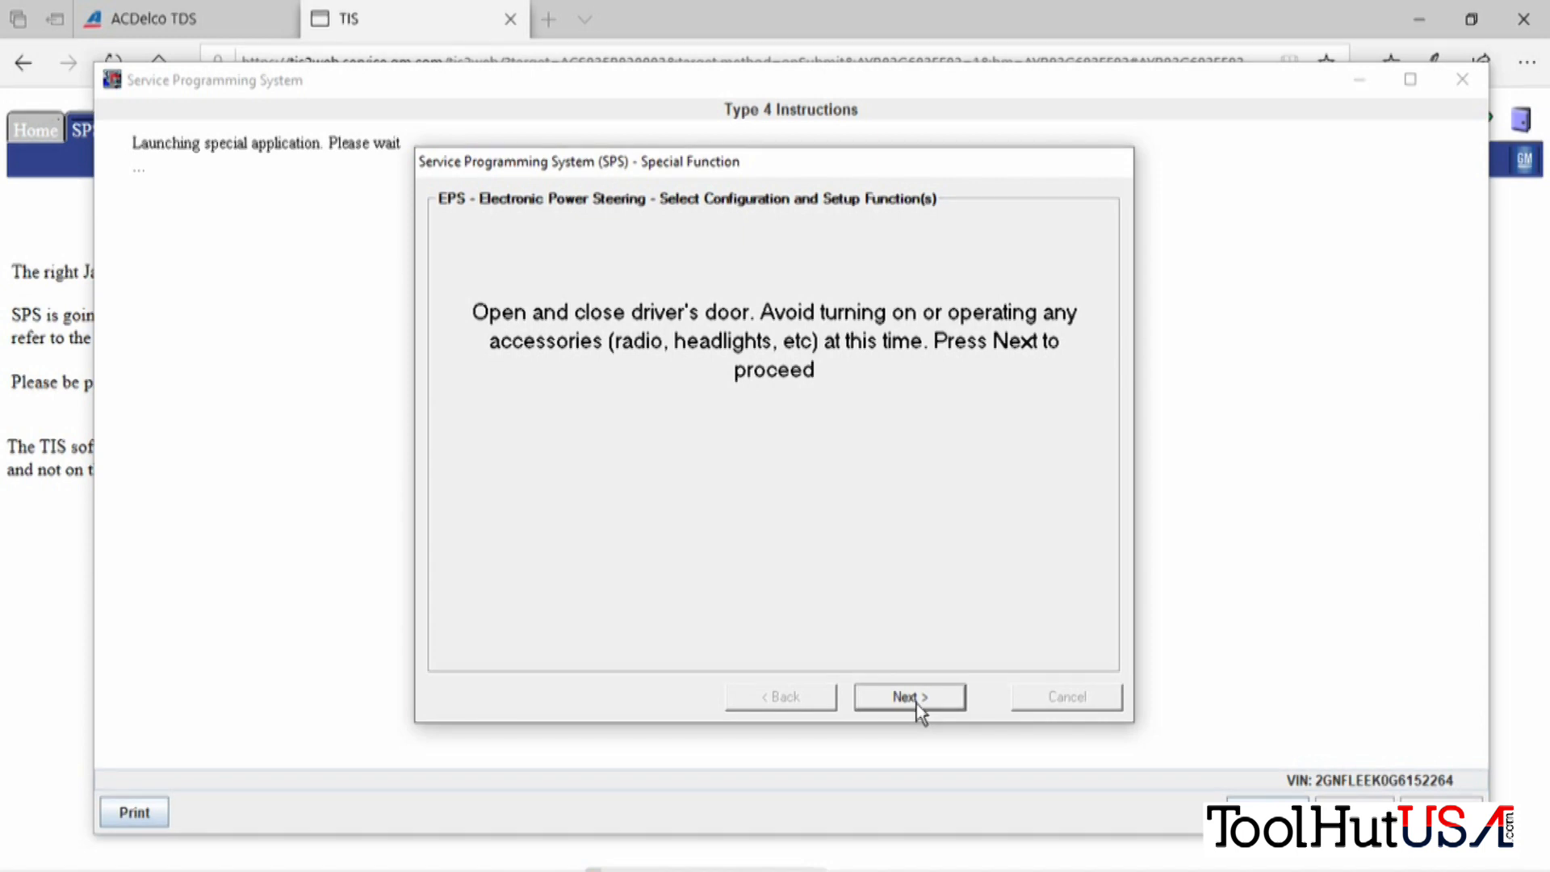
pyautogui.moveTo(894, 703)
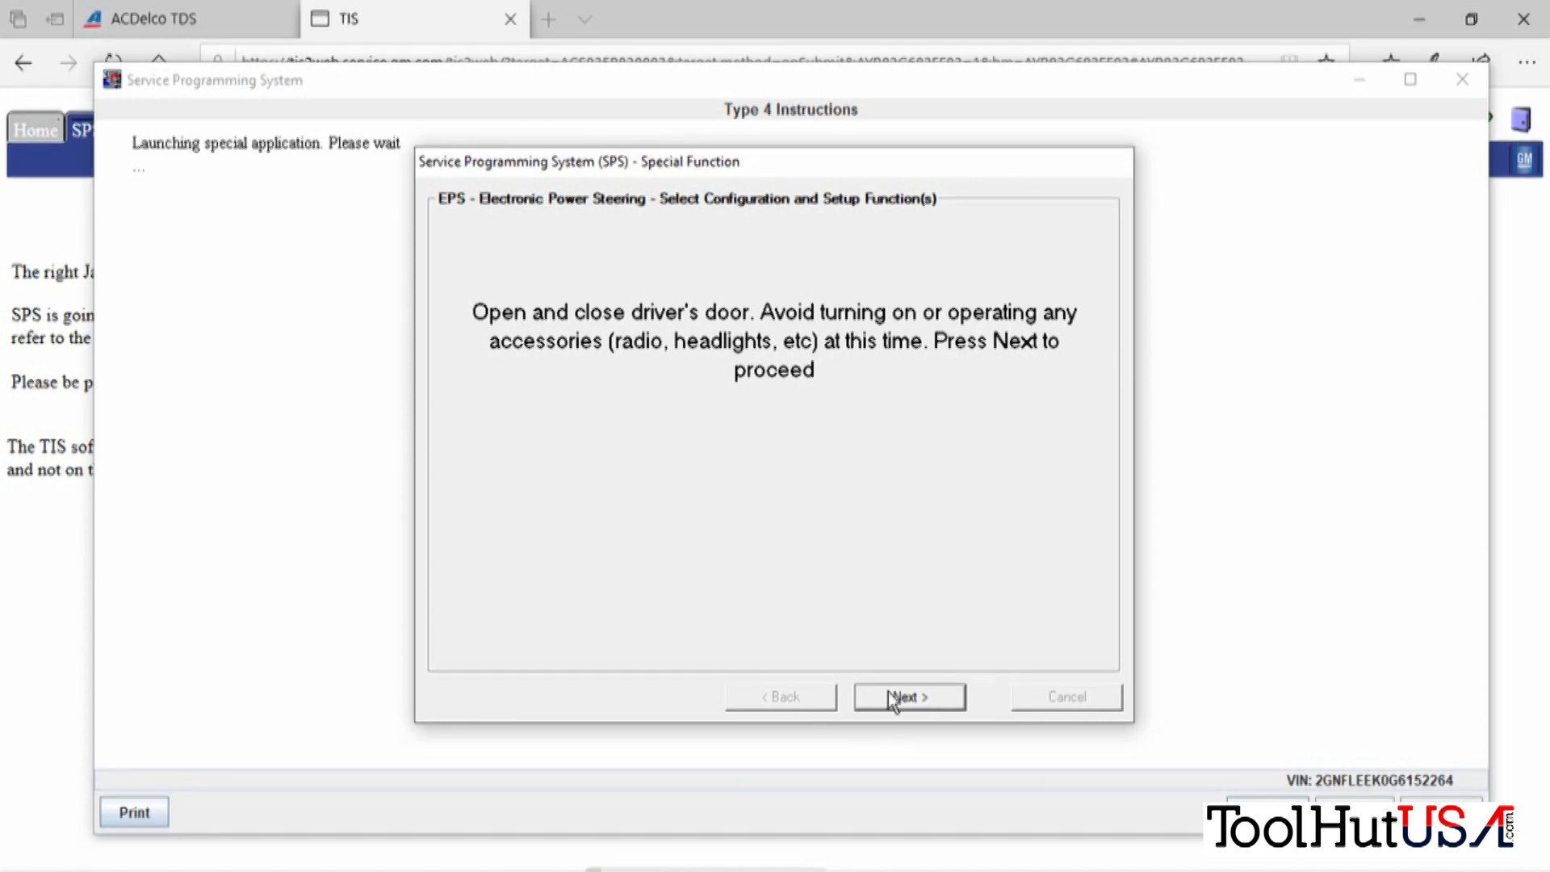
pyautogui.click(907, 696)
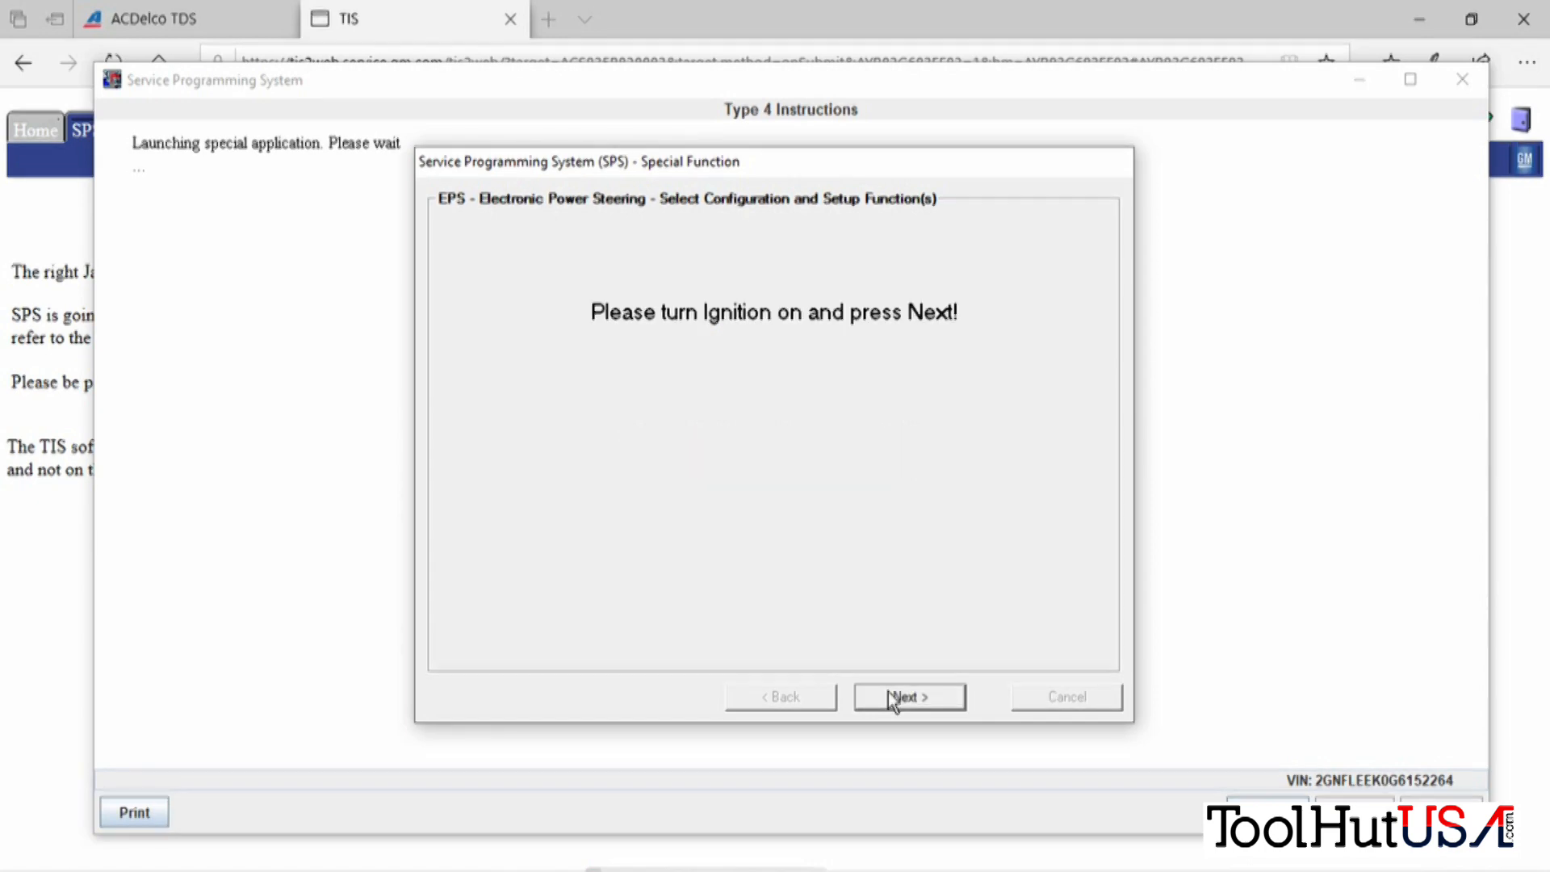
# Proceed with ignition on, finish the completed EPS setup session and close the special function.
pyautogui.click(907, 696)
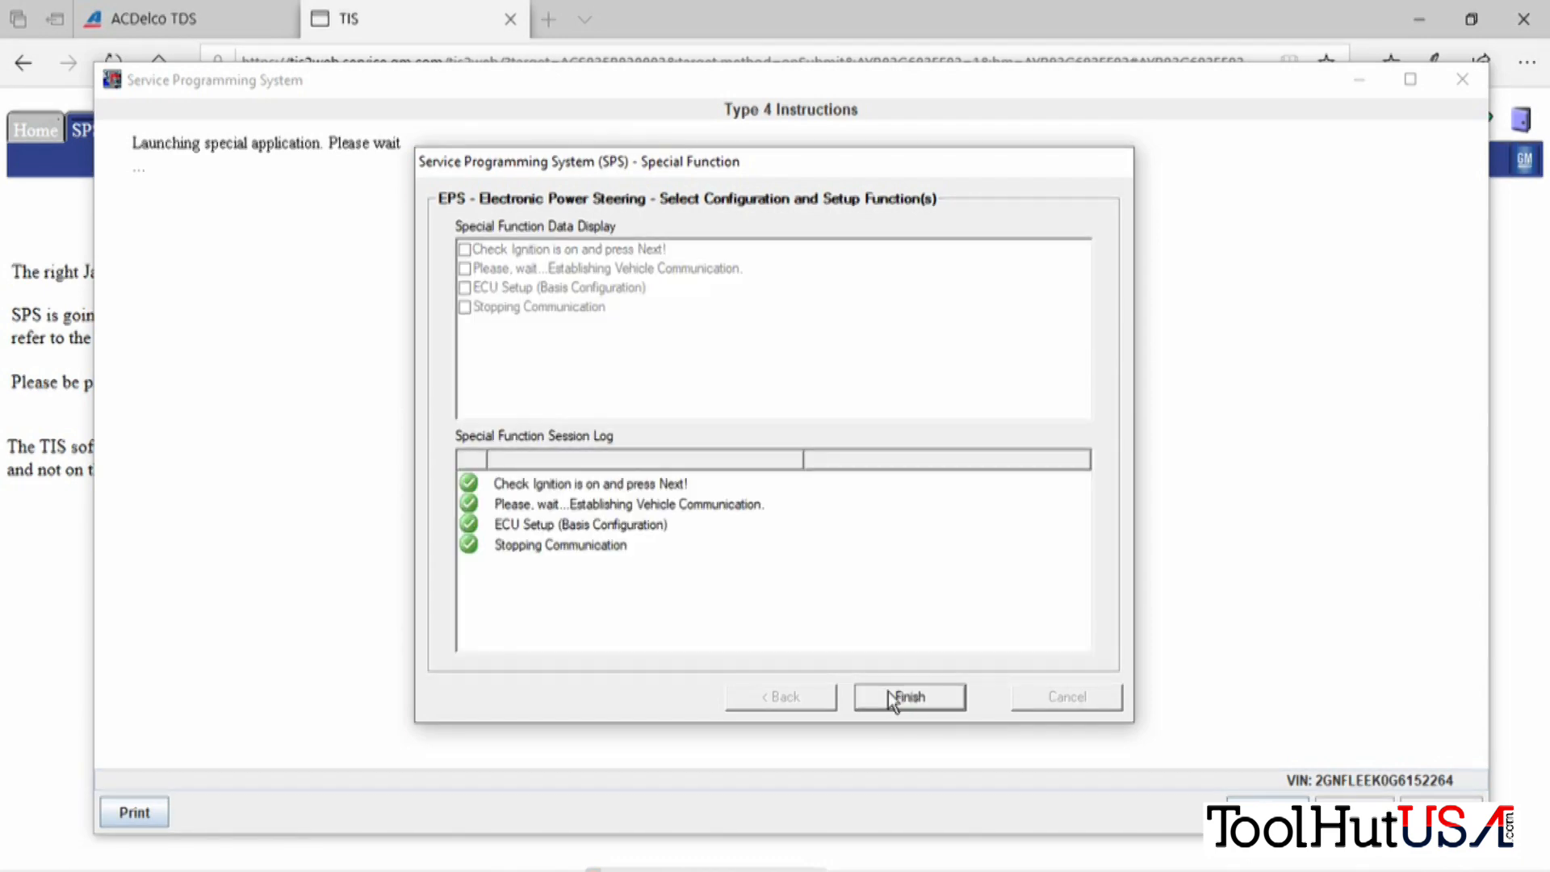
pyautogui.click(907, 696)
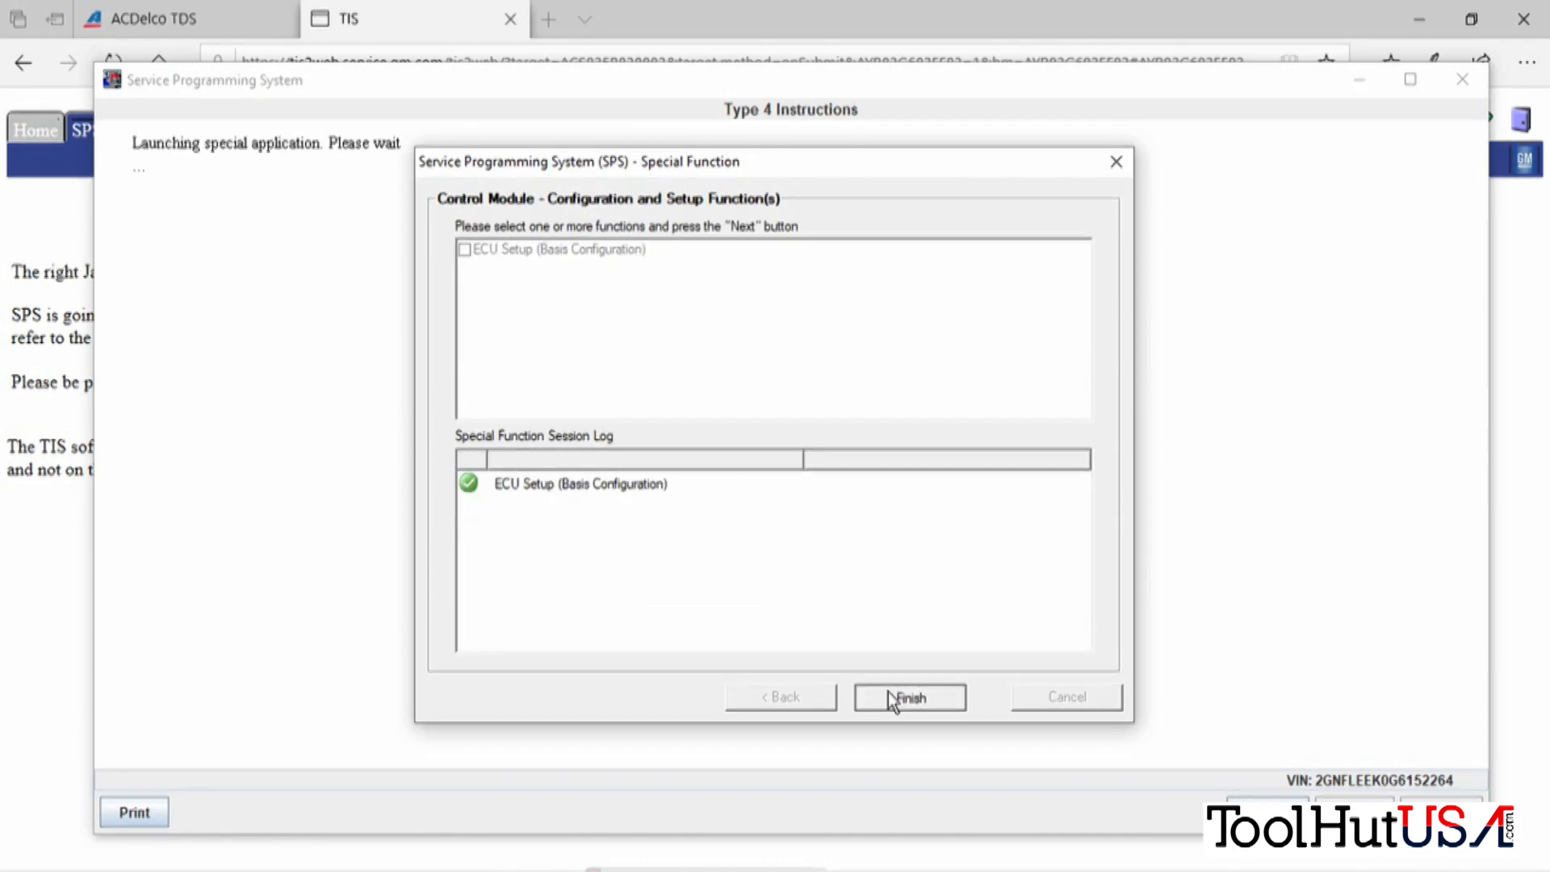
pyautogui.click(909, 696)
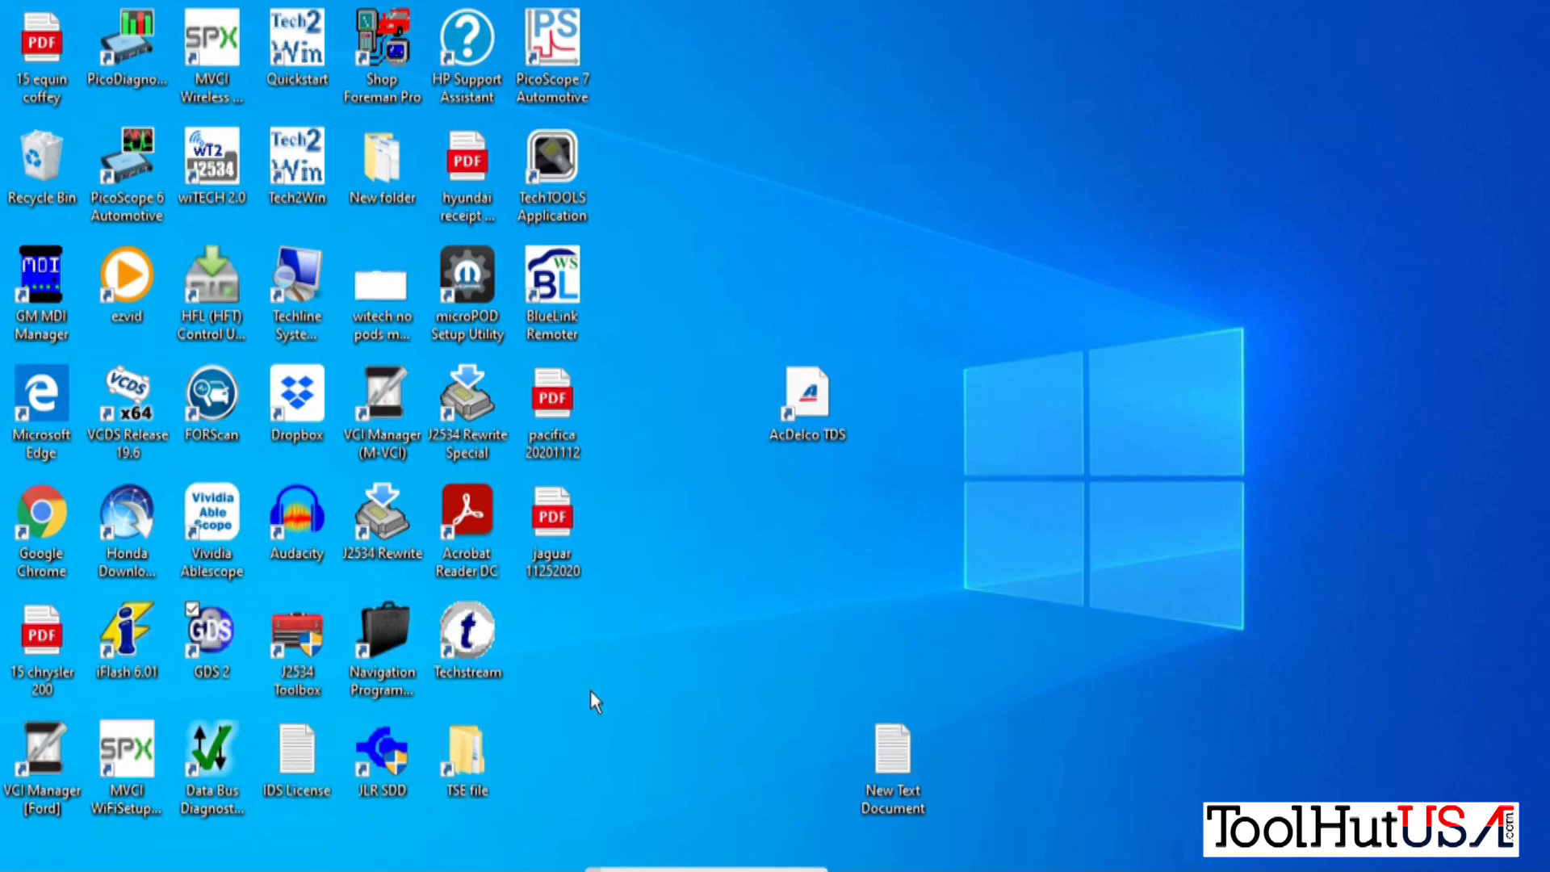
# Launch GDS 2 diagnostics with the saved 2016 Chevrolet Equinox and acknowledge the safety warning.
pyautogui.doubleClick(210, 633)
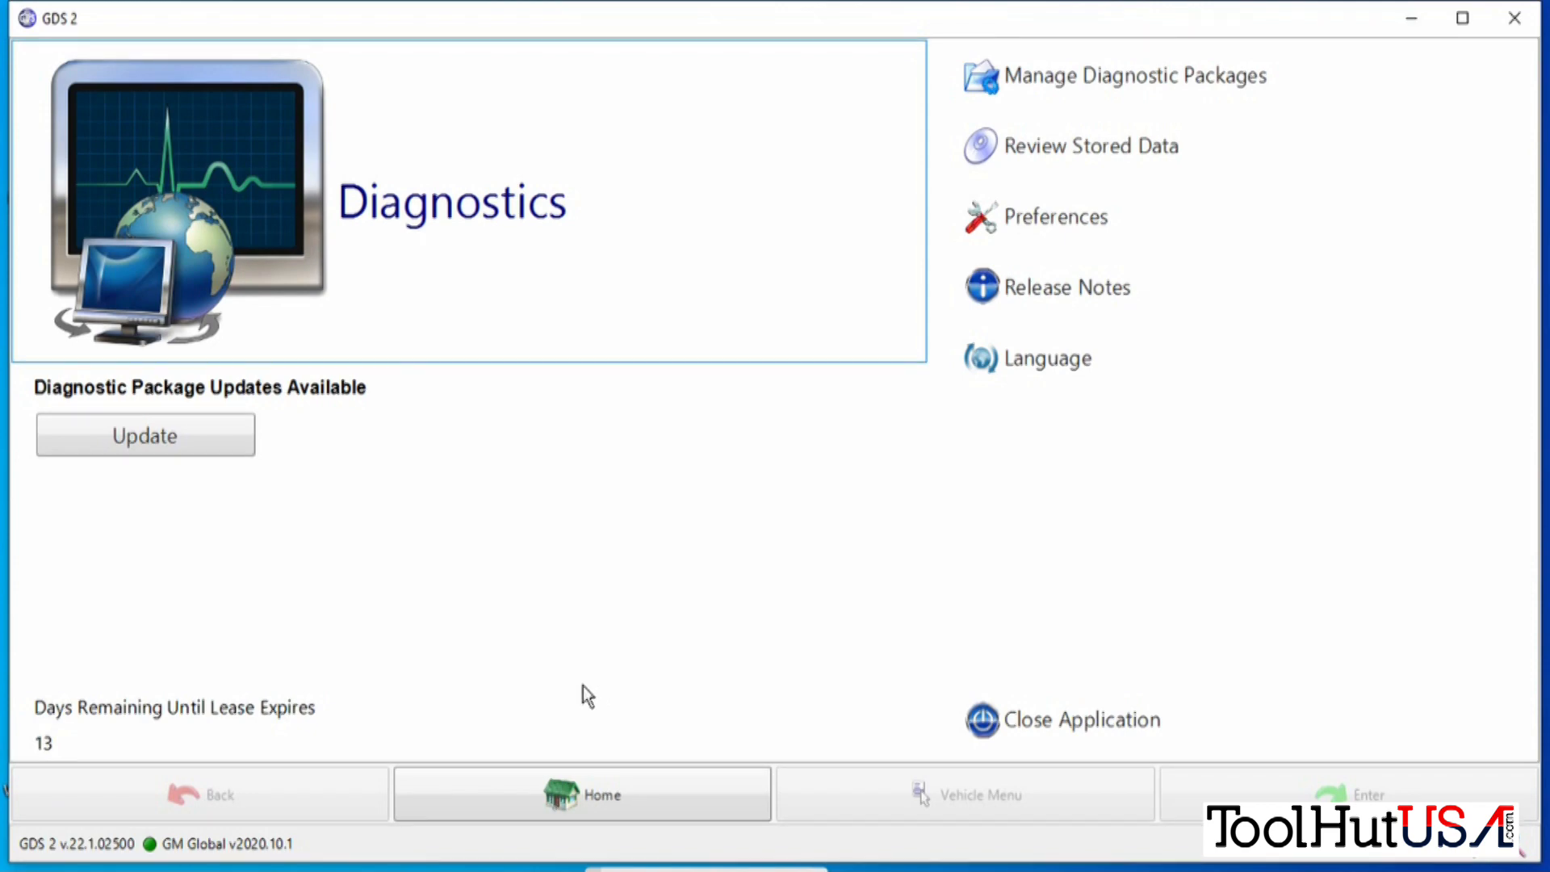
pyautogui.click(144, 434)
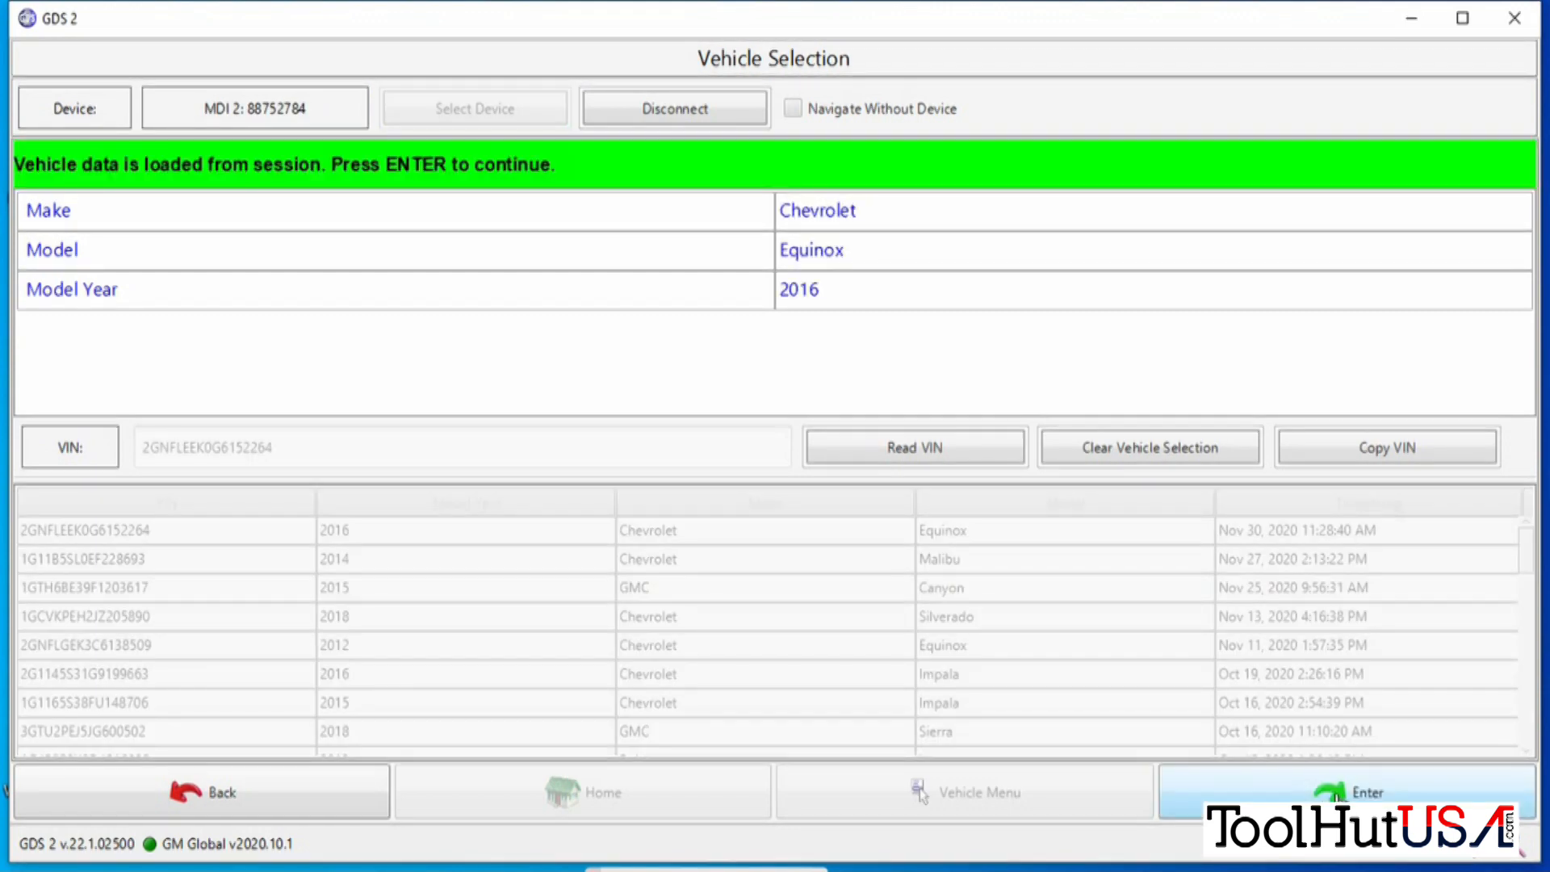
pyautogui.click(1363, 791)
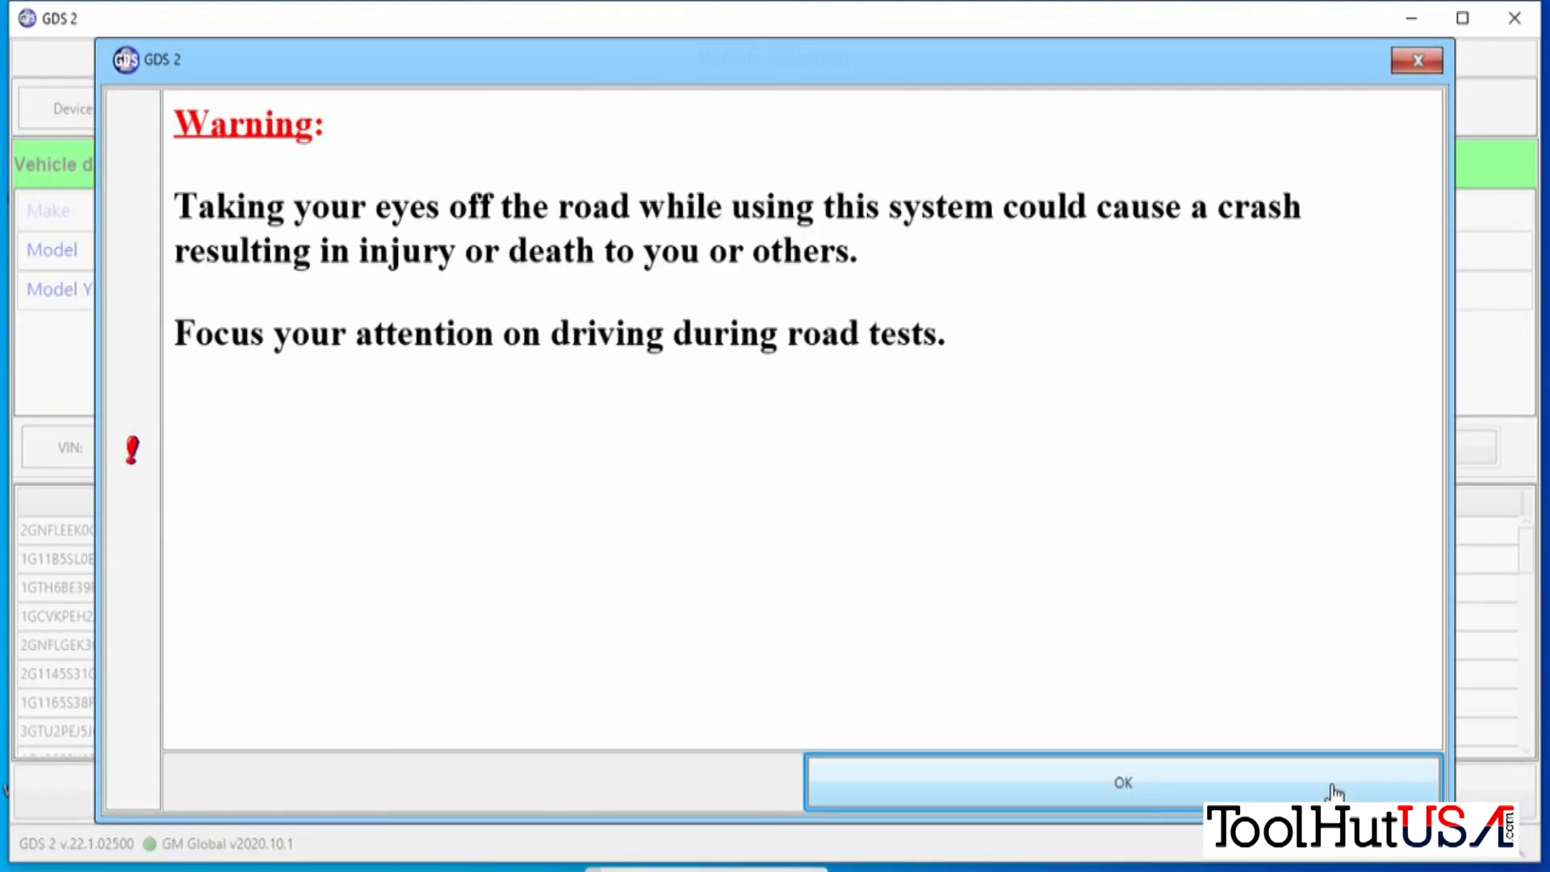
pyautogui.click(1122, 782)
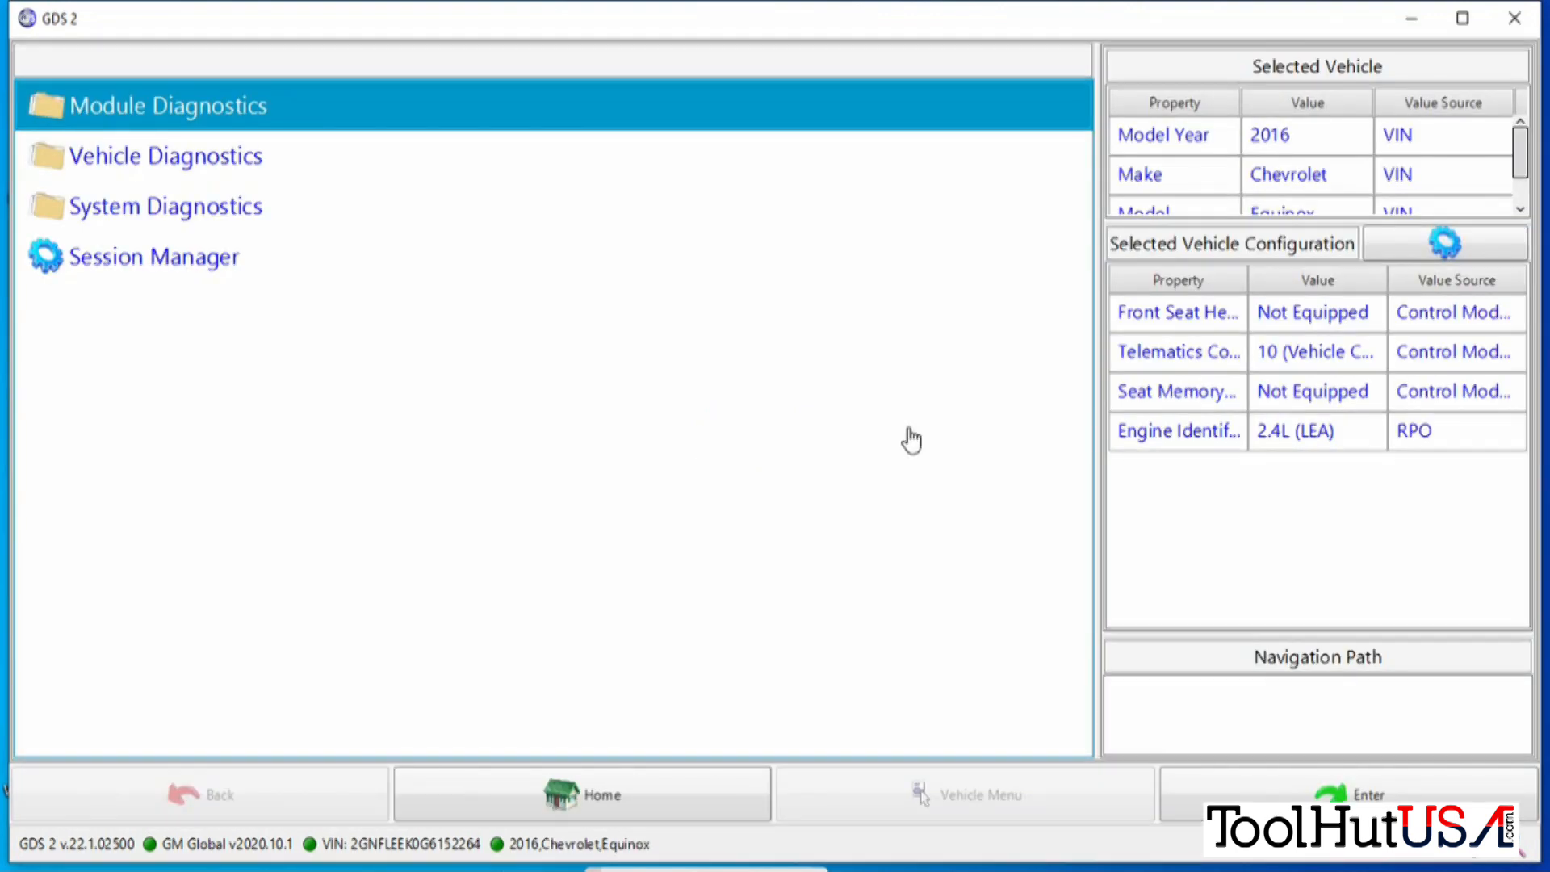
# Run Vehicle DTC Information across all modules and show the detailed list of stored codes.
pyautogui.click(168, 155)
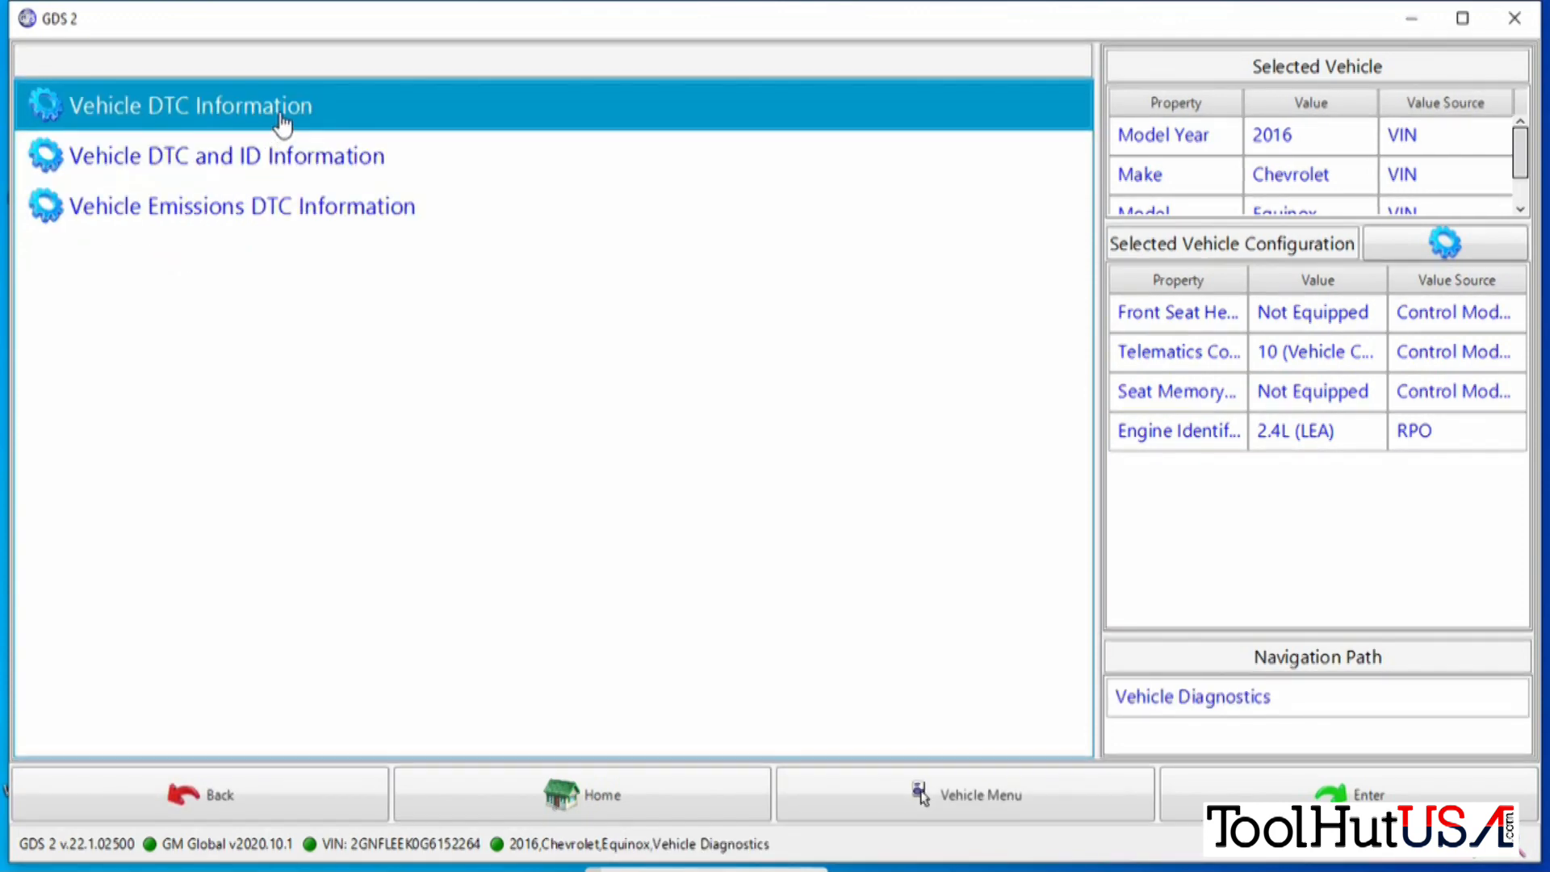
pyautogui.click(183, 106)
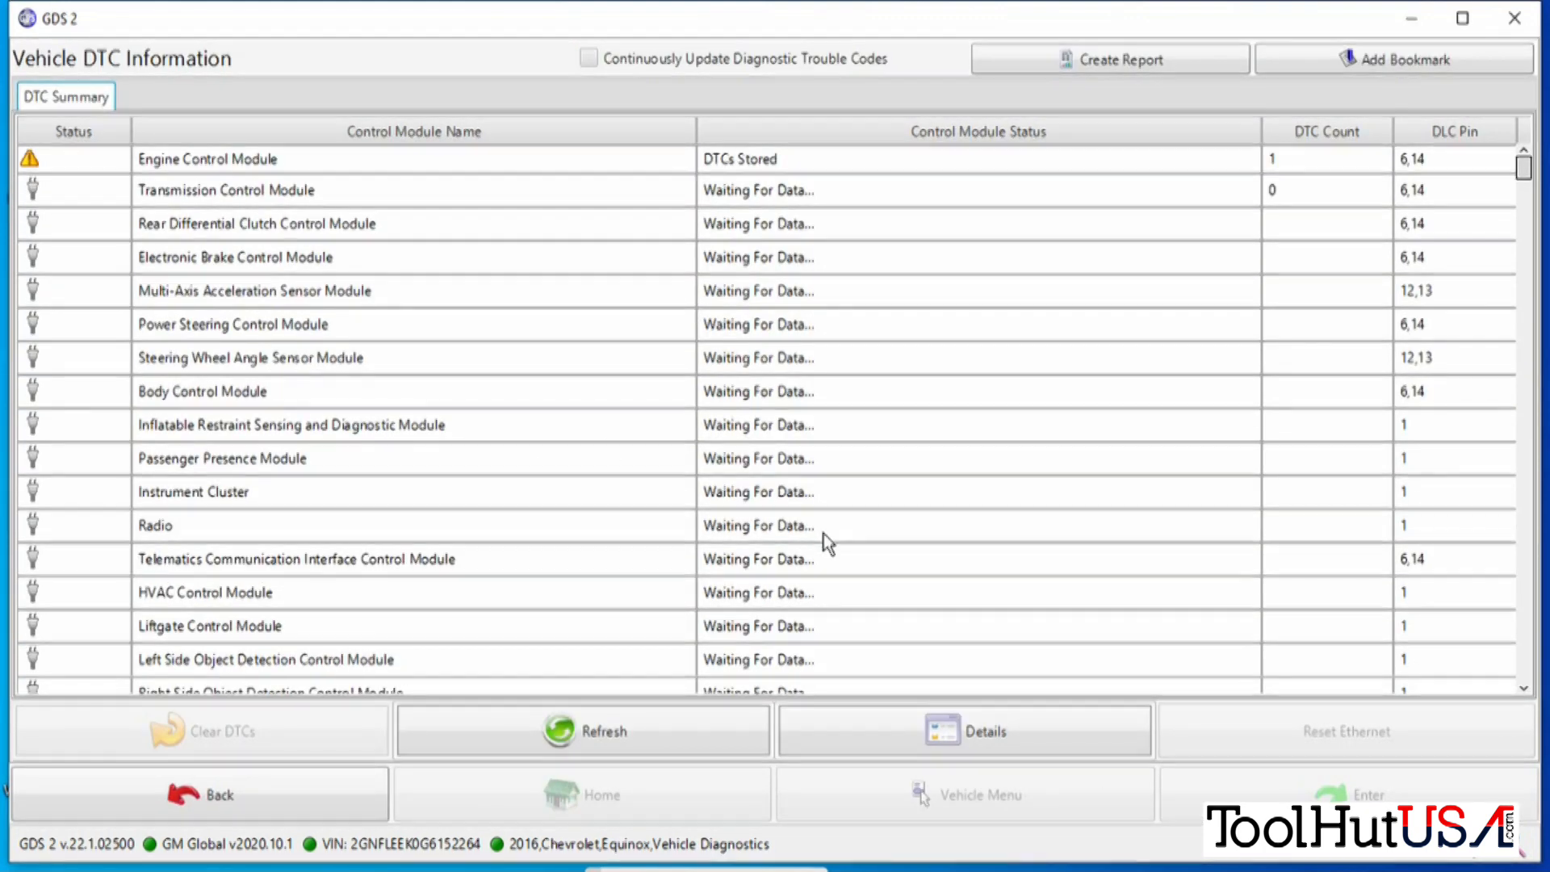
pyautogui.moveTo(959, 581)
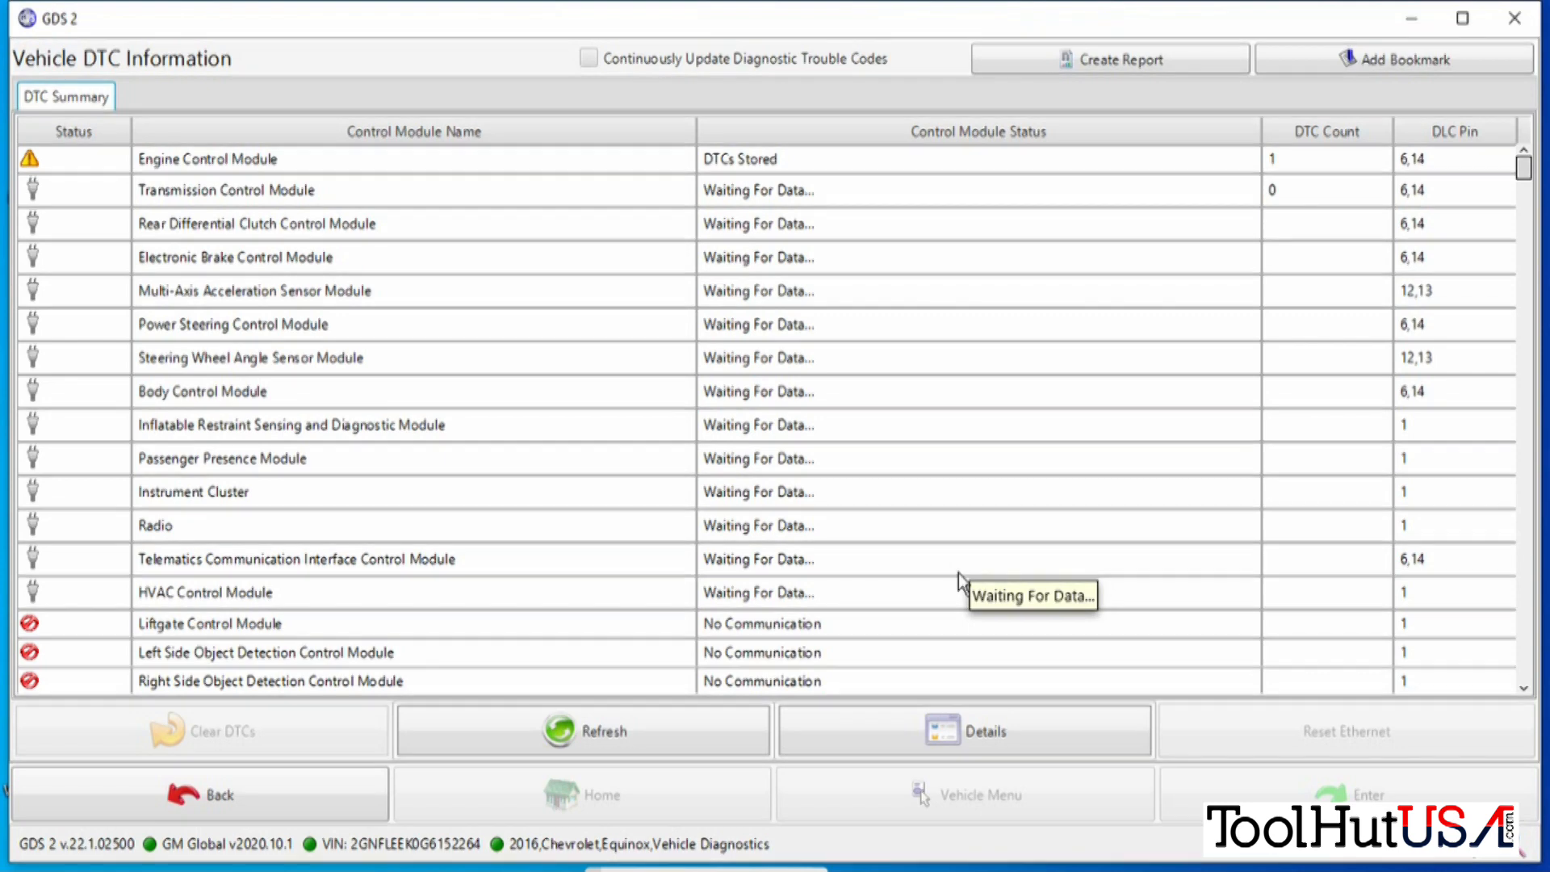
pyautogui.click(583, 730)
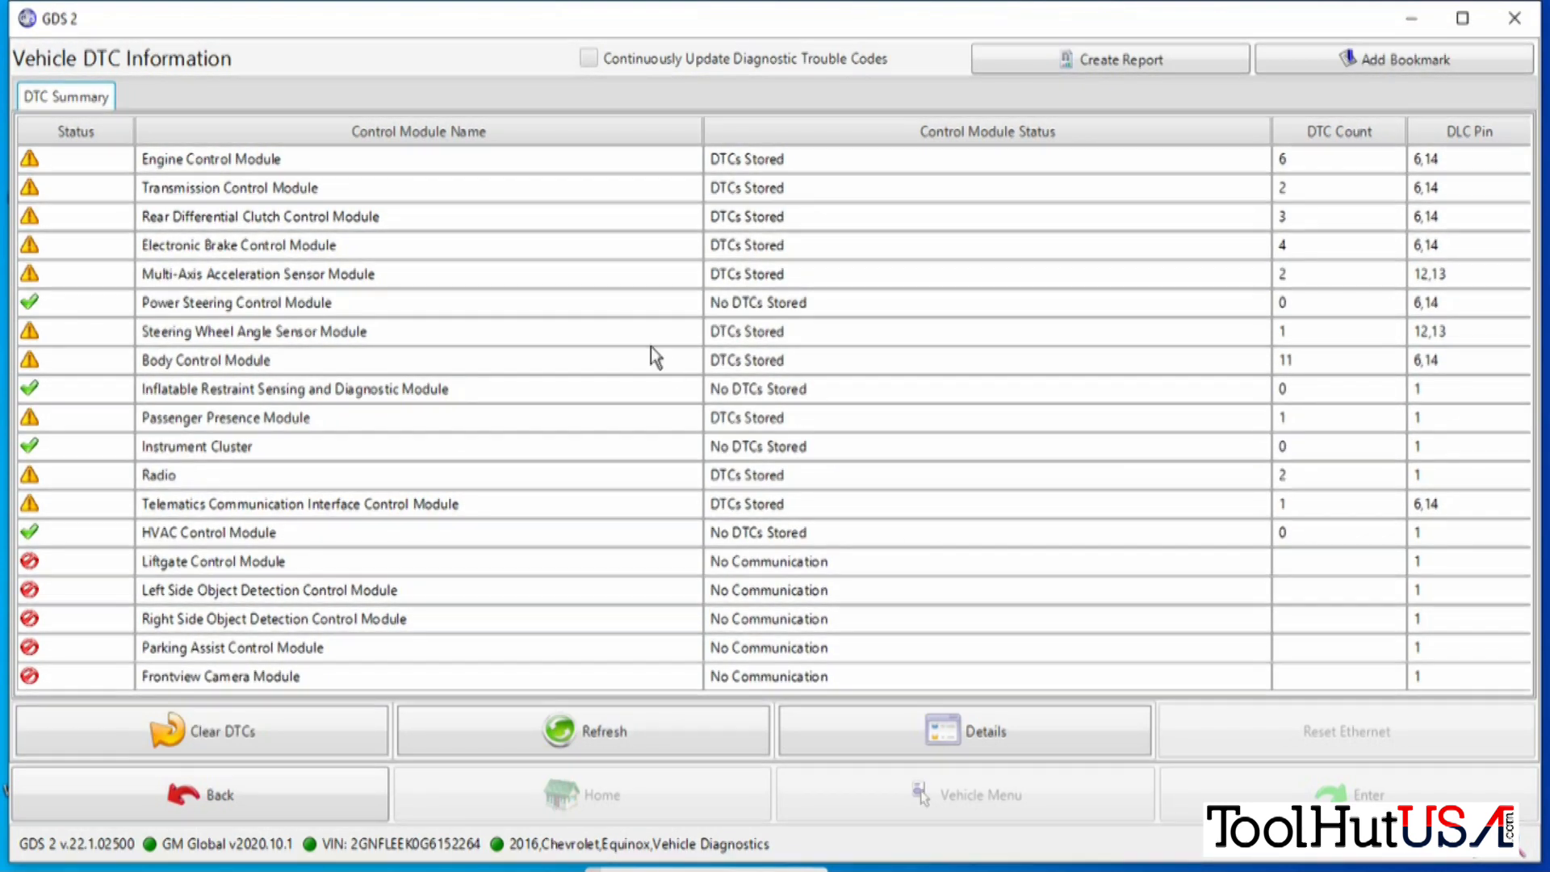
pyautogui.moveTo(581, 308)
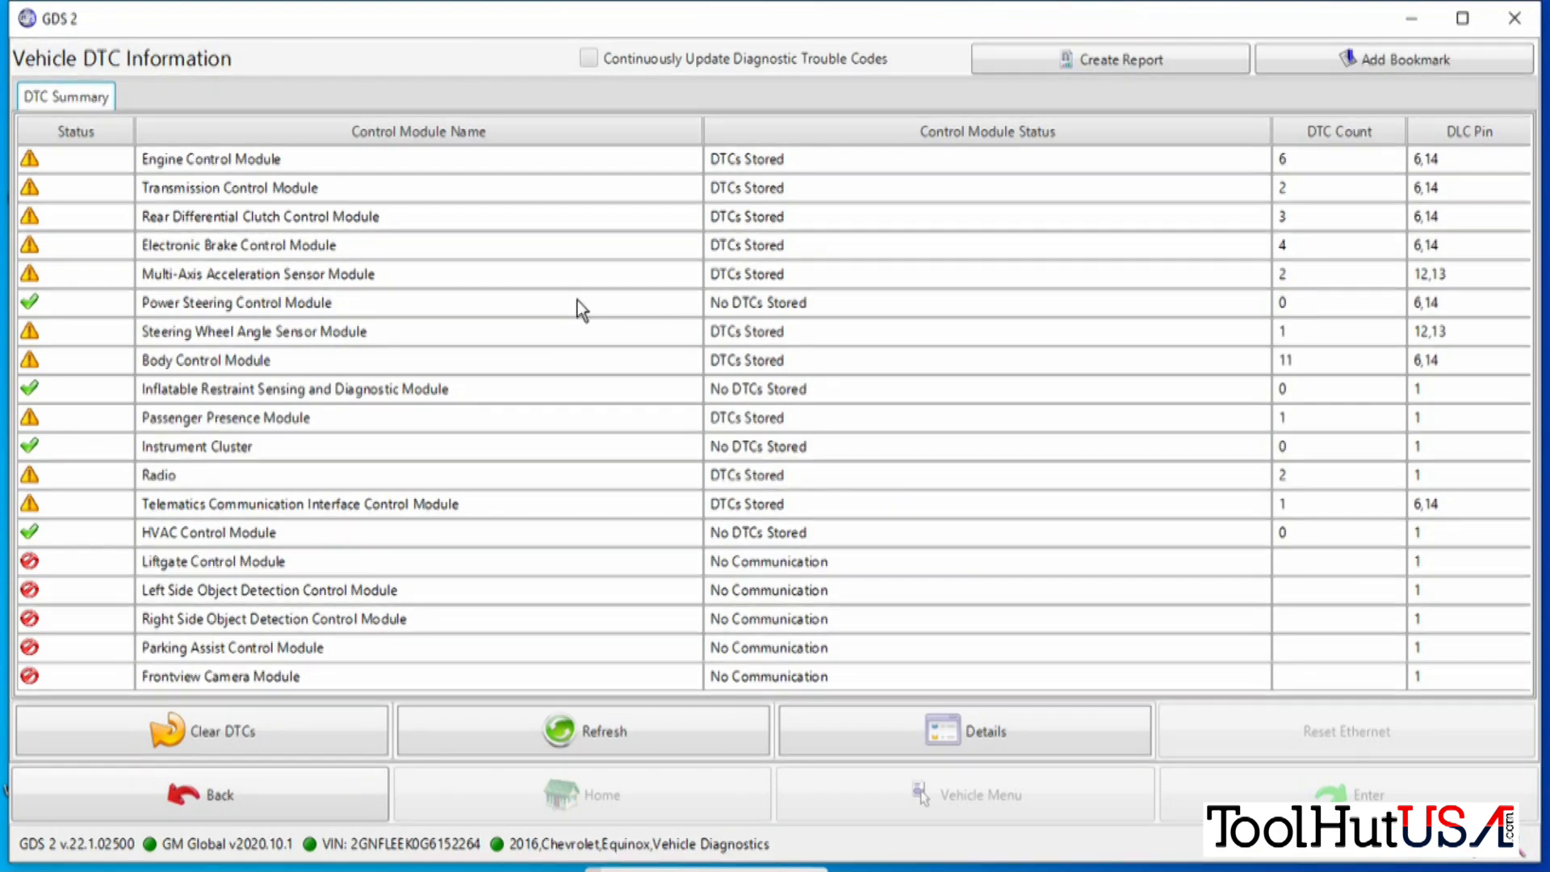
pyautogui.moveTo(899, 693)
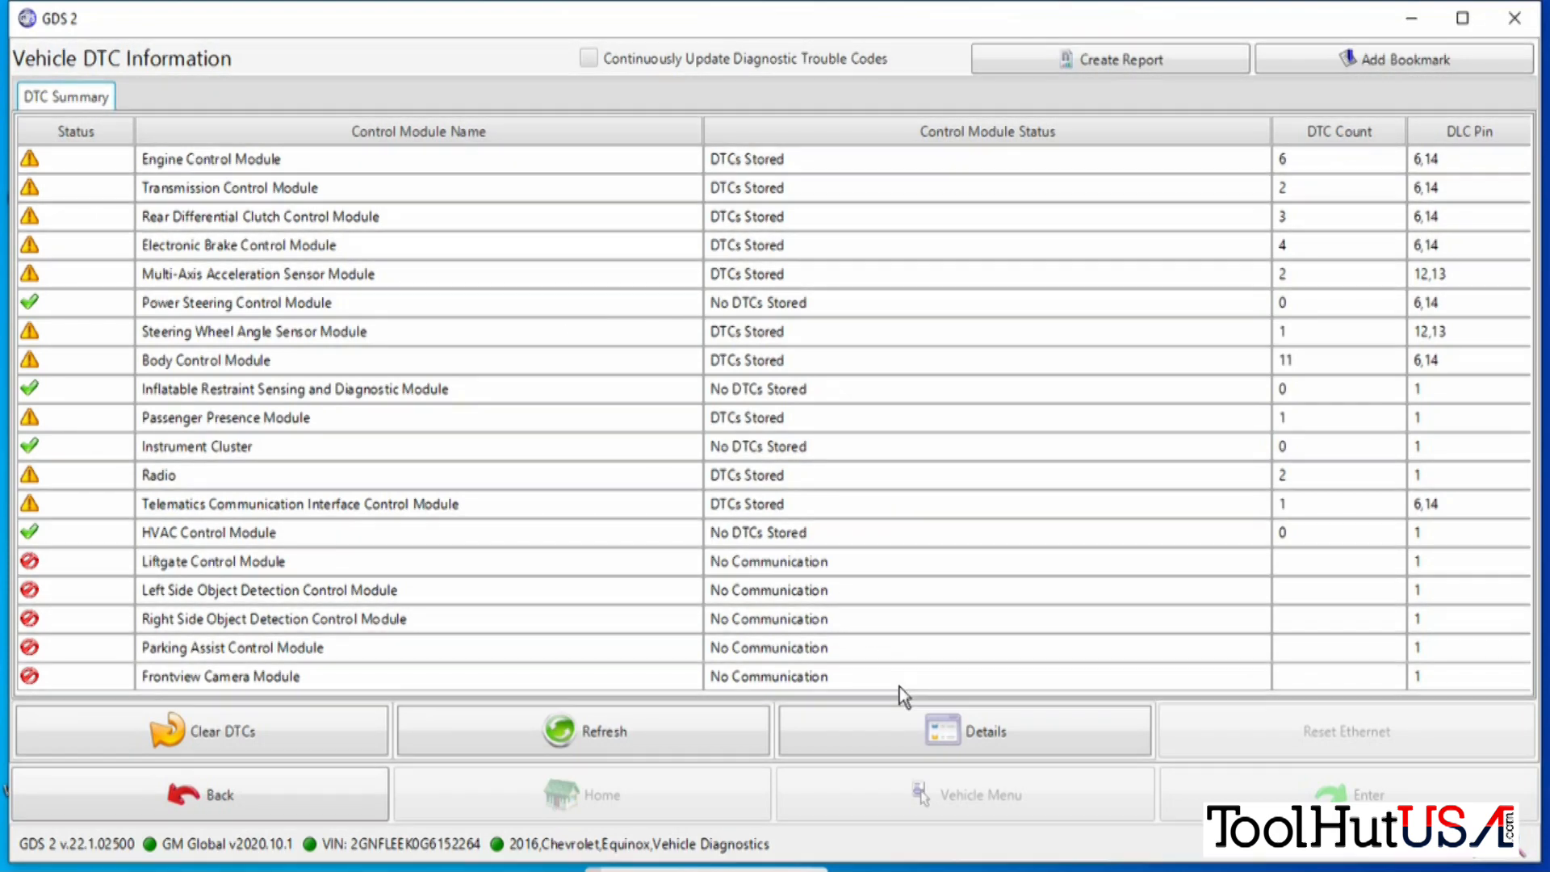
pyautogui.click(964, 730)
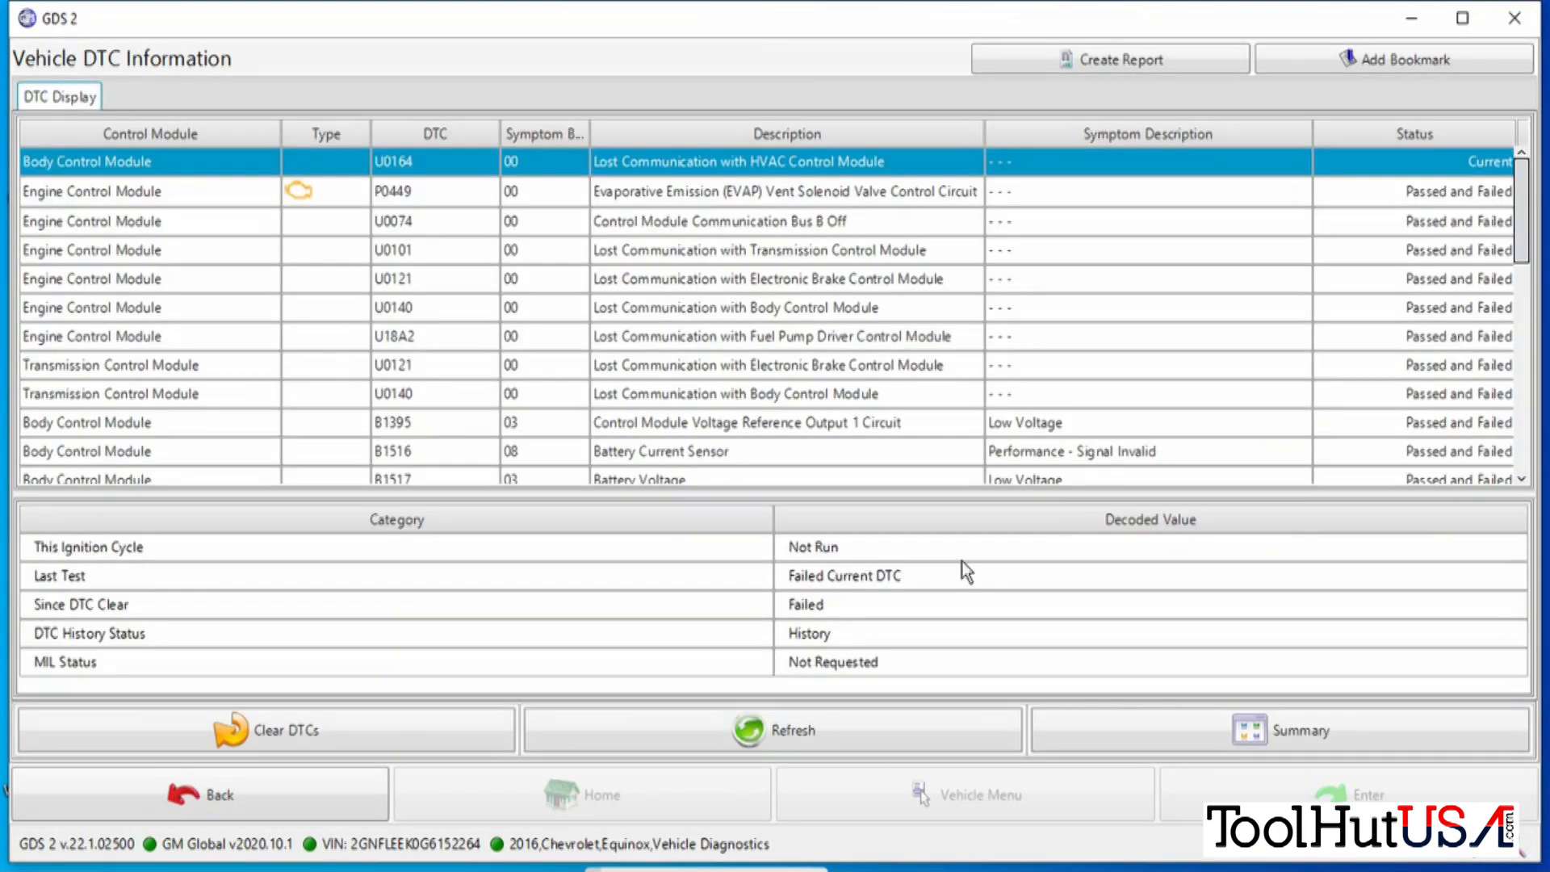
pyautogui.moveTo(1248, 473)
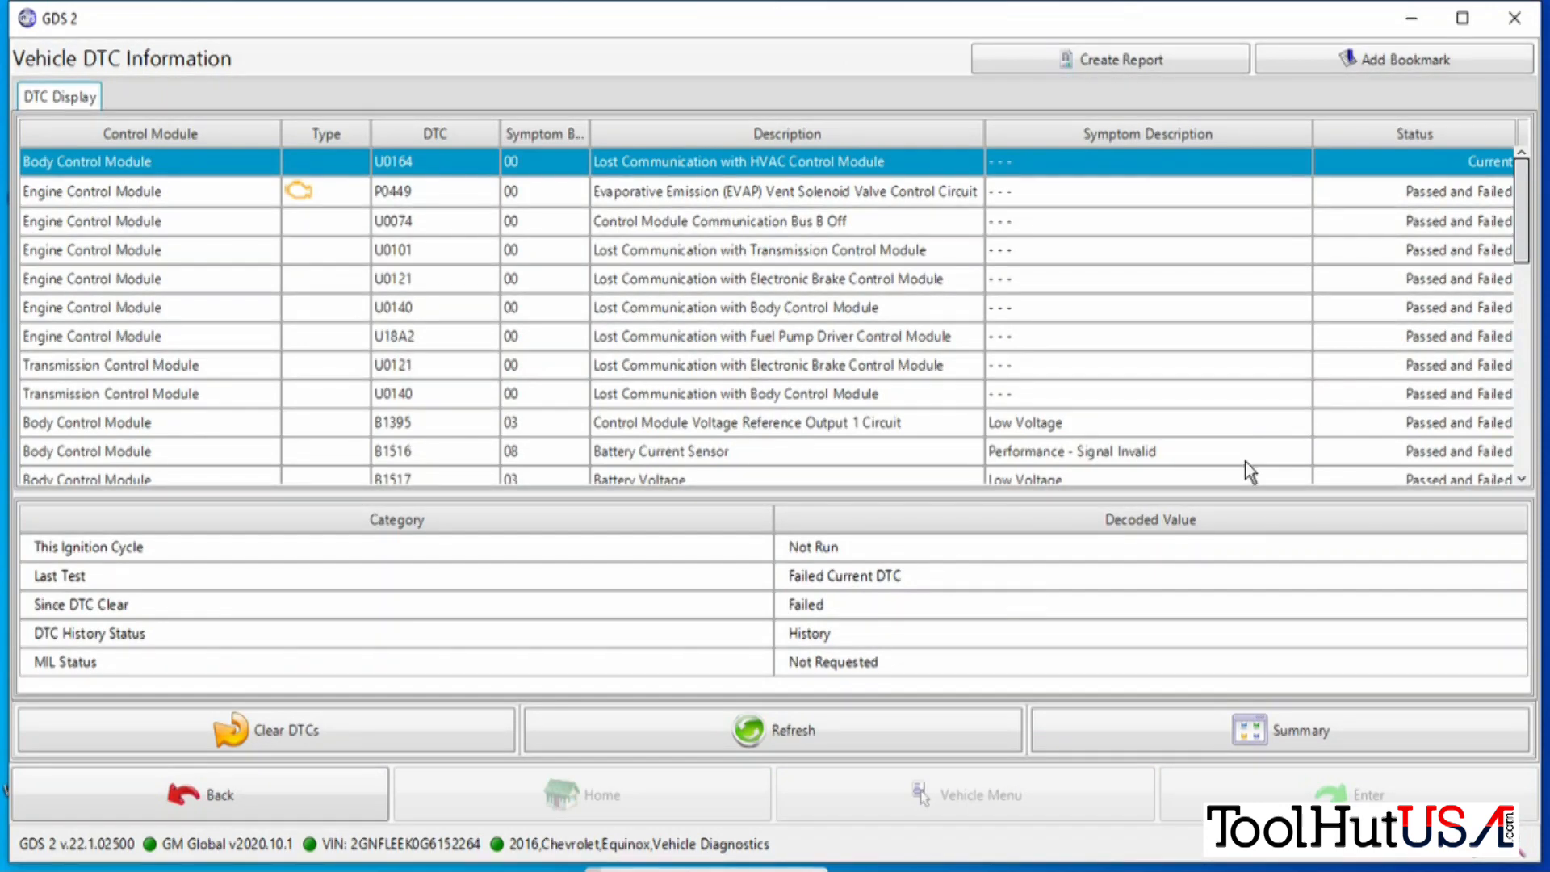
pyautogui.moveTo(1248, 469)
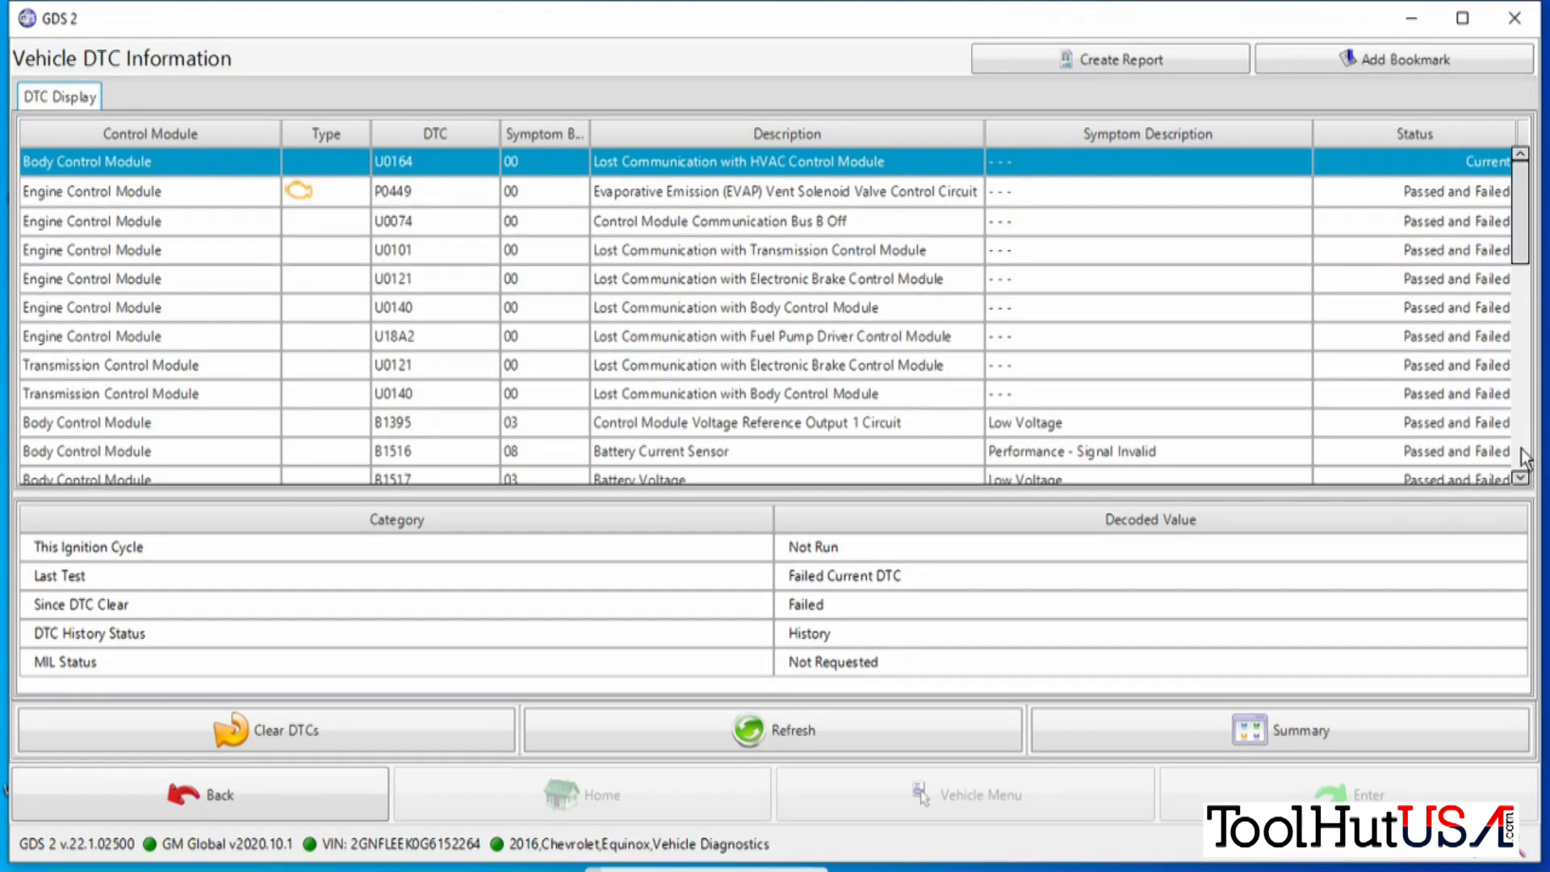
# Scroll through the DTC Display list and start Clear DTCs to reach the module picker.
pyautogui.scroll(-3)
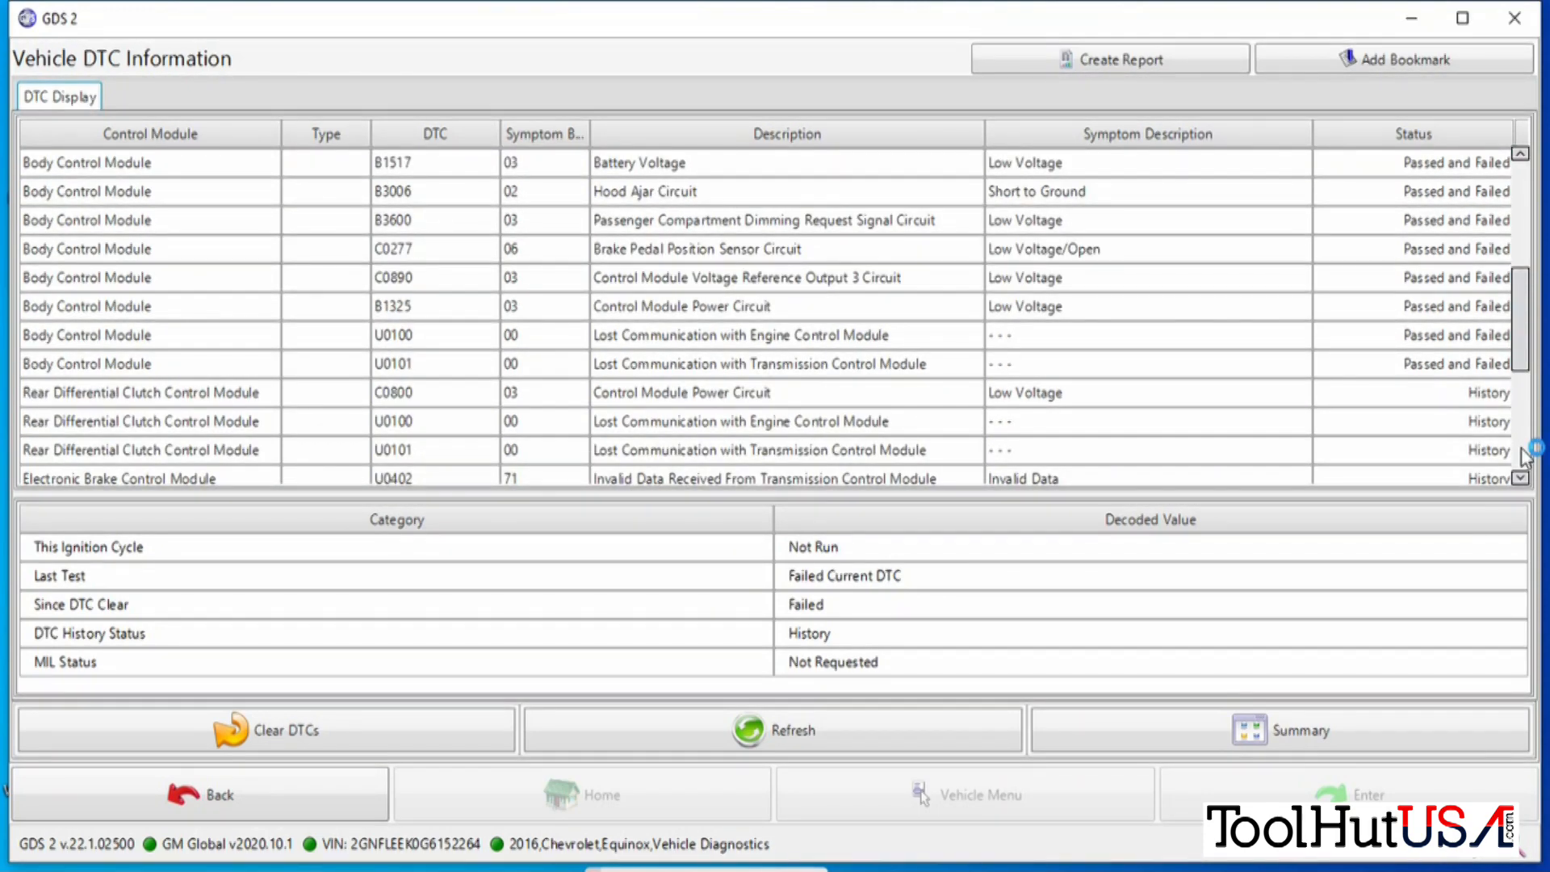
pyautogui.scroll(-3)
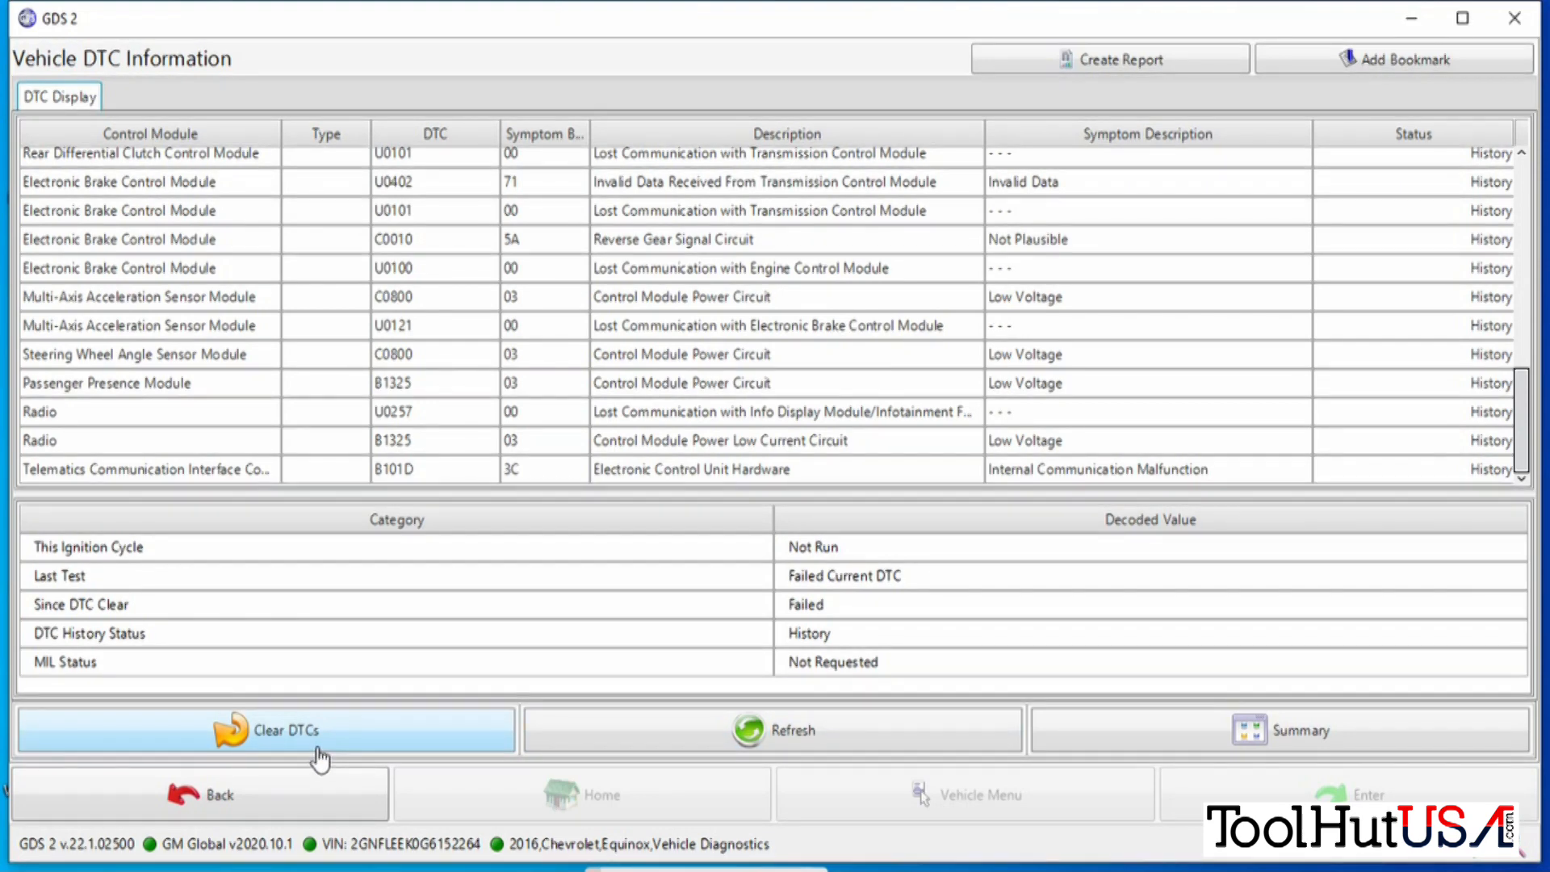
pyautogui.click(265, 730)
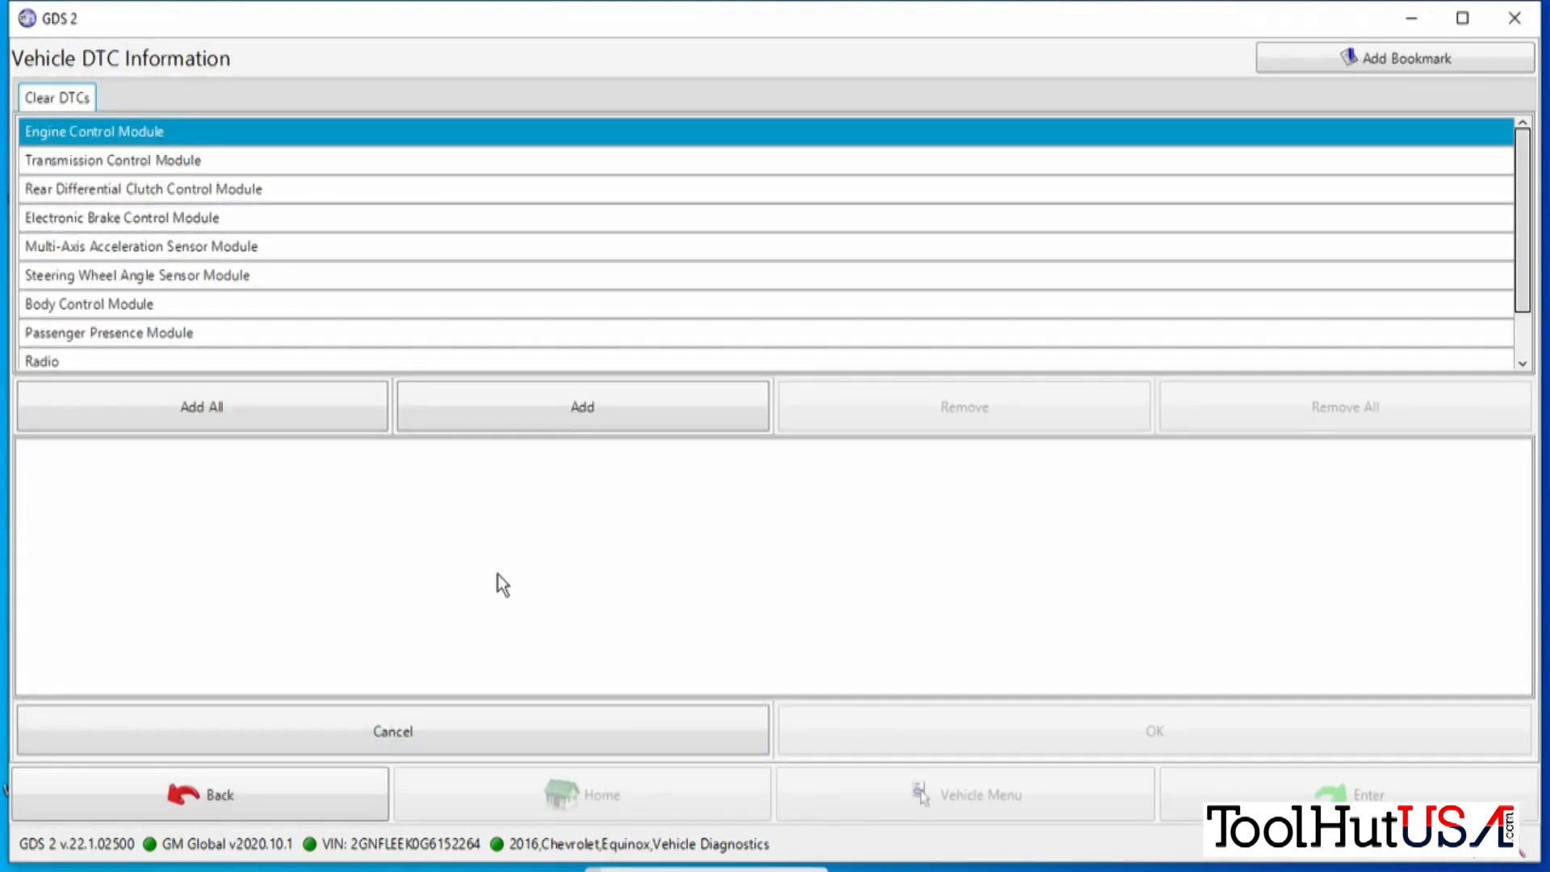
# Add all modules, confirm the DTC clear and refresh the summary showing no DTCs stored.
pyautogui.click(202, 407)
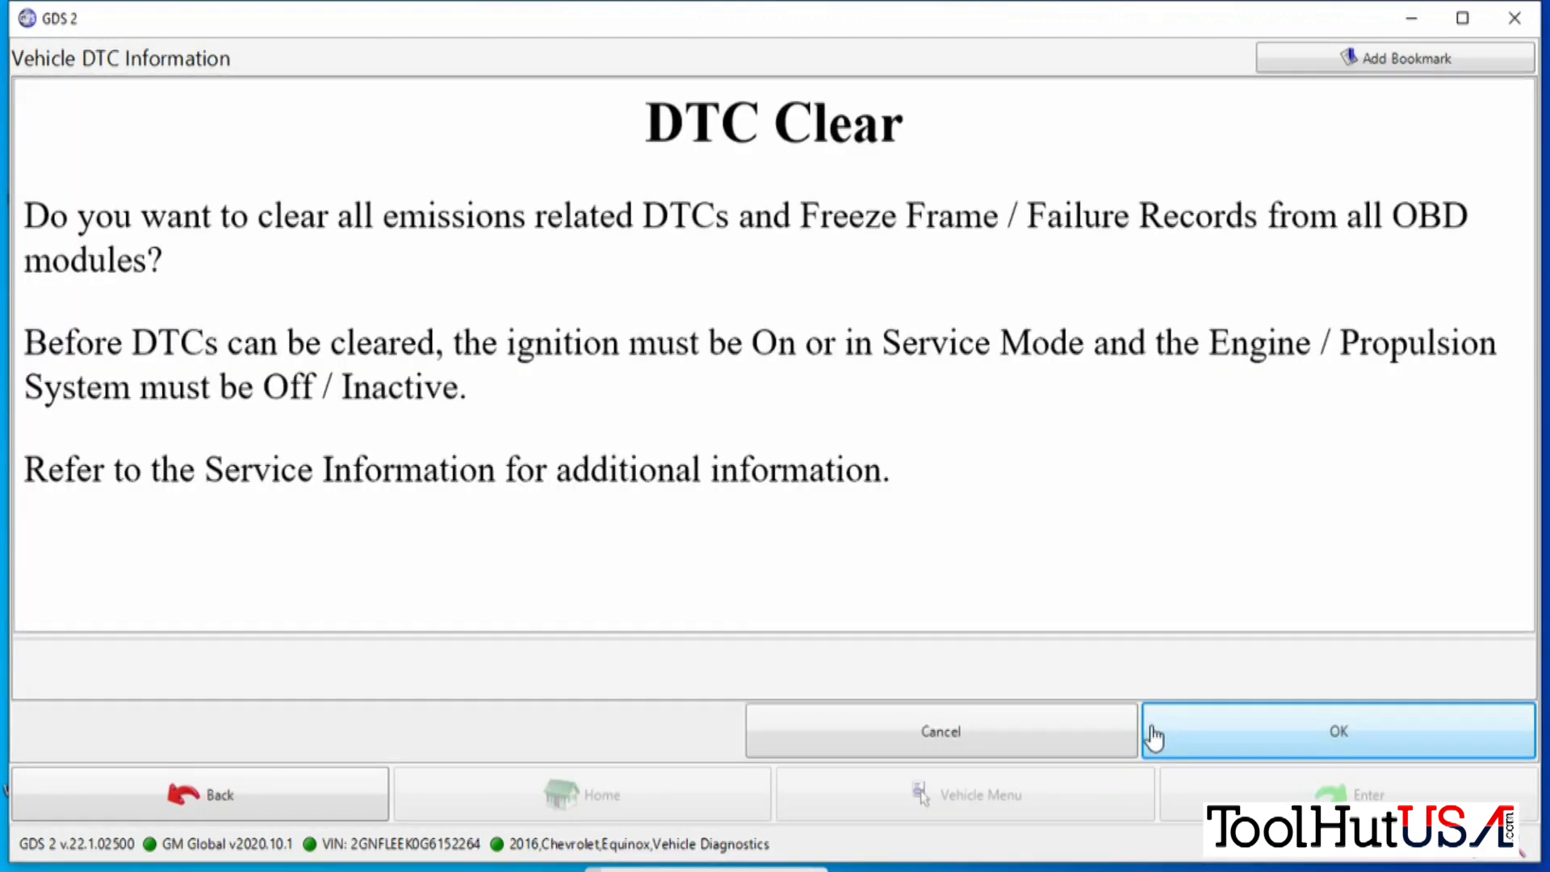
pyautogui.click(1339, 730)
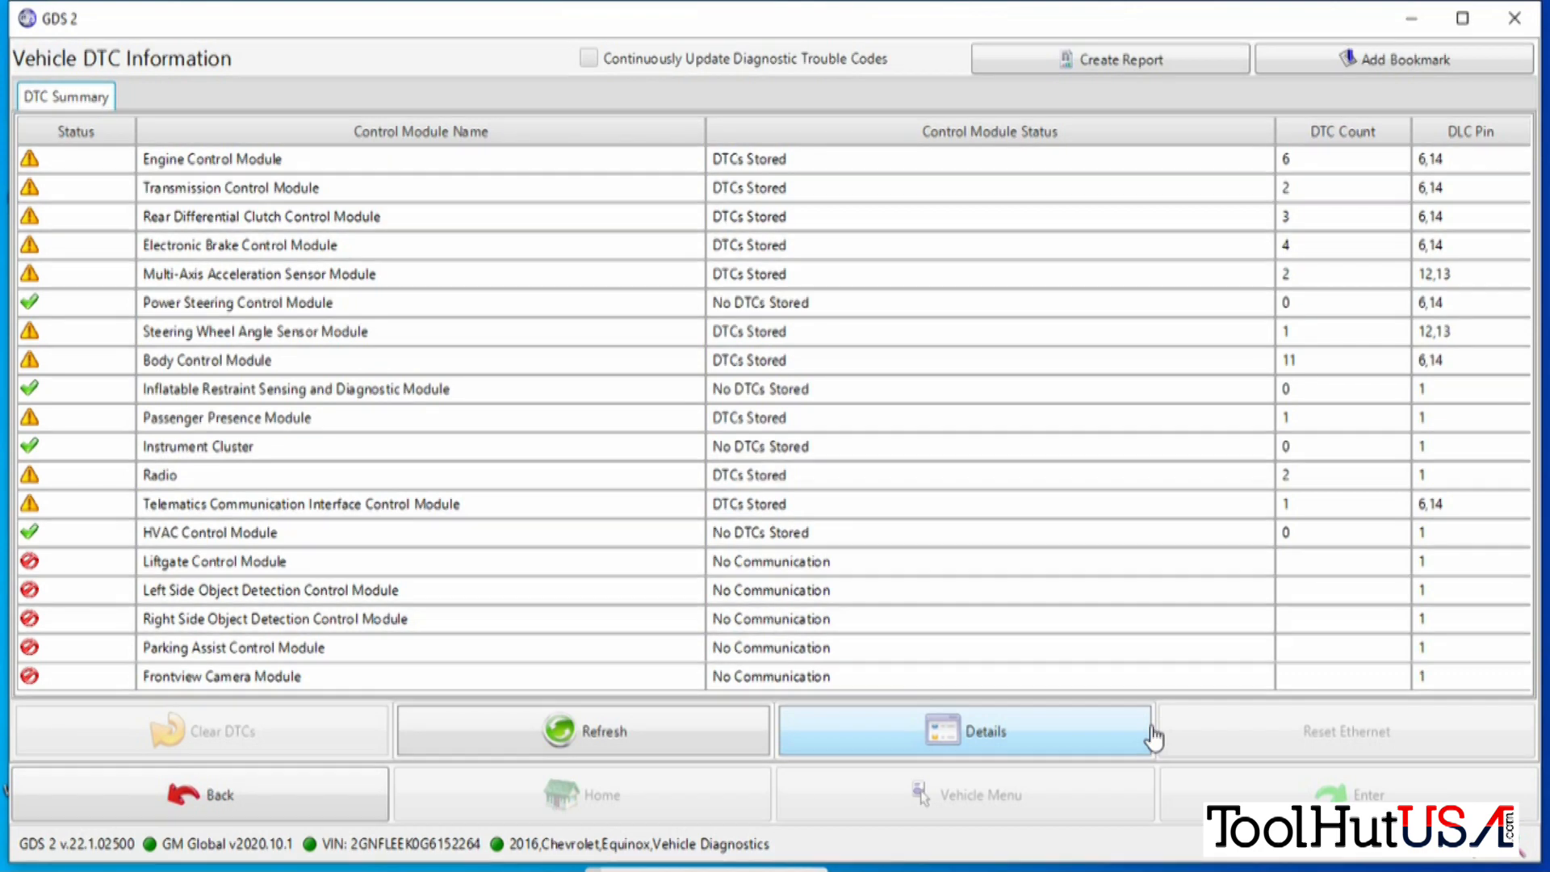
pyautogui.click(236, 730)
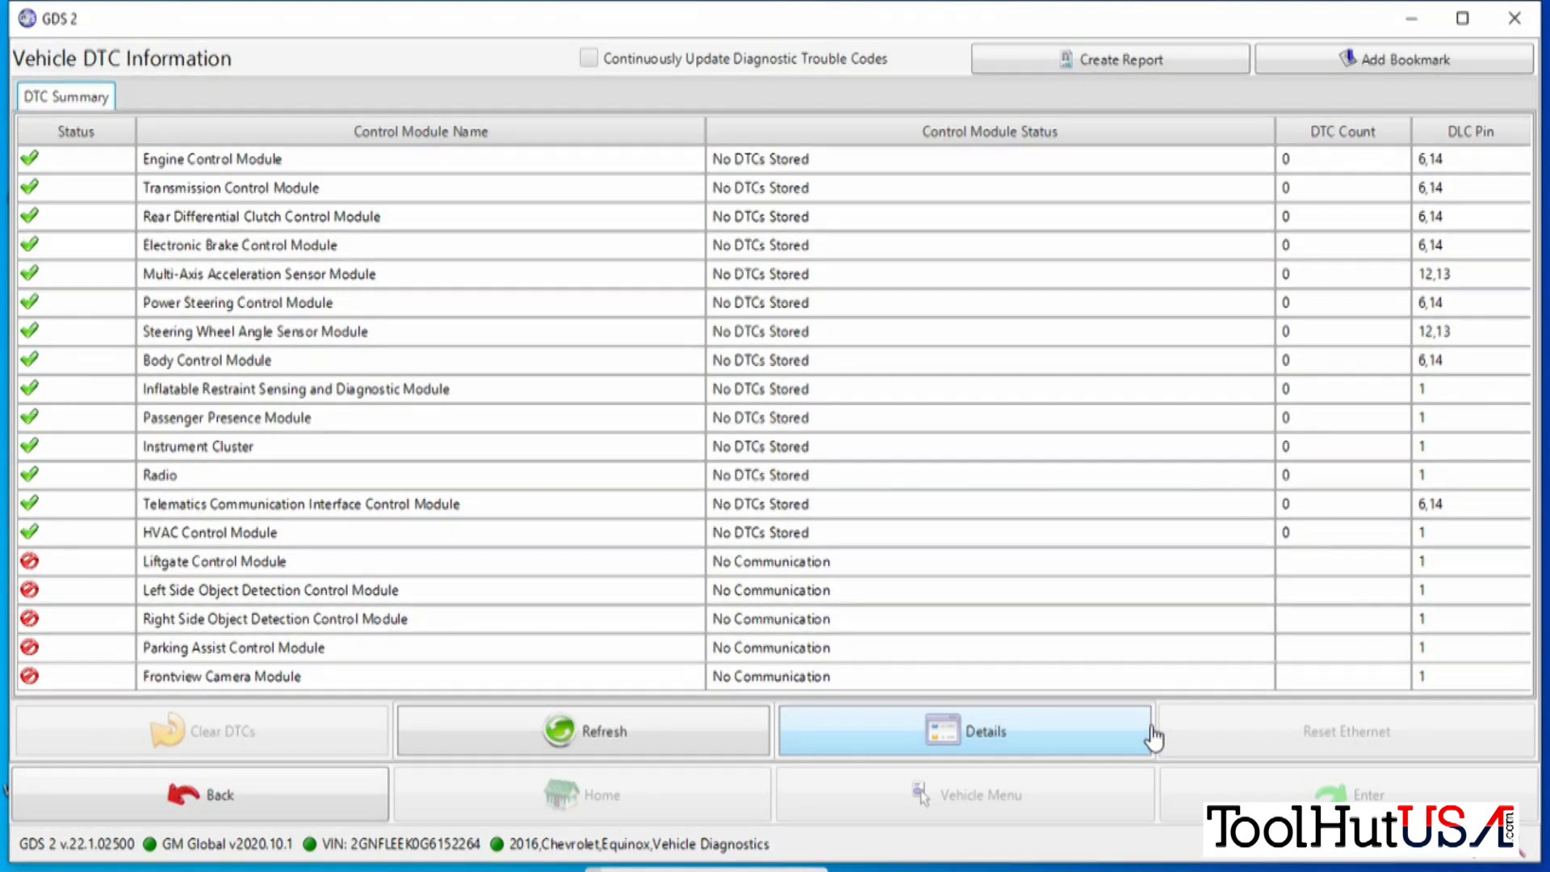
pyautogui.moveTo(952, 610)
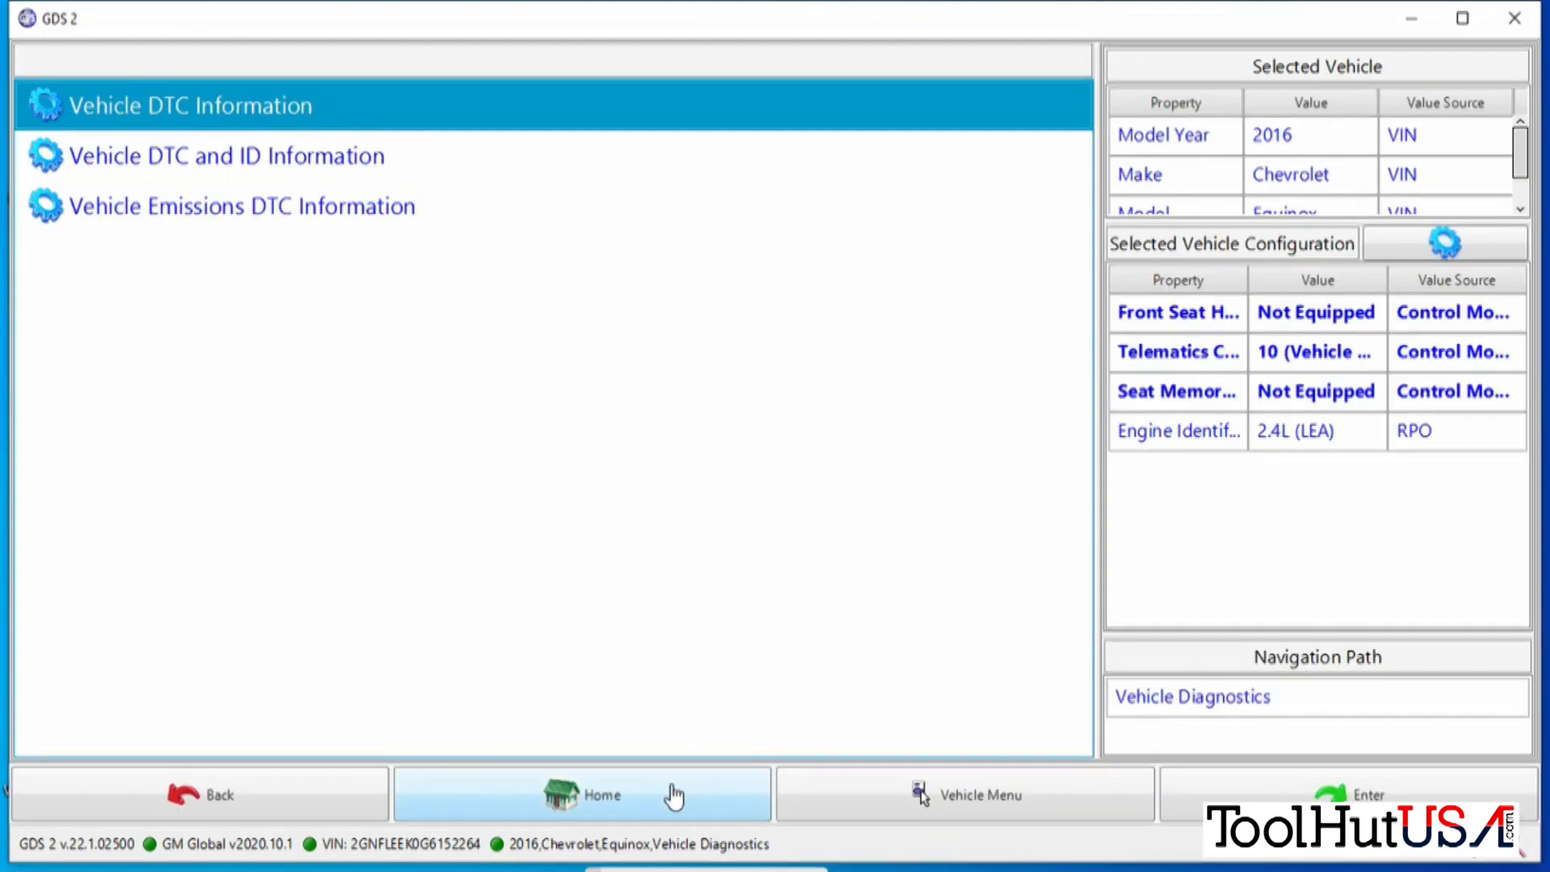
# Return to the GDS 2 Diagnostics home screen.
pyautogui.click(581, 793)
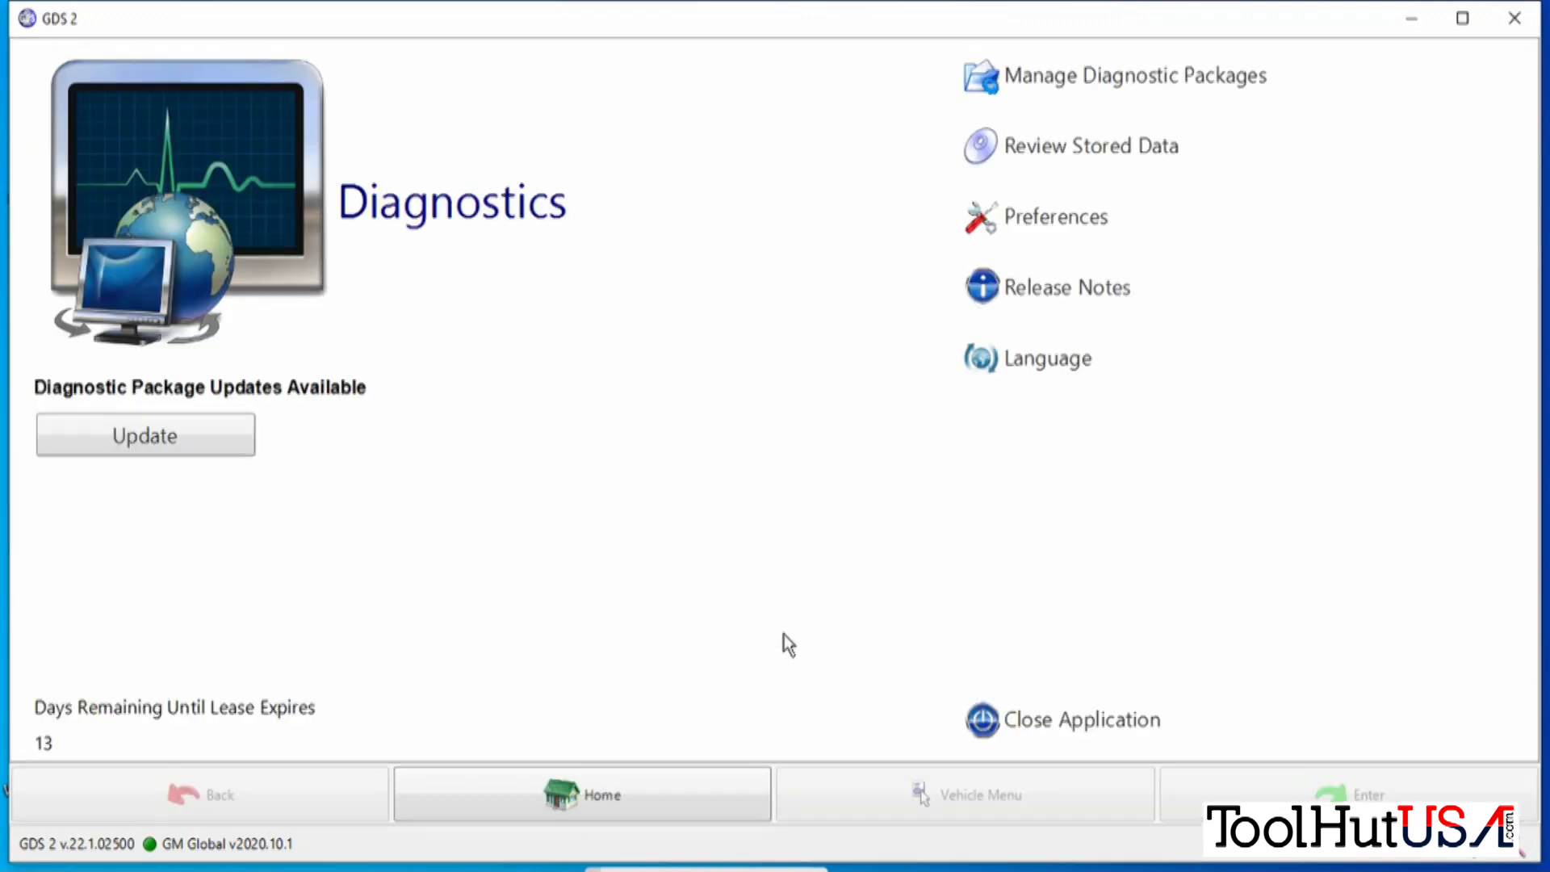